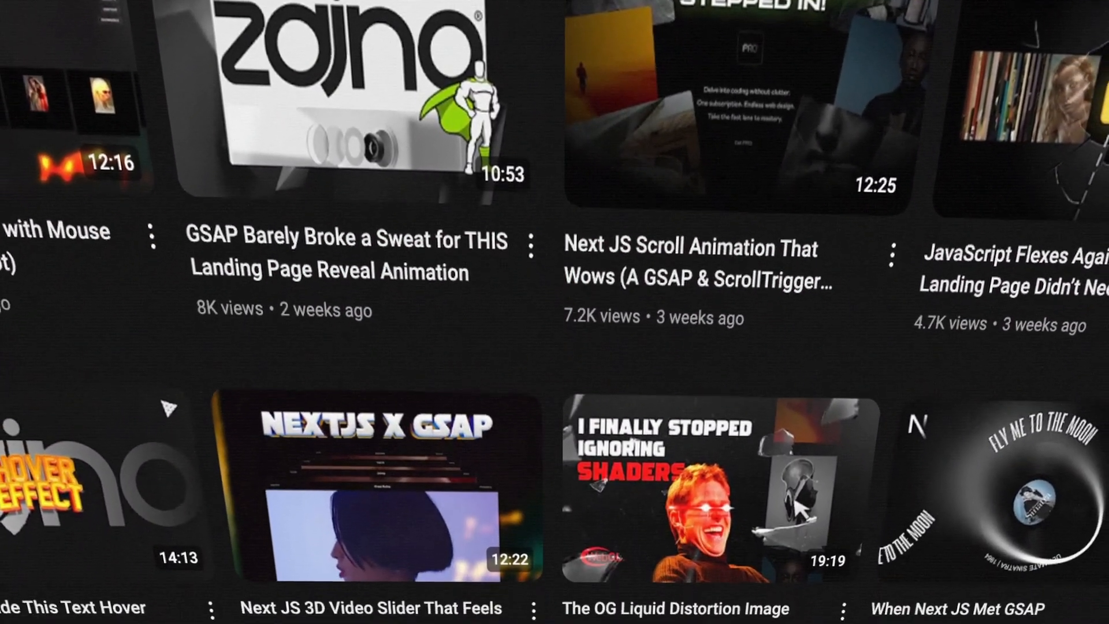
# Scroll the demo page, then open and close the full-screen overlay menu twice at desktop width
pyautogui.scroll(-3)
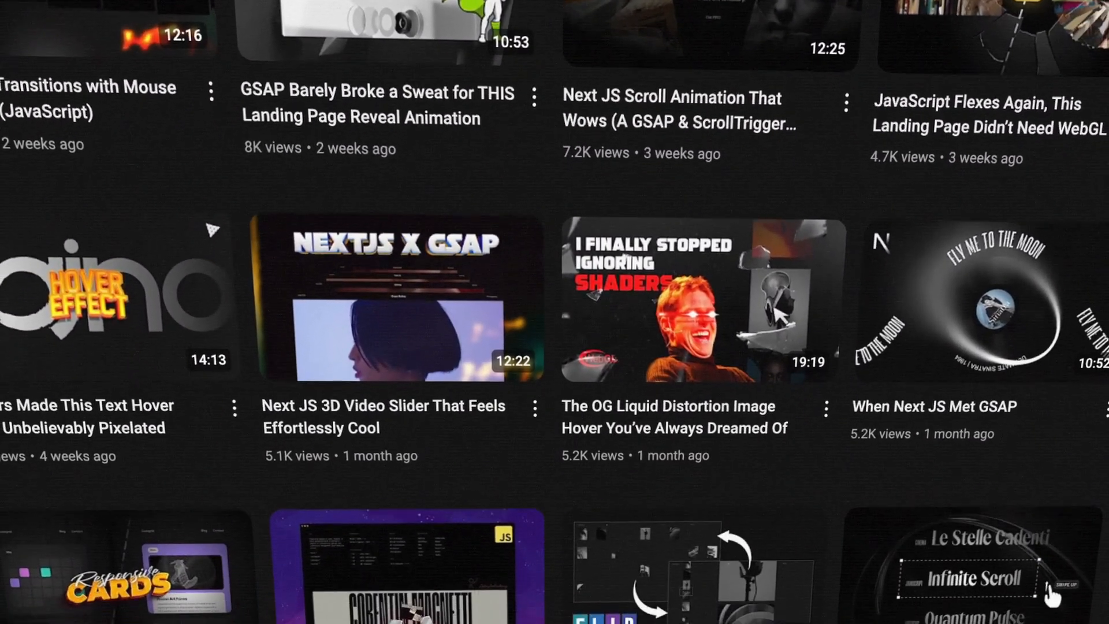
pyautogui.scroll(-3)
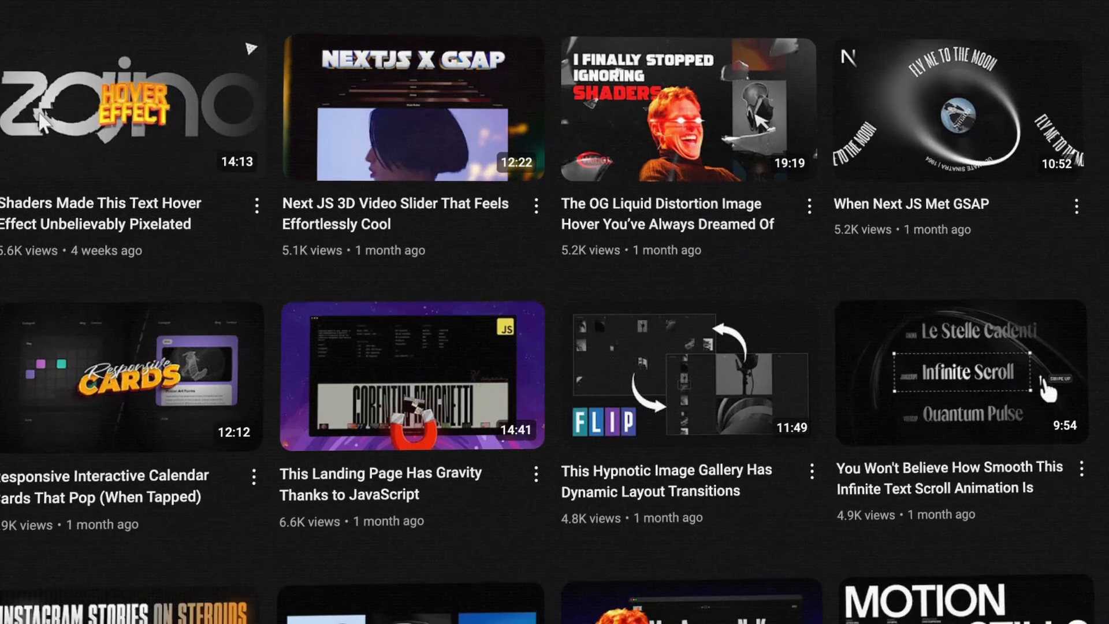
pyautogui.scroll(-3)
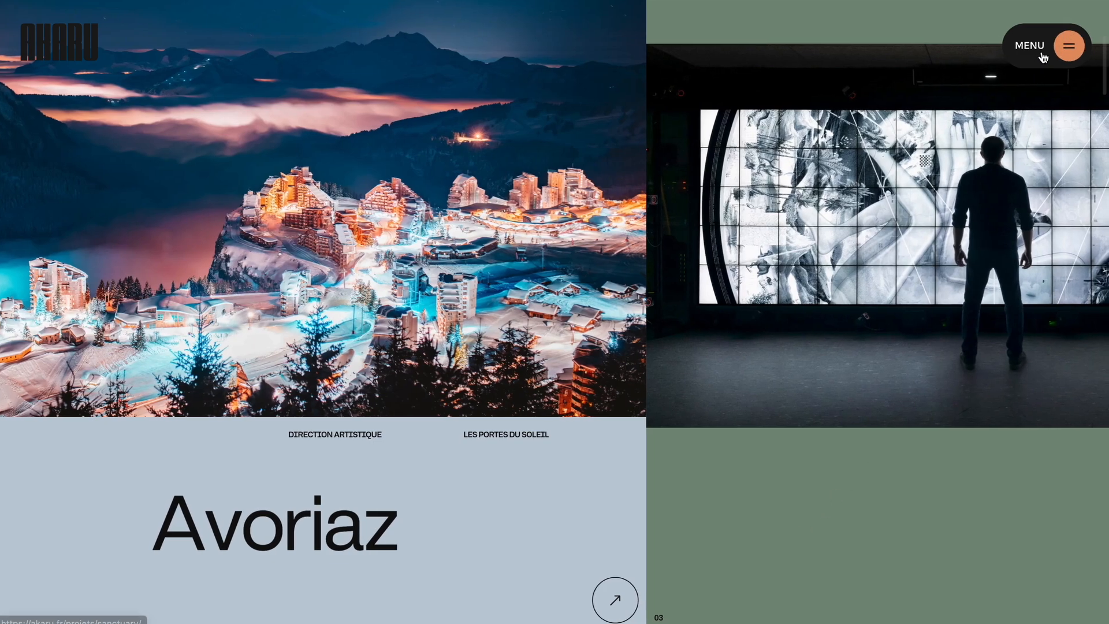
pyautogui.click(1069, 46)
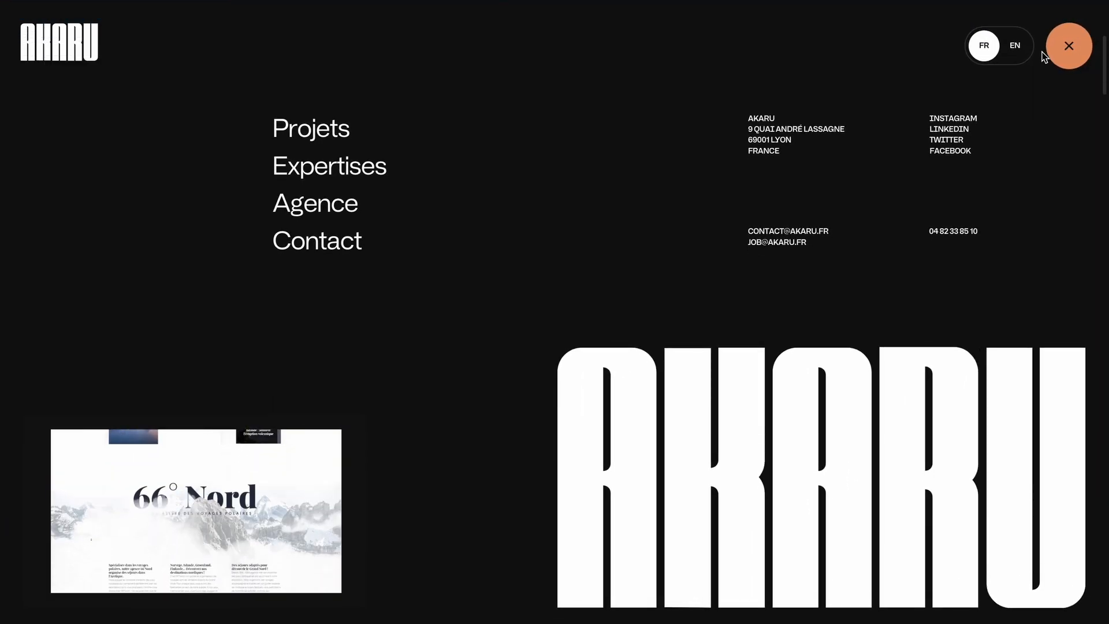
pyautogui.click(1069, 46)
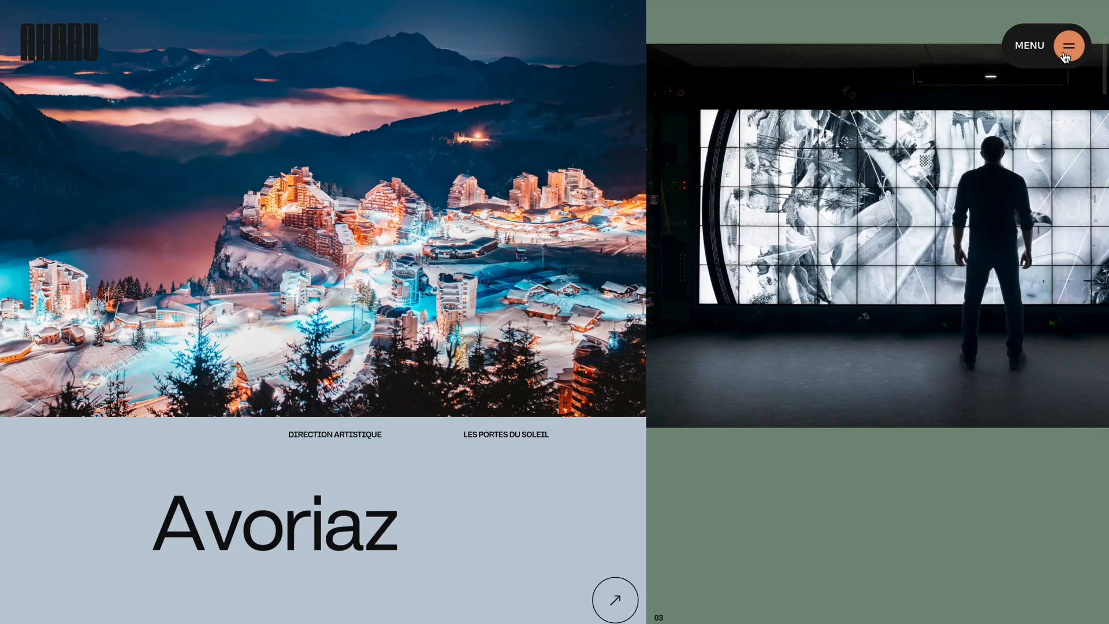
pyautogui.click(1068, 47)
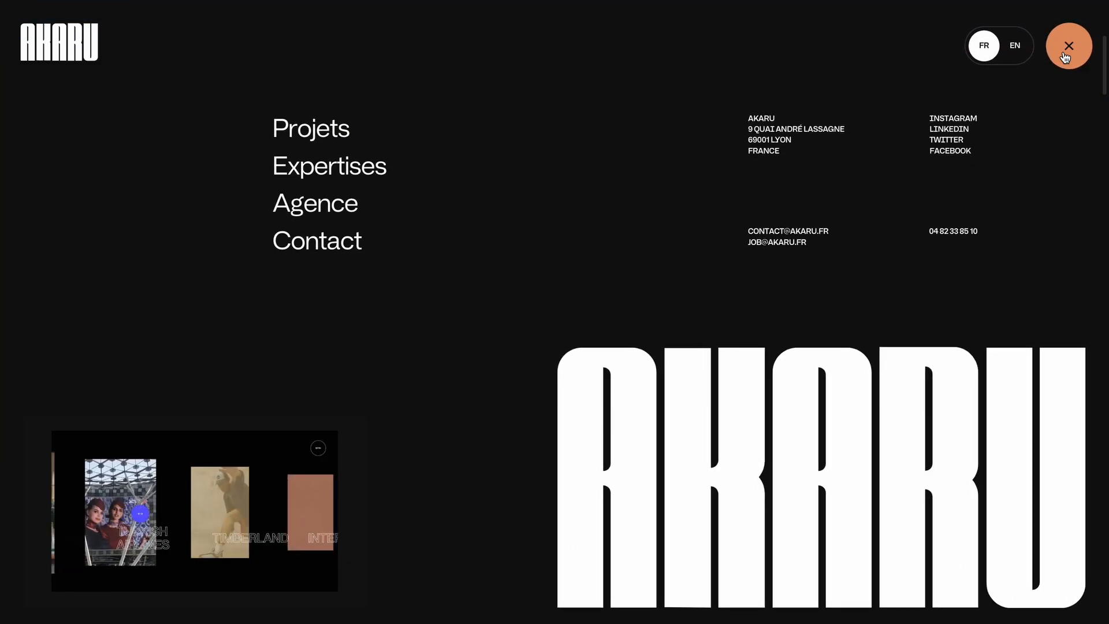
pyautogui.click(1069, 47)
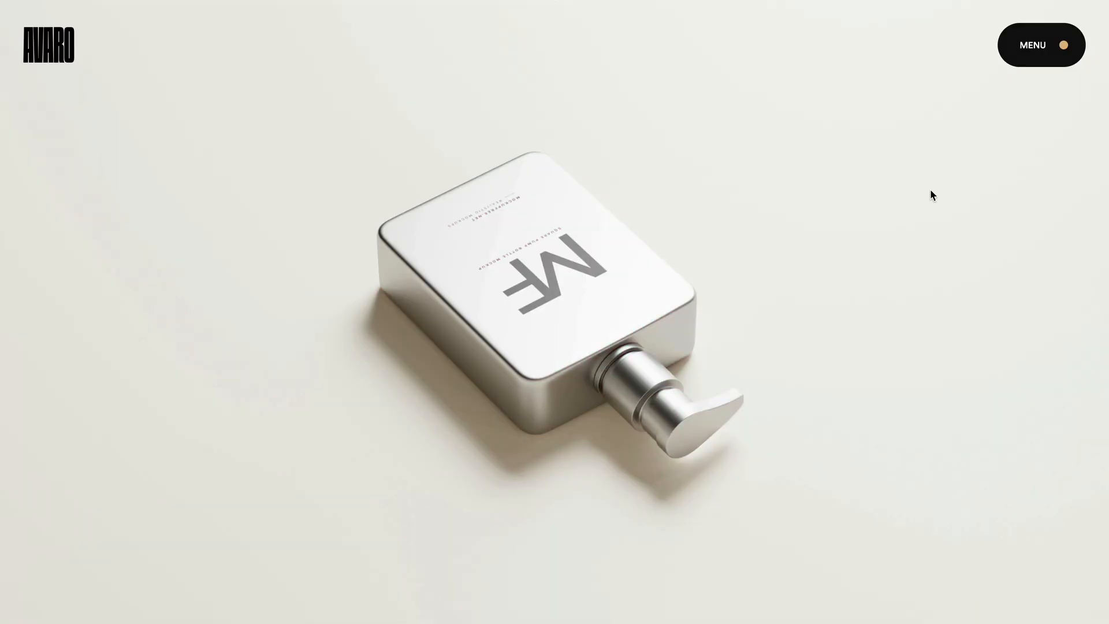
pyautogui.moveTo(1032, 63)
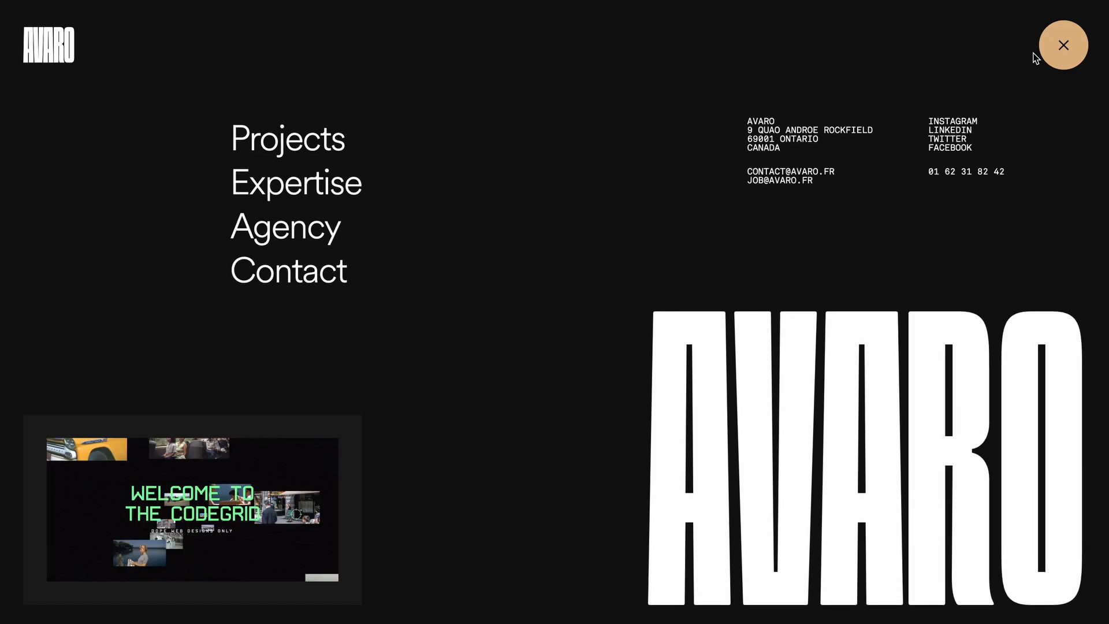
# Toggle the overlay a few more times, then open and close it at narrow mobile width
pyautogui.click(1063, 44)
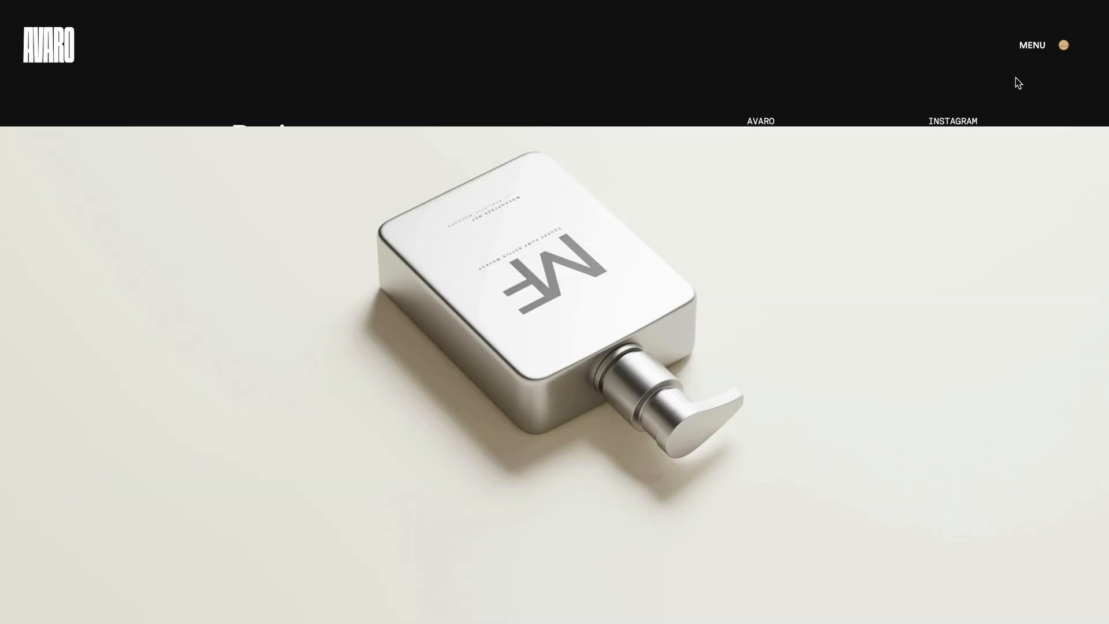
pyautogui.click(1033, 45)
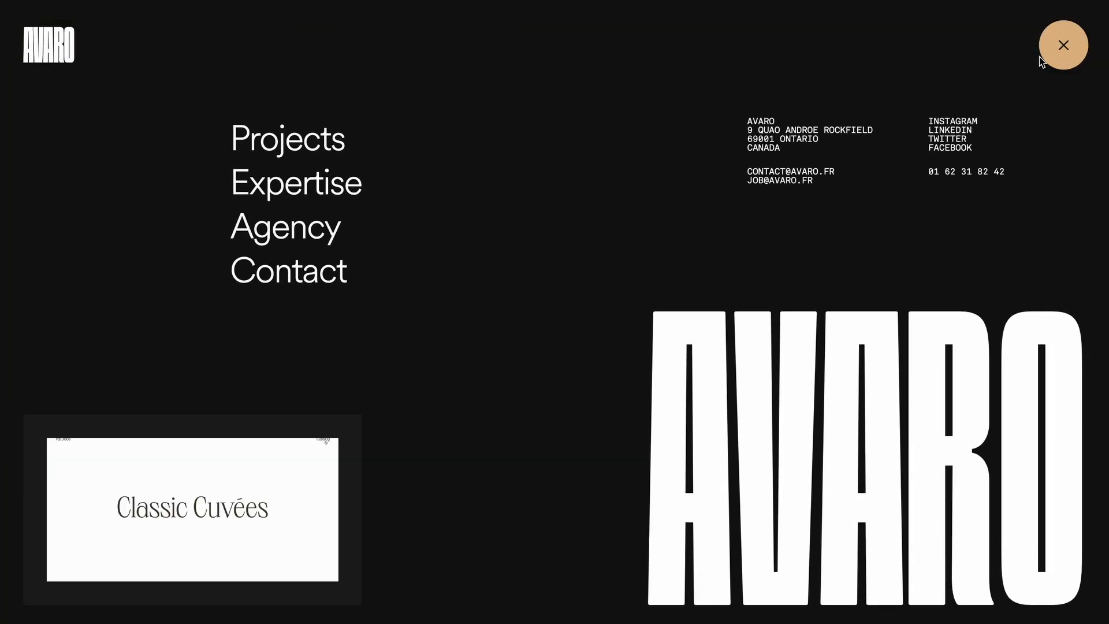
pyautogui.click(1063, 45)
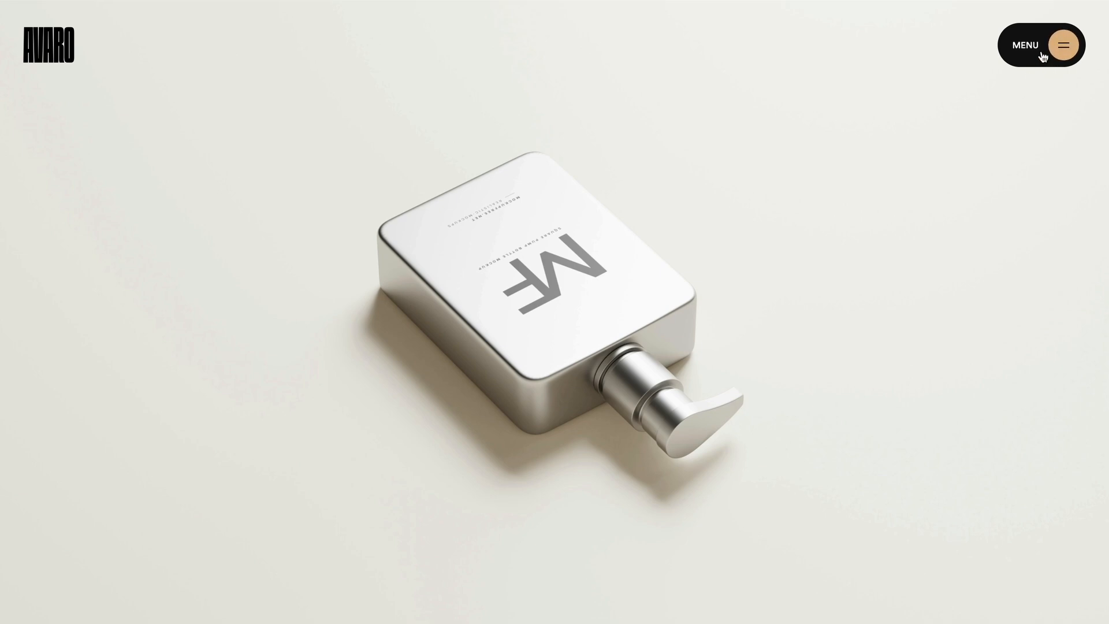
pyautogui.click(1063, 44)
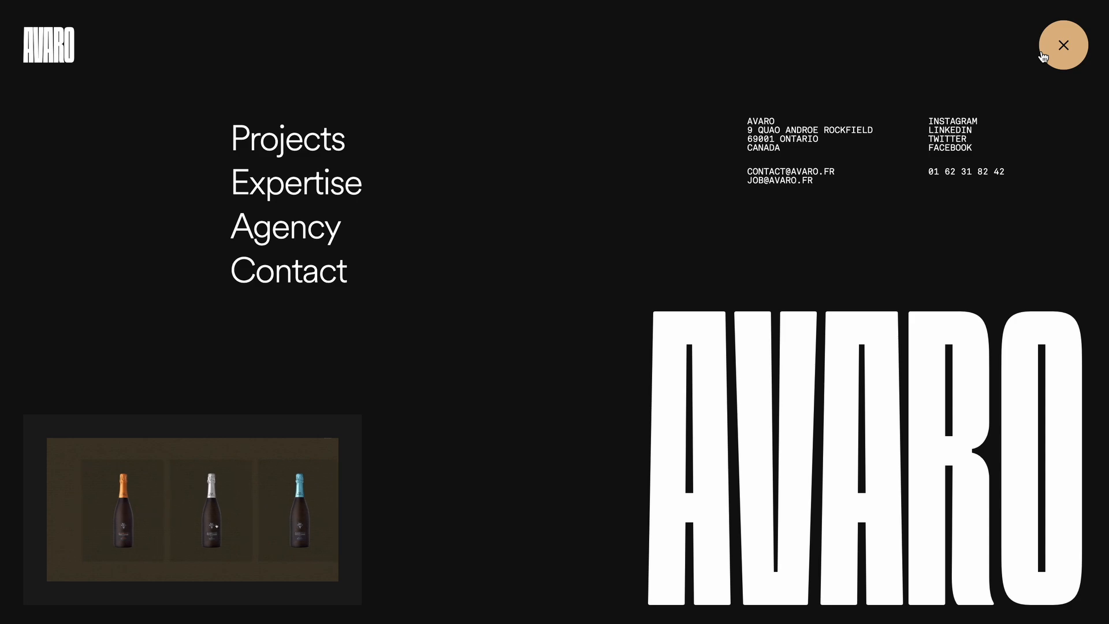
pyautogui.click(1063, 44)
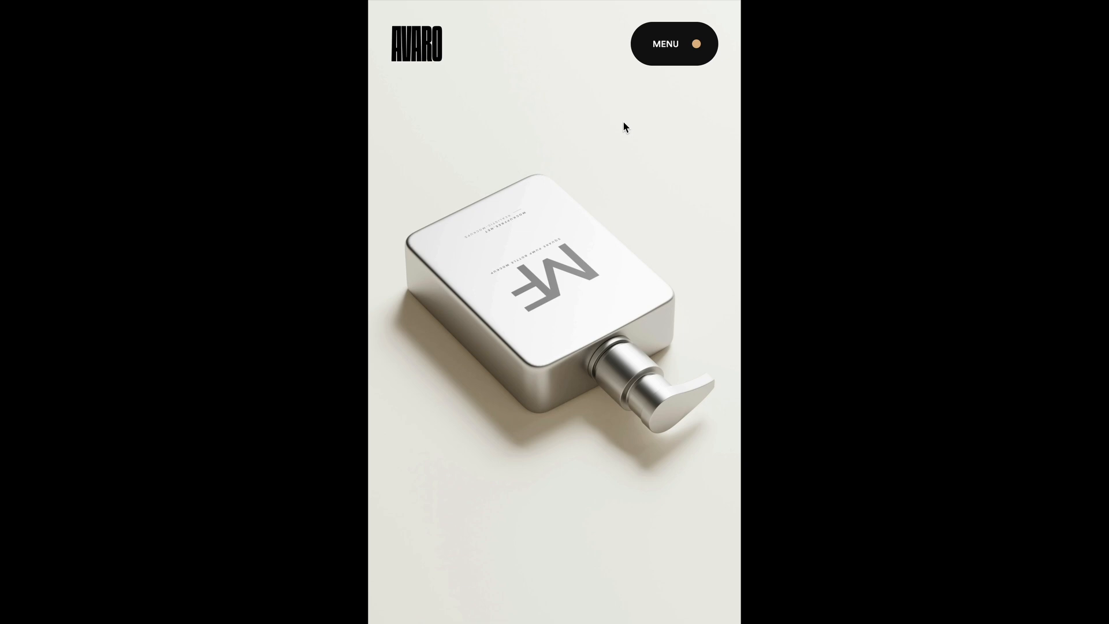
pyautogui.click(674, 44)
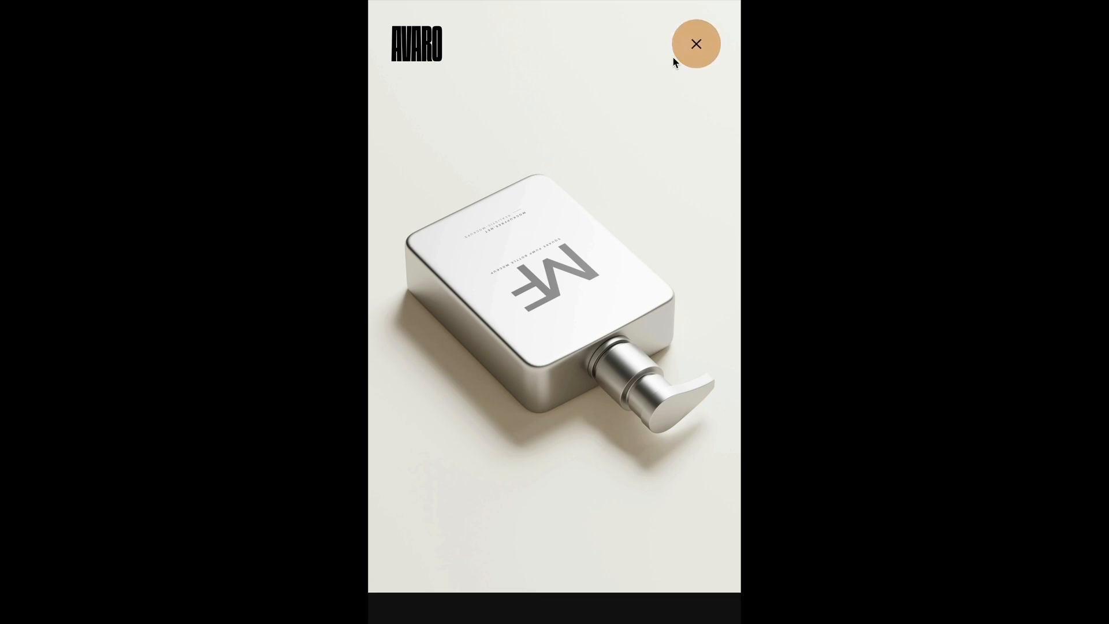
pyautogui.click(695, 44)
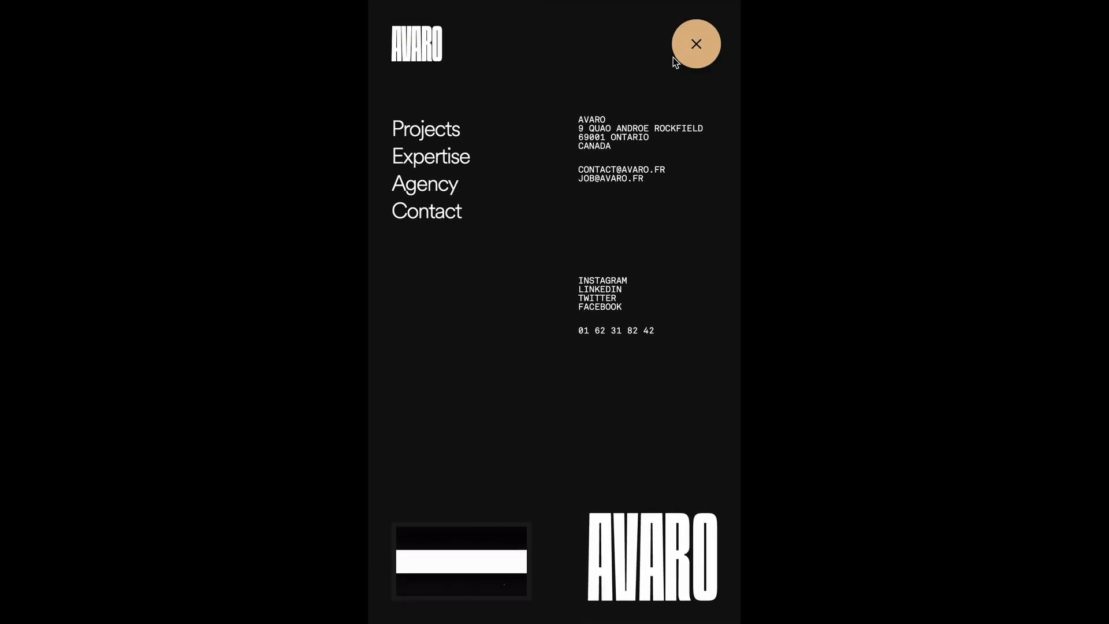
pyautogui.click(696, 43)
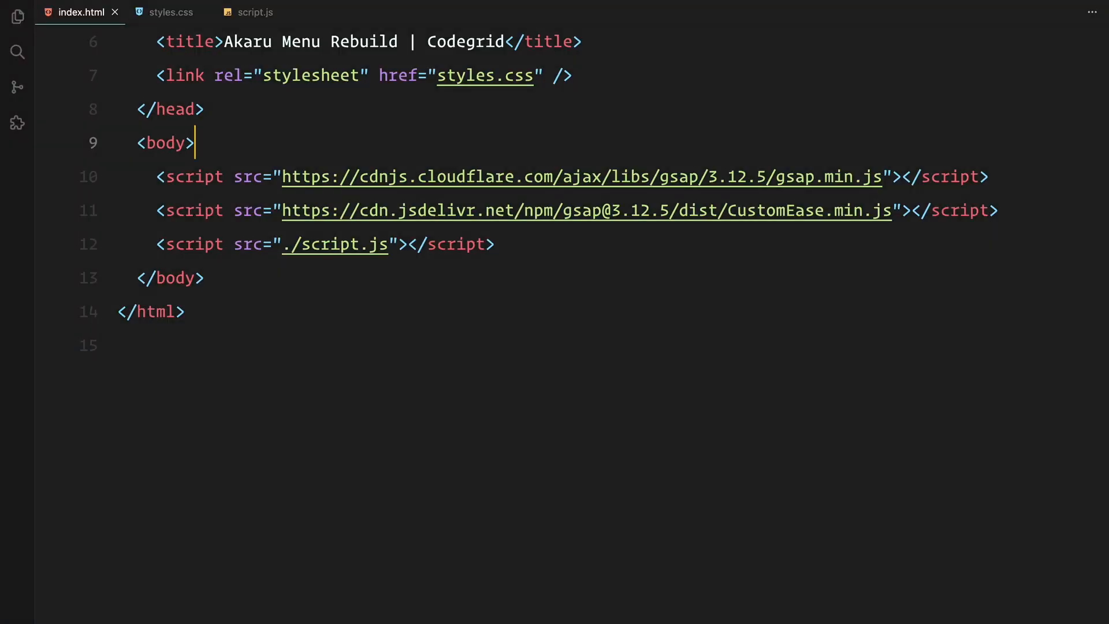
# Add a .logo div holding an Avaro link, followed by an empty .menu-toggle div
pyautogui.write('<div class="logo">a</div>')
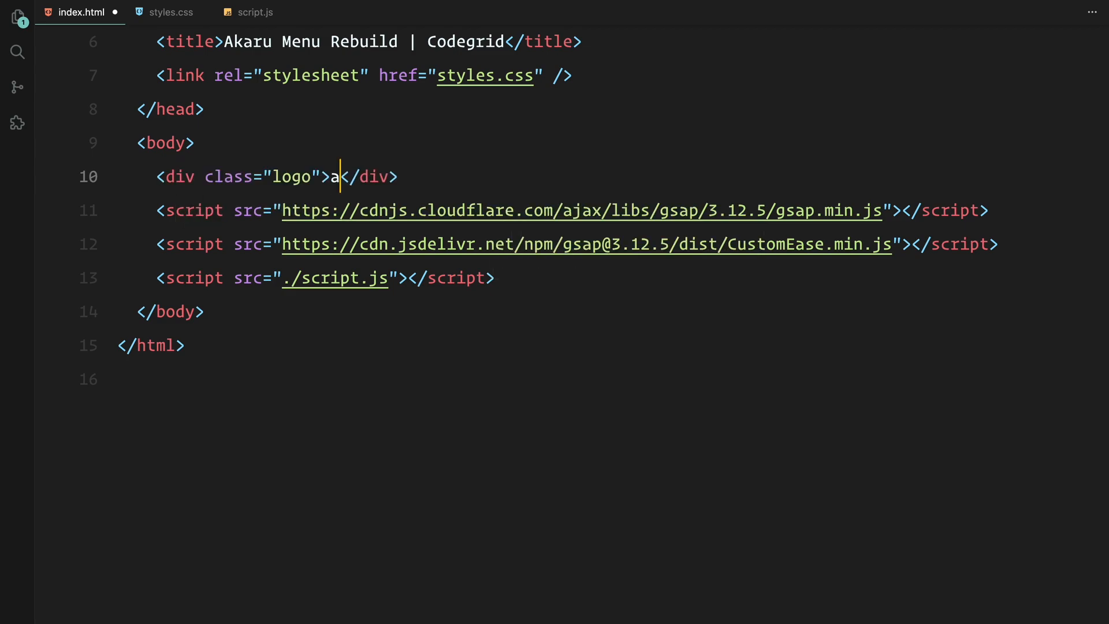
pyautogui.write('<a href="#">Avaro</a>')
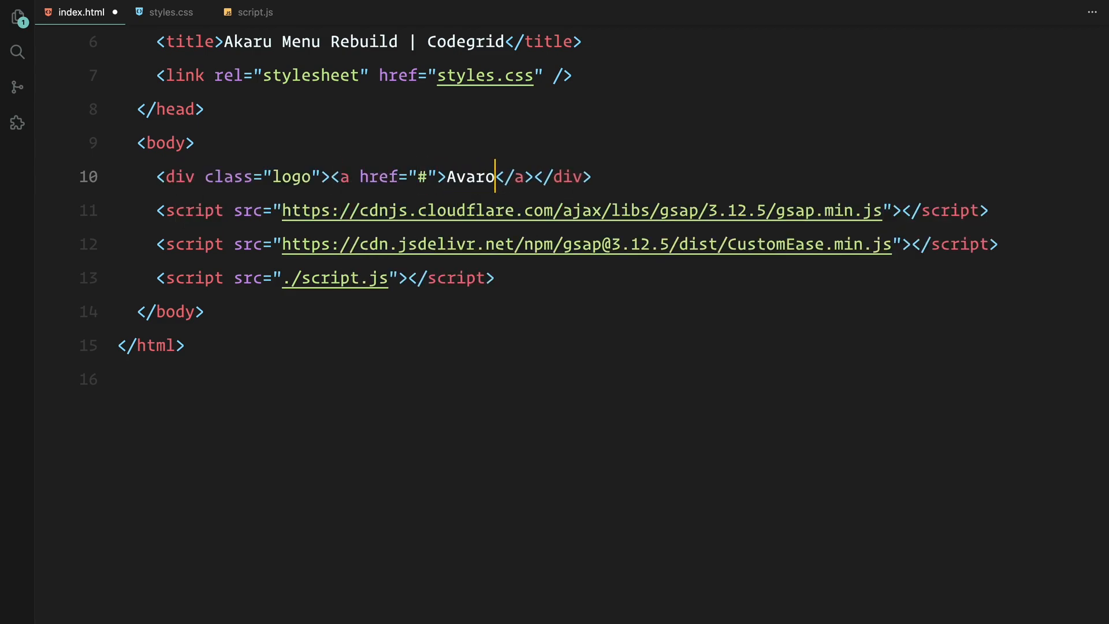
pyautogui.press('Enter')
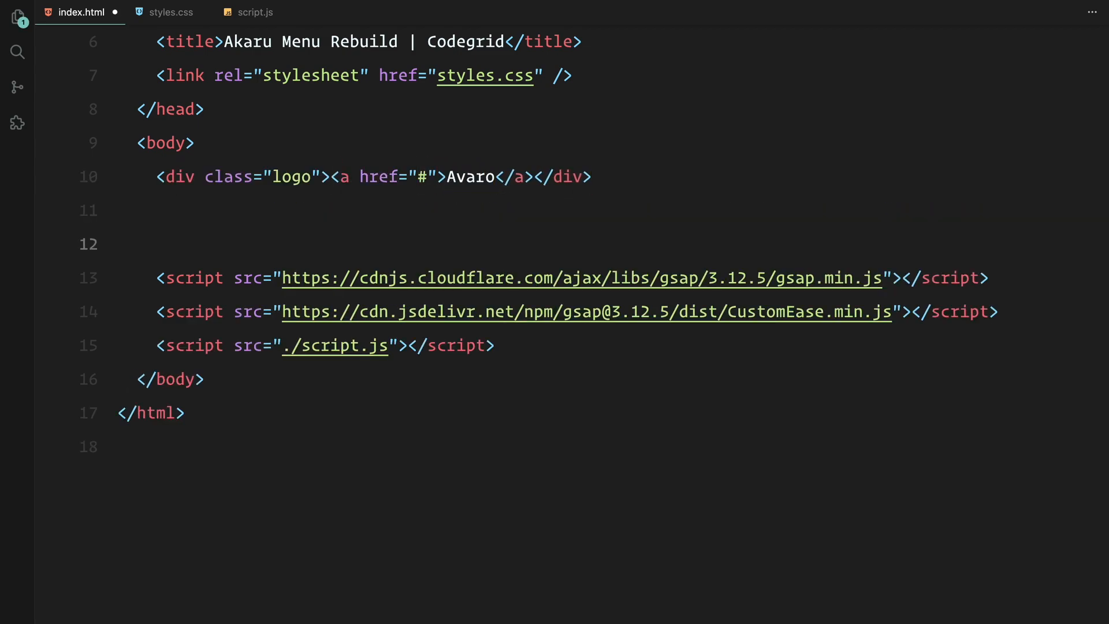
pyautogui.write('<div class="menu-toggle"></div>')
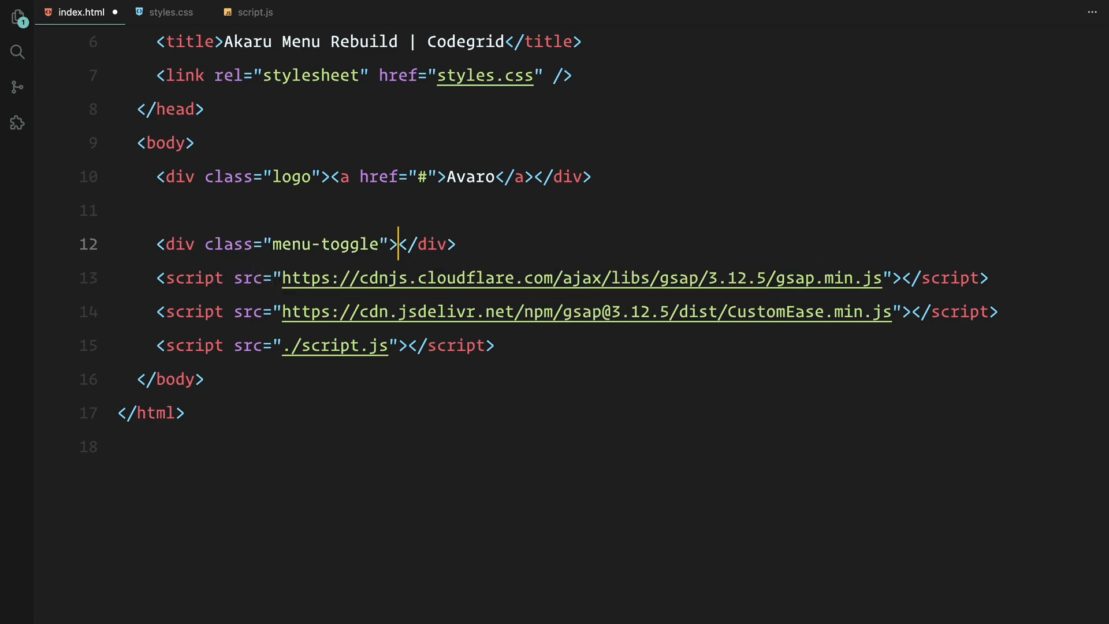
# Inside the toggle, expand Emmet shorthands into .menu-toggle-icon and .menu-copy divs
pyautogui.write('.menu-t')
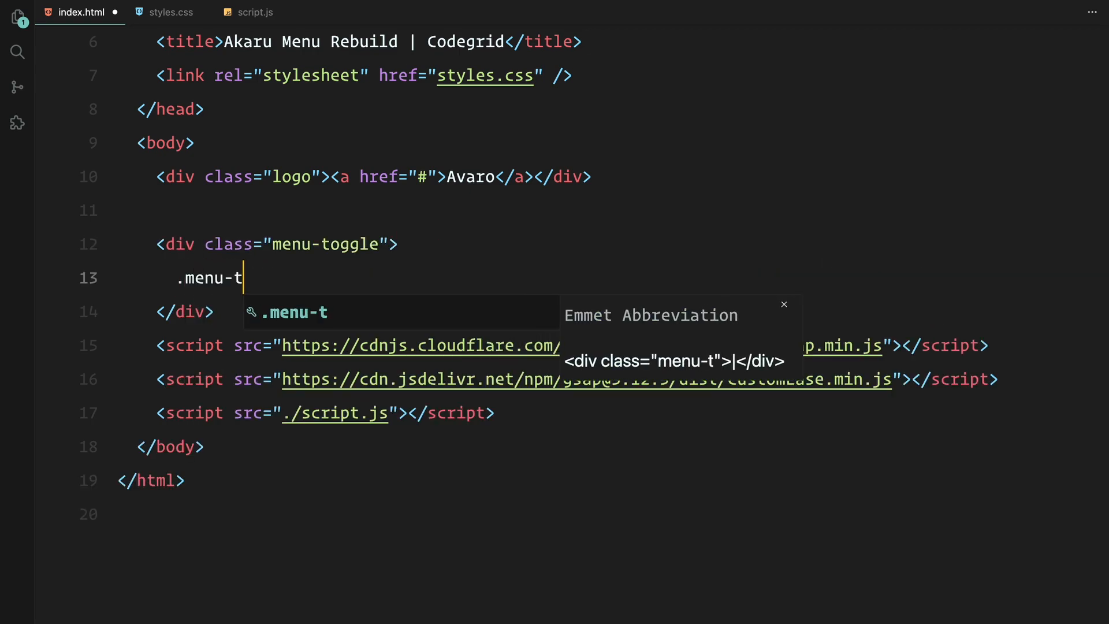
pyautogui.press('Tab')
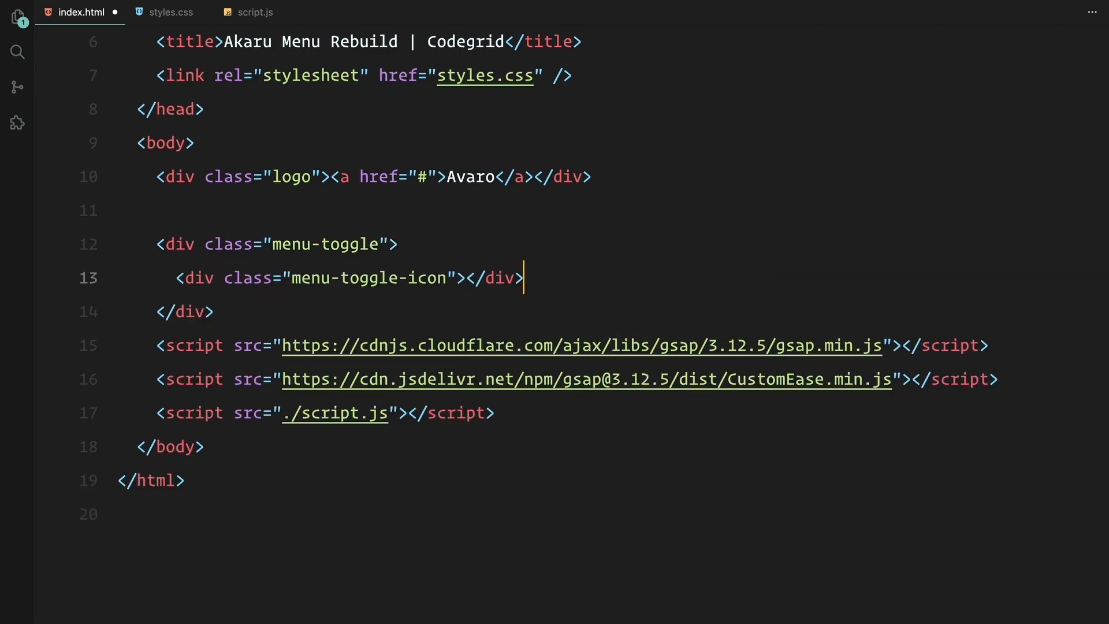
pyautogui.write('.menu-copy')
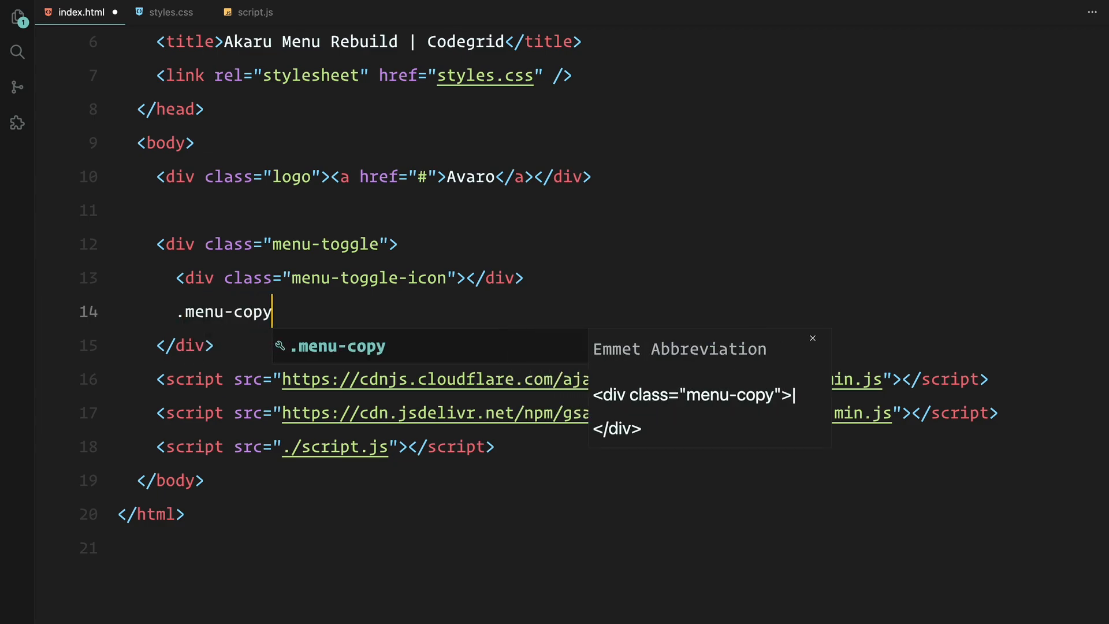
pyautogui.press('Tab')
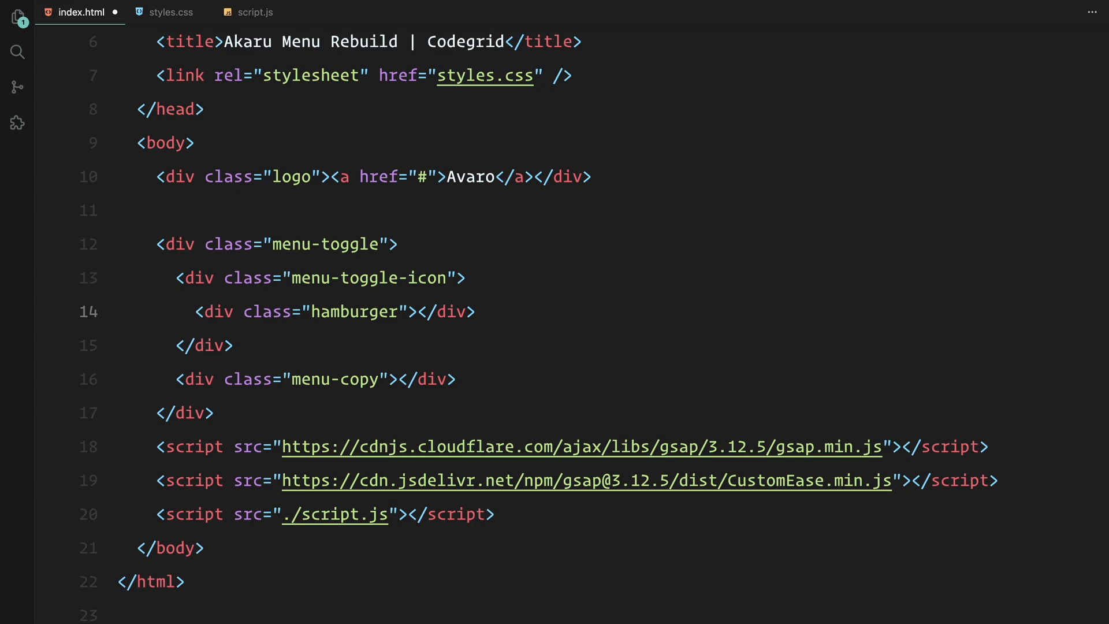
# Add .menu-bar divs with data-position top and bottom, a 'Menu' label, and the closed class
pyautogui.write('.menu-bar"></div>')
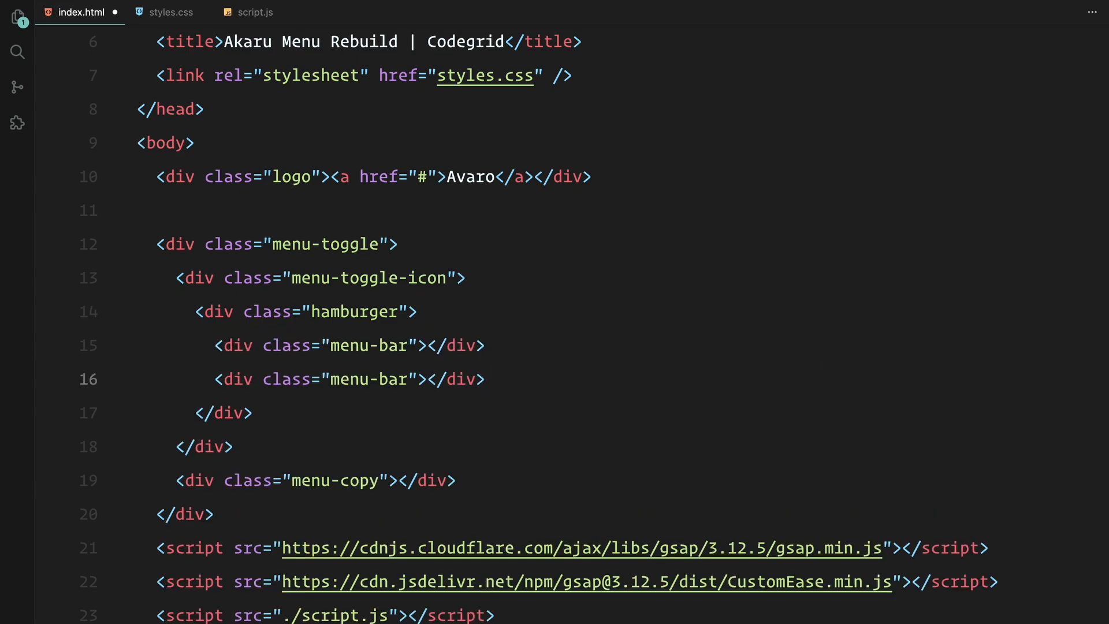
pyautogui.write('data-po')
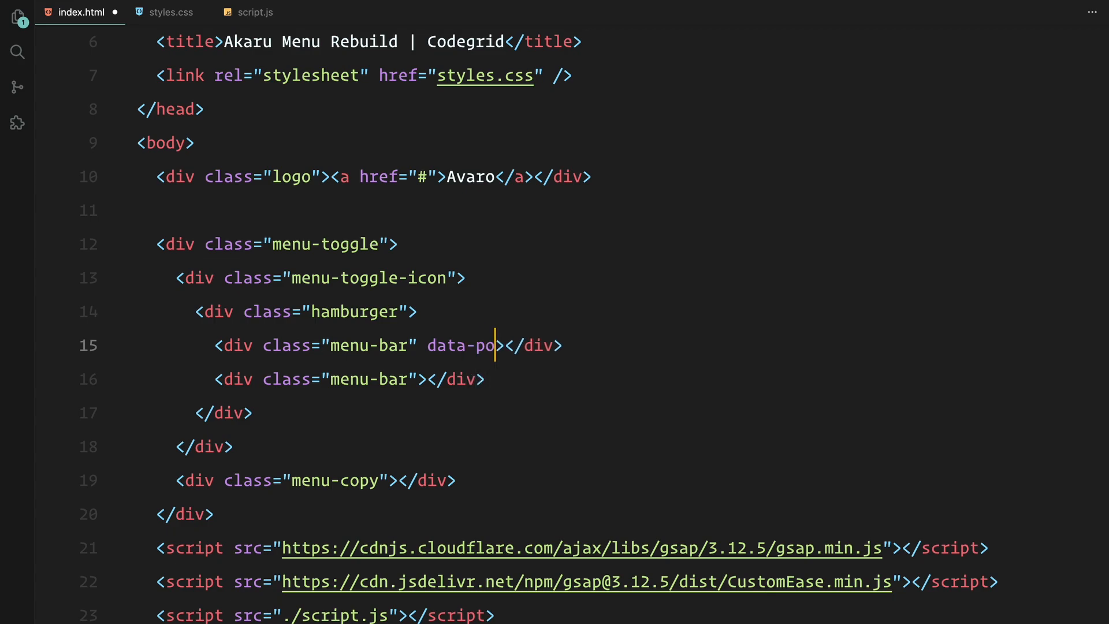
pyautogui.write('sition="top"')
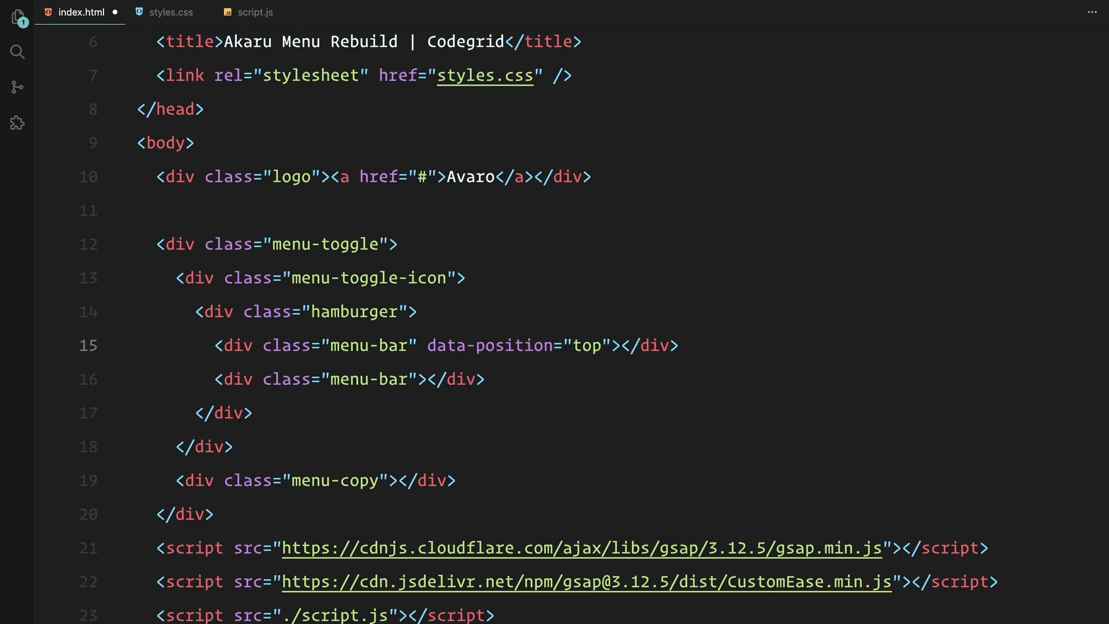
pyautogui.write('data')
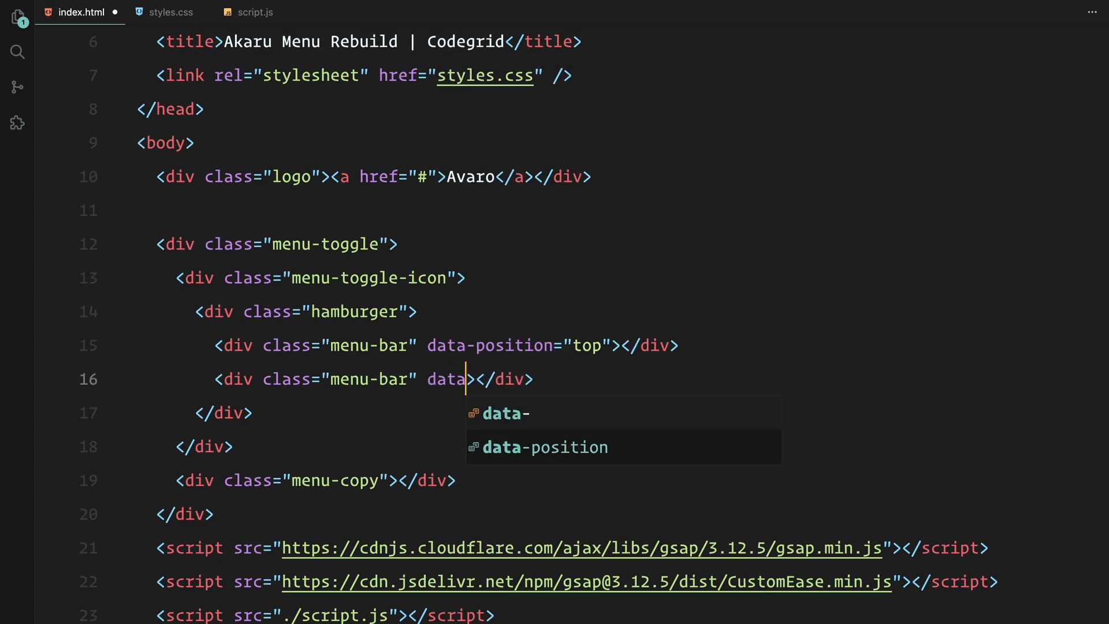
pyautogui.write('-position="bottom"')
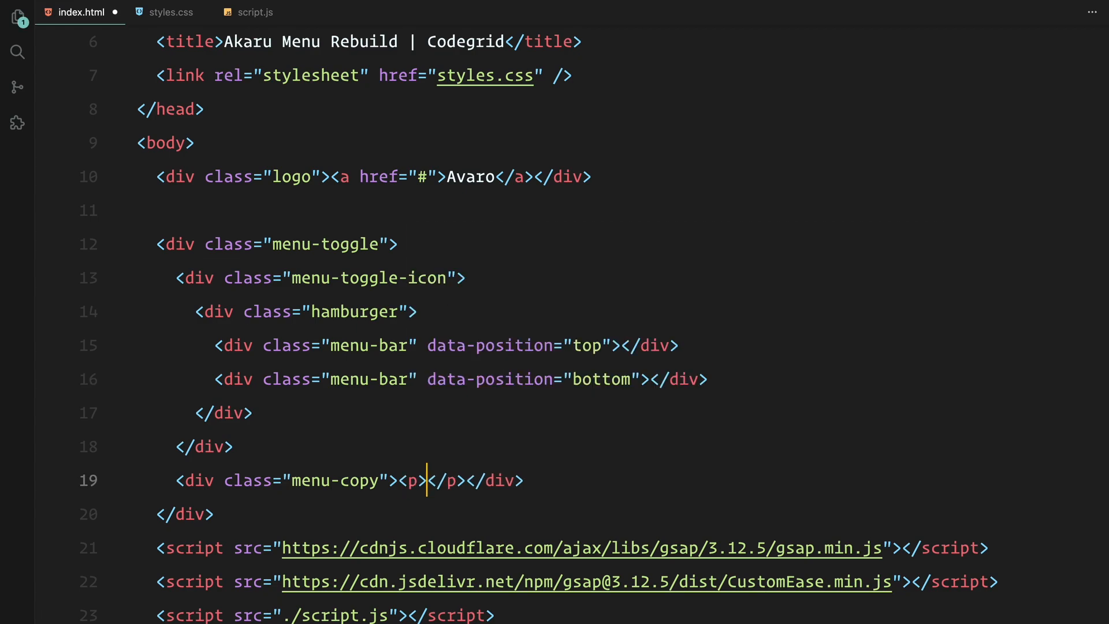
pyautogui.write('Menu')
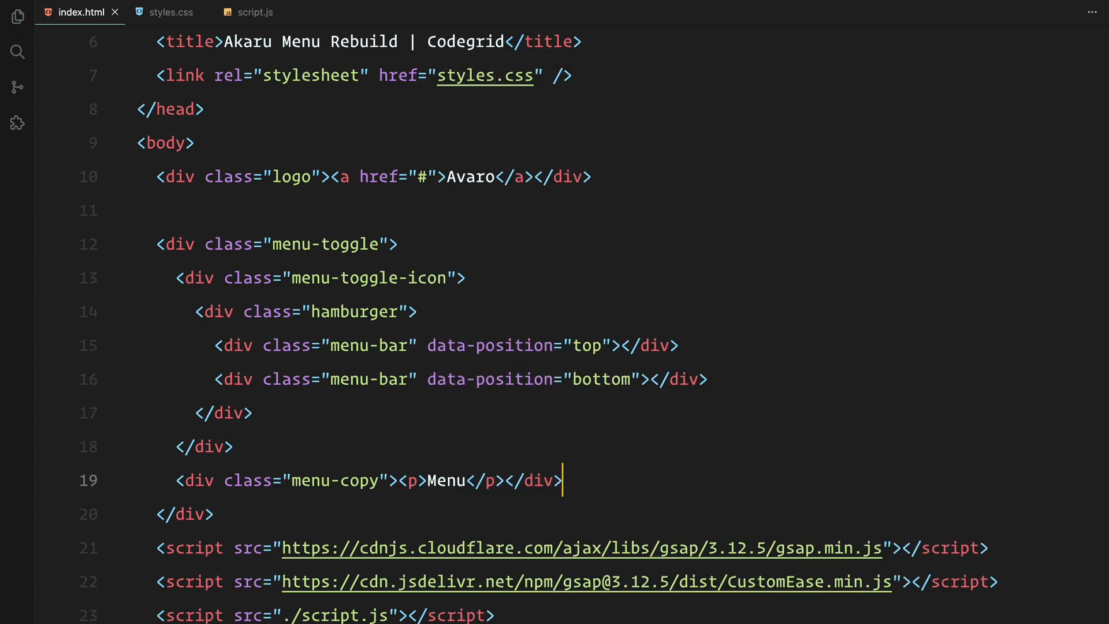
pyautogui.moveTo(381, 250)
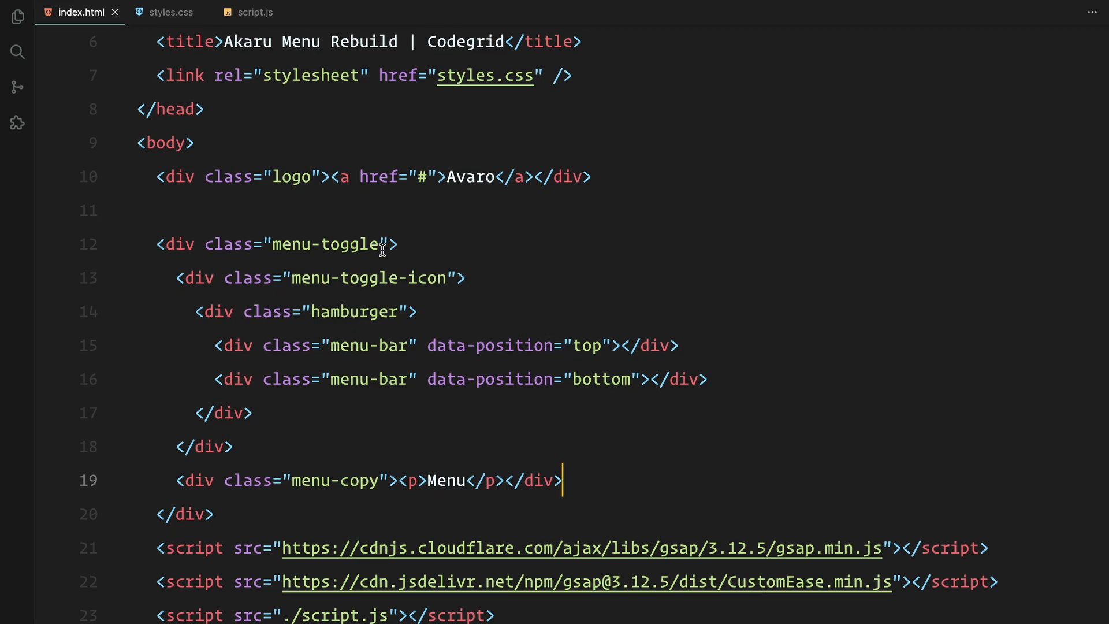
pyautogui.write('closed')
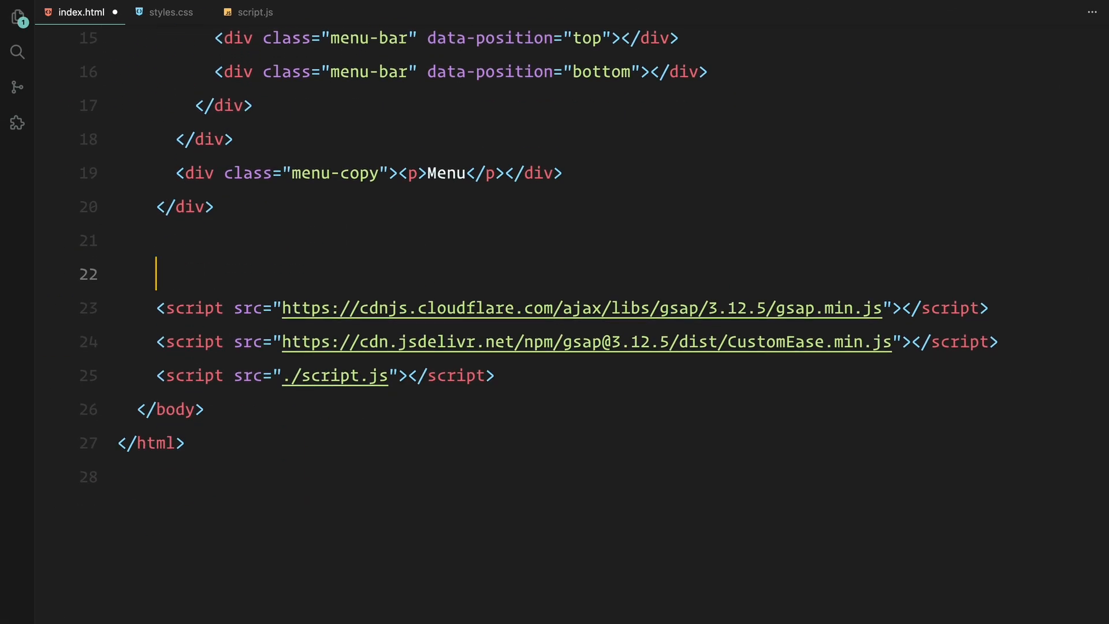
# Create .menu with .col.col-1 containing .menu-logo, .links and .video-wrapper divs
pyautogui.write('.')
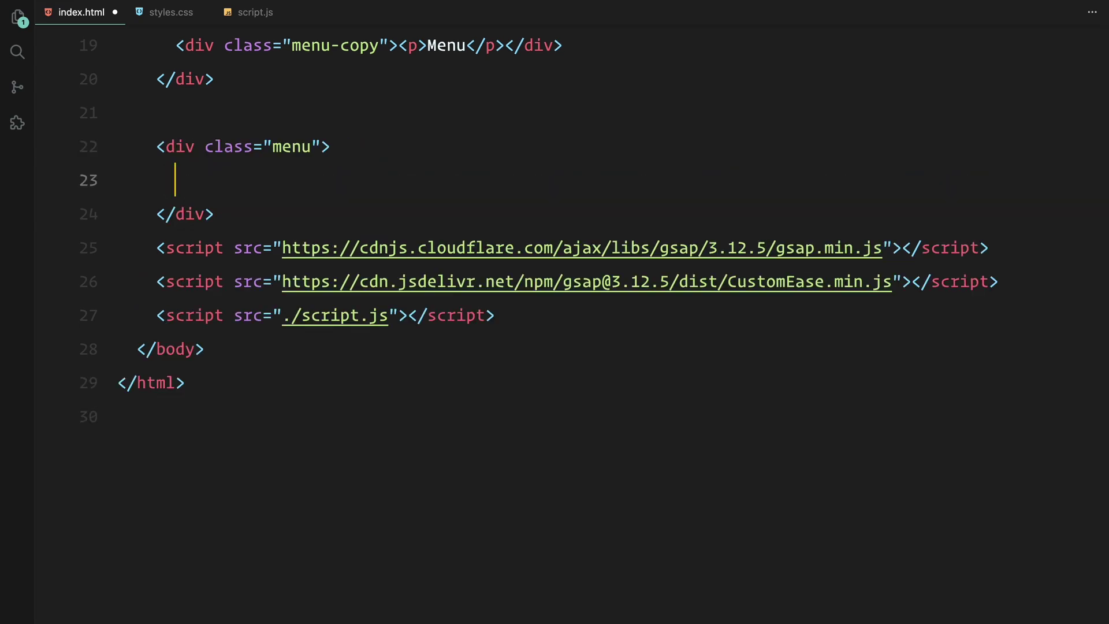
pyautogui.write('<div class="col col-1"></div>')
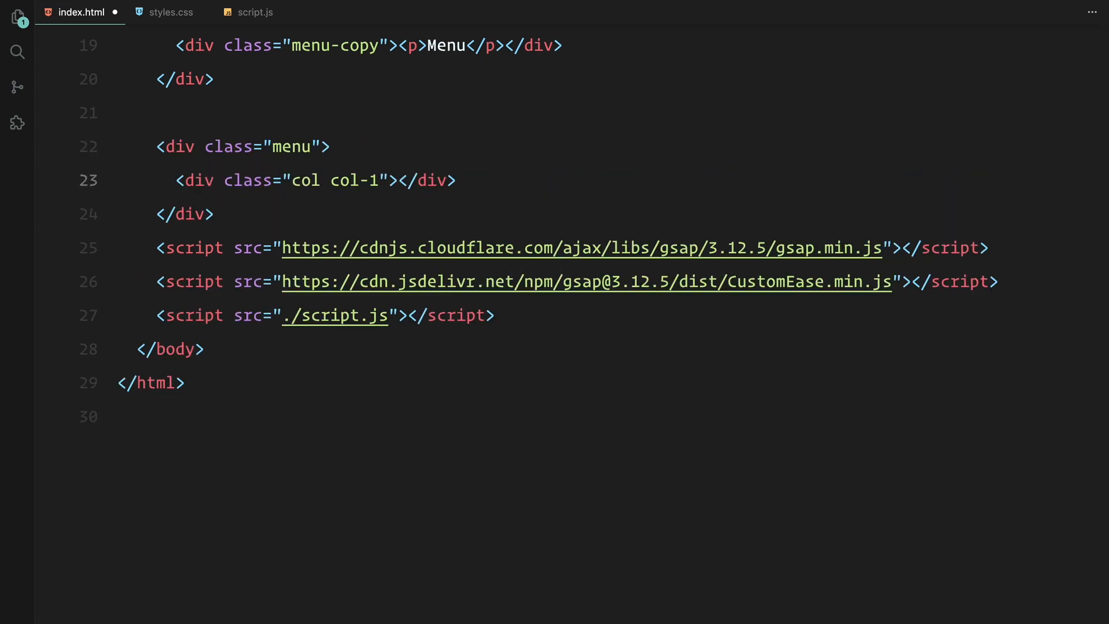
pyautogui.write('.col.col-')
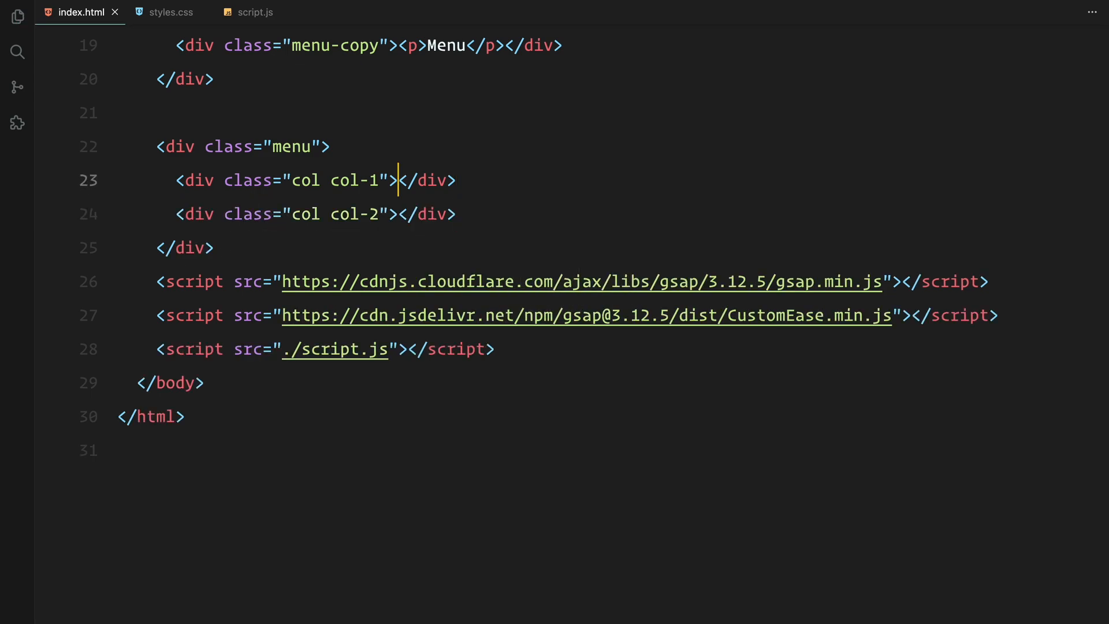
pyautogui.write('.menu-logo"></div>')
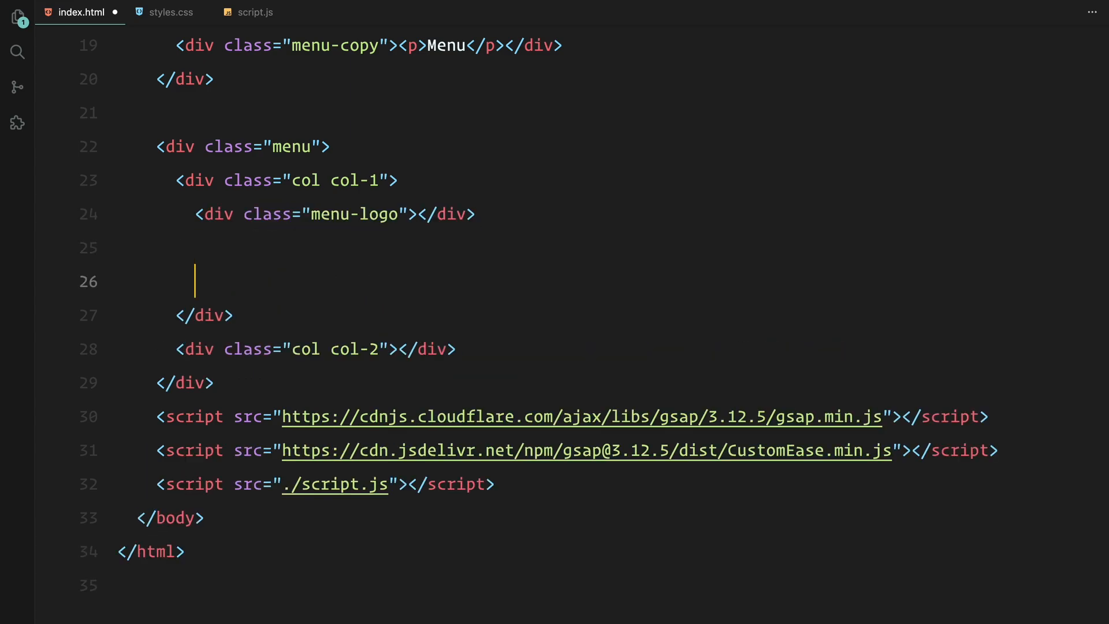
pyautogui.write('<div class="links"></div>')
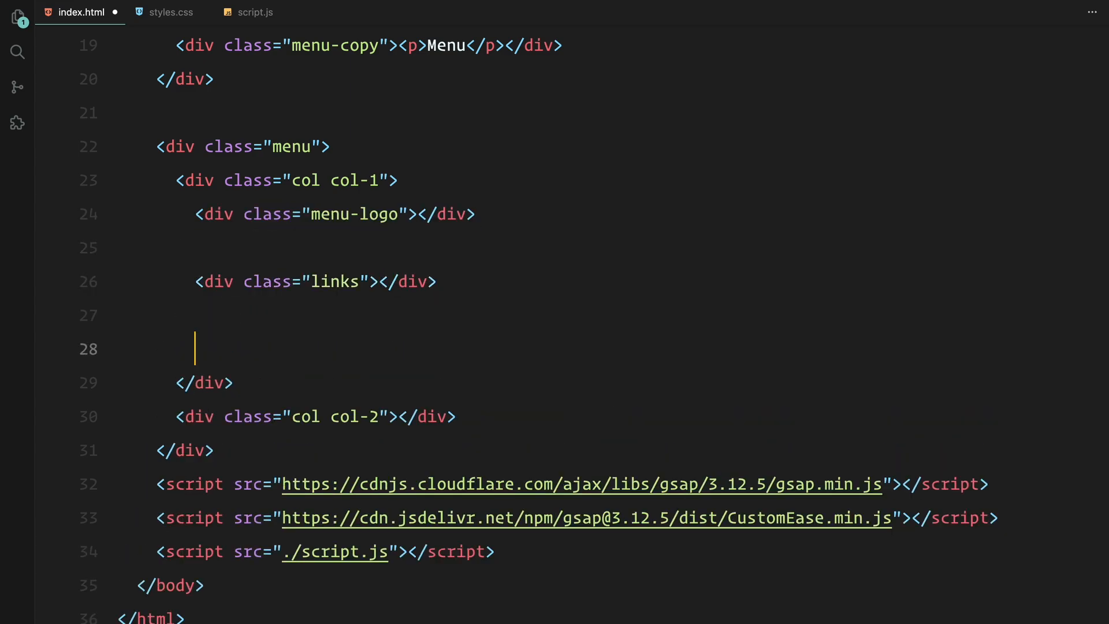
pyautogui.write('.video-wrapper')
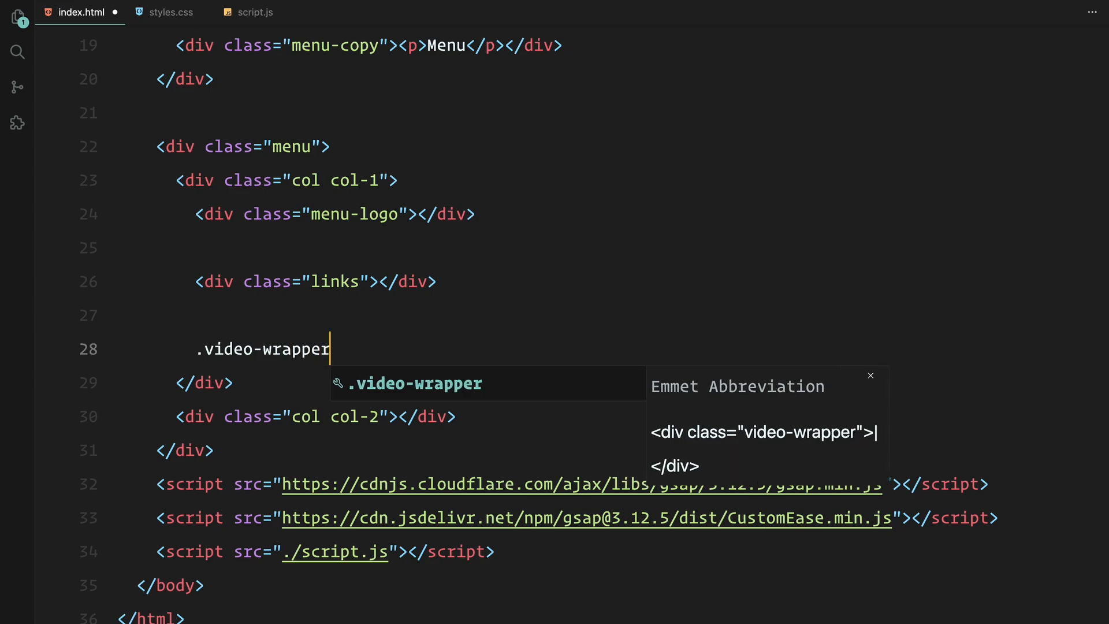
pyautogui.press('Tab')
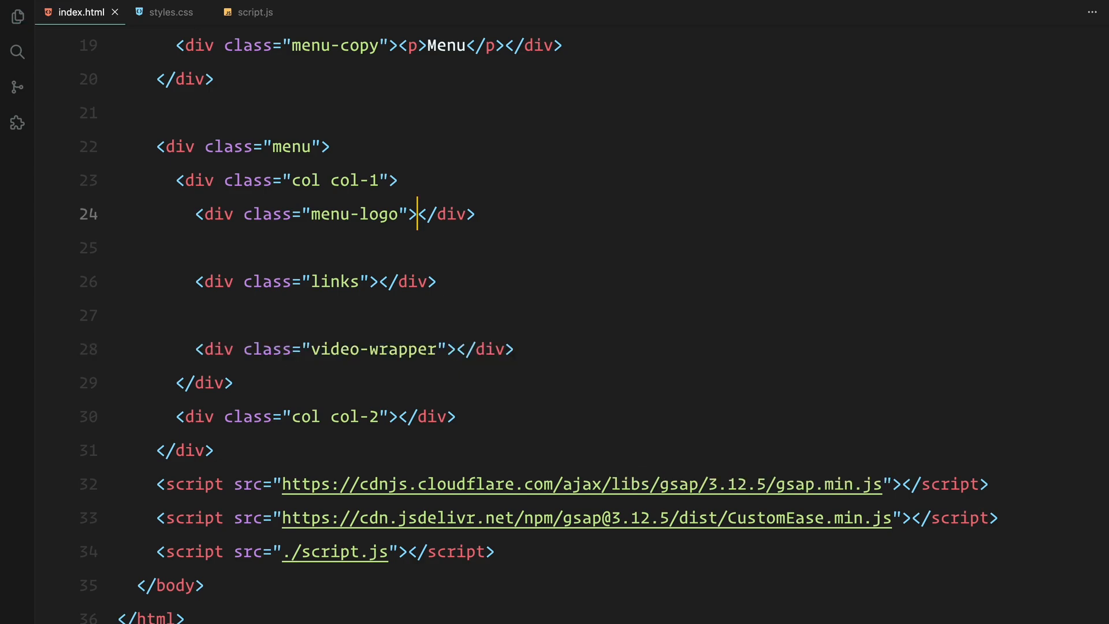
# Fill the menu logo with an Avaro link and add .link anchors starting with Projects
pyautogui.write('<a href="#">Av</a><')
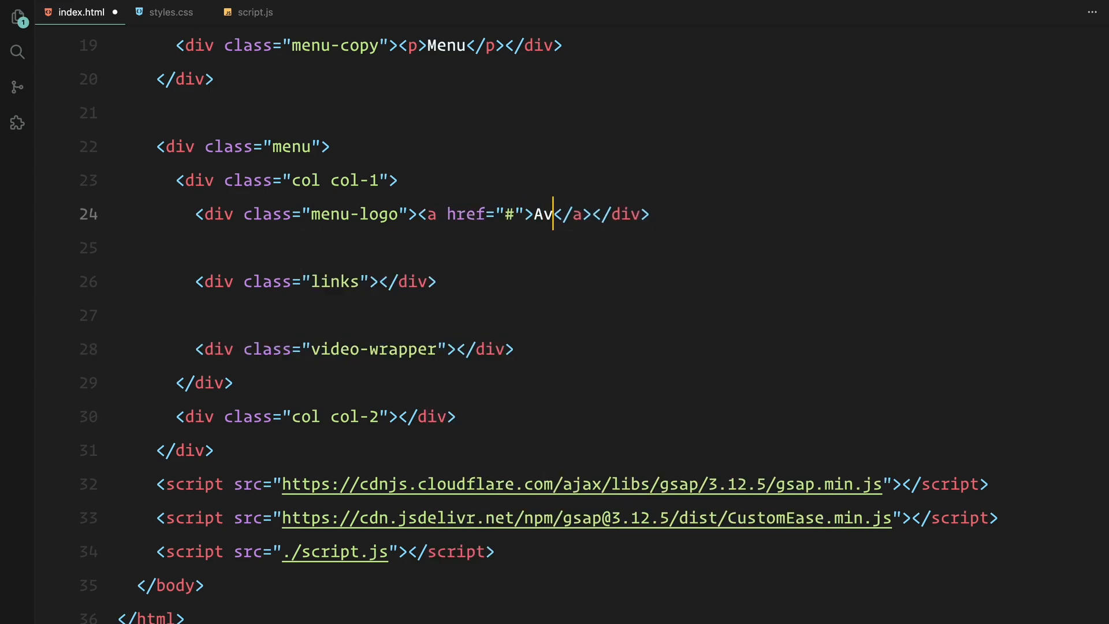
pyautogui.write('aro')
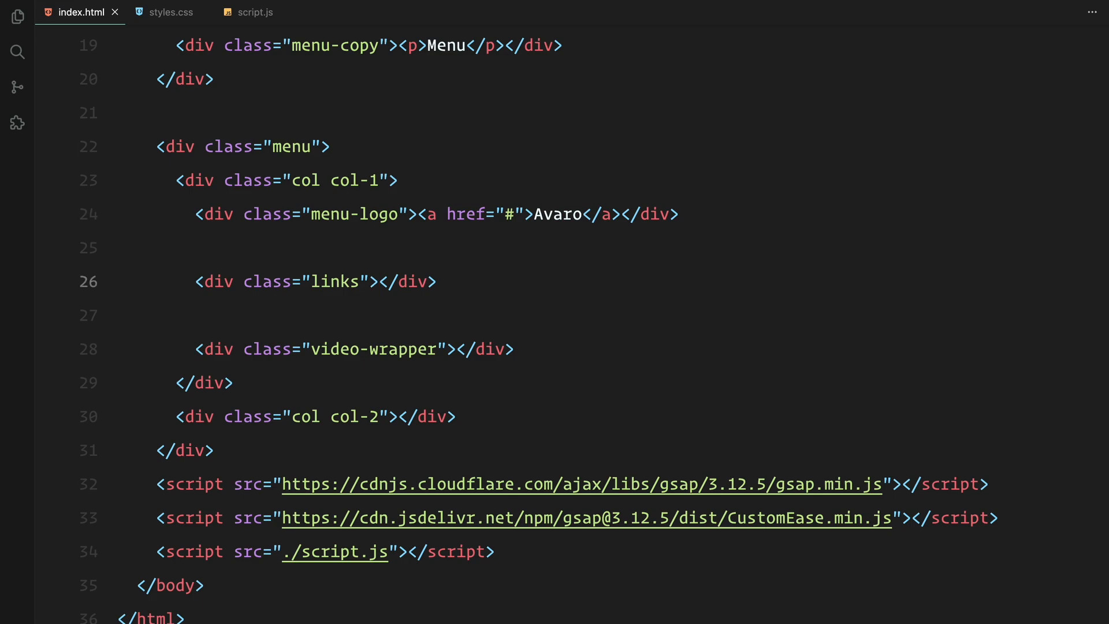
pyautogui.write('.lin')
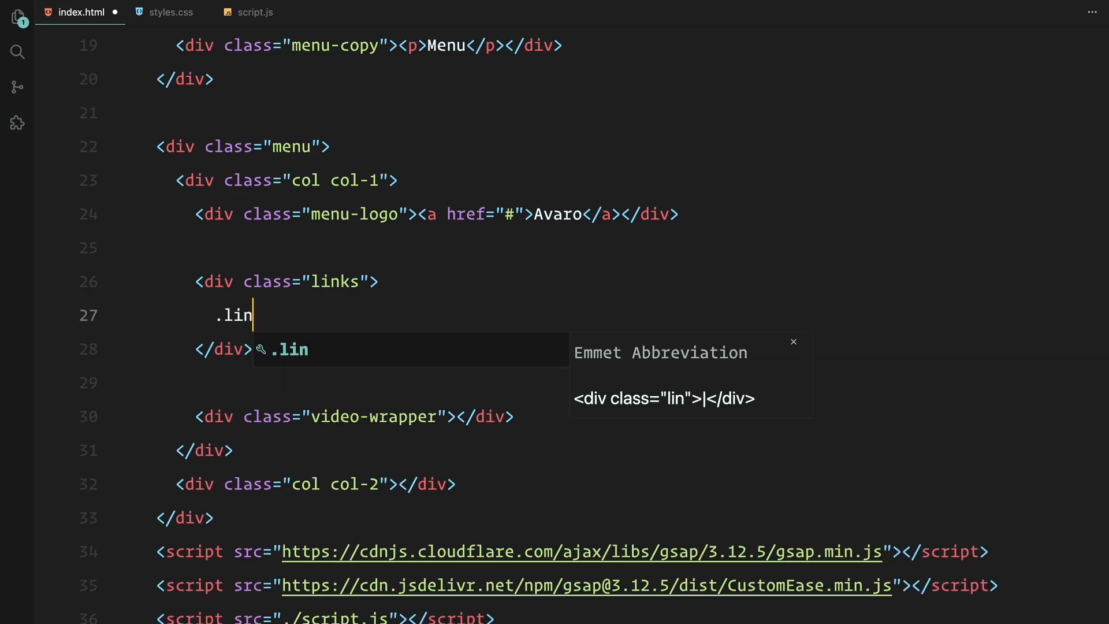
pyautogui.press('Tab')
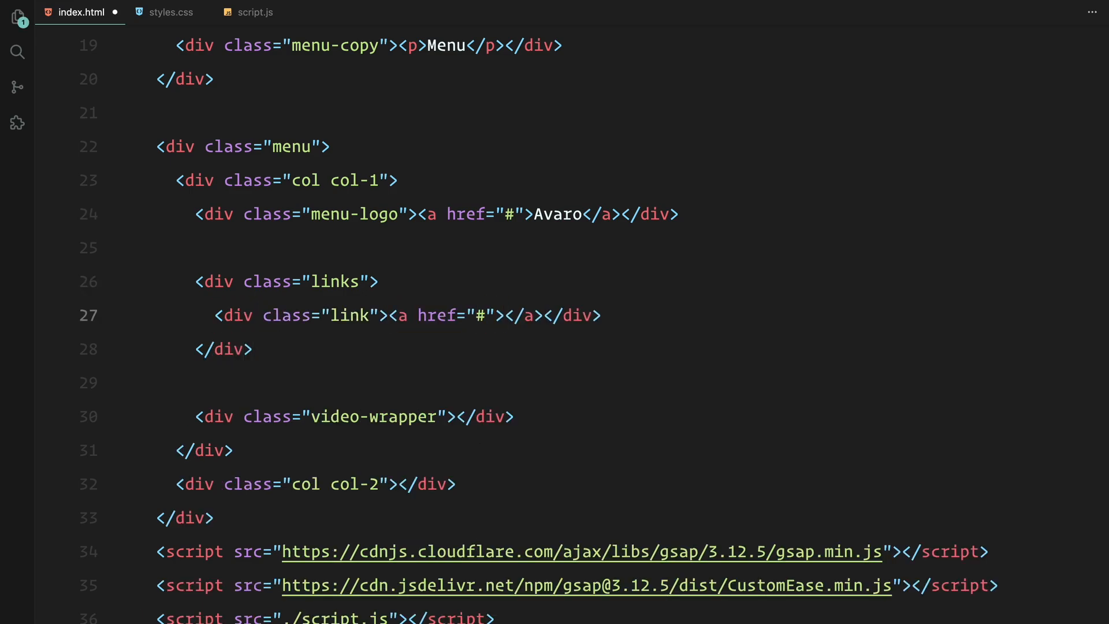
pyautogui.write('Projects')
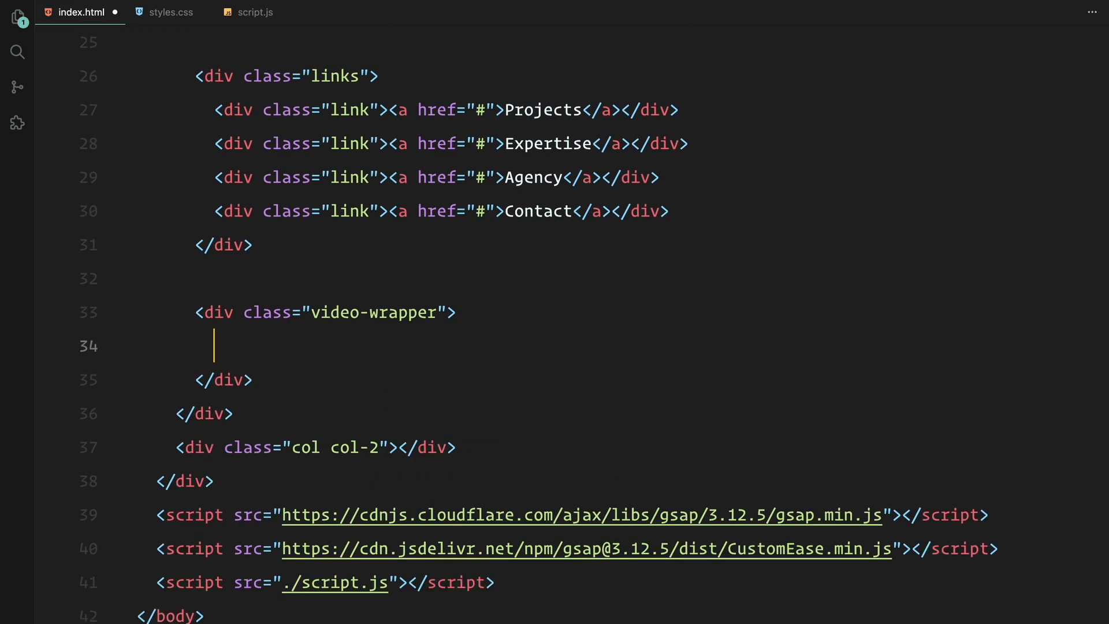
# Add an autoplay muted loop video sourcing ./assets/video.mp4 with type video/mp4
pyautogui.write('<video autoplay muted loop>')
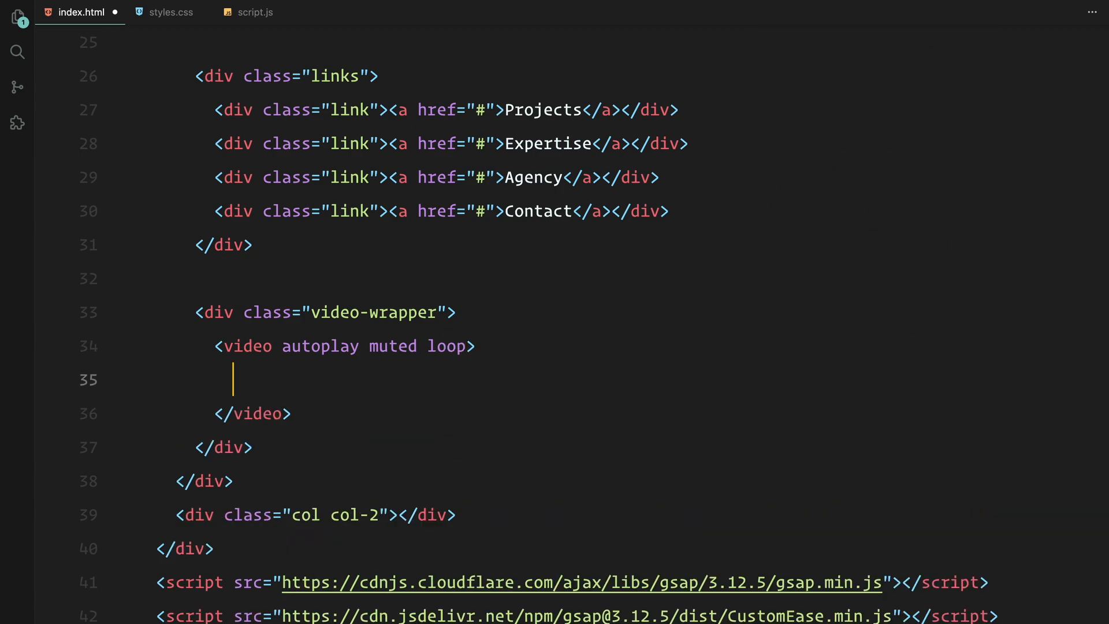
pyautogui.write('<source>')
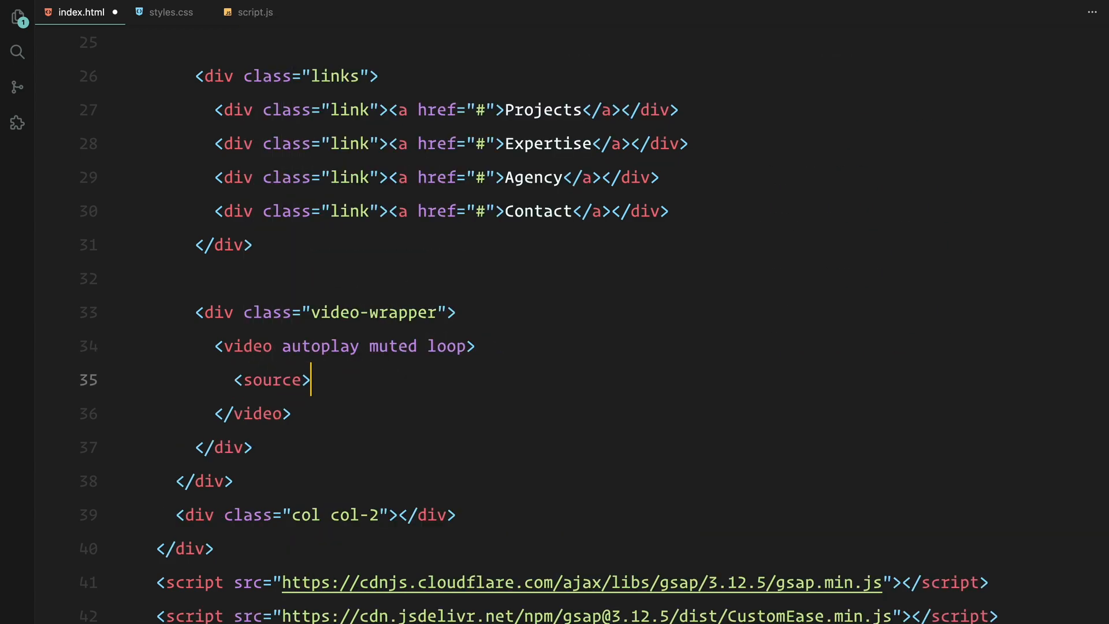
pyautogui.write('src="./')
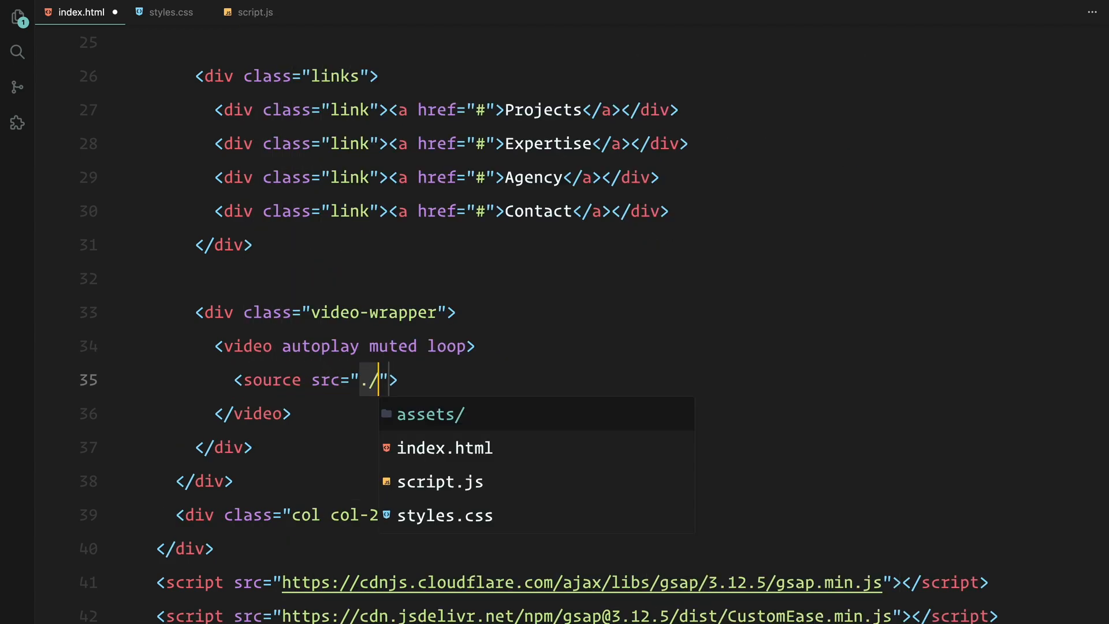
pyautogui.write('assets/video.mp4')
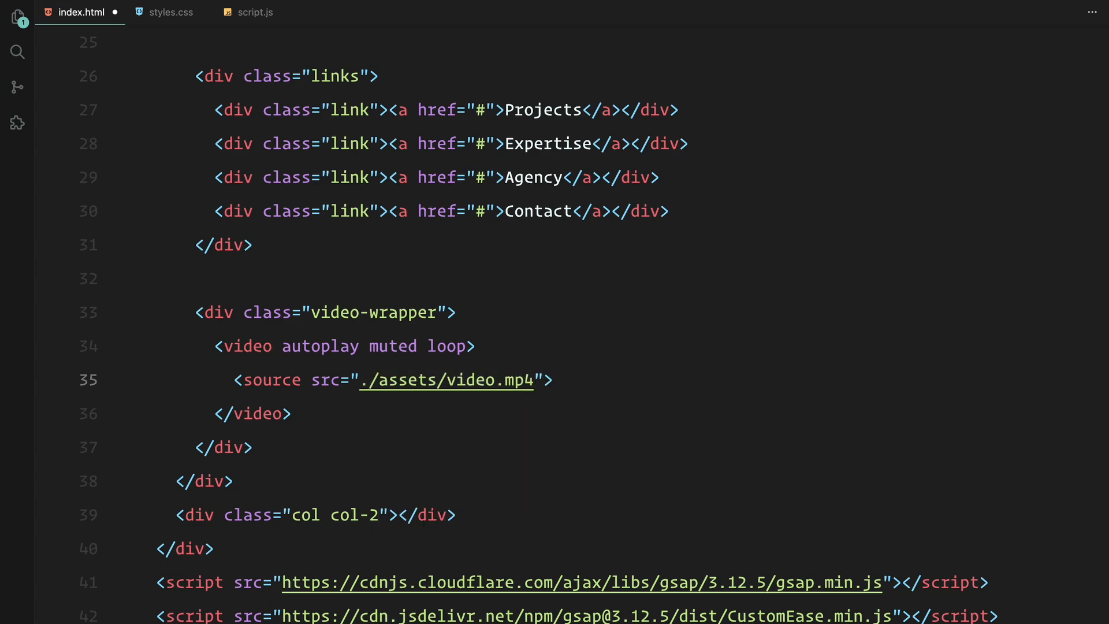
pyautogui.write('type="vi"')
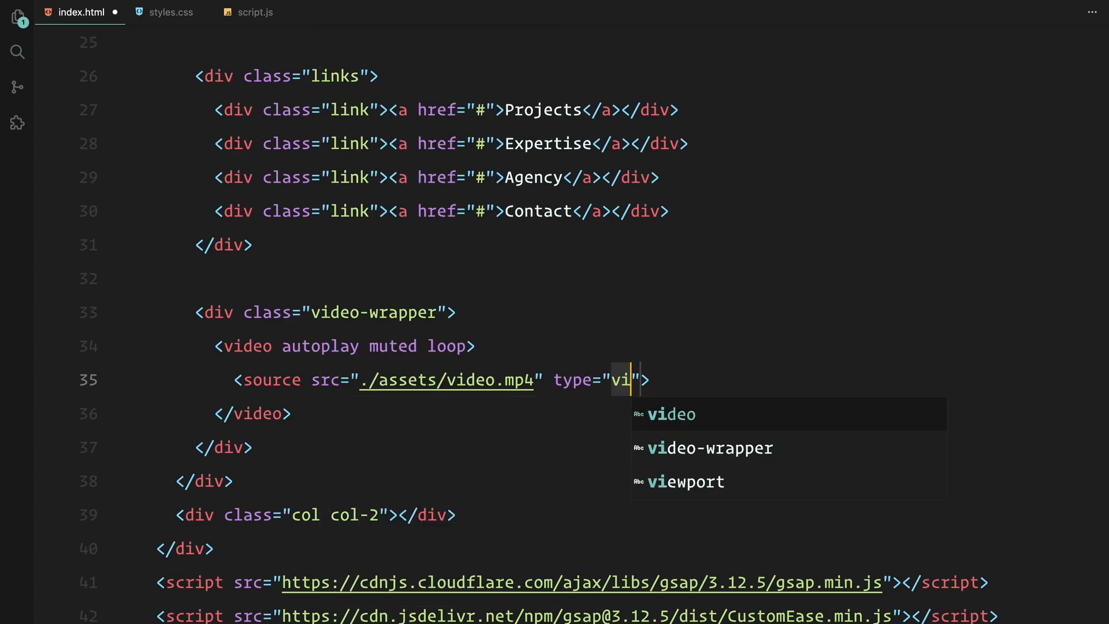
pyautogui.write('deo/mp4" /')
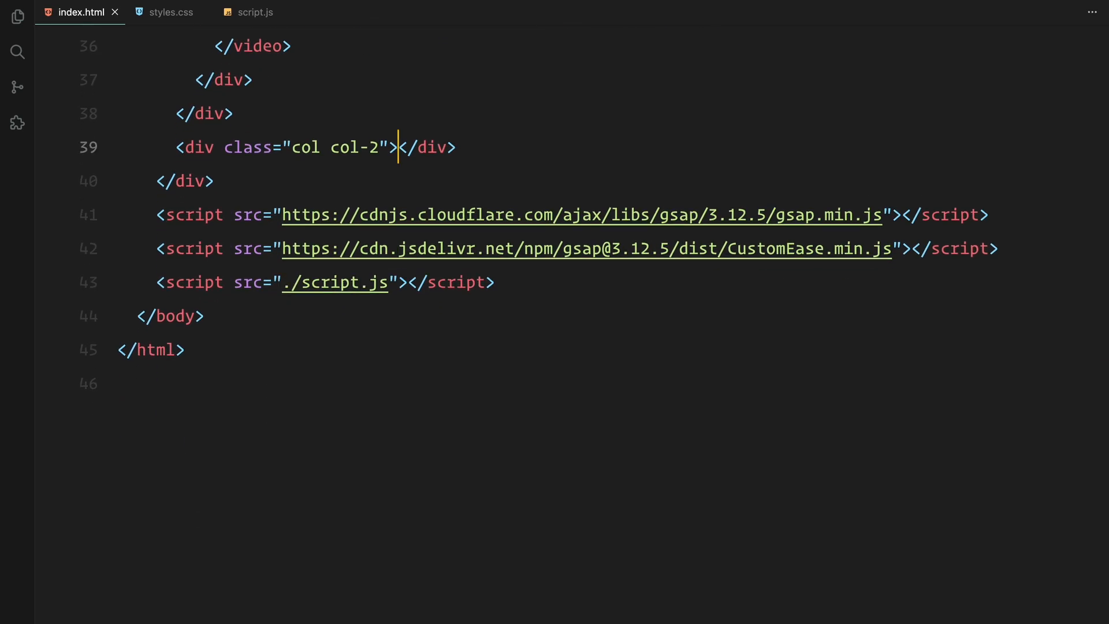
# Expand .socials with the prepared address, socials and phone, then add an h1 reading Avaro
pyautogui.write('.socials">')
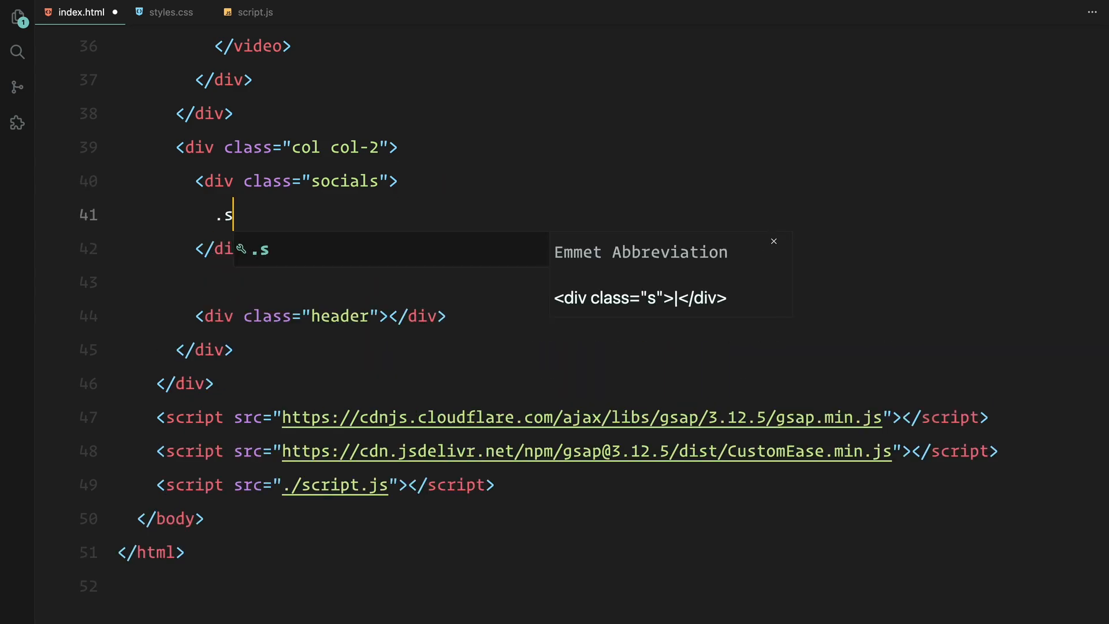
pyautogui.press('Tab')
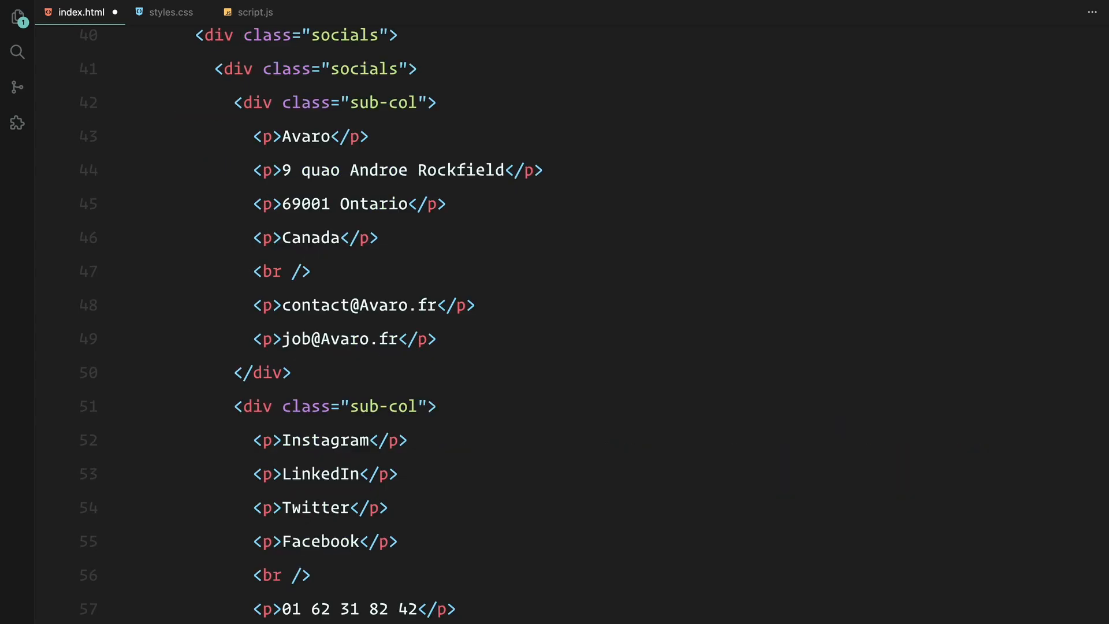
pyautogui.scroll(-3)
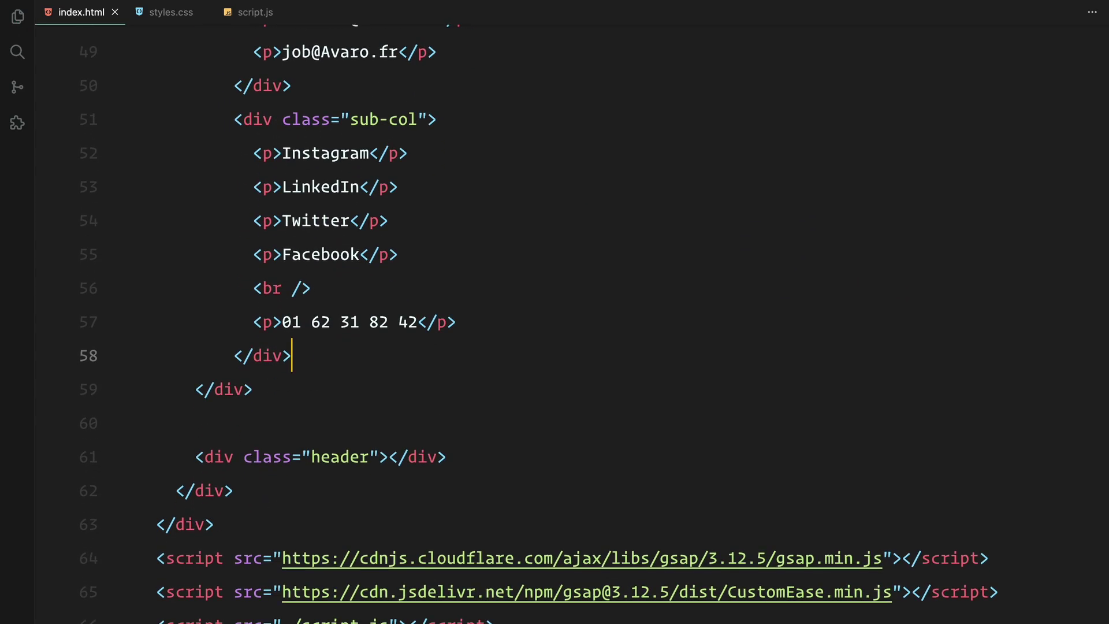
pyautogui.write('<h1></h1>')
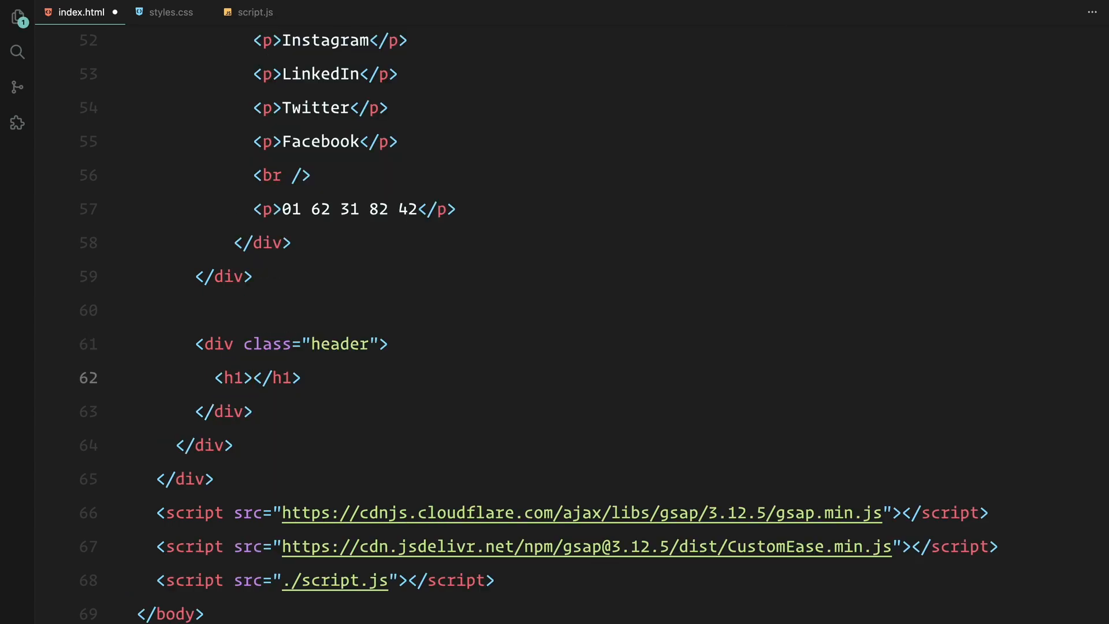
pyautogui.write('Avaro')
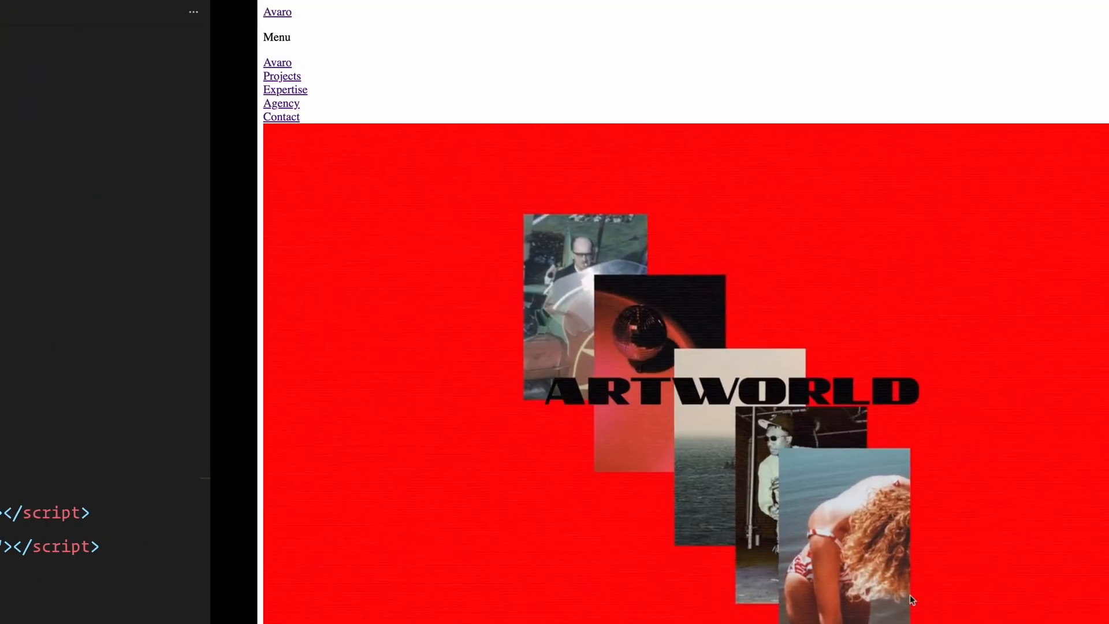
pyautogui.scroll(-3)
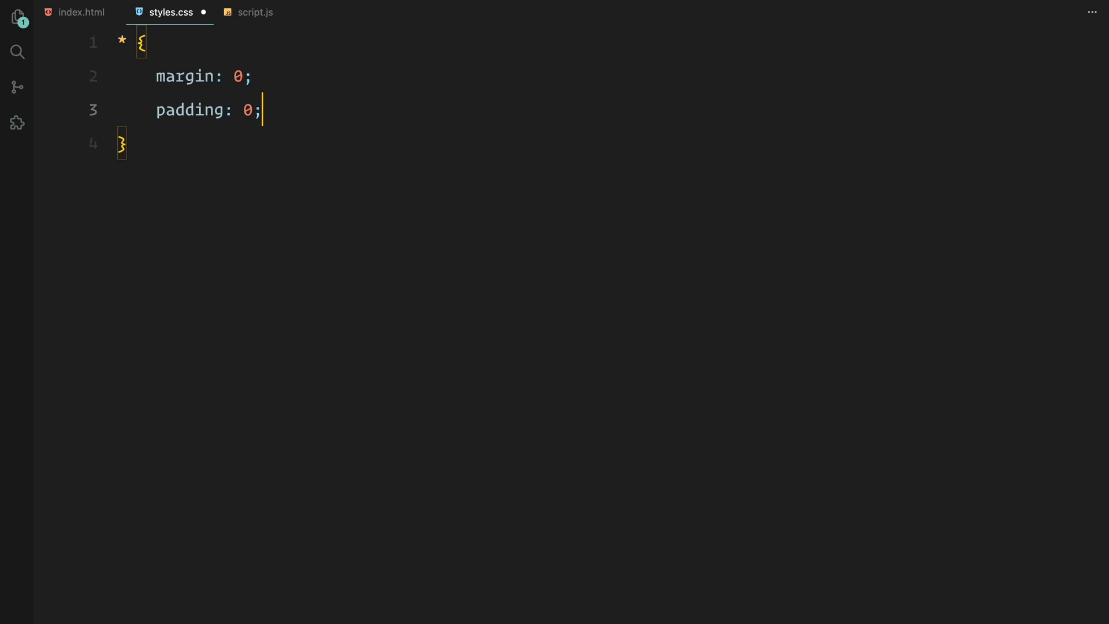
# Write border-box reset, 100% cover background, then .logo/.menu-logo position and link colour rules
pyautogui.write('box-sizing: border-box;')
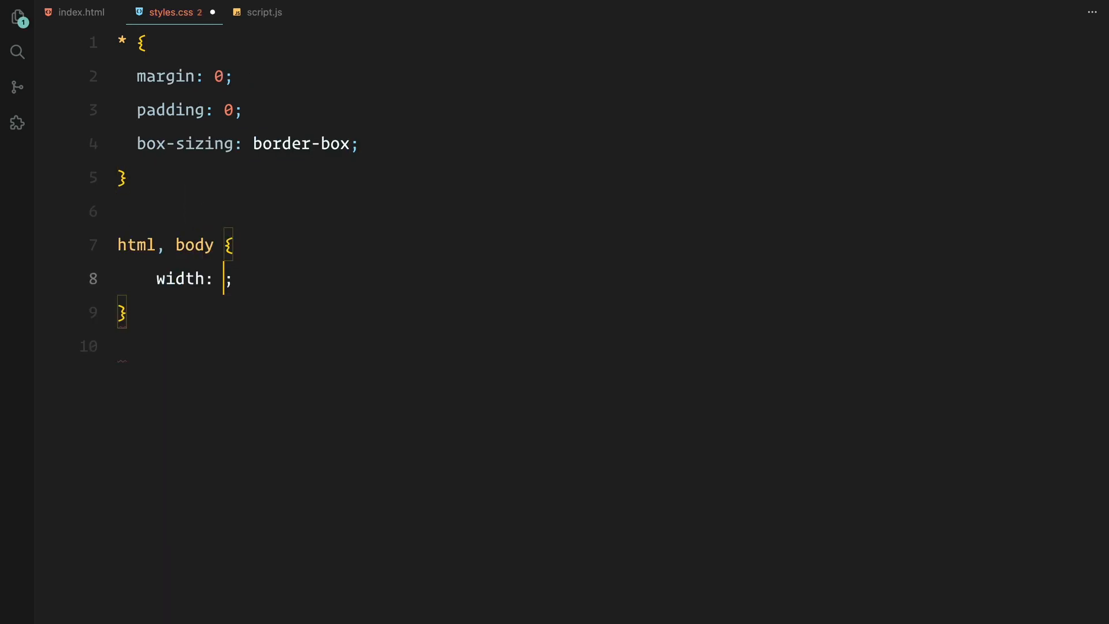
pyautogui.write('100%;')
pyautogui.write('b')
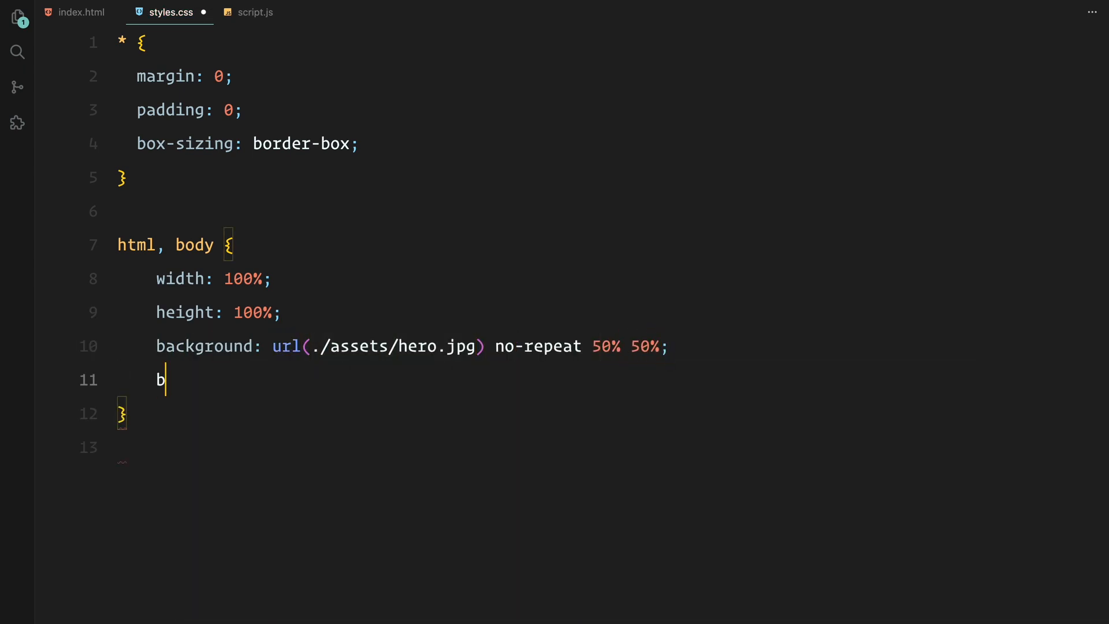
pyautogui.write('ackground-size: cover;')
pyautogui.write('font-family: "Circular Std";')
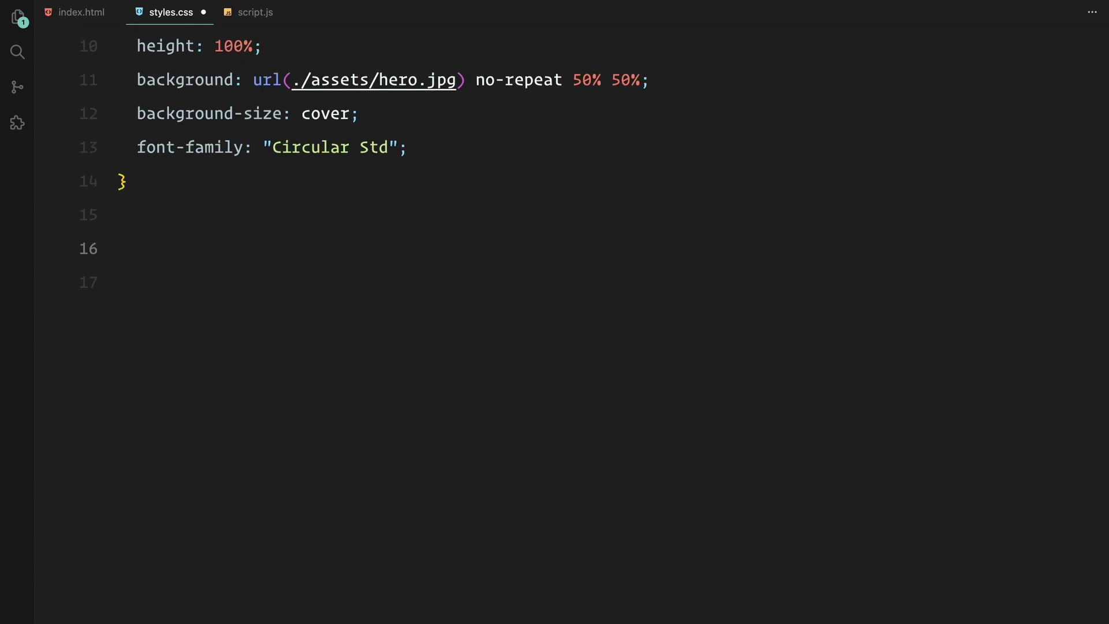
pyautogui.write('.logo, .menu-')
pyautogui.write('.logo a')
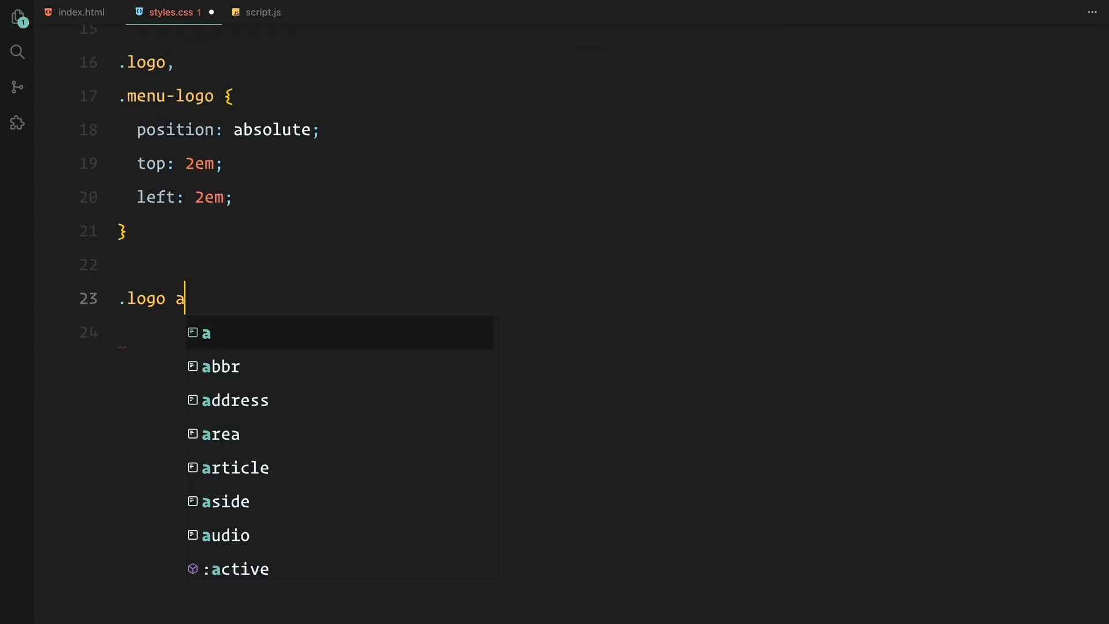
pyautogui.write(', .menu-logo a {')
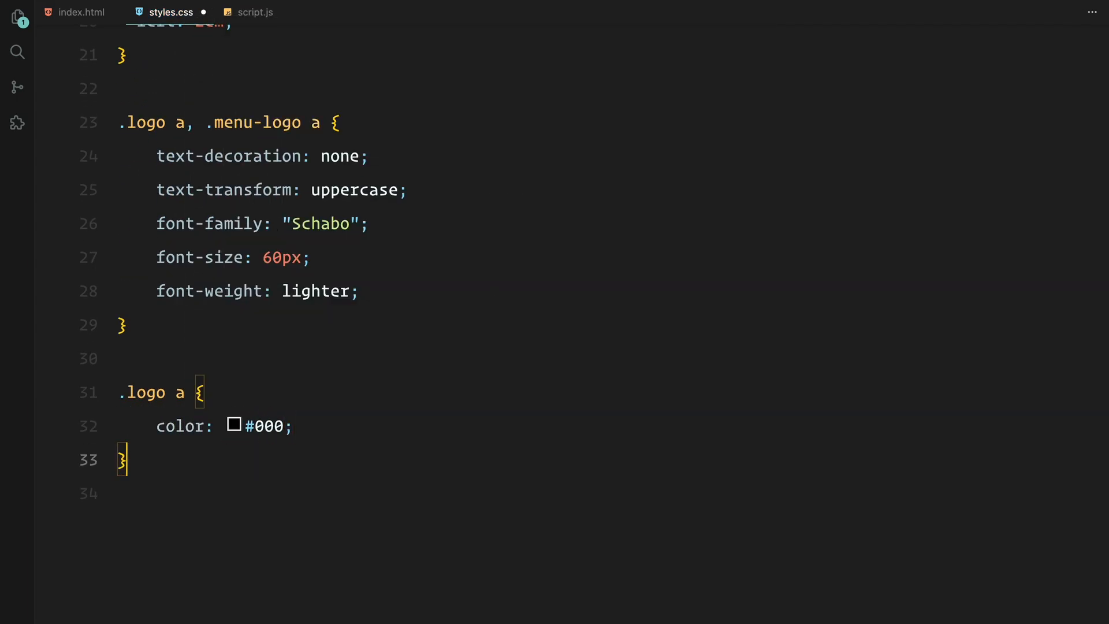
pyautogui.write('color: #fff;')
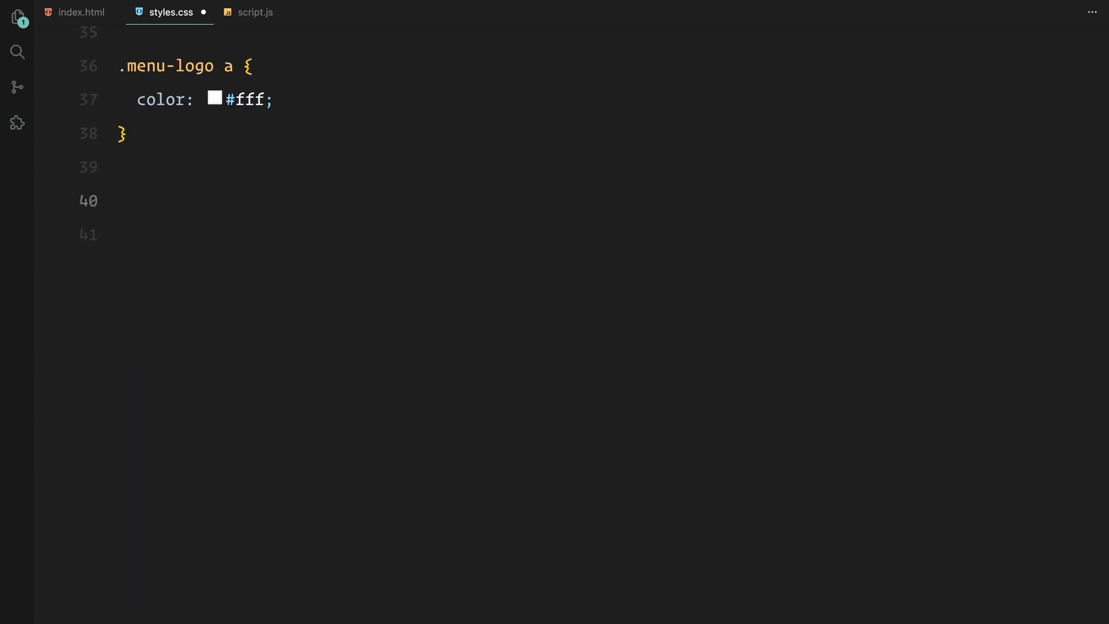
# Write .menu-toggle: fixed, 120px wide, #0f0f0f background, transition, transform-origin, z-index 2, plus its .opened rule
pyautogui.write('.menu-toggle {')
pyautogui.write('top: 2;')
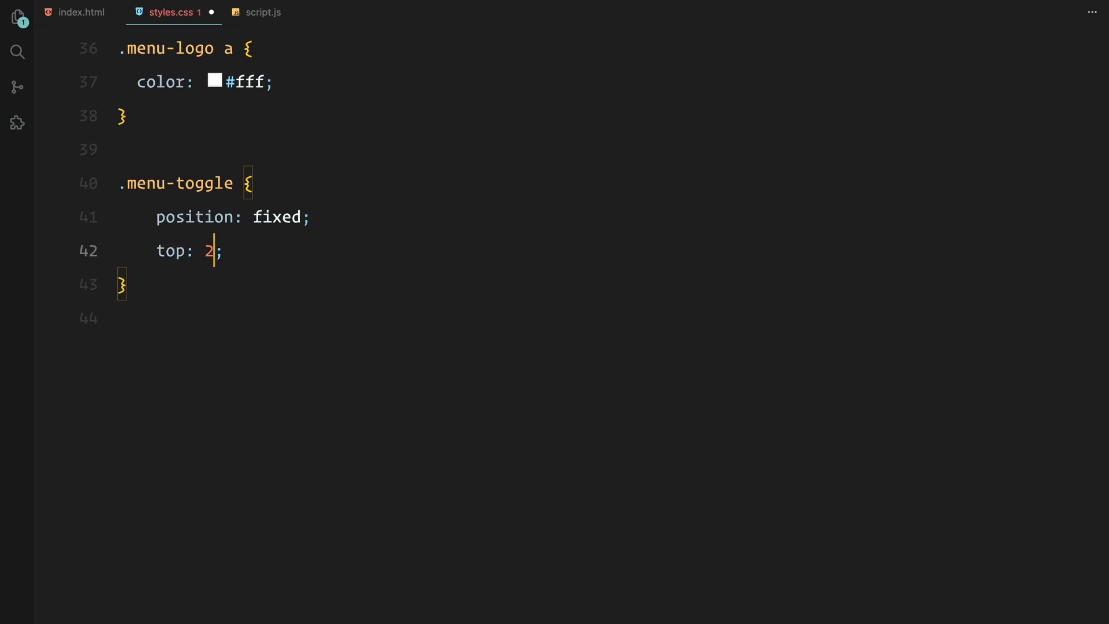
pyautogui.write('em;')
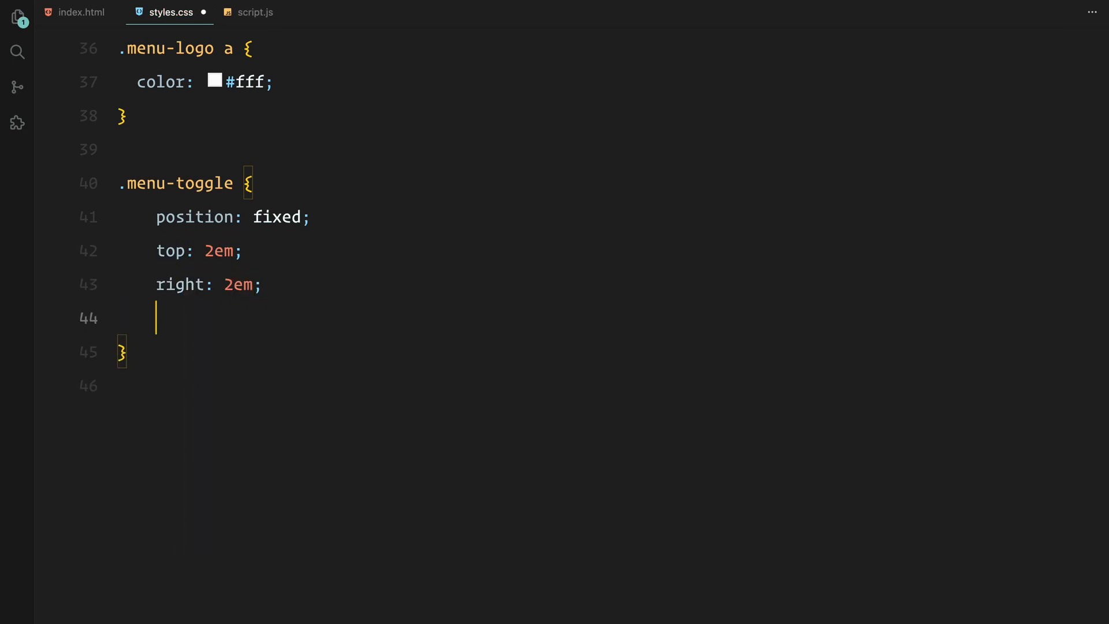
pyautogui.write('width: 120px;')
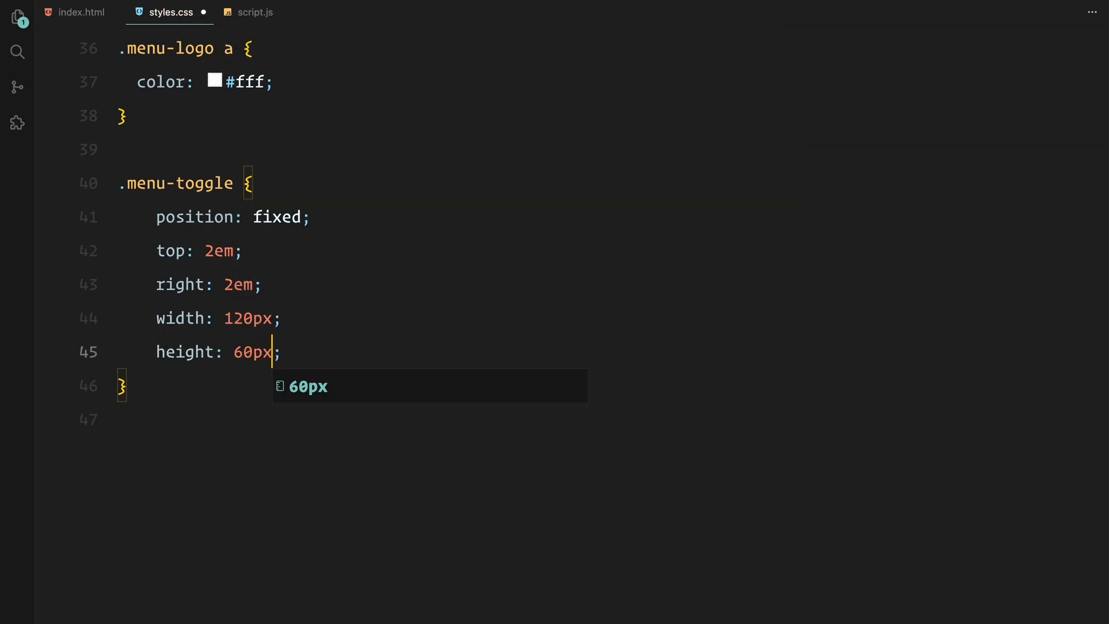
pyautogui.write('background-color: #0f;')
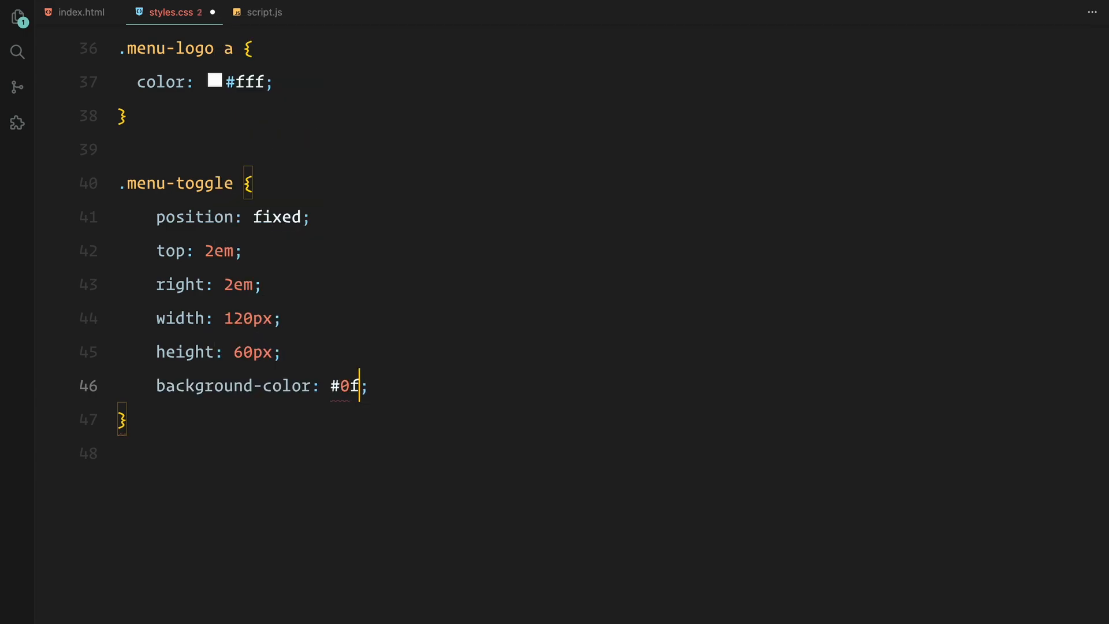
pyautogui.write('0f0f;')
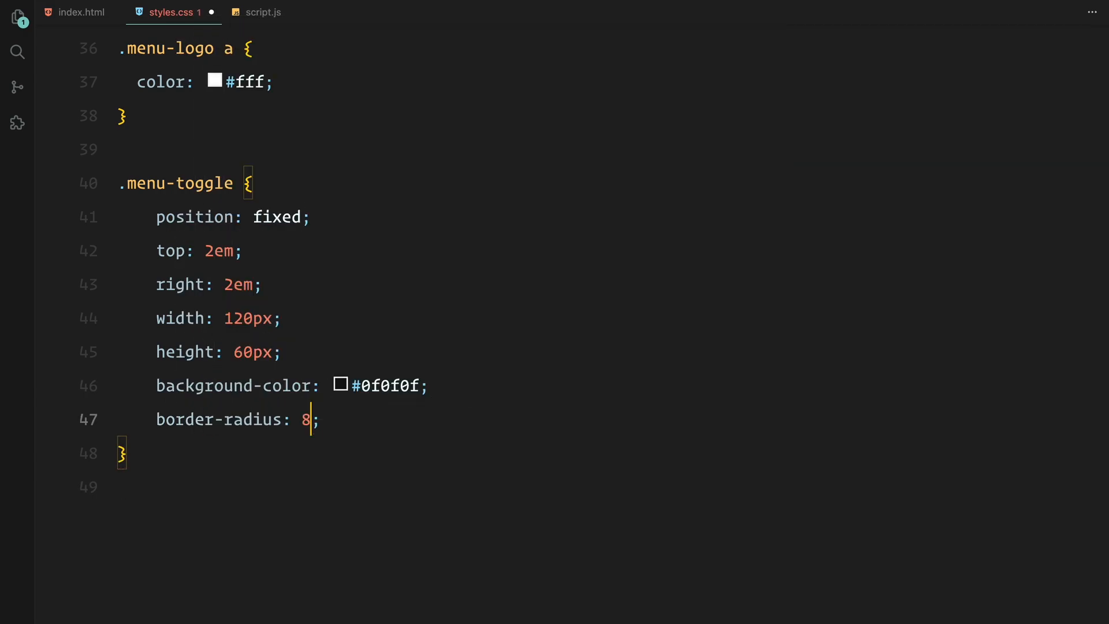
pyautogui.write('transition: width 0.5s cubic-bezier(0.075, 0.82, 0.165, 1);')
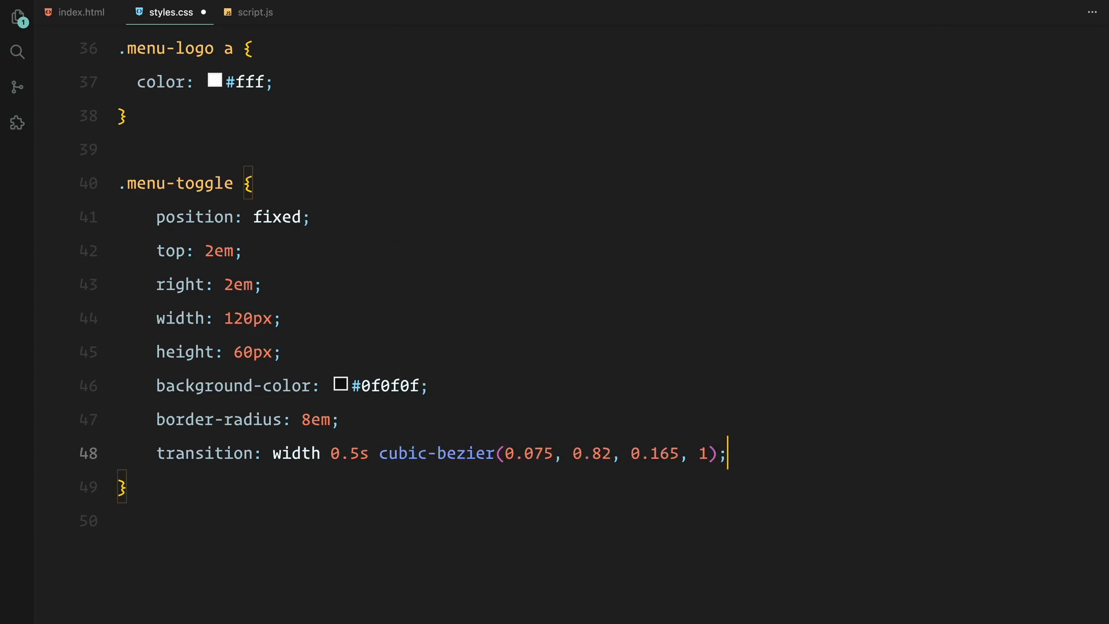
pyautogui.write('transform-origin: right;')
pyautogui.write('cursor: pointer;')
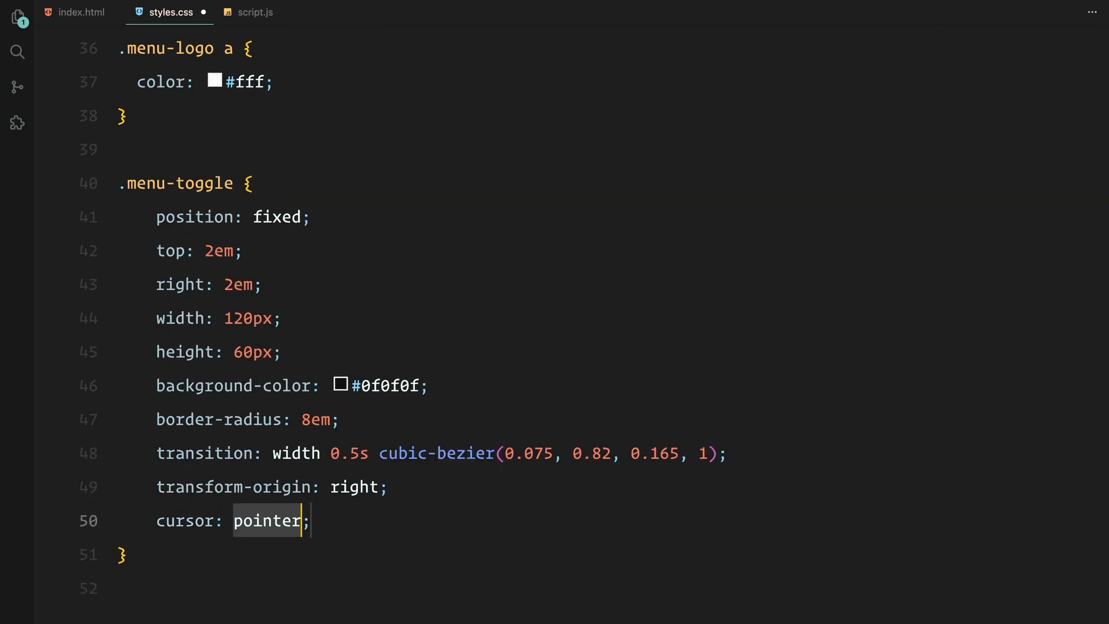
pyautogui.write('z-index: 2;')
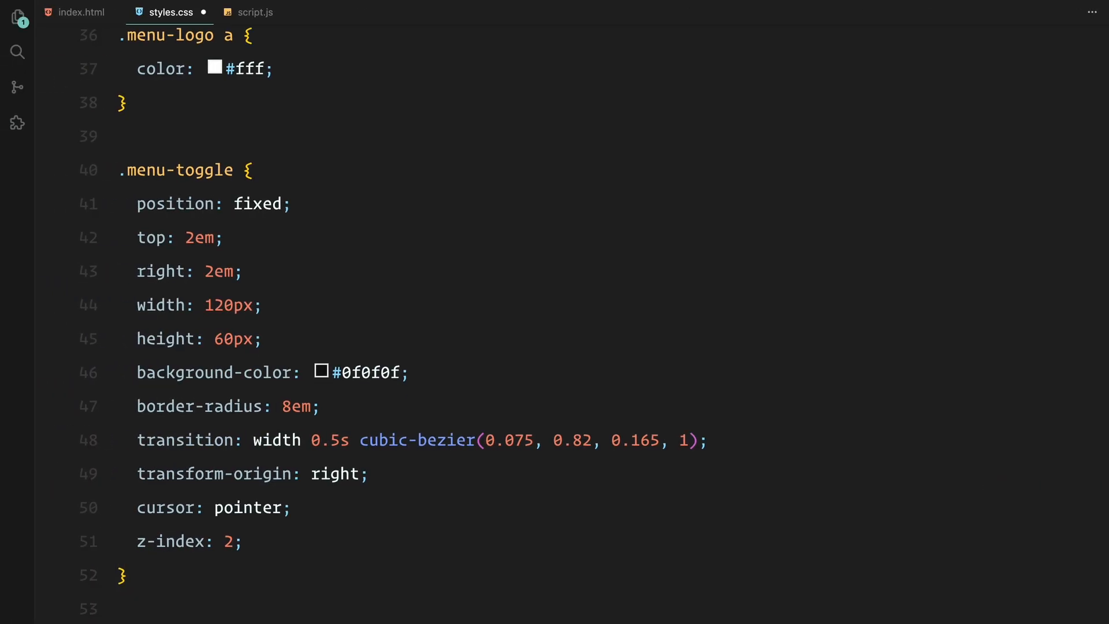
pyautogui.write('.menu-toggle.opened {')
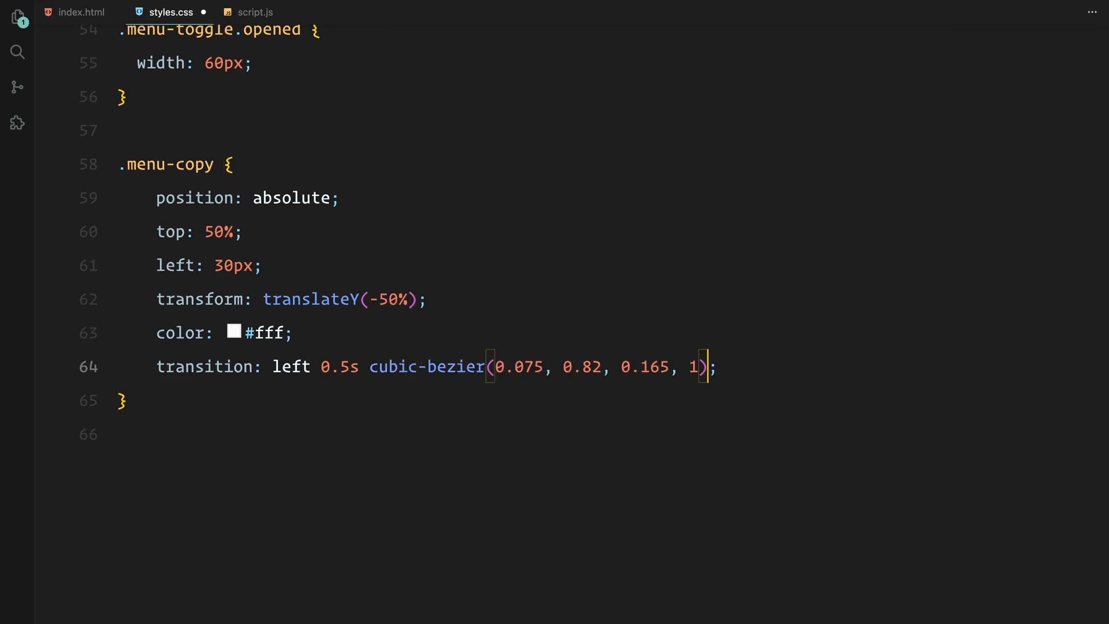
# Style .menu-copy p at 12px with no margin, add the hover shift rule and the .opened rule hiding it
pyautogui.write('z-index: 1;')
pyautogui.write('font-weight: 500;')
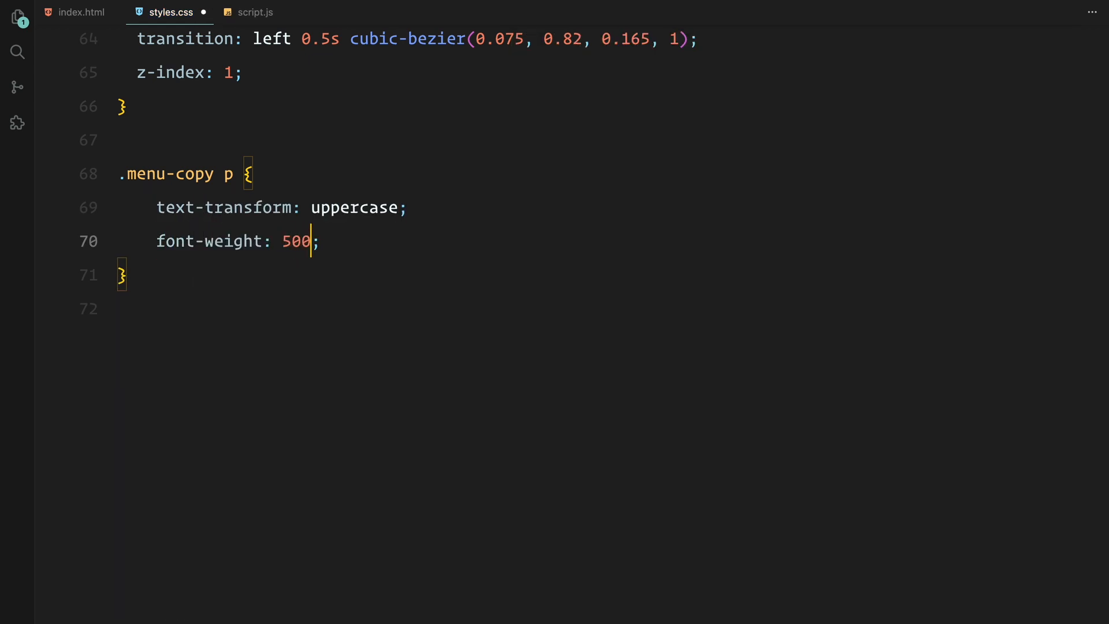
pyautogui.write('font-size: 12px;')
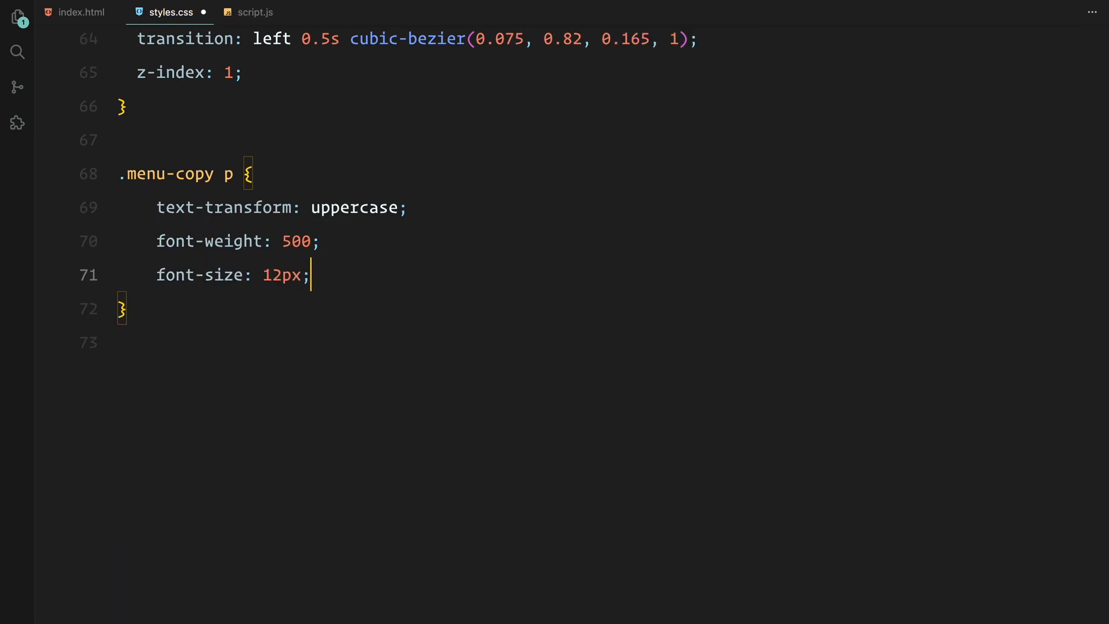
pyautogui.write('margin: 0;')
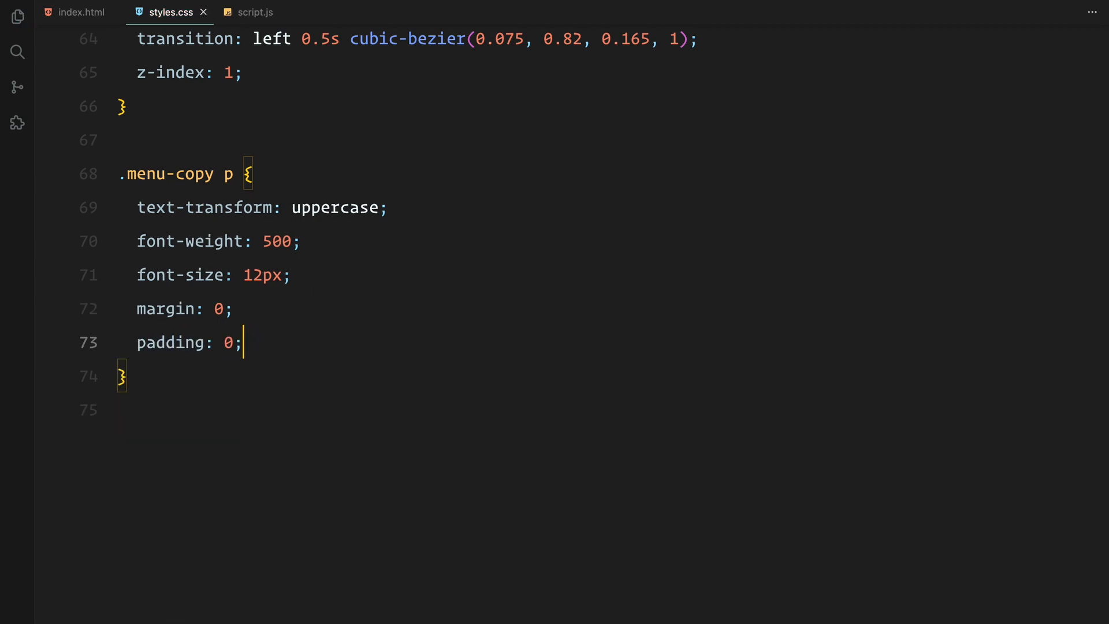
pyautogui.write('.menu-toggle:hover .menu-copy {')
pyautogui.write('left: 20px;')
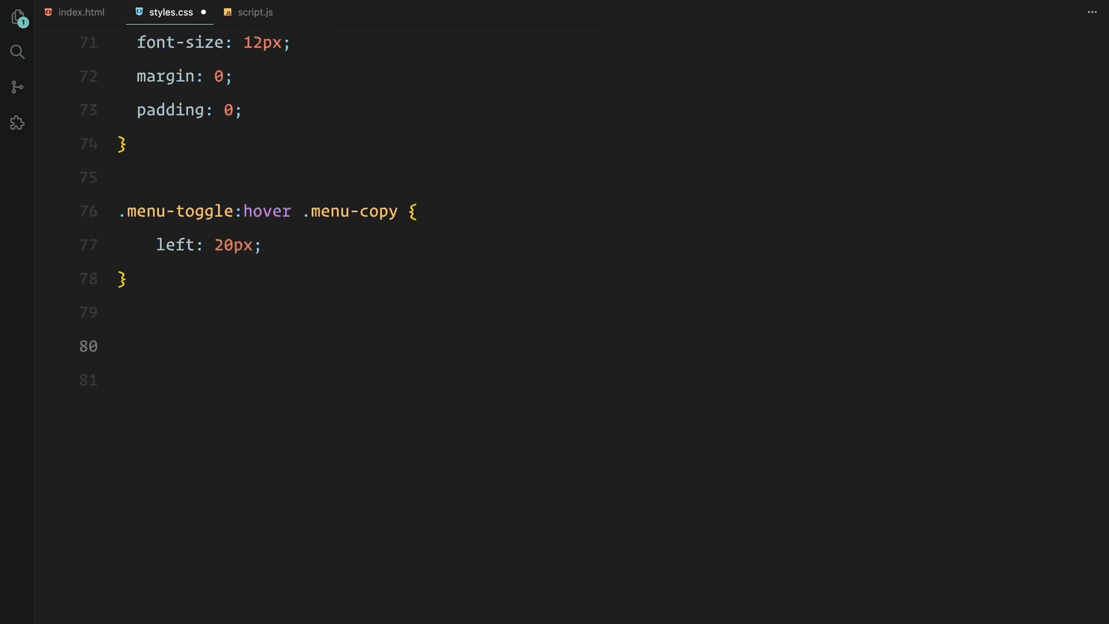
pyautogui.write('.menu-toggle.opened .menu-copy {')
pyautogui.write('opacity: 0;')
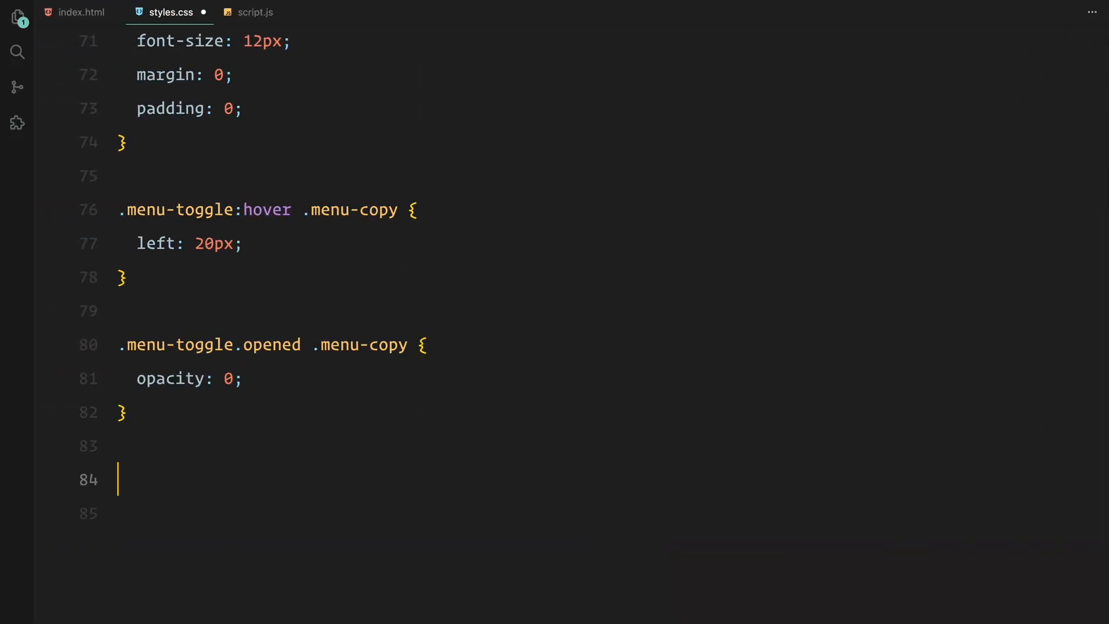
# Write .menu-toggle-icon: right 0, 60px, clip-path circle 10%, burlywood, 0.5s cubic-bezier transition
pyautogui.write('.menu-toggle-icon {')
pyautogui.write('position: absolute;')
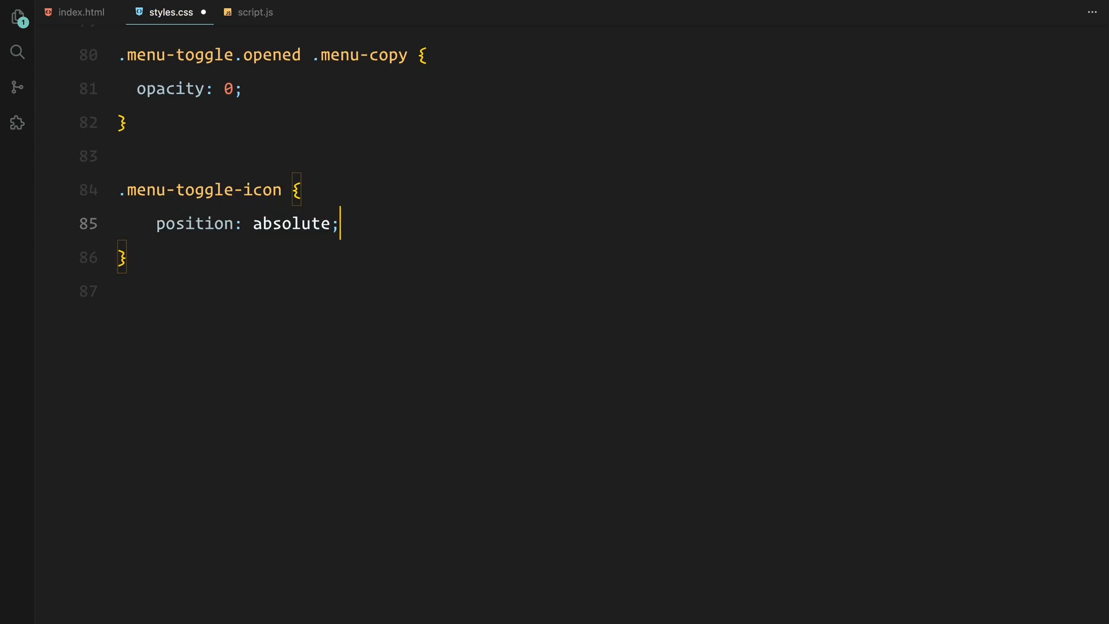
pyautogui.write('right: 0;')
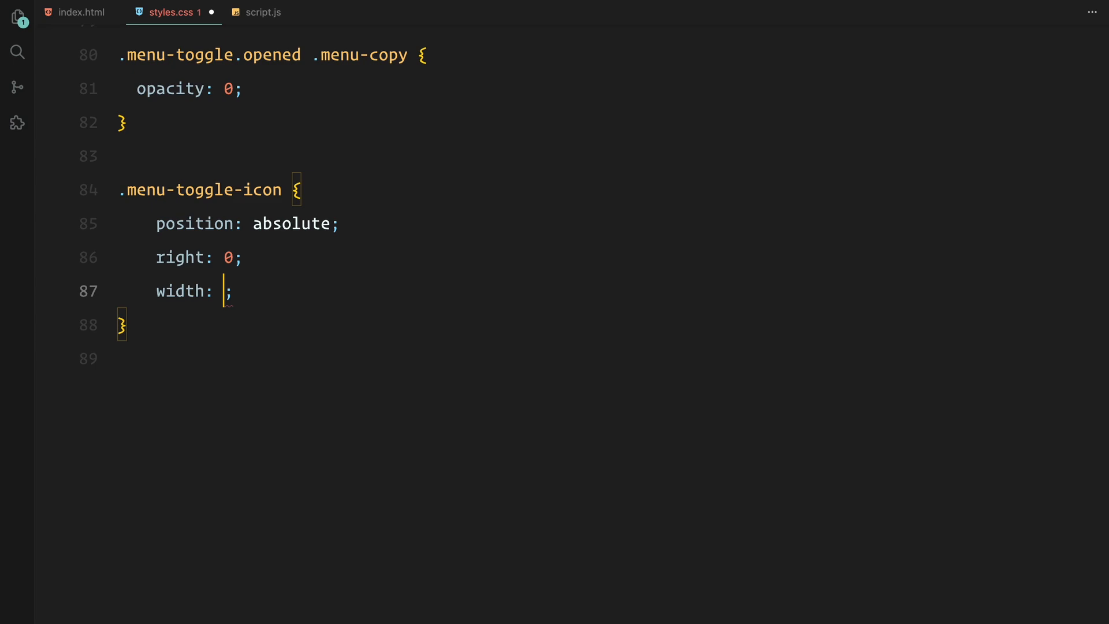
pyautogui.write('60px;')
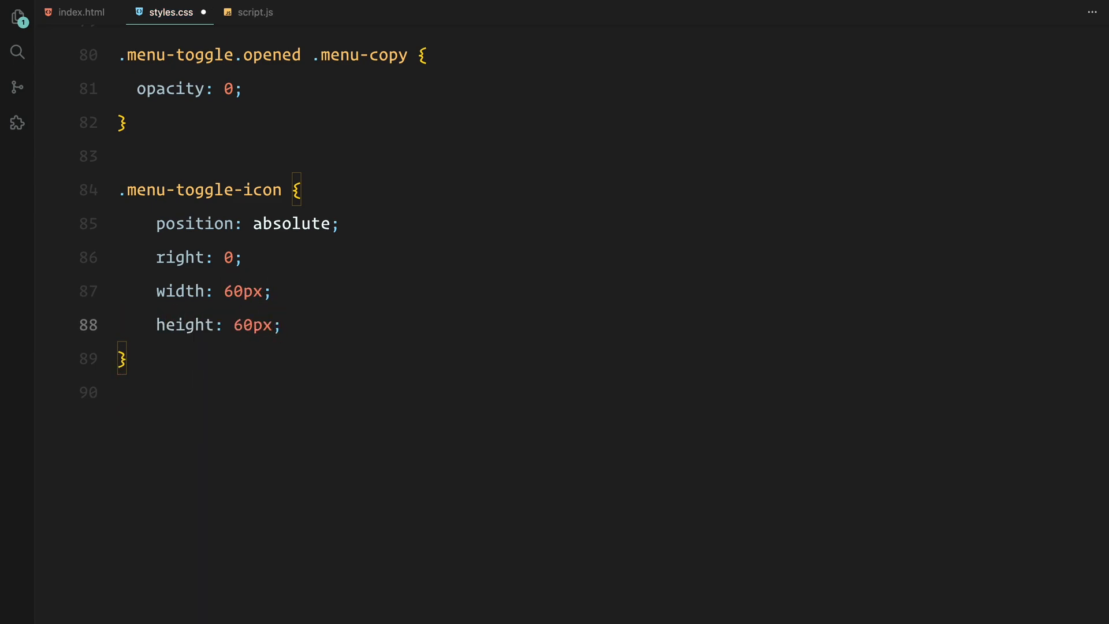
pyautogui.write('clip')
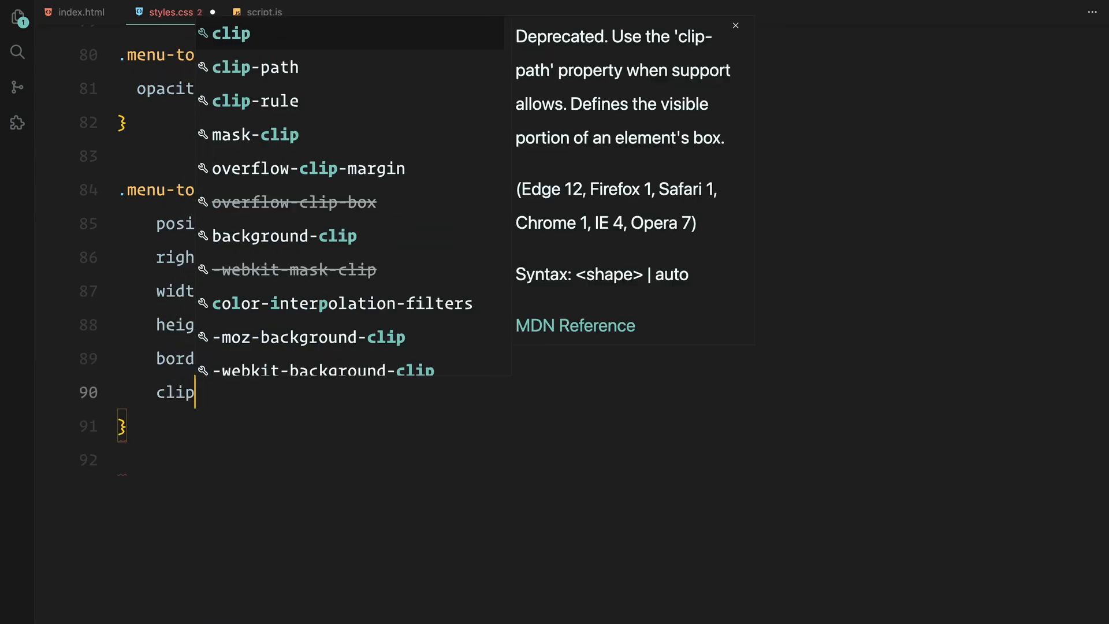
pyautogui.write('-path: circle(10% )')
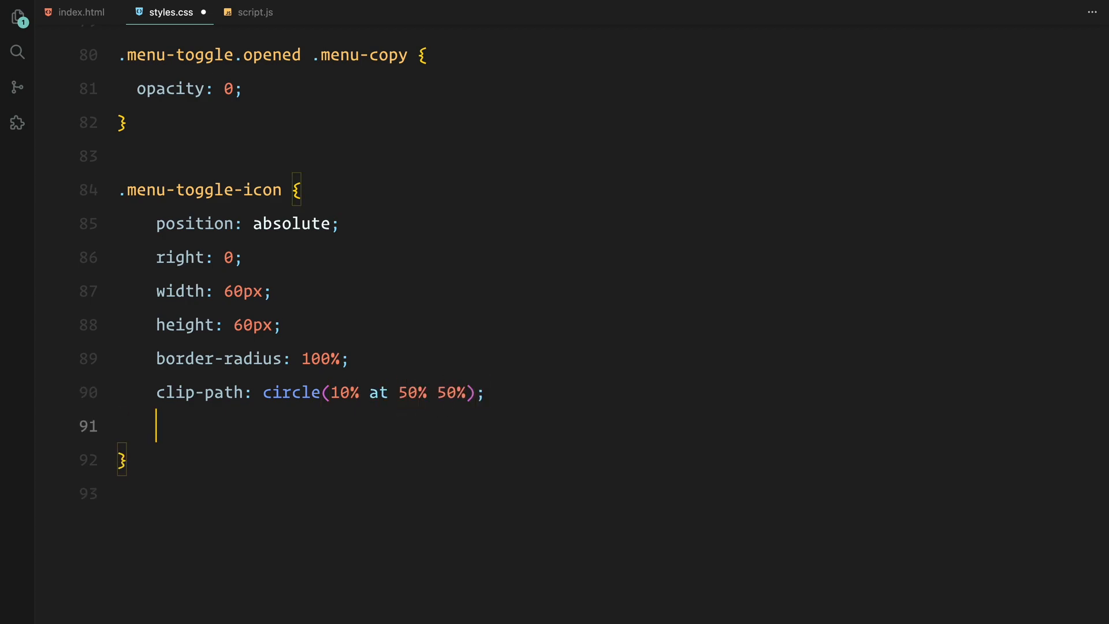
pyautogui.write('background-color: burlywood;')
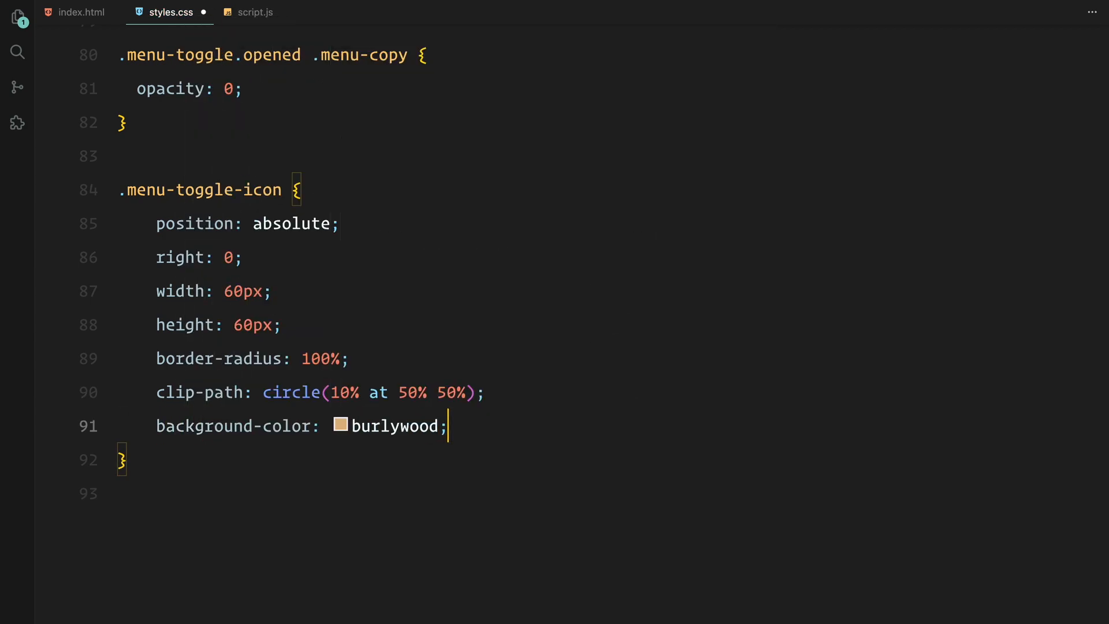
pyautogui.write('transition: all 0.;')
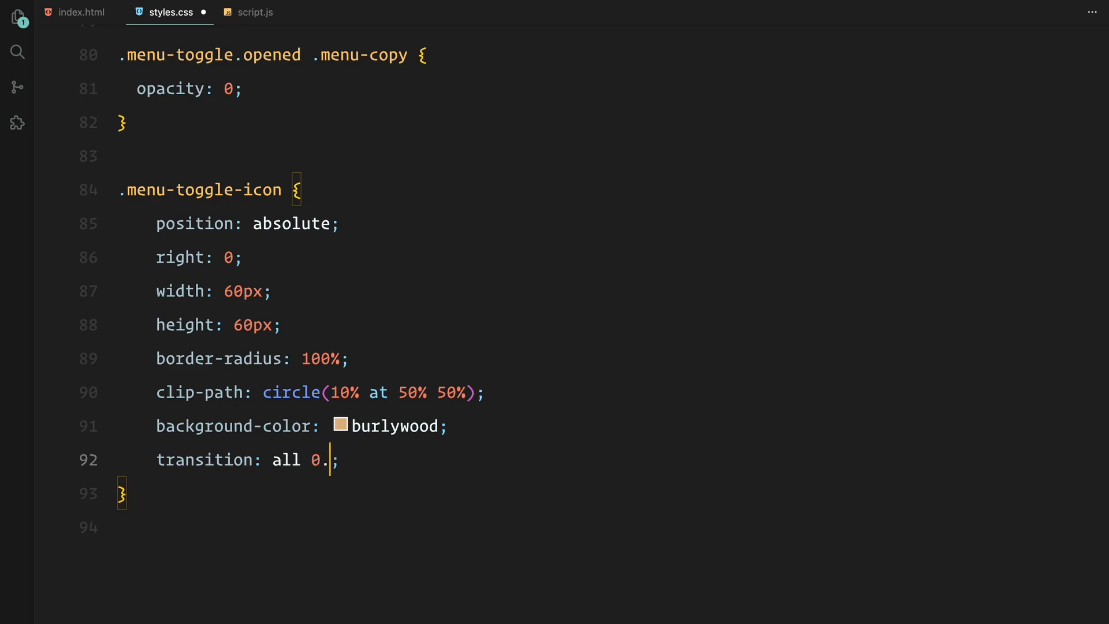
pyautogui.write('5s cubic-bezier(0.075, 0.82, 0.165, 1);')
pyautogui.write('overflow: hidden;')
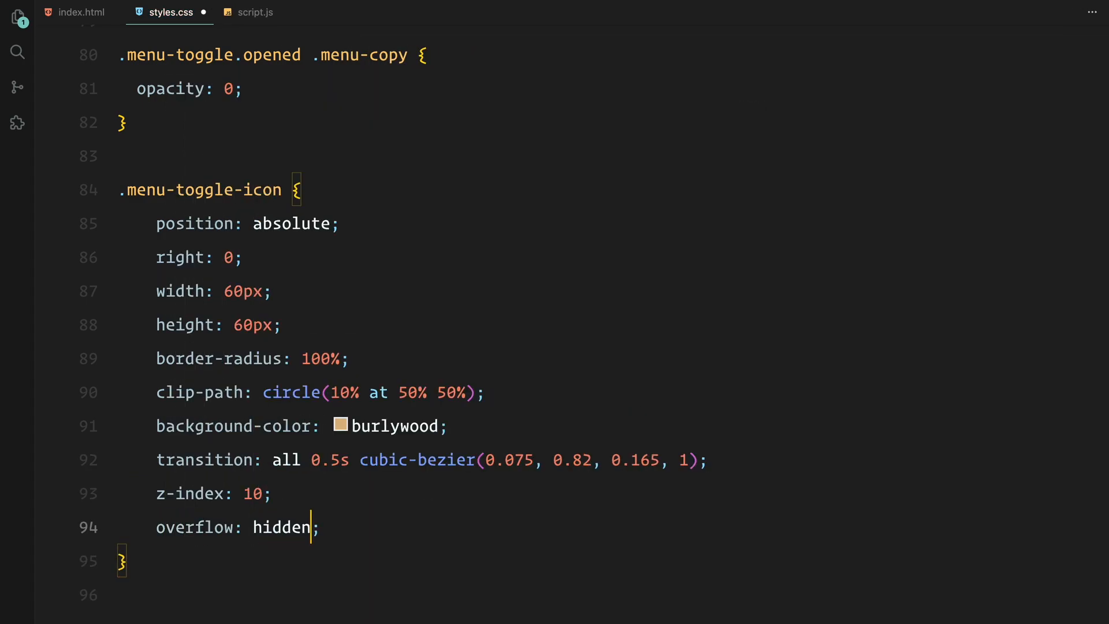
pyautogui.scroll(-3)
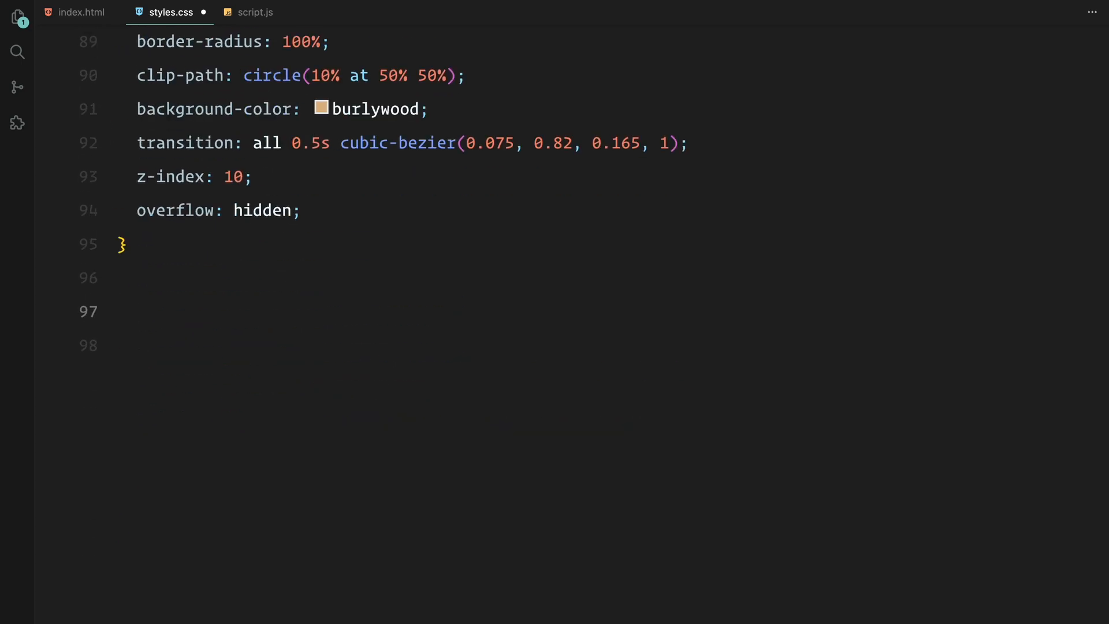
# Add hover and opened icon rules growing the clip-path to circle(50% at 50% 50%) with scale(1.125)
pyautogui.write('.menu-toggle:hover')
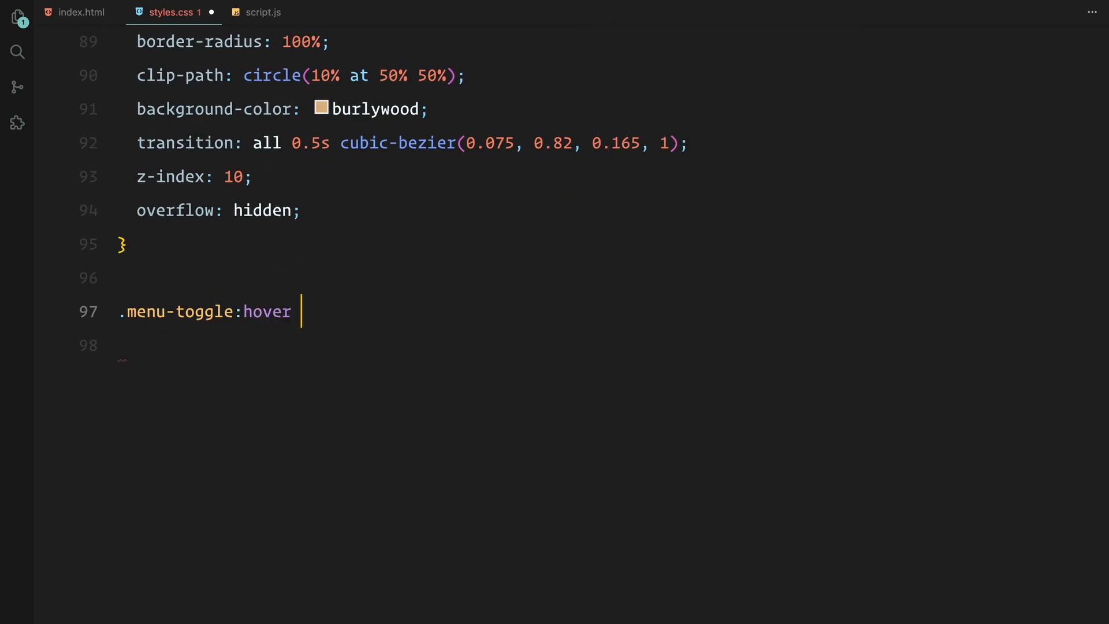
pyautogui.write('.menu-toggle-icon {')
pyautogui.click(403, 345)
pyautogui.write('clip-path: circle(35);')
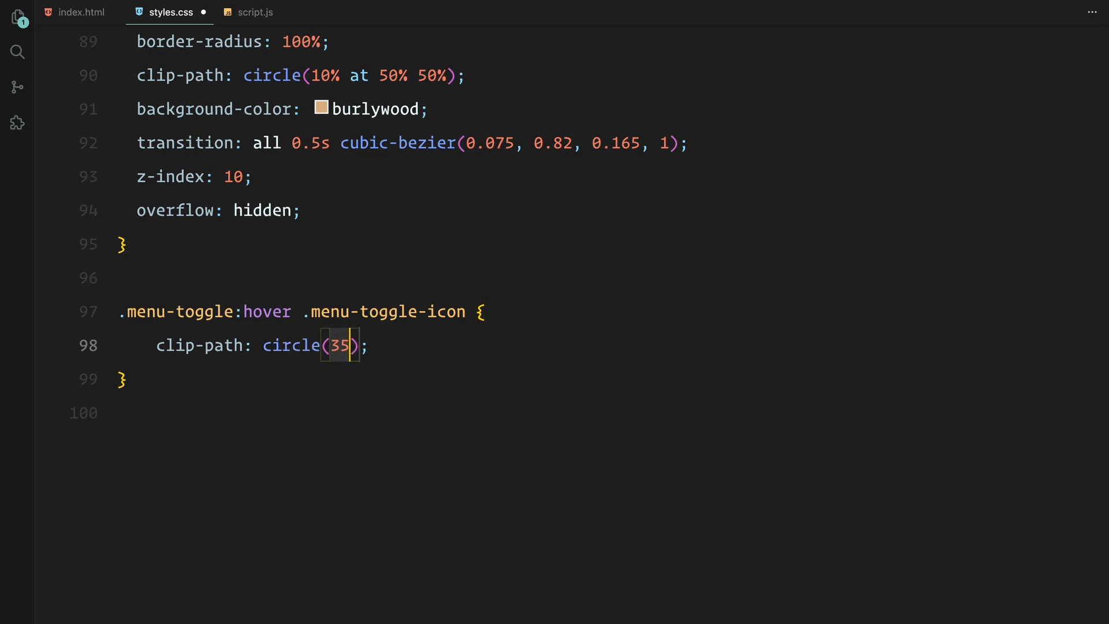
pyautogui.write('% at 50% 50%')
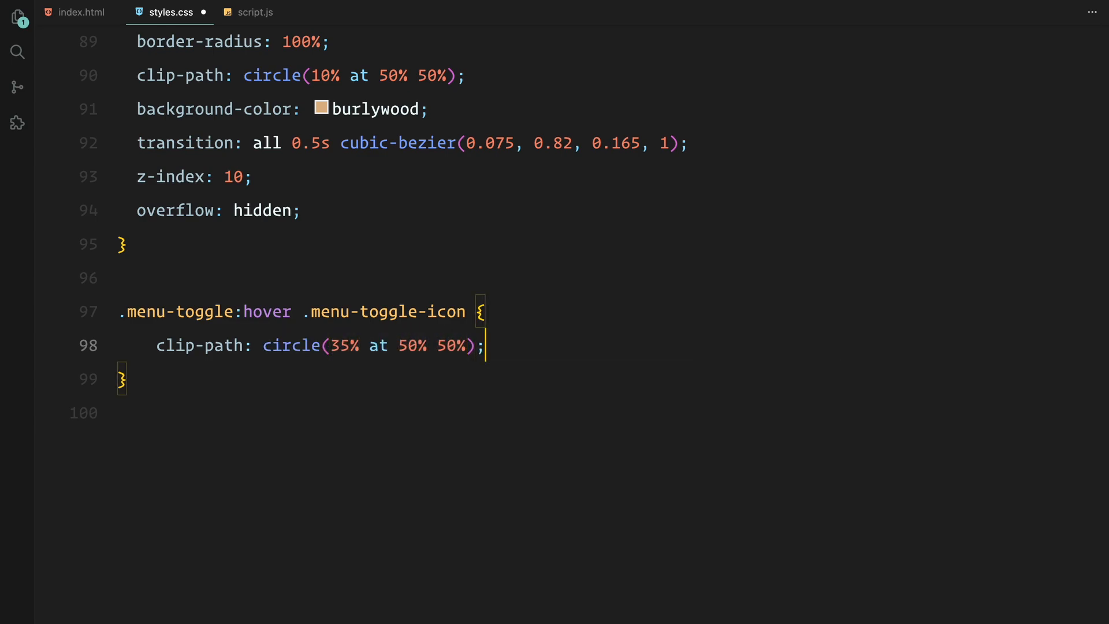
pyautogui.write('.me')
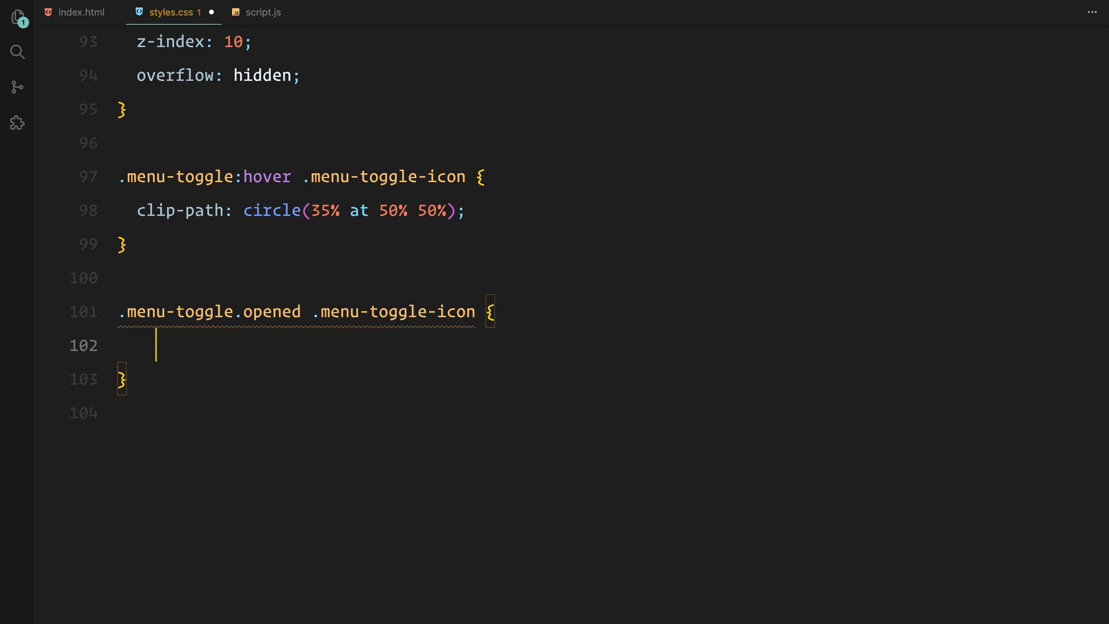
pyautogui.write('clip-path: circle();')
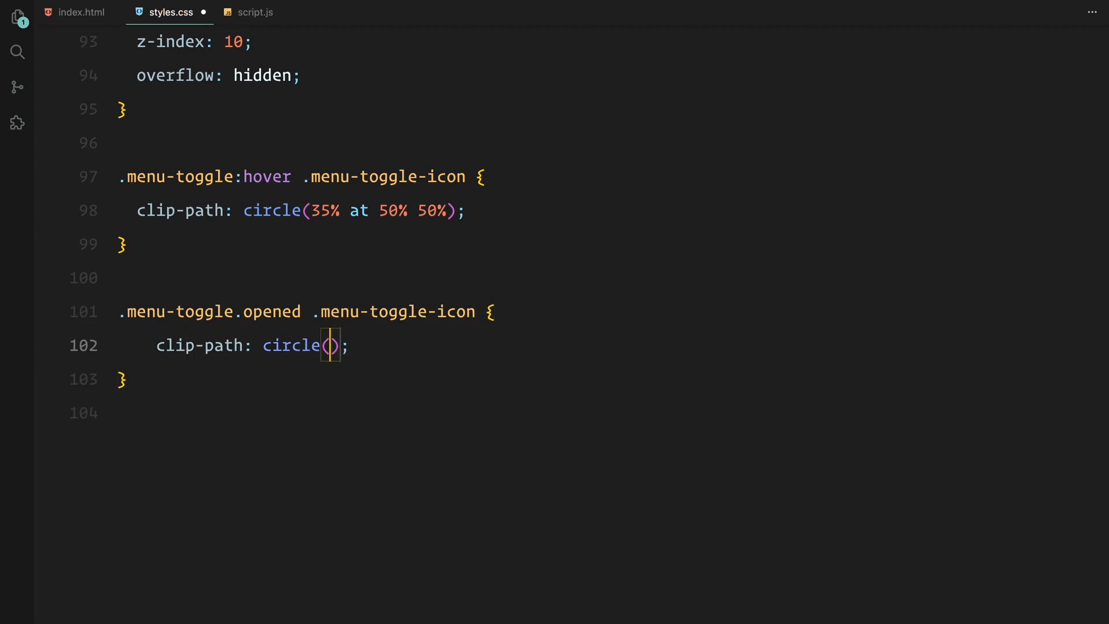
pyautogui.write('50% at 50% 50%')
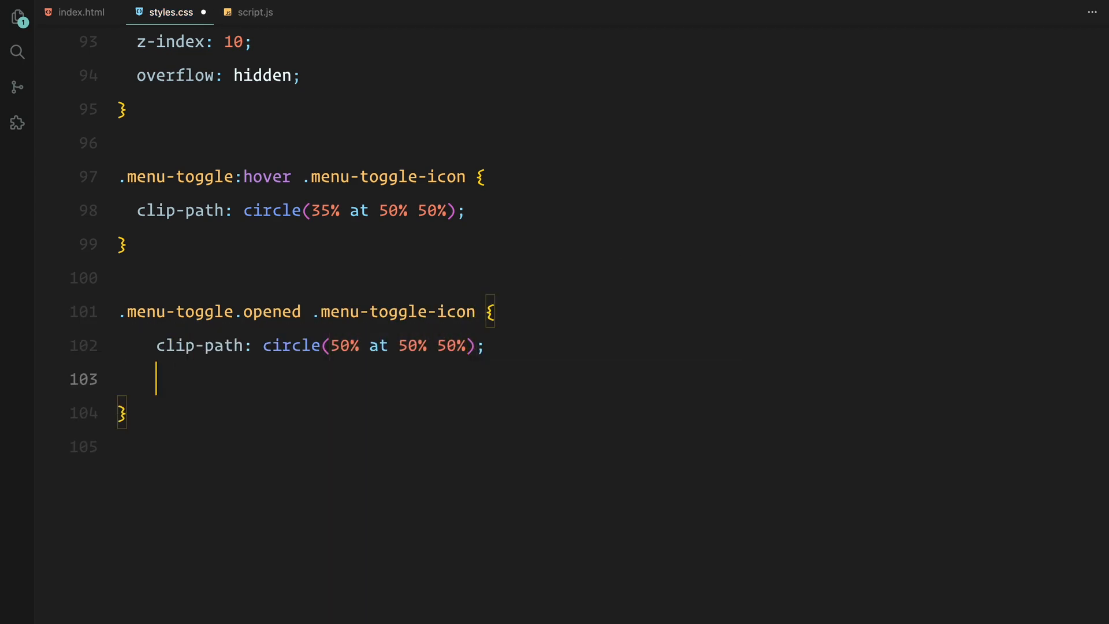
pyautogui.write('transform: scale(1.125);')
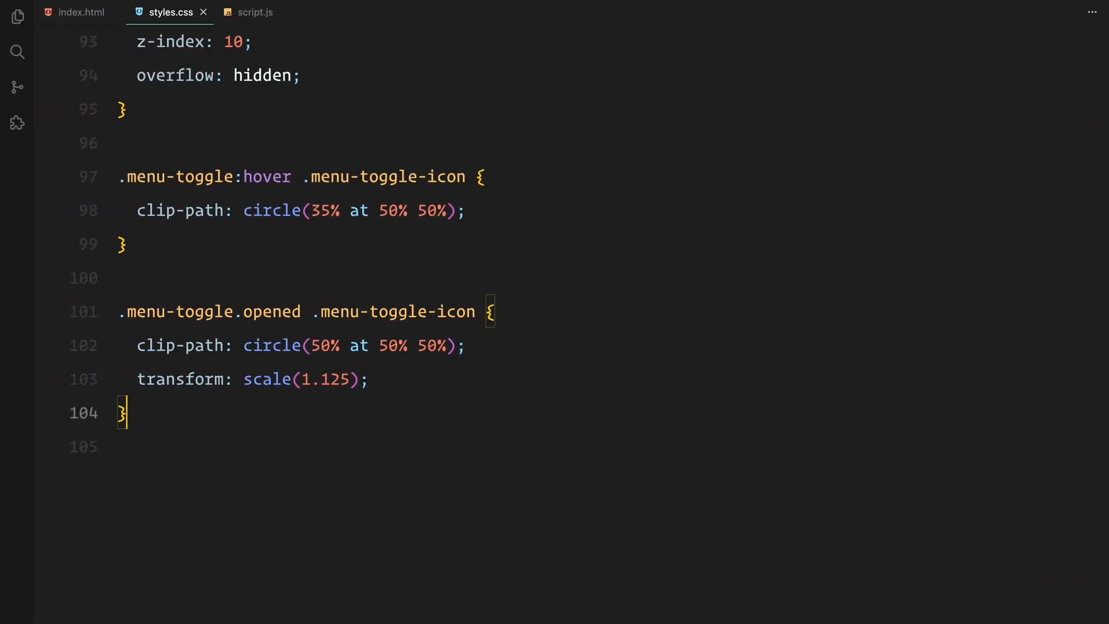
# Write .hamburger: top 60% translated -50%, 30px high, centred flex, opacity 0
pyautogui.write('.hamburger {')
pyautogui.write('position: absolute;')
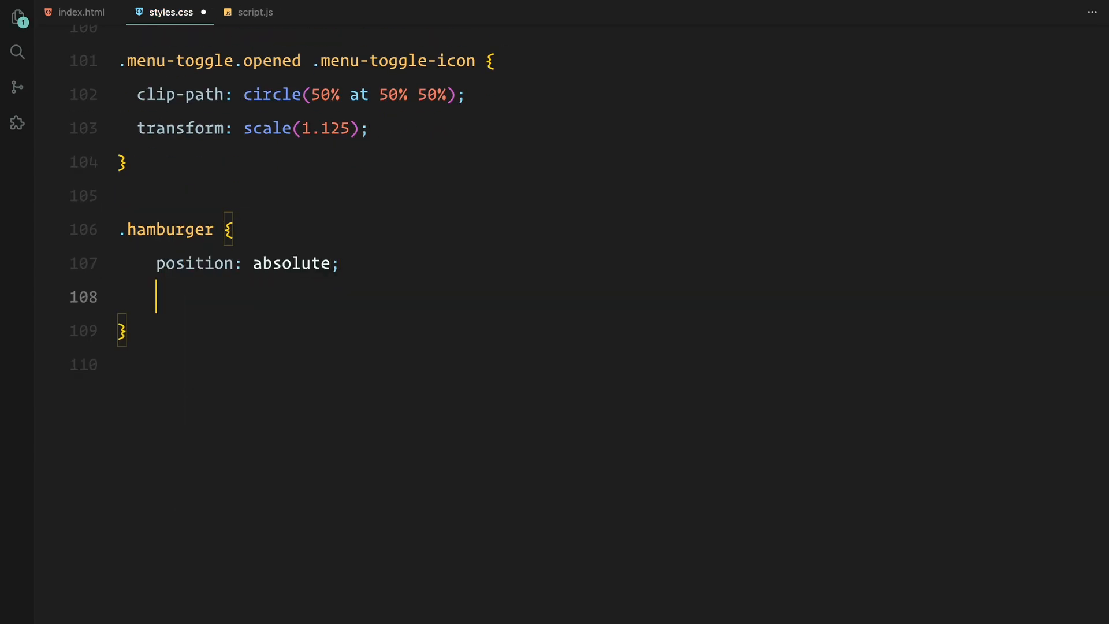
pyautogui.write('top: 60%;')
pyautogui.write('transform: translate(-50%, );')
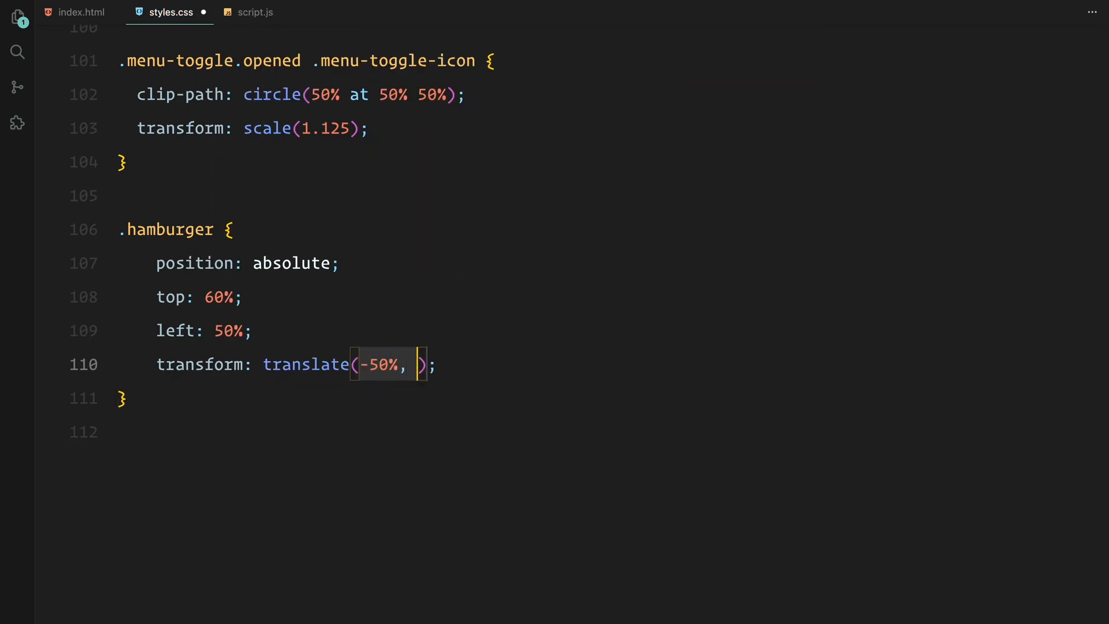
pyautogui.write('-50%);')
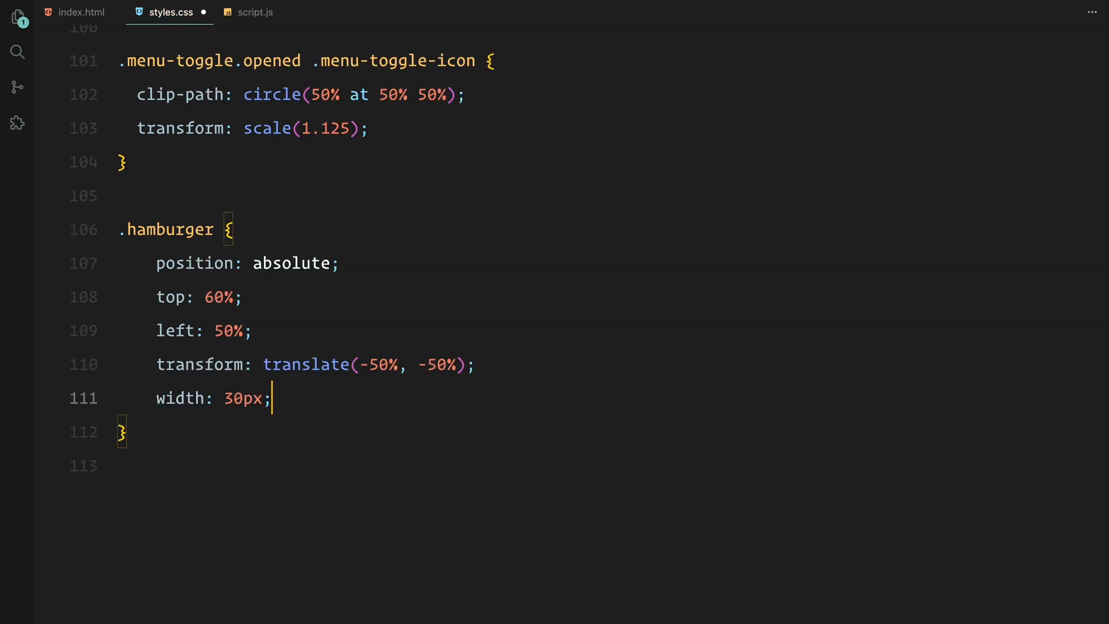
pyautogui.write('height: 30px;')
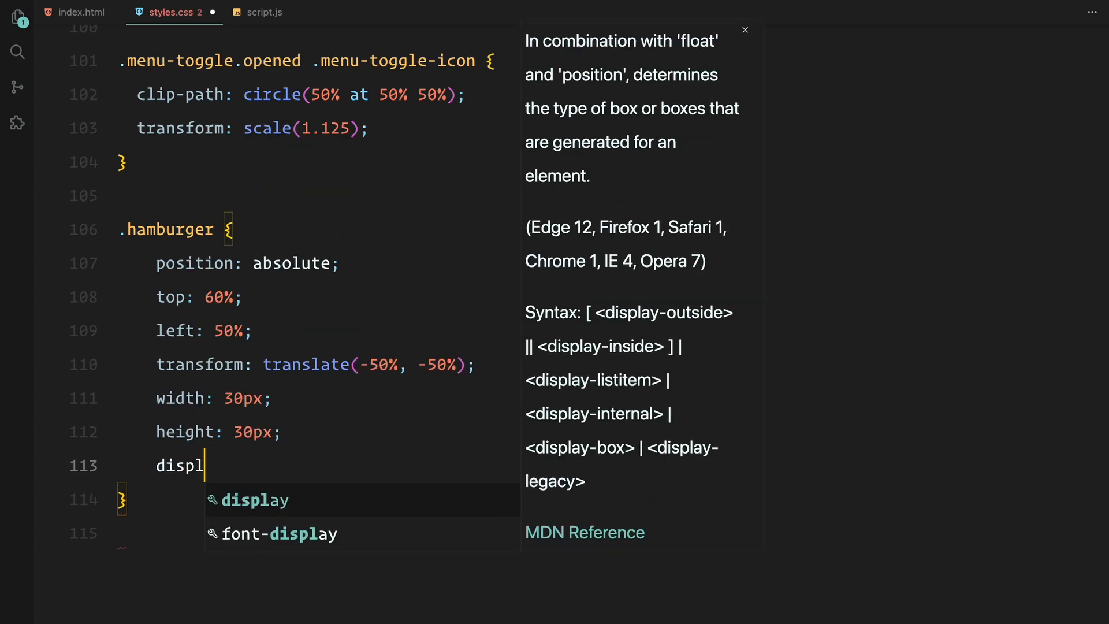
pyautogui.write('display: flex;')
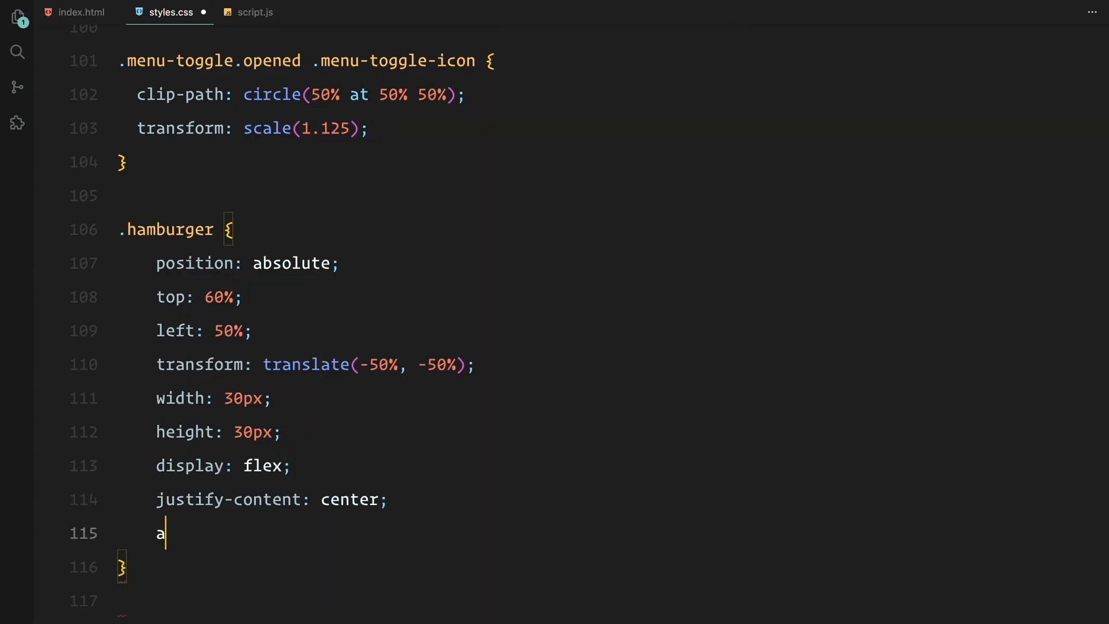
pyautogui.write('lign-items: center;')
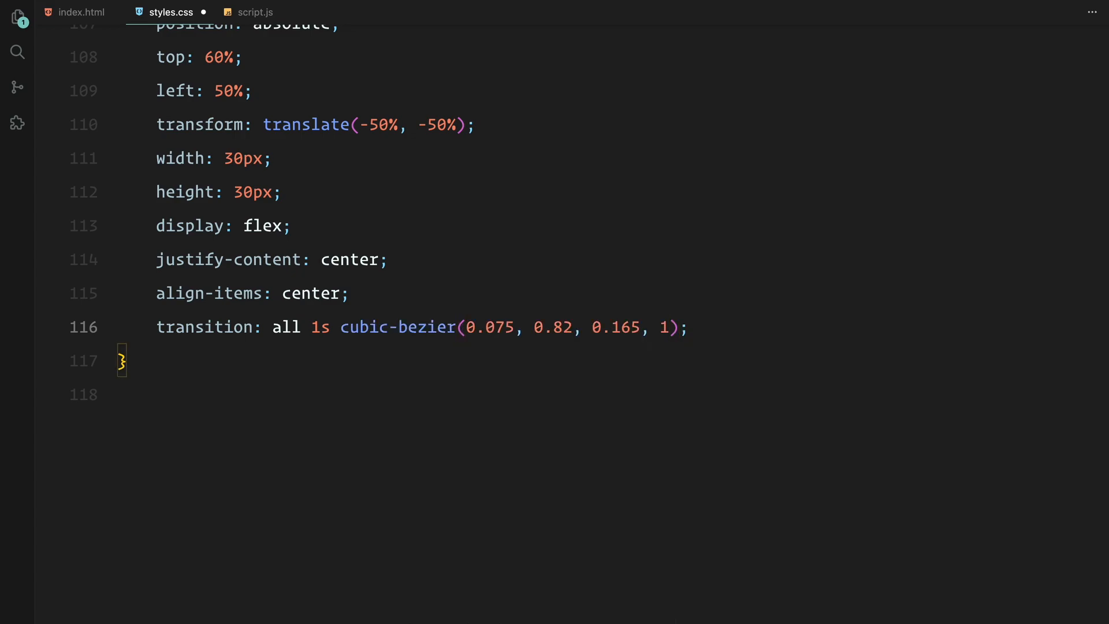
pyautogui.write('opacity: 0;')
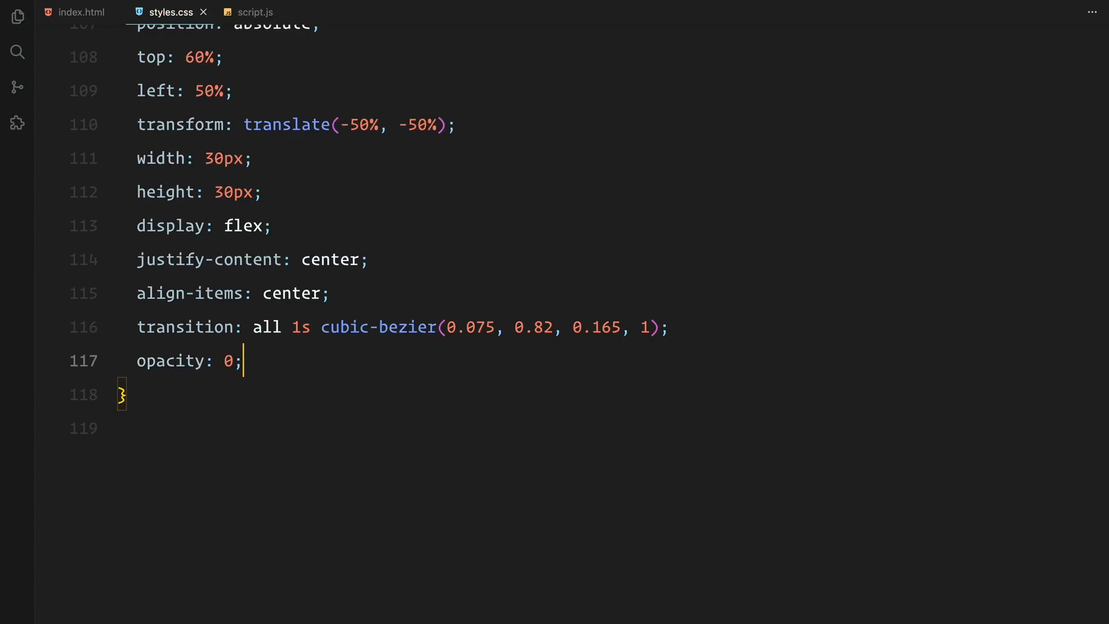
# Add the .menu-toggle:hover and .opened .hamburger selectors that reveal it
pyautogui.write('.menu-')
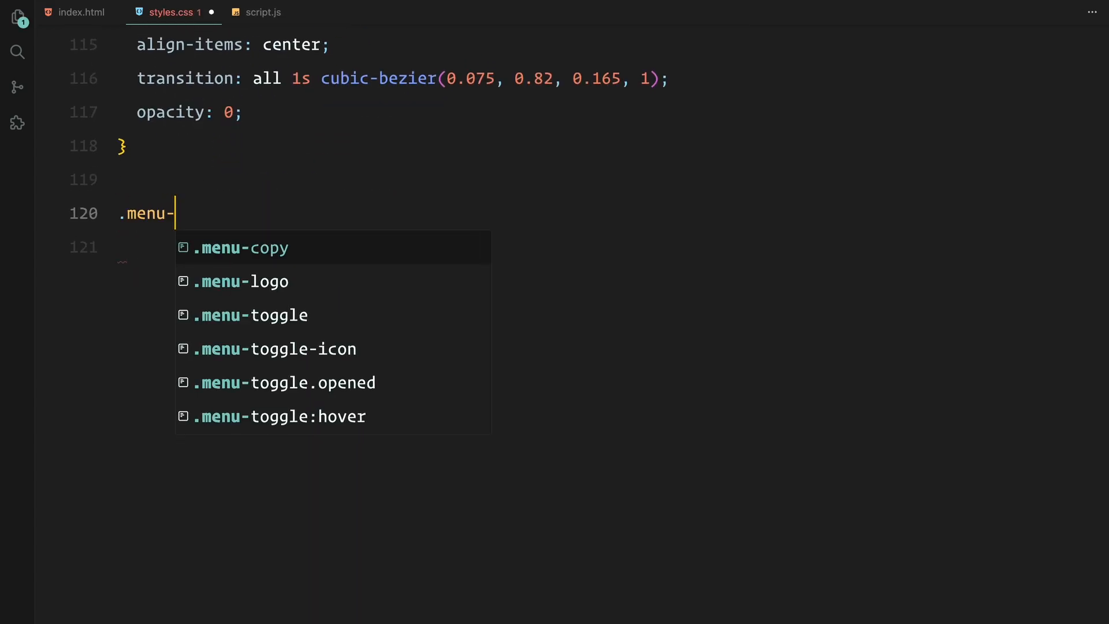
pyautogui.write('toggle:hover .hamburger,')
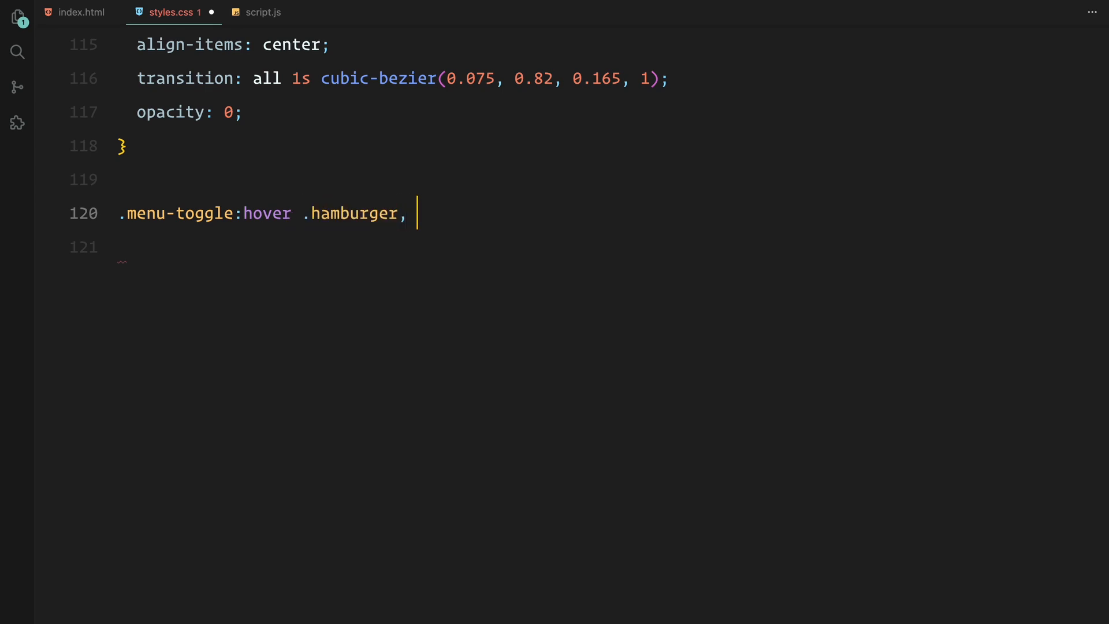
pyautogui.write('.menu-toggle.opened .ha')
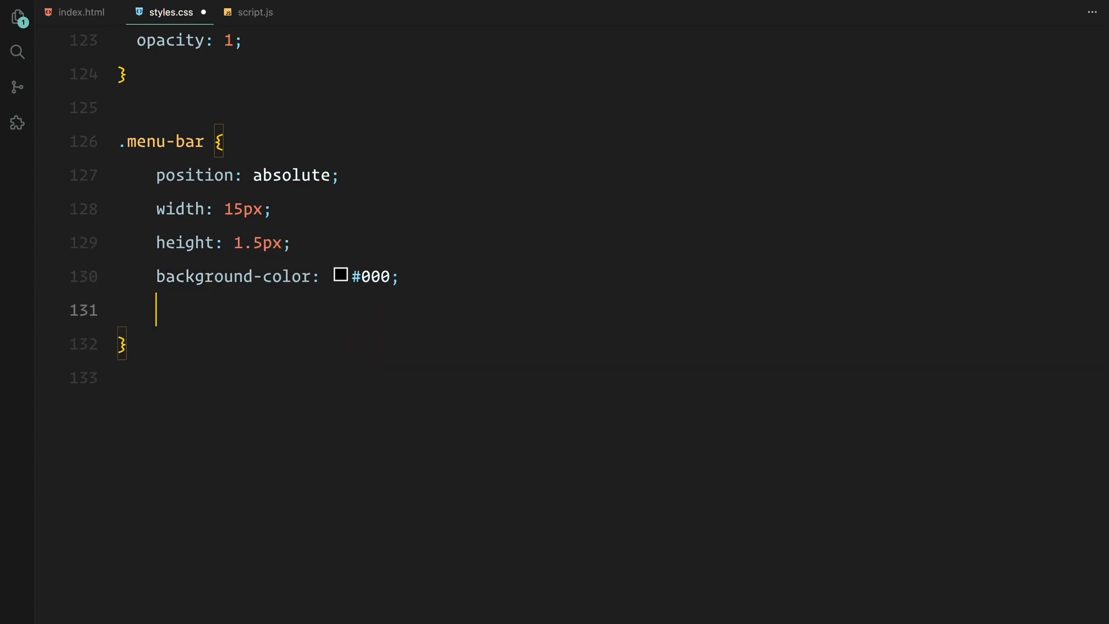
# Give .menu-bar a transform transition of all 250ms ease-out
pyautogui.write('transition-property: tr;')
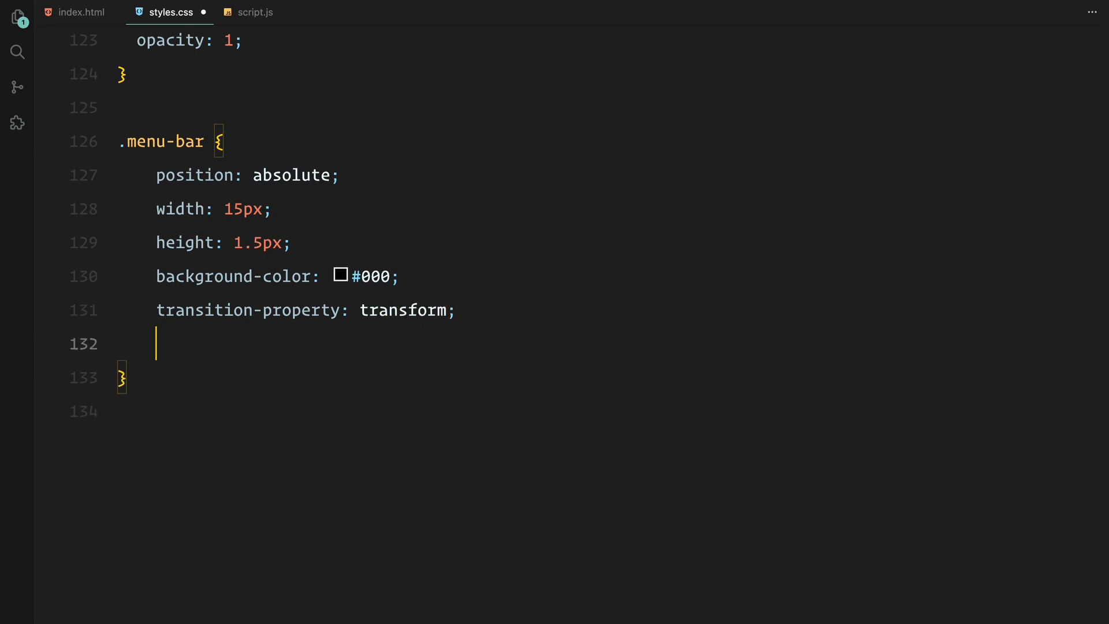
pyautogui.write('transition: all 250ms;')
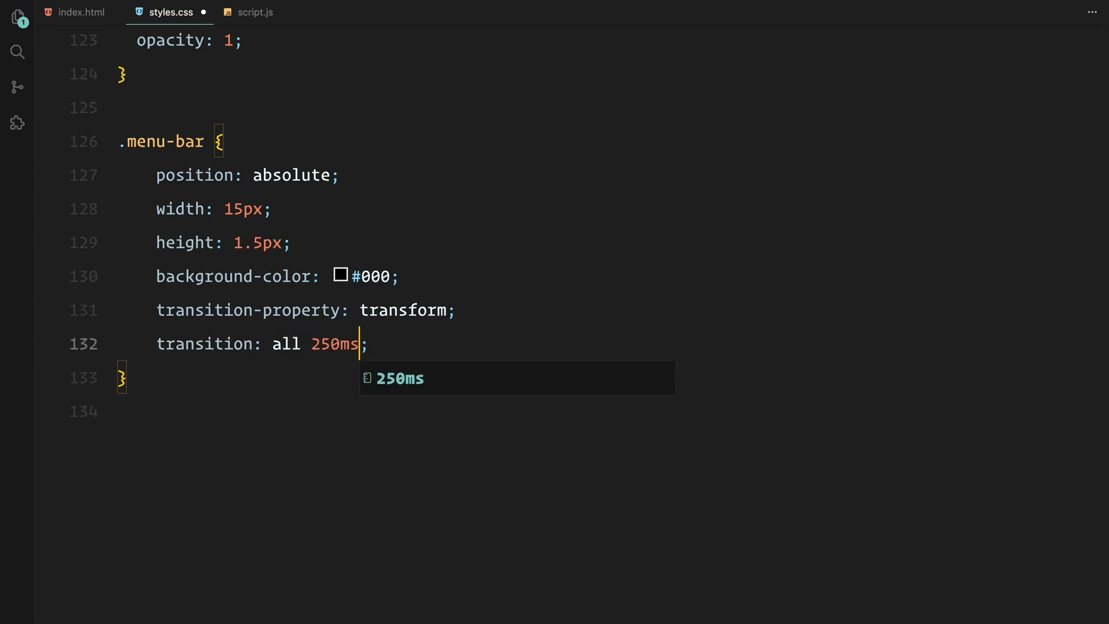
pyautogui.write('ease-out')
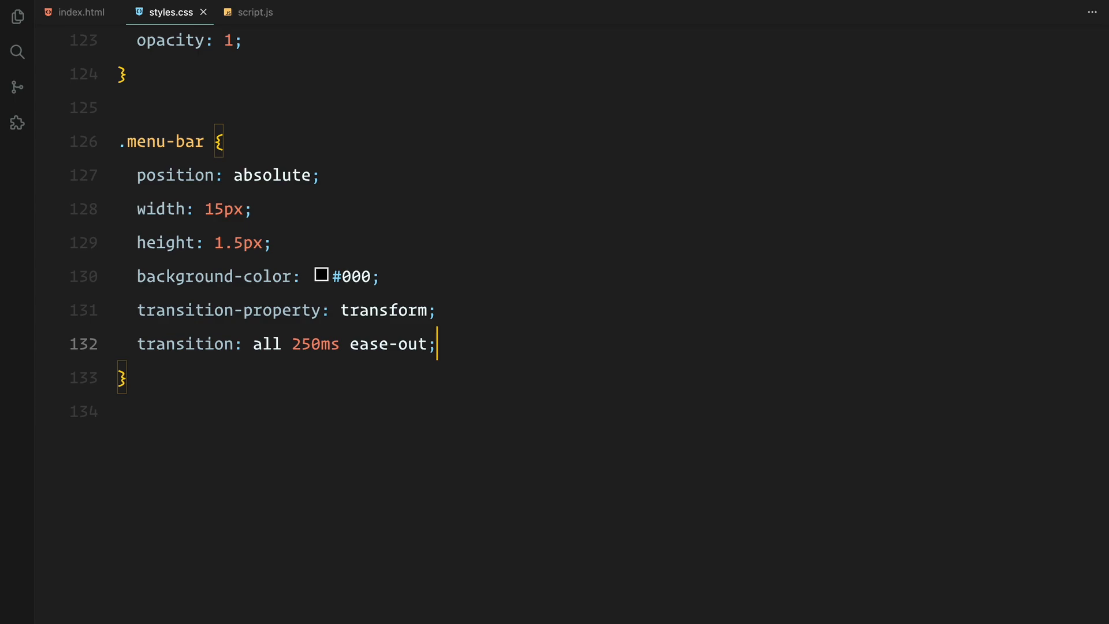
# Offset bars by data-position with translateY(-3px) and rotate them 45deg scaleX(1.05) when opened
pyautogui.write('.menu')
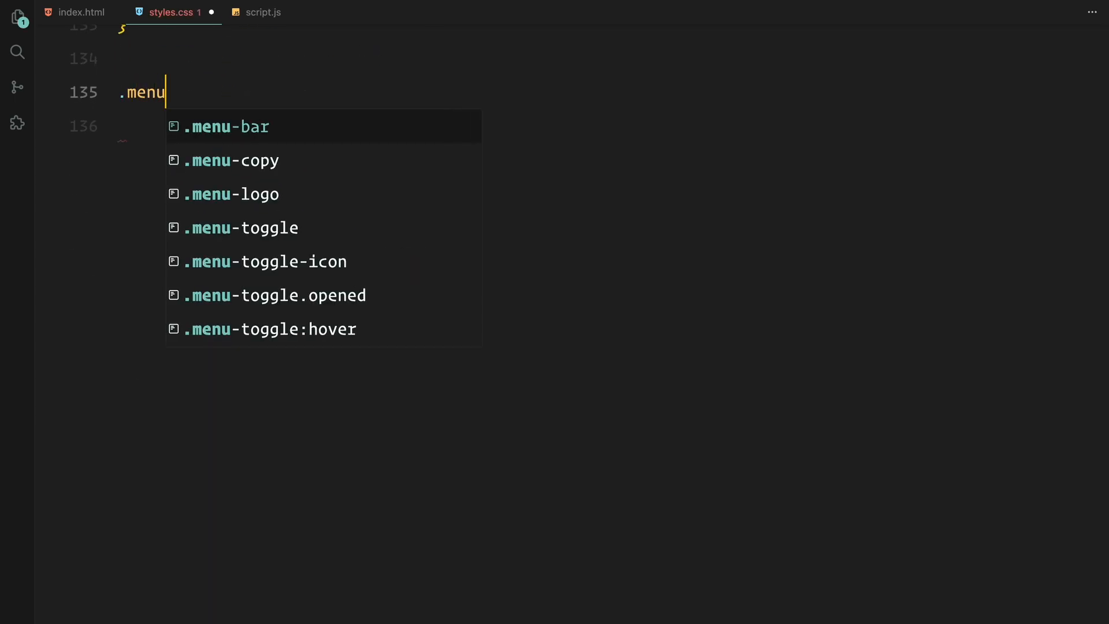
pyautogui.write('-bar[data-positio]')
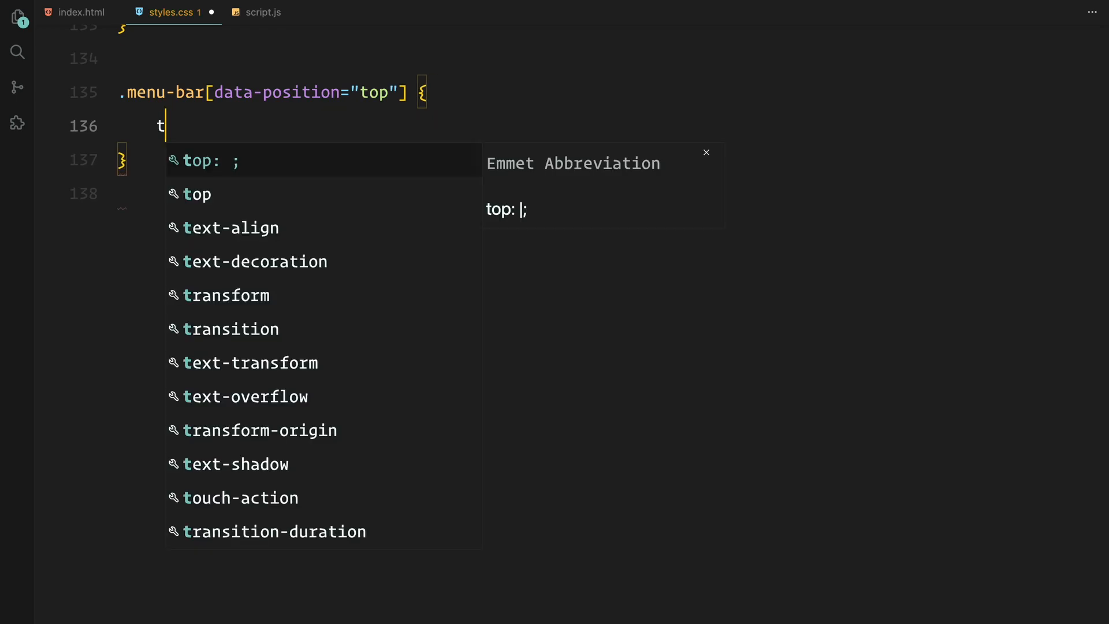
pyautogui.write('ransform: translateY();')
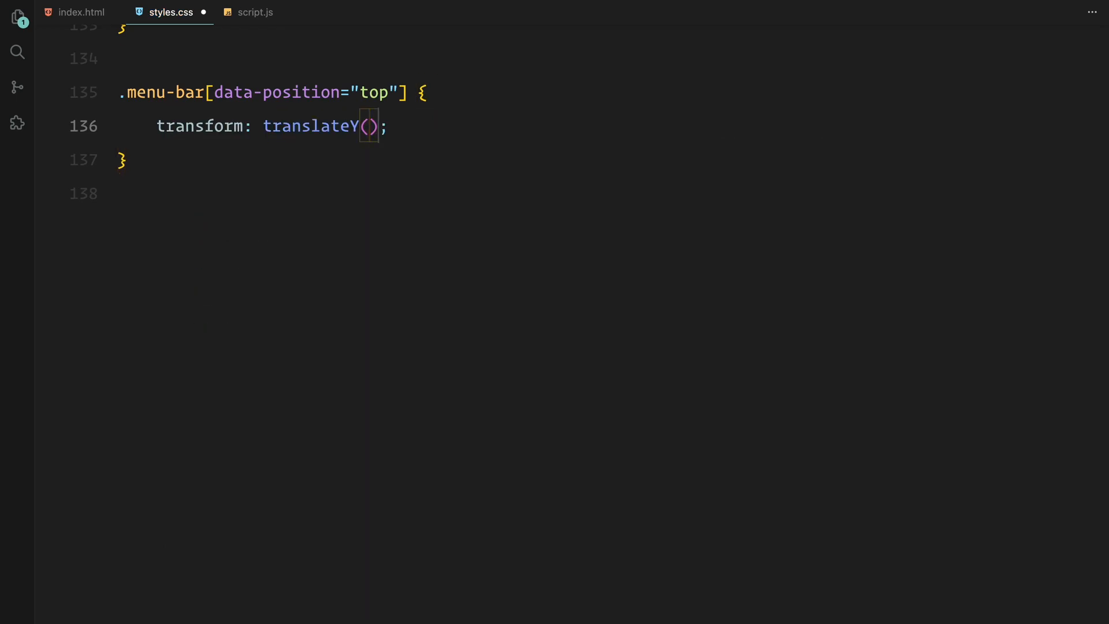
pyautogui.write('-3px')
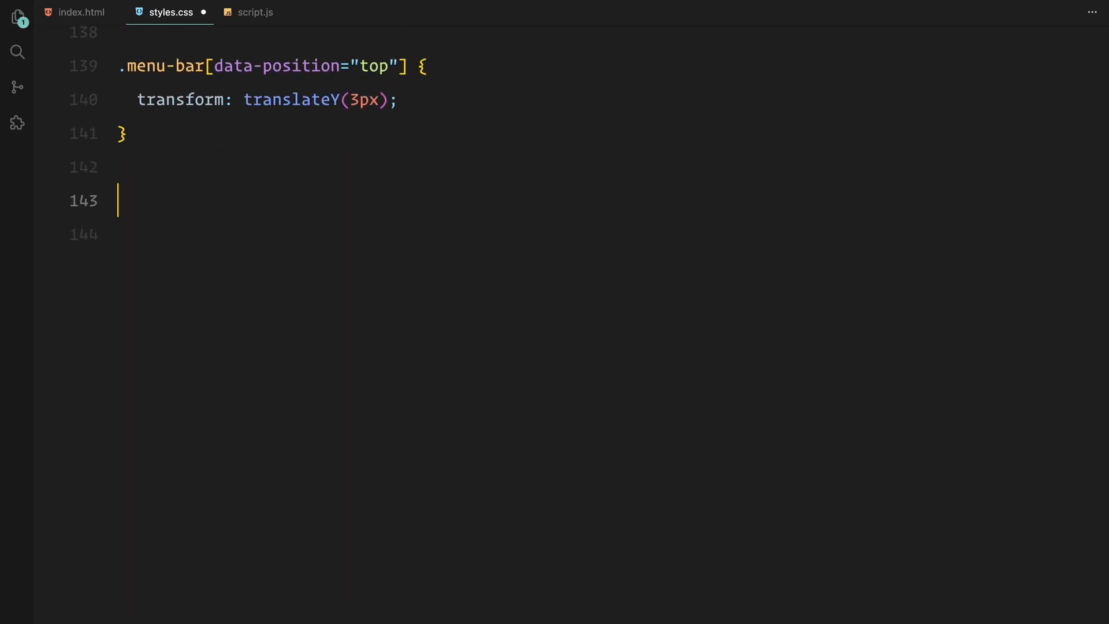
pyautogui.write('.menu-toggle.opened .menu-bar[data-position="top"] {')
pyautogui.click(606, 235)
pyautogui.write('transform: translateY(0);')
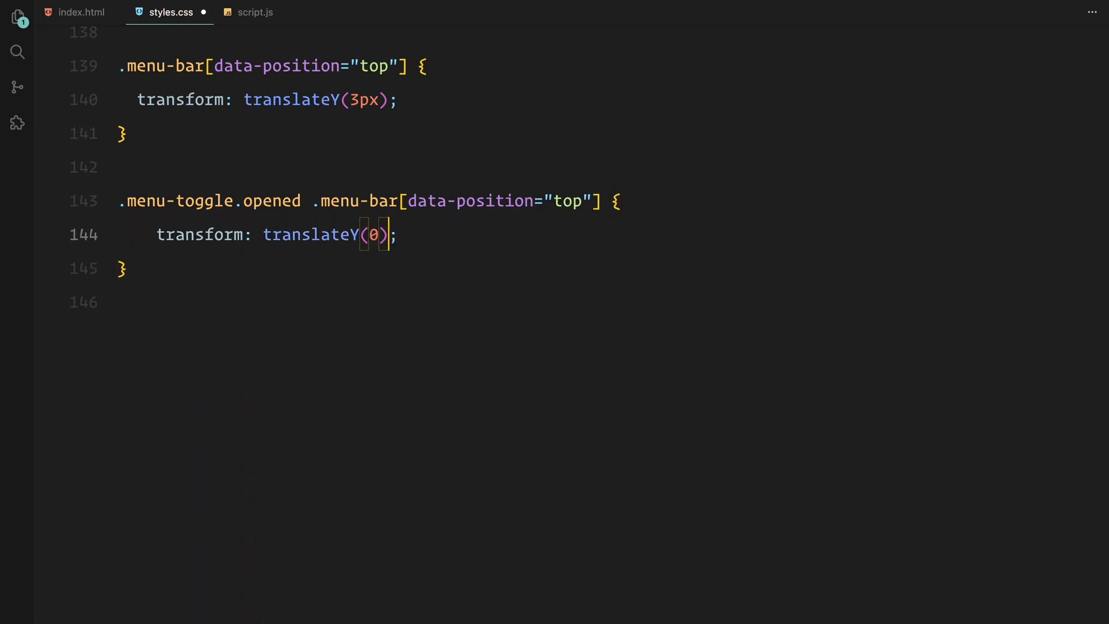
pyautogui.write('rotate(45deg)')
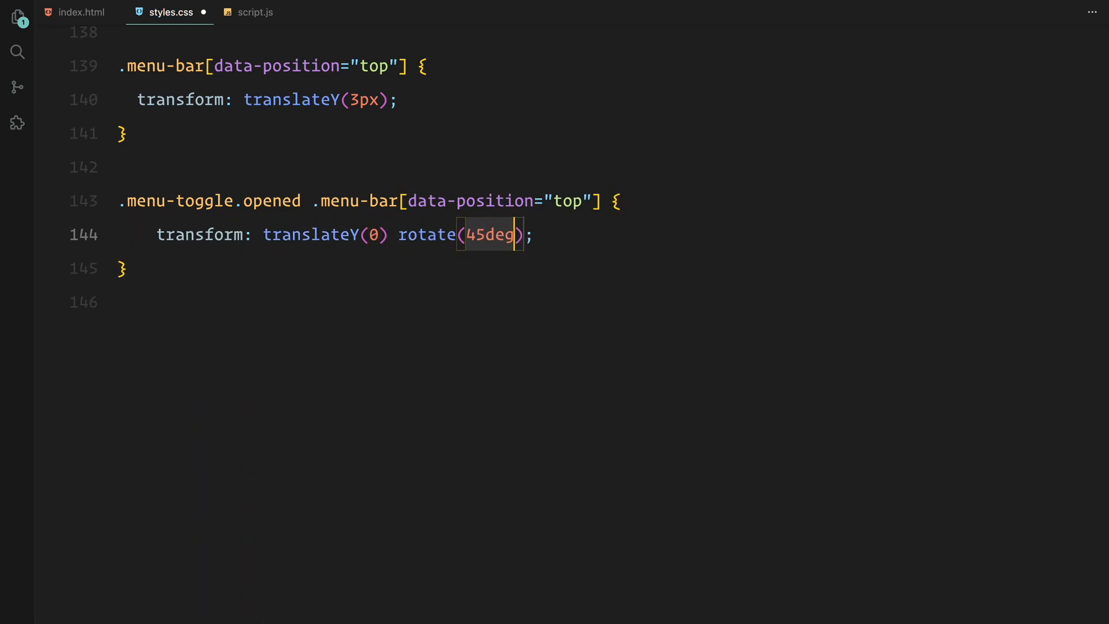
pyautogui.write('scaleX(1.05)')
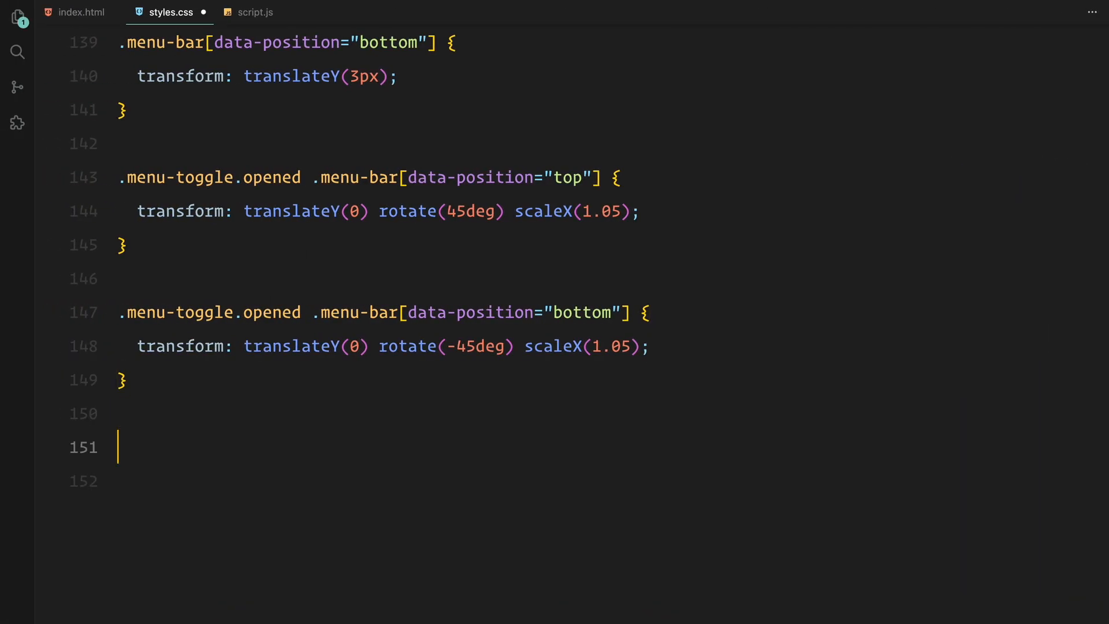
# Finish the .menu rule with left 0 and a collapsed clip-path polygon starting state
pyautogui.write('.menu {')
pyautogui.write('top: 0;')
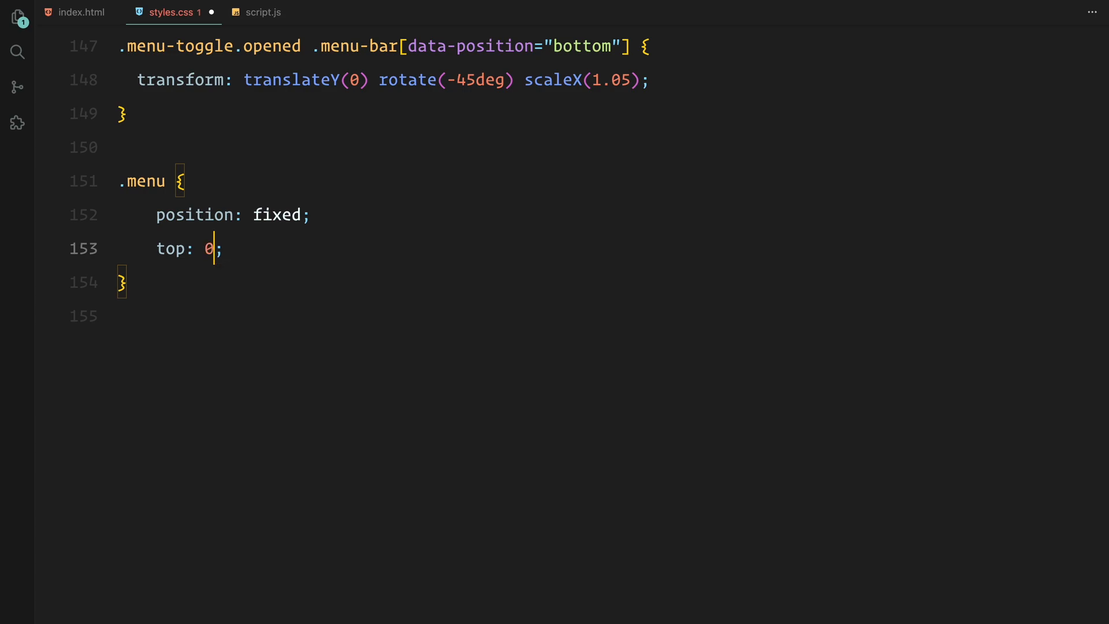
pyautogui.write('left: 0;')
pyautogui.write('pointer-events: ;')
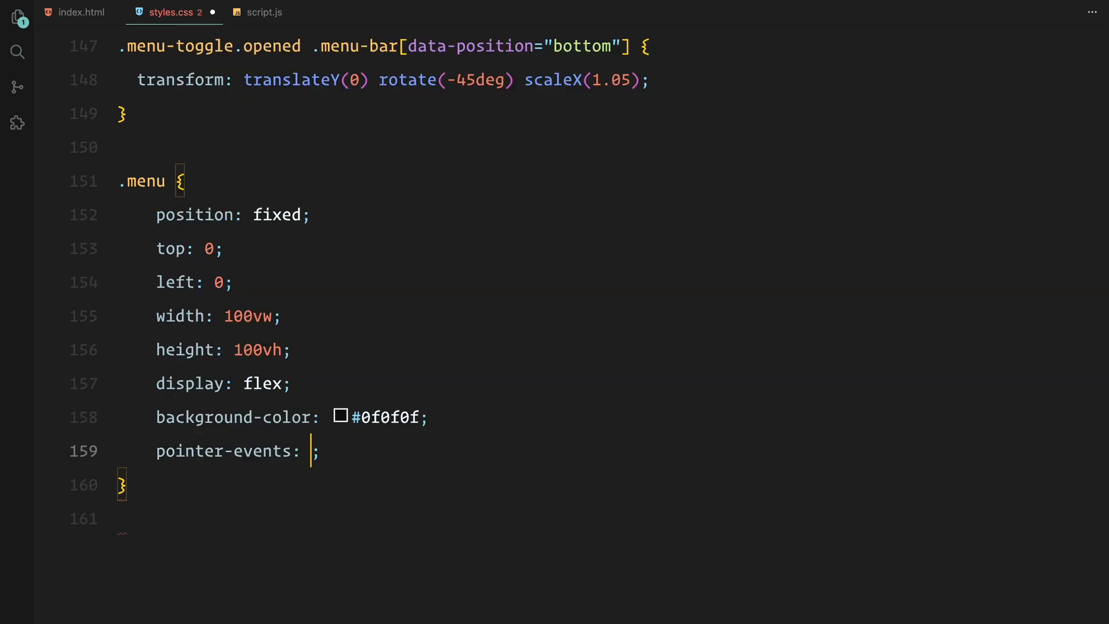
pyautogui.write('transform-style: preserve-3d;')
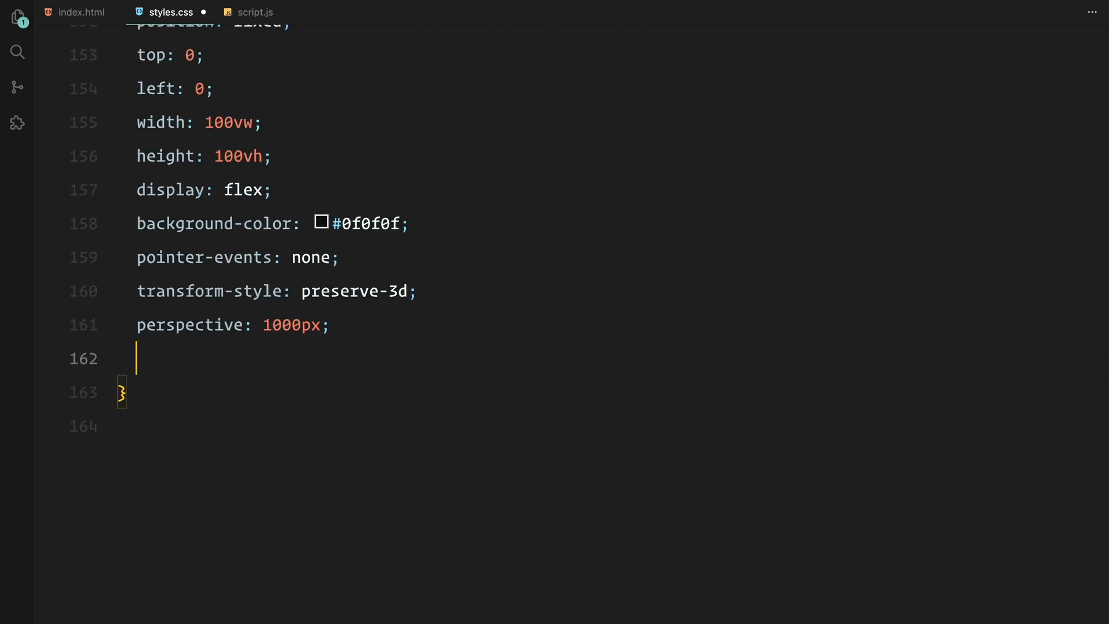
pyautogui.write('clip-path: polygon(0% 100%, 100% 100%, 100% 100%, 0% 100%); */')
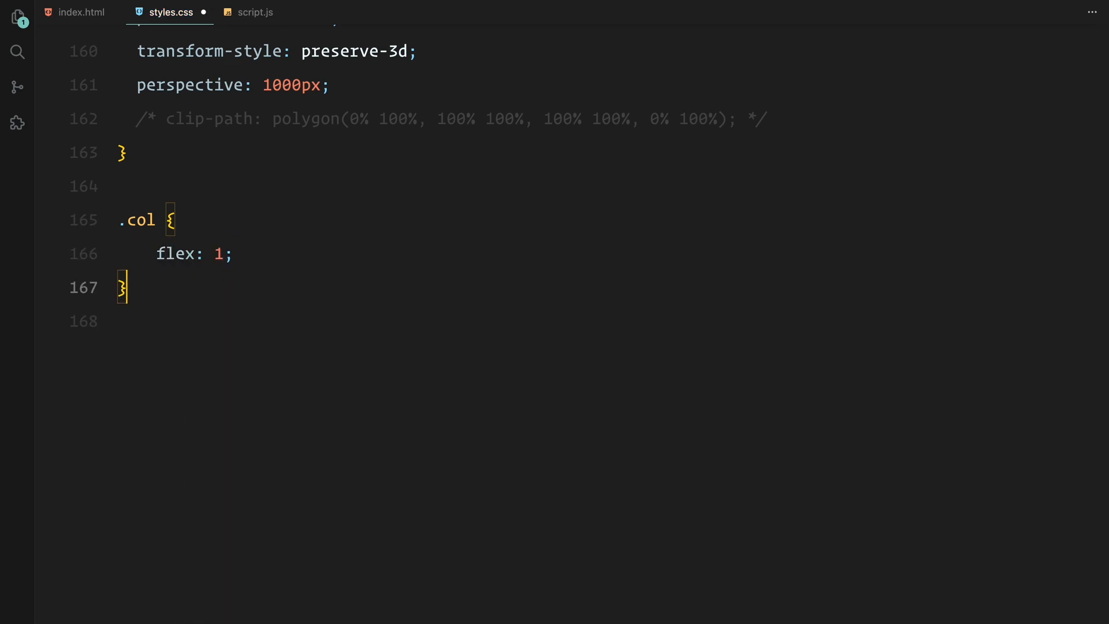
# Add the .col-2 flex rule and style .col as padded flex columns with flex-direction column
pyautogui.write('.col-2 {')
pyautogui.write('fle')
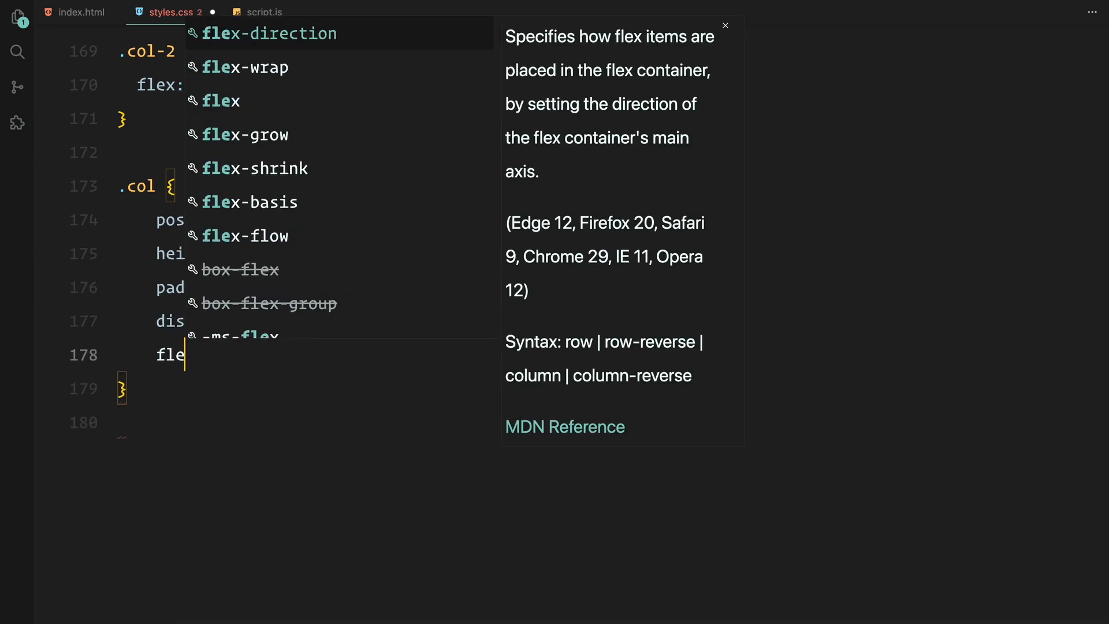
pyautogui.write('-direction: column;')
pyautogui.write('transform: t;')
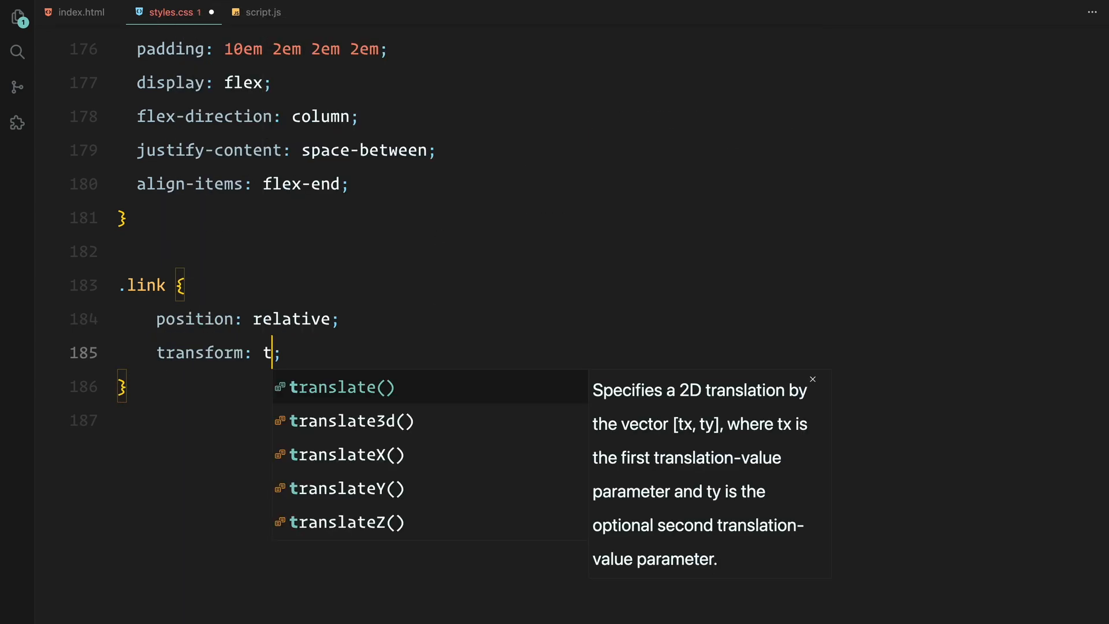
# Style .link with a translateY(30px) offset and remove text-decoration on .link a
pyautogui.write('translateY(30px)')
pyautogui.write('opacity: 0; */')
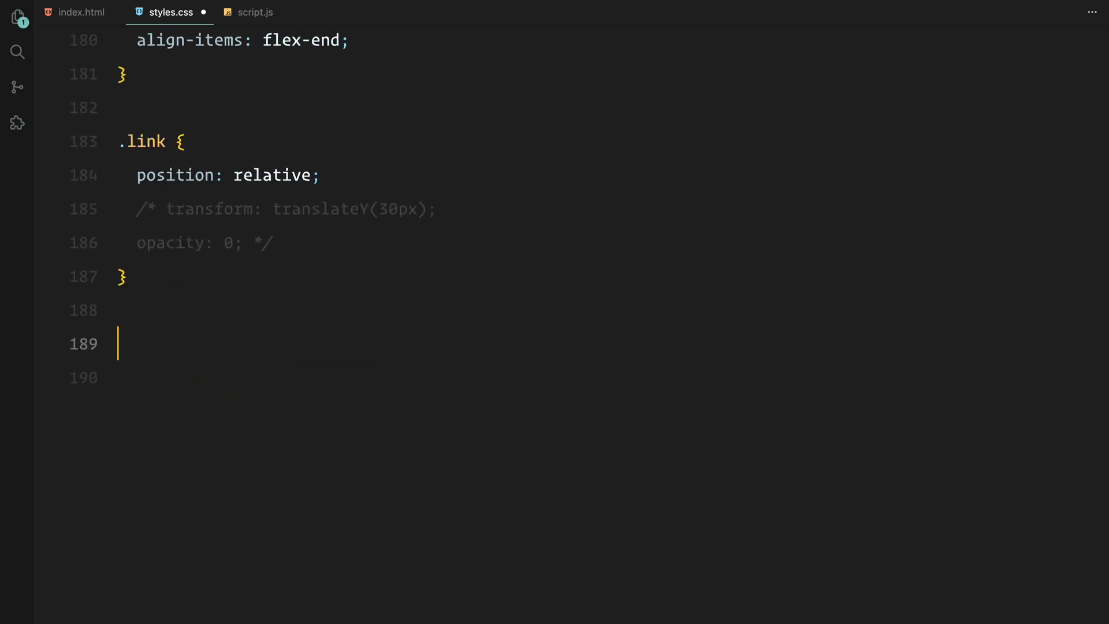
pyautogui.write('.link a {')
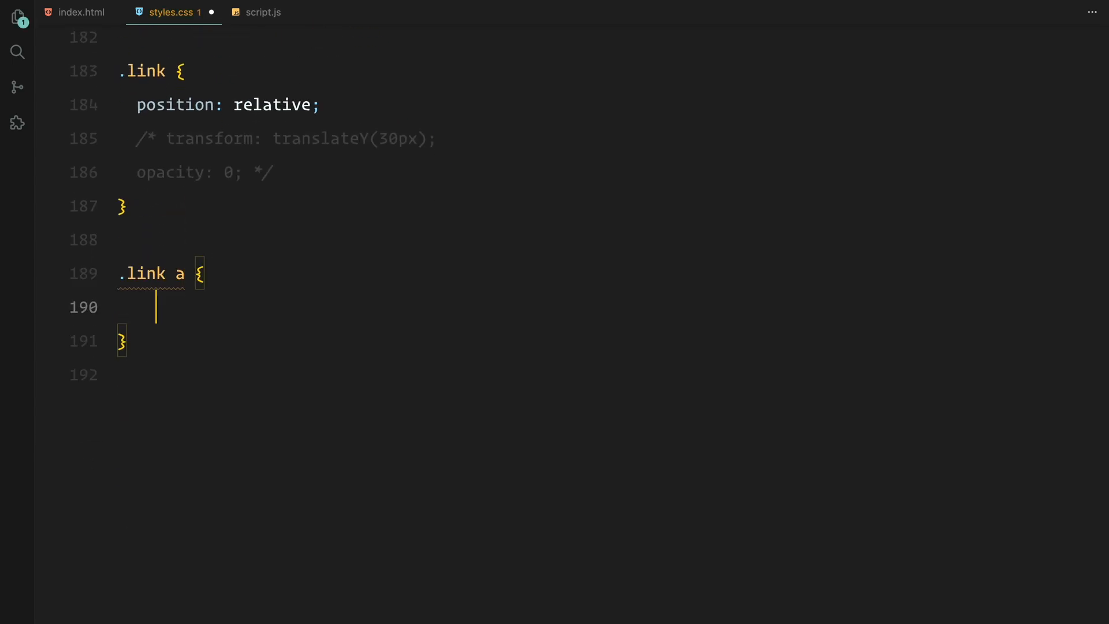
pyautogui.write('text-decoration: none;')
pyautogui.write('.')
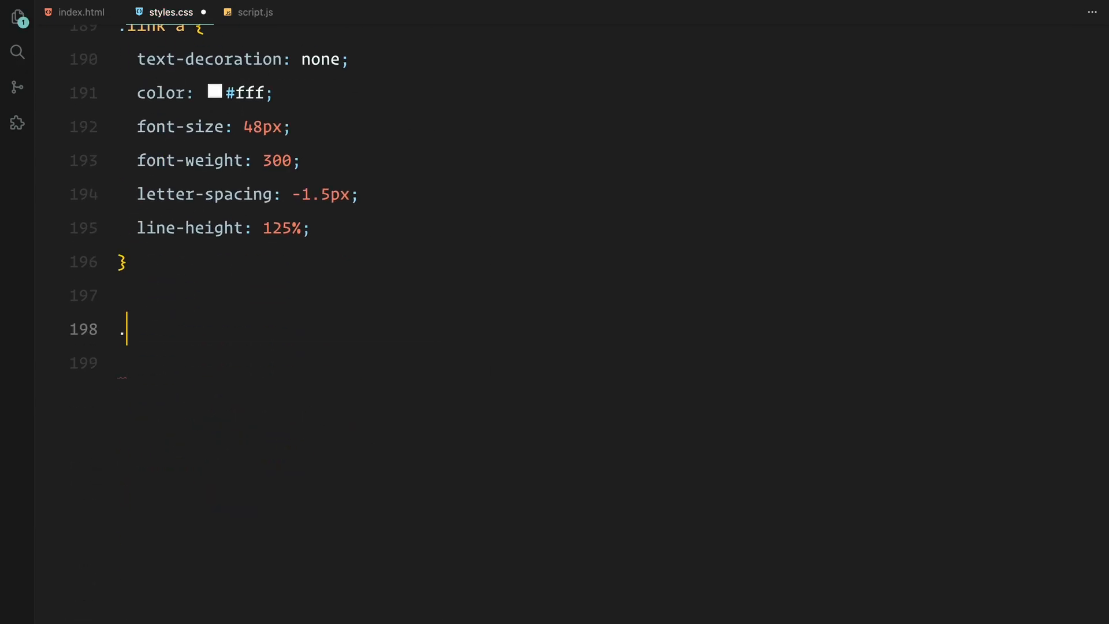
# Add the .video-wrapper rule with clip-path and make its video fill 100% width and height
pyautogui.write('video-wrapper {')
pyautogui.write('overflow: hidden;')
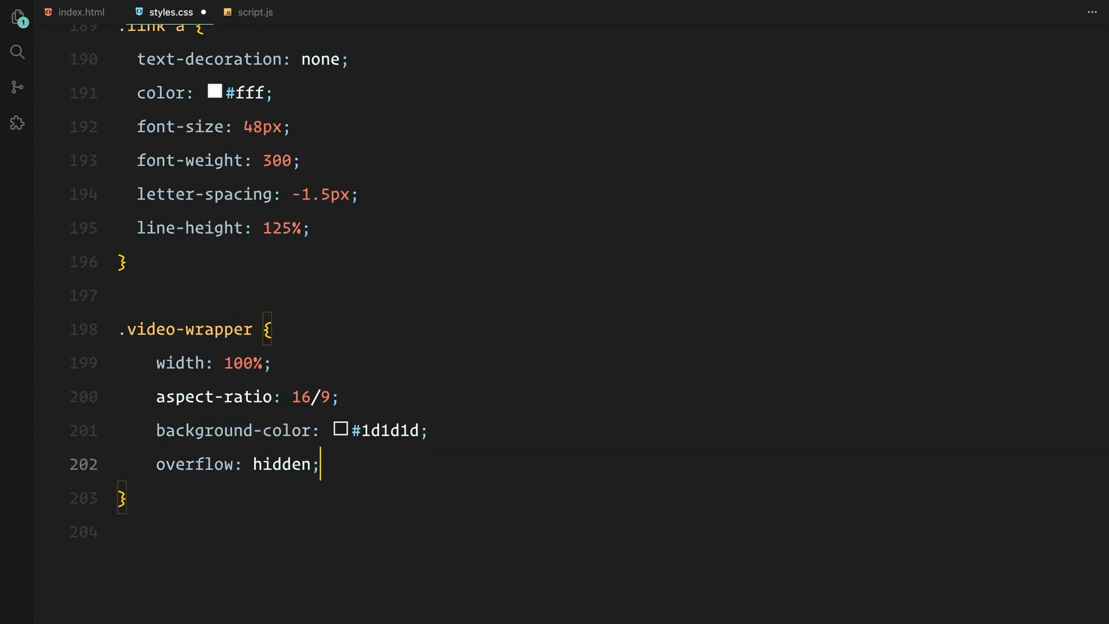
pyautogui.write('clip-path: polygon(0% 100%, 100% 100%, 100% 100%, 0% 100%);')
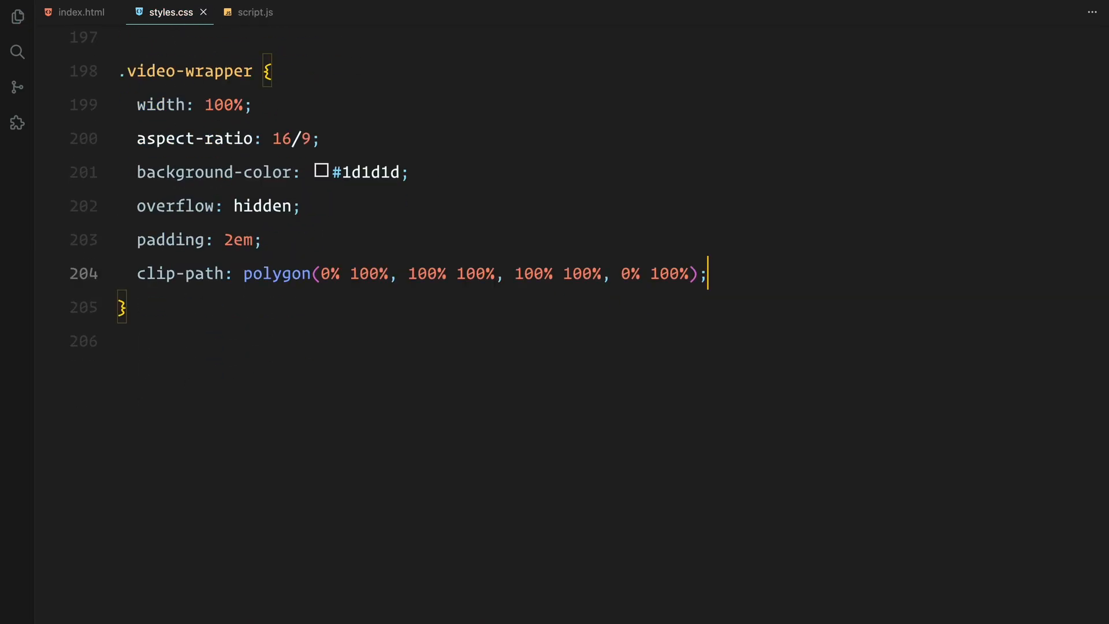
pyautogui.write('.video-wrapper video')
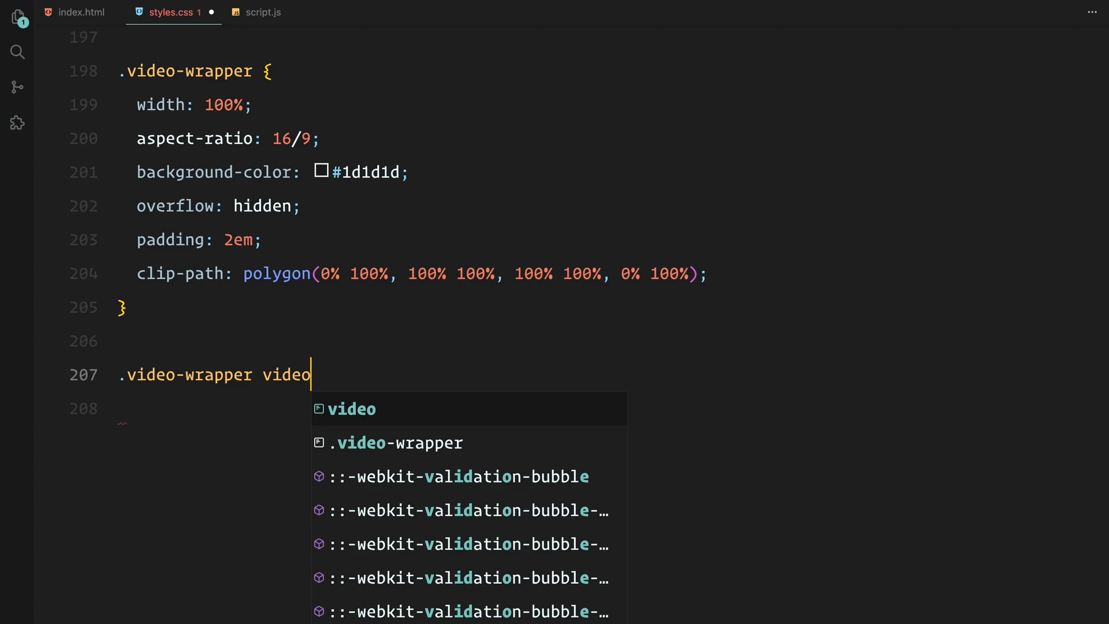
pyautogui.write('{ width: 100%; height: 10')
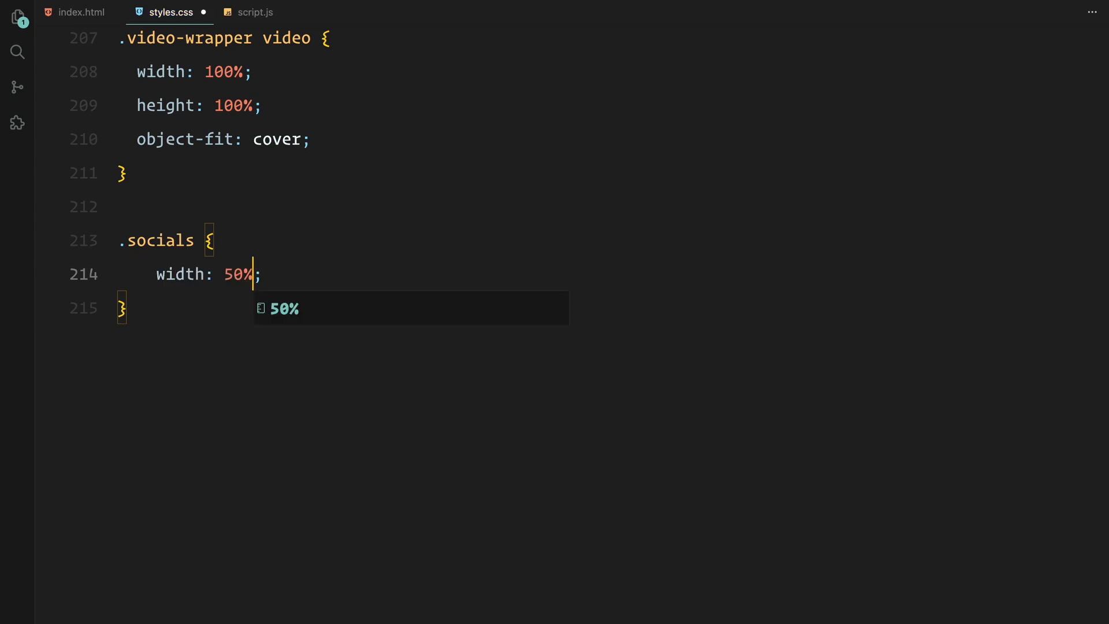
# Style .socials as flex, .sub-col with flex 1, and its paragraphs as small uppercase mono text, weight 400
pyautogui.write('display: flex;')
pyautogui.write('.')
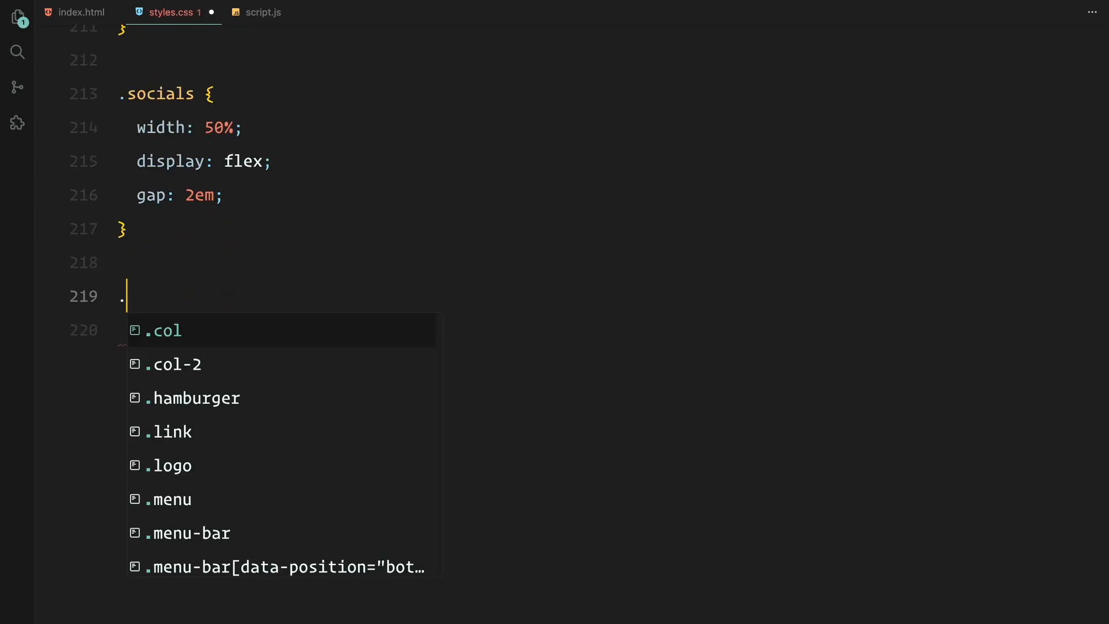
pyautogui.write('socials .sub-col {')
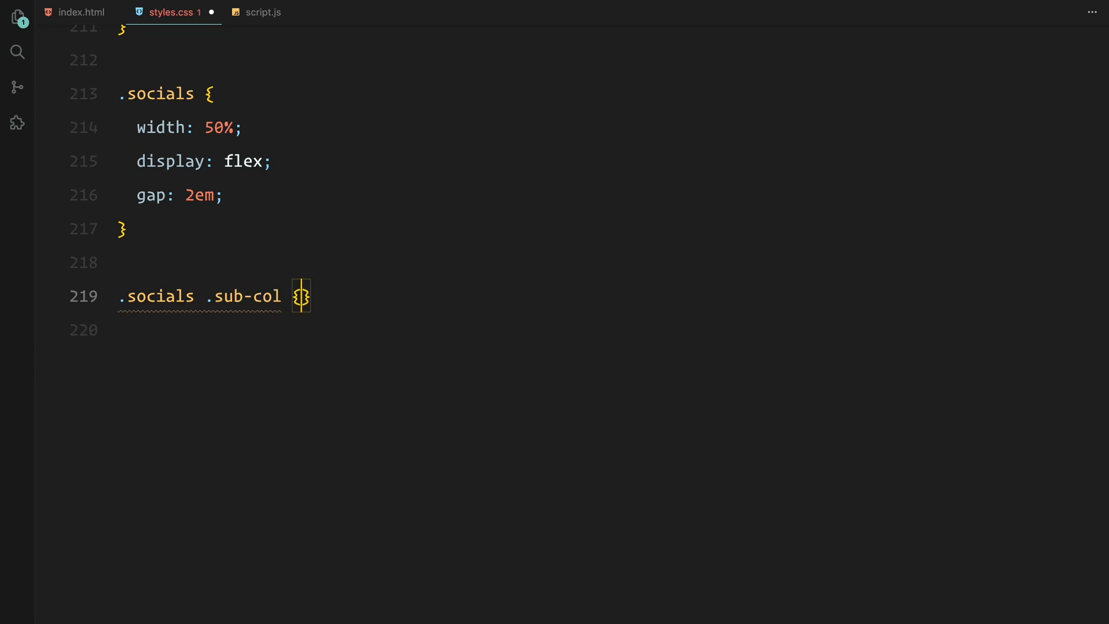
pyautogui.write('flex: 1;')
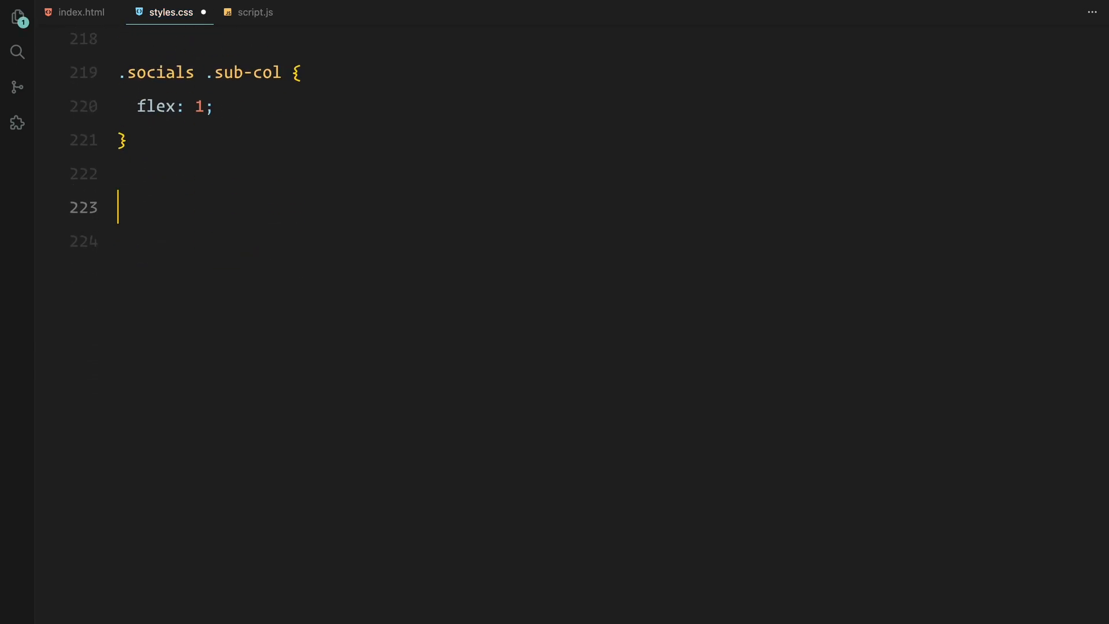
pyautogui.write('.socials .sub-col p {')
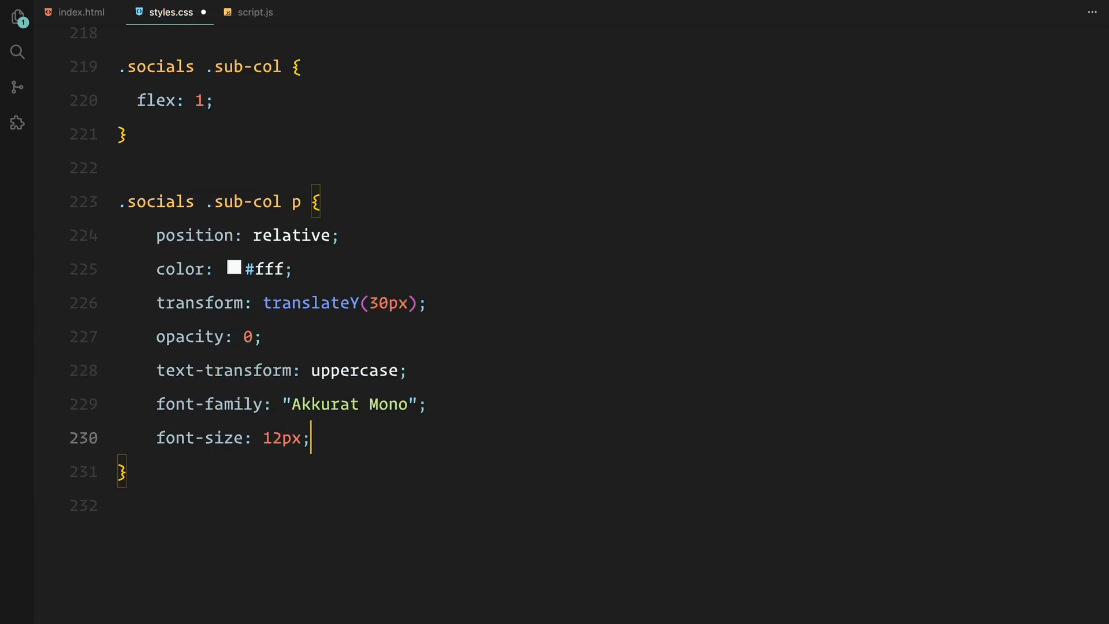
pyautogui.write('font-weight: 400;')
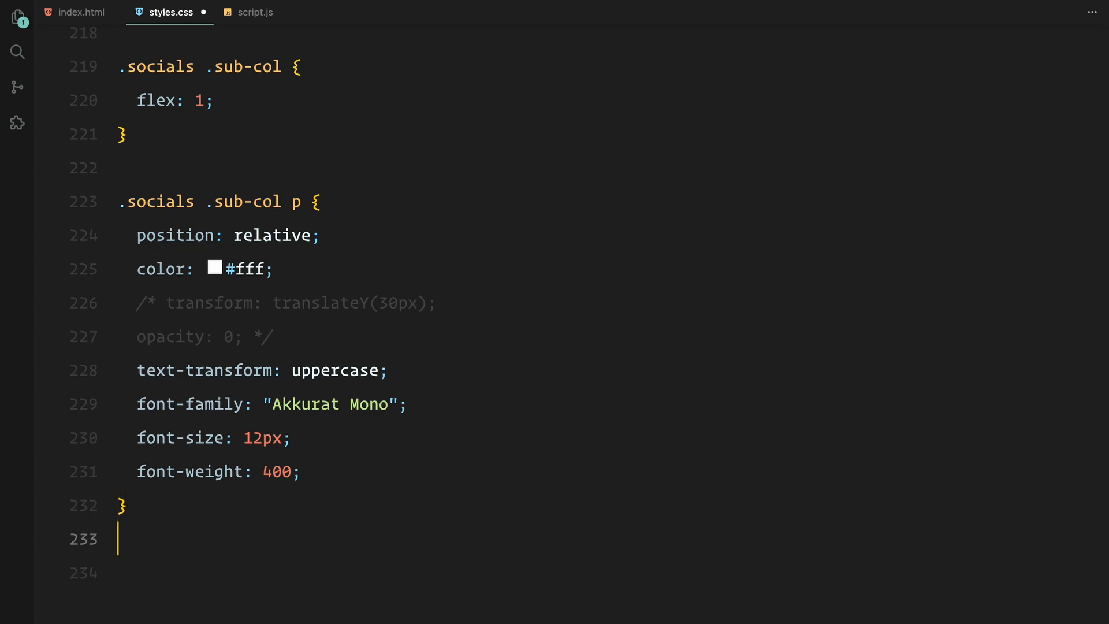
# Style .header h1 as white 500px Schabo text with 400px height
pyautogui.write('.header h1 {')
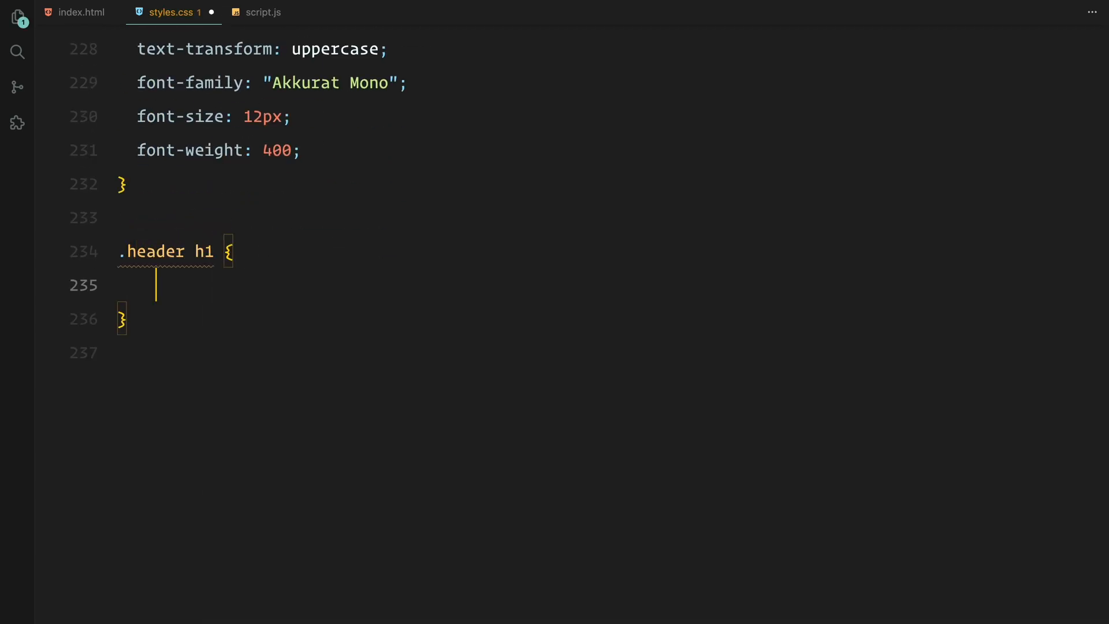
pyautogui.write('color: #fff;')
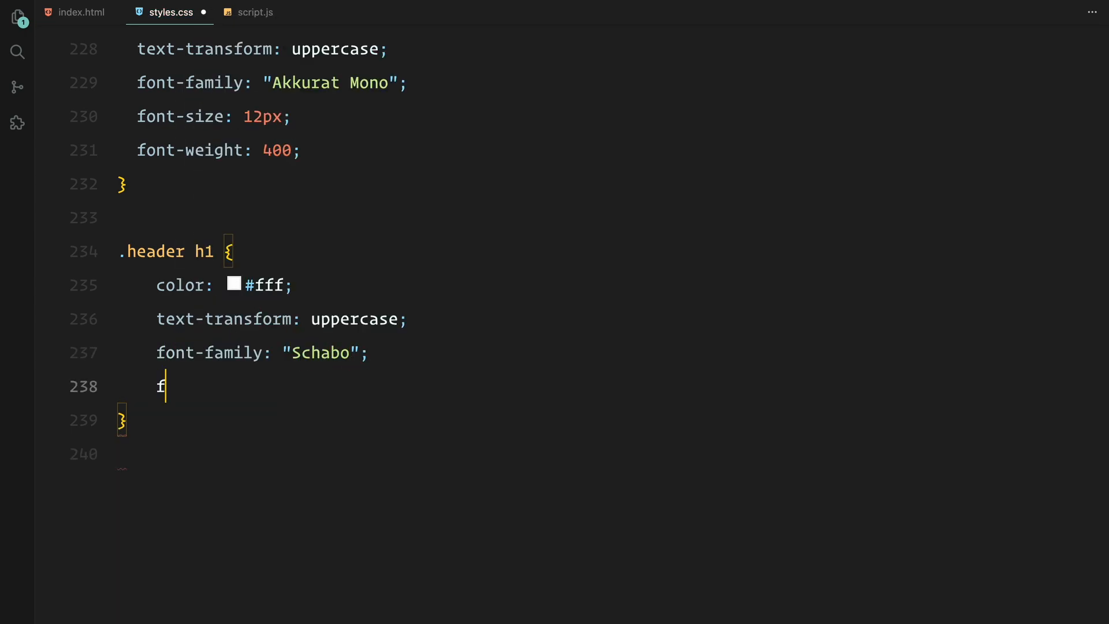
pyautogui.write('ont-size: 500px;')
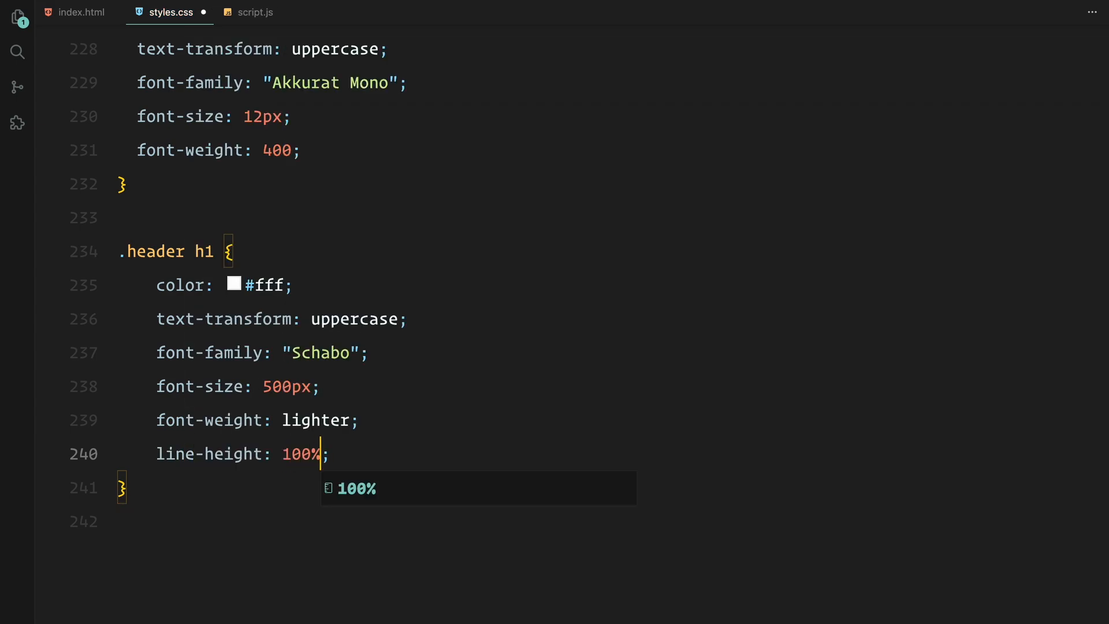
pyautogui.write('height: 400px;')
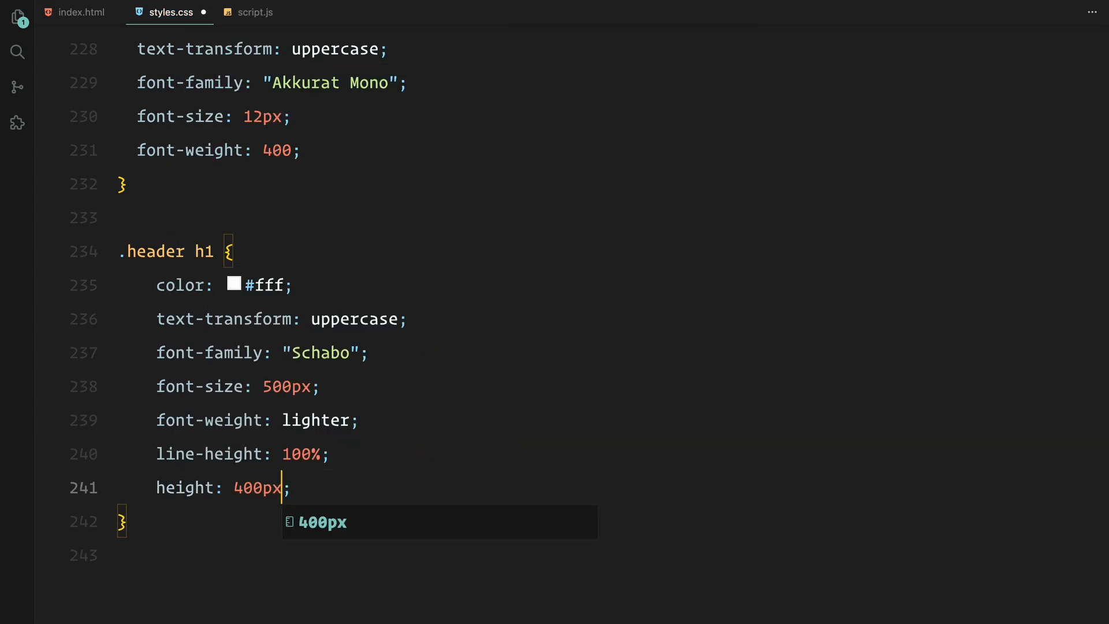
# Give .header h1 span inline-block display, a scale/translateY(500px)/rotateY transform and bottom origin
pyautogui.write('.header h1 span {')
pyautogui.write('position: relative;')
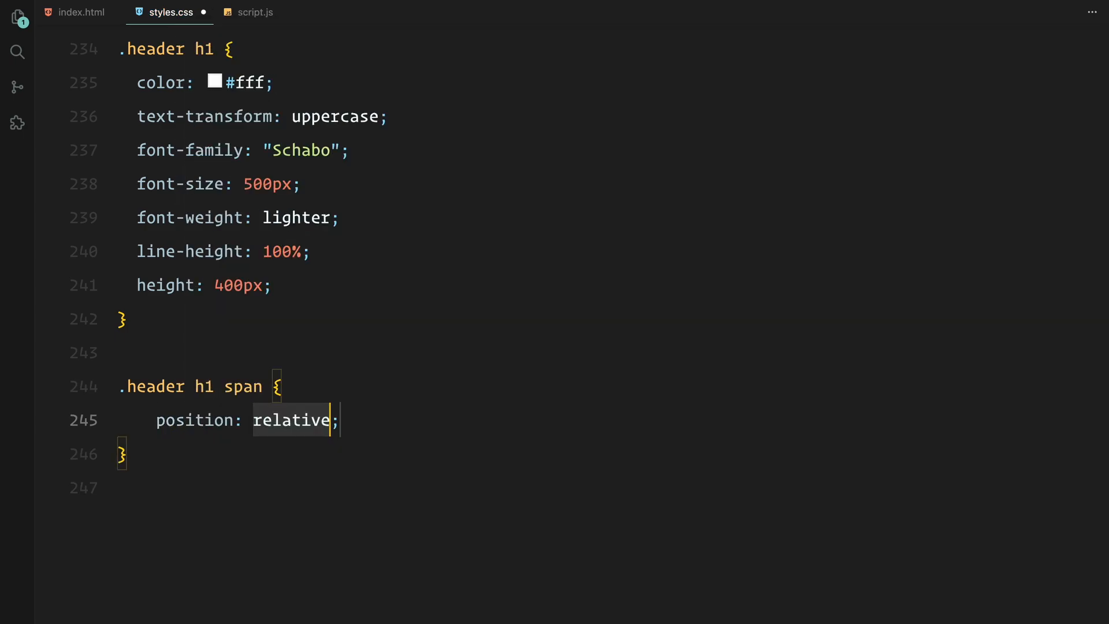
pyautogui.write('display: inline-block;')
pyautogui.write('transform: scale(0.75) translateY();')
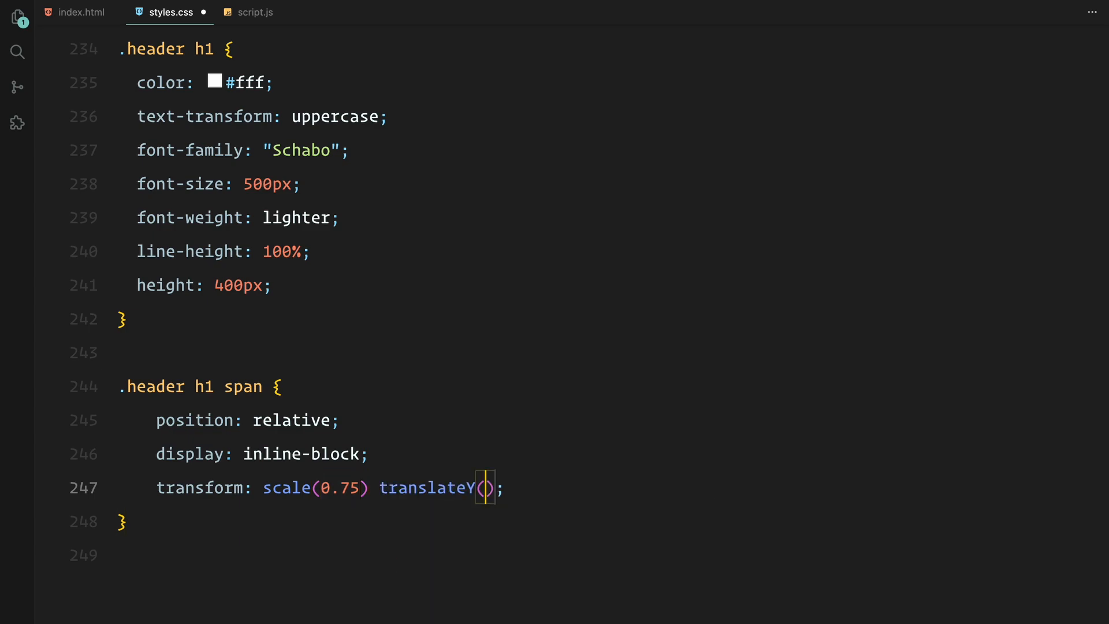
pyautogui.write('500px) rotateY(90deg')
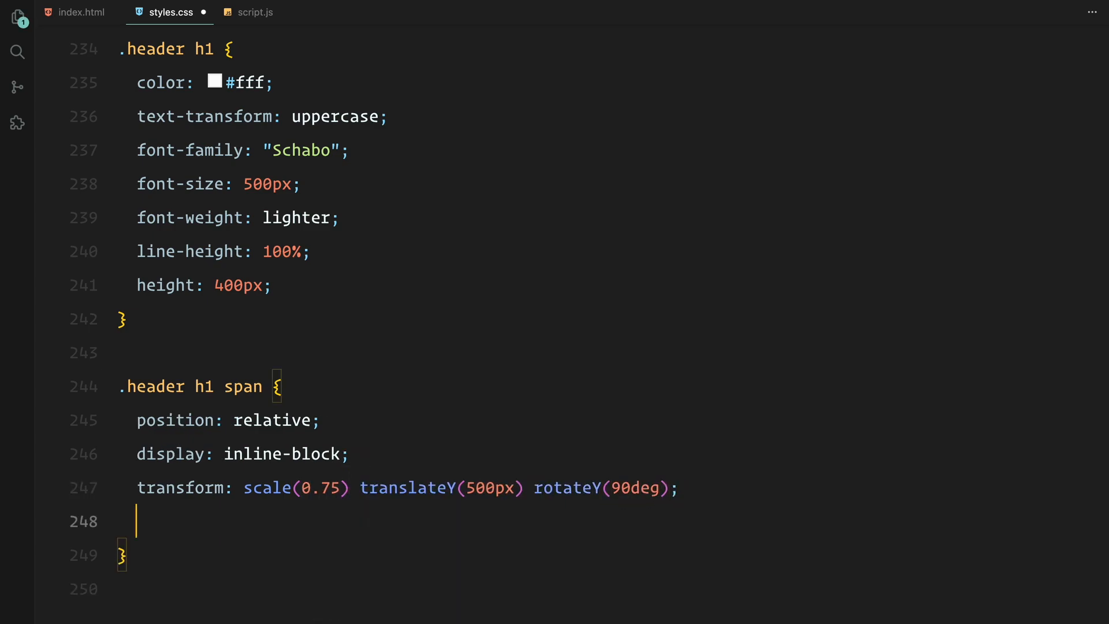
pyautogui.write('transform-origin: bottom;')
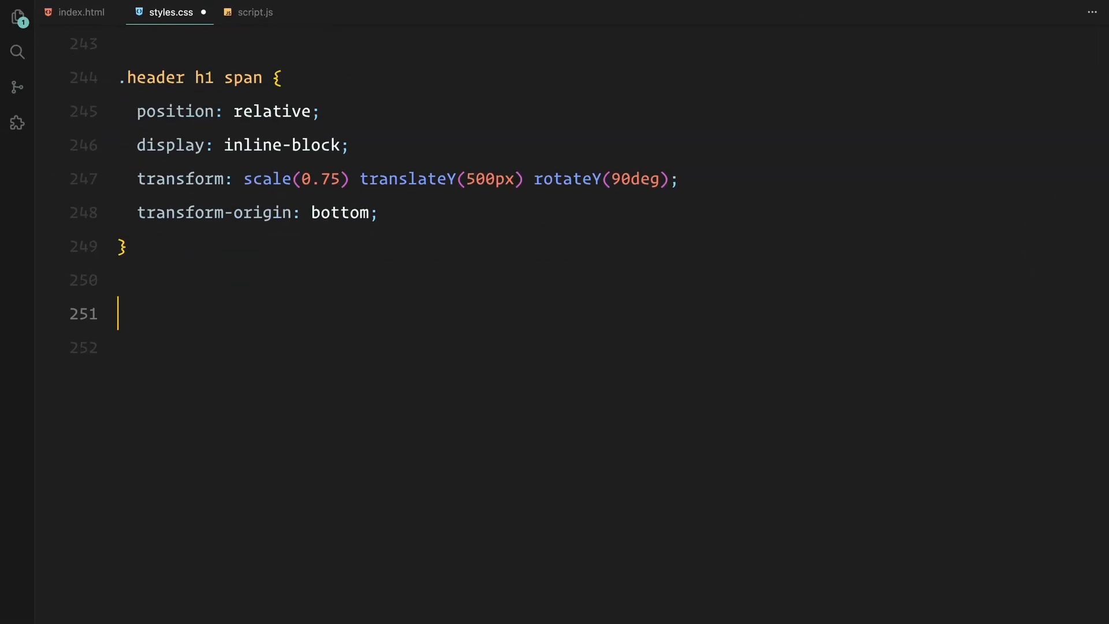
# Preview the page, comment out the video wrapper clip-path and start script.js with a DOMContentLoaded listener
pyautogui.scroll(-3)
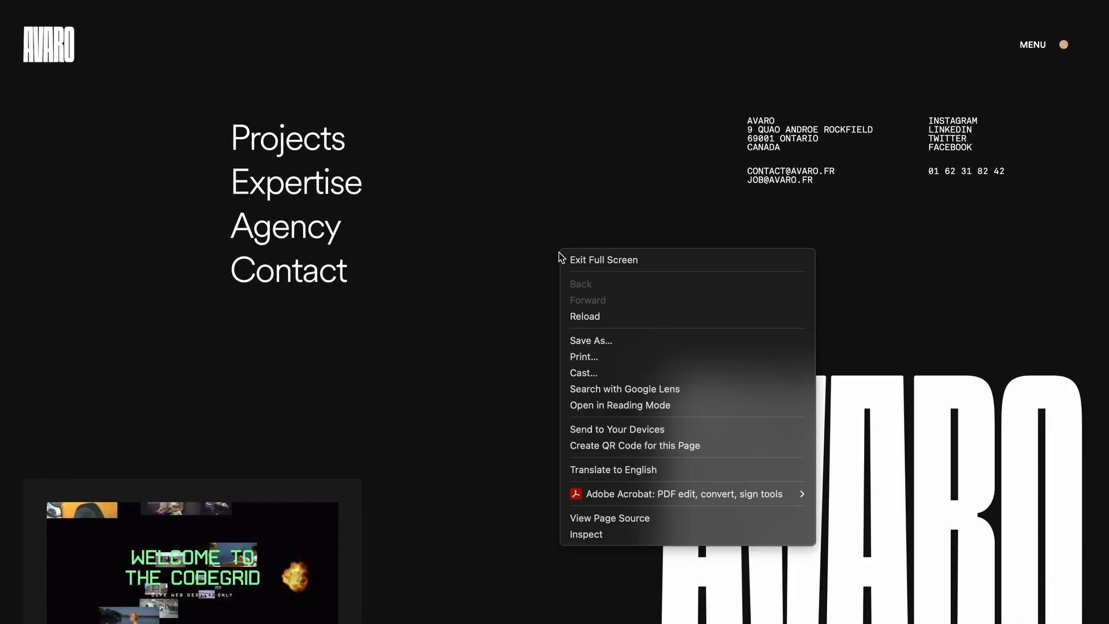
pyautogui.click(586, 534)
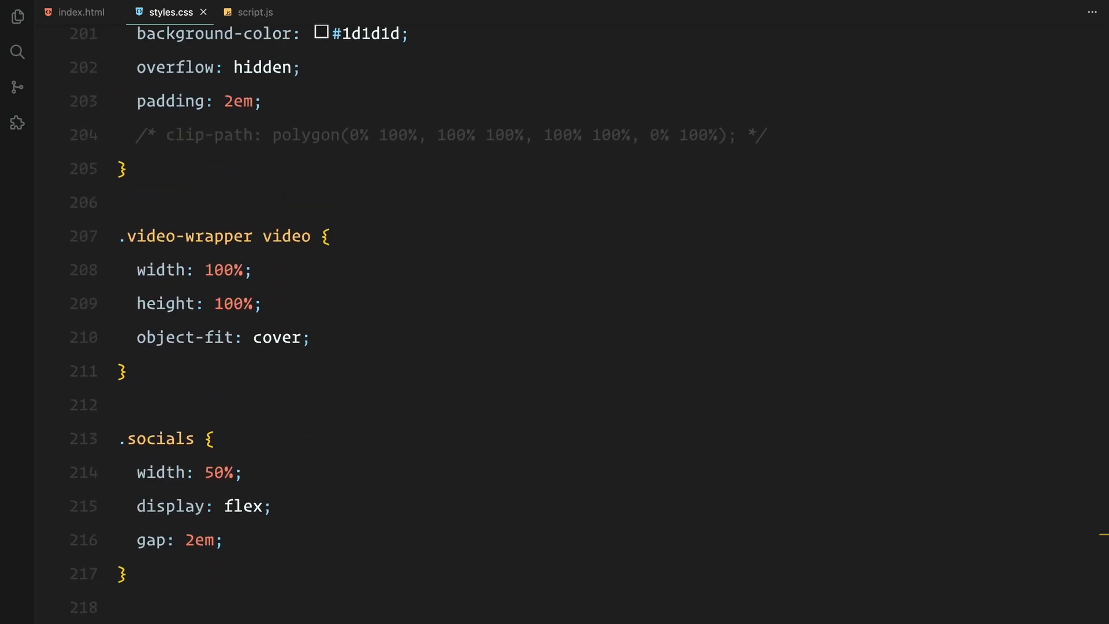
pyautogui.scroll(3)
pyautogui.write('document.addEventListener("DOMContentLoaded')
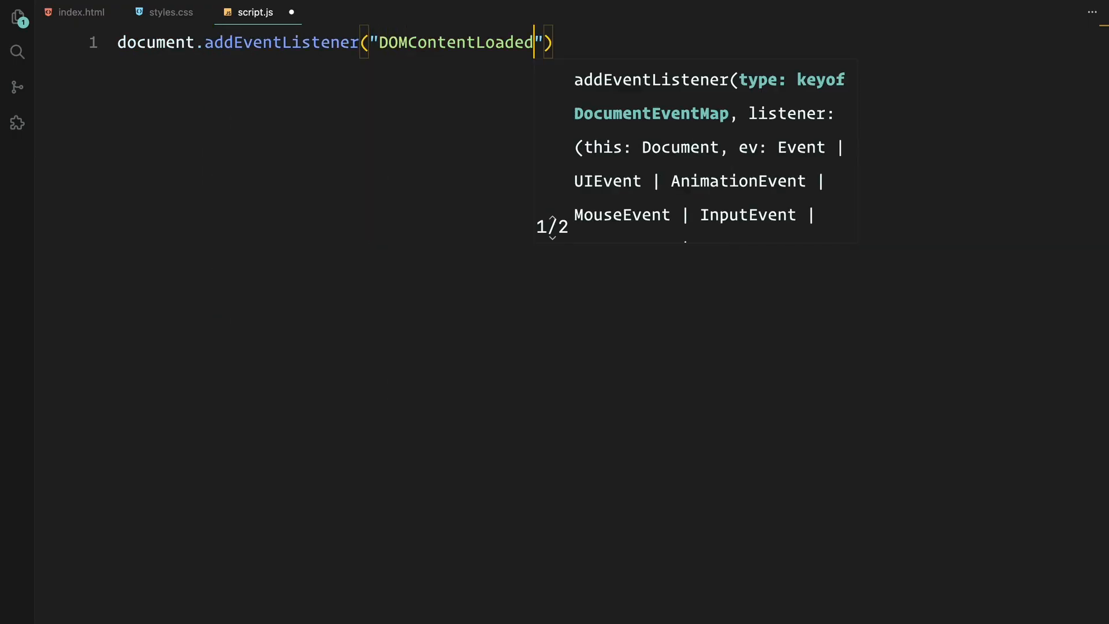
# Register the GSAP CustomEase plugin and define the 'hop' ease curve inside the listener
pyautogui.write(', () => {')
pyautogui.write('gsap.')
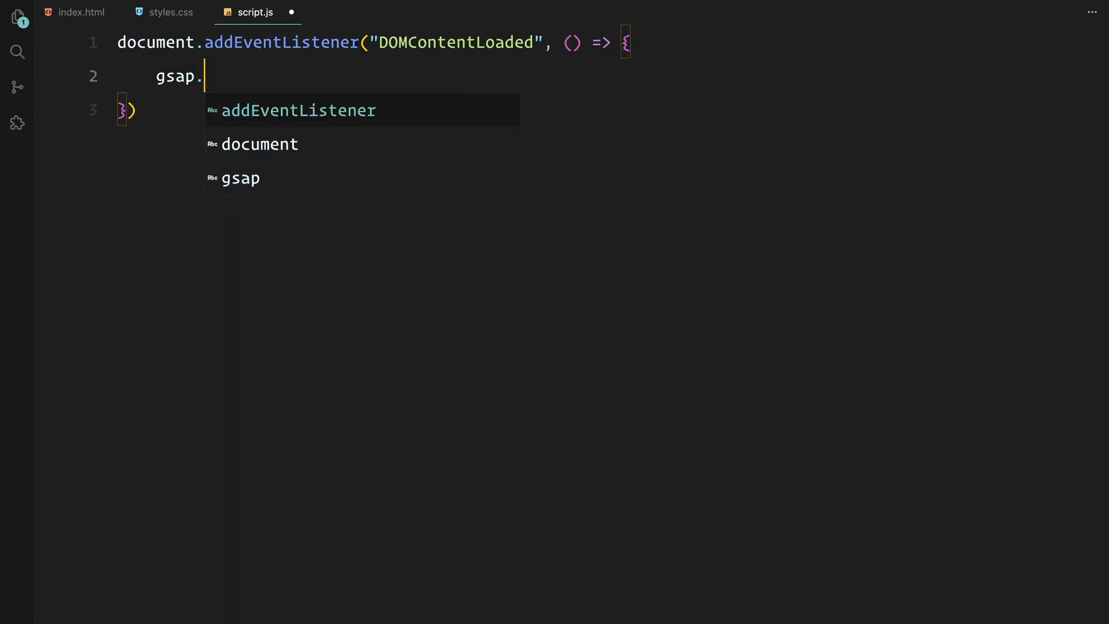
pyautogui.write('registerPlugin(CustomEase);')
pyautogui.write('"hop",')
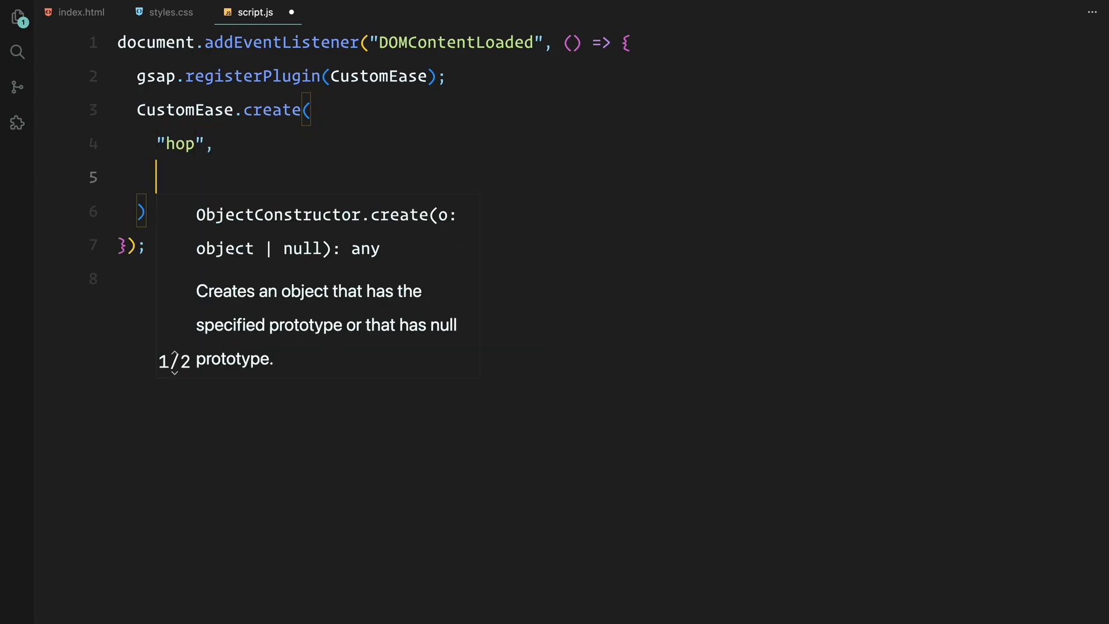
pyautogui.write('"M0,0 C0.354,0 0.464,0.133 0.498,0.502 0.532,0.872 0.651,1 1,1"')
pyautogui.click(308, 211)
pyautogui.write(';')
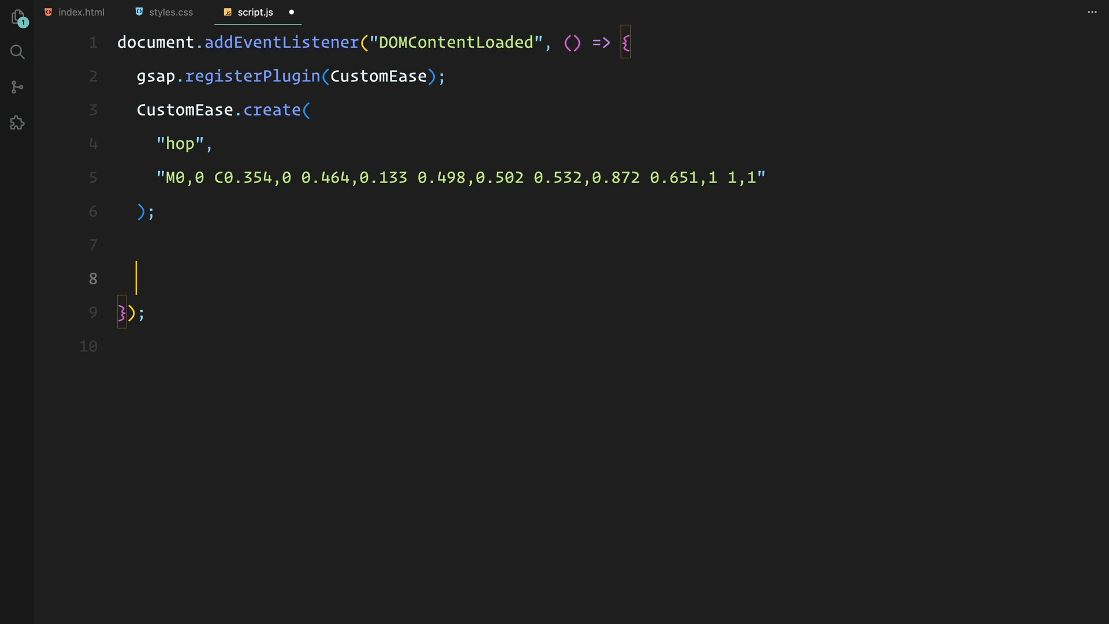
# Select menuToggle, menu, links and socialLinks and initialise isAnimating to false
pyautogui.write('const menuToggle =')
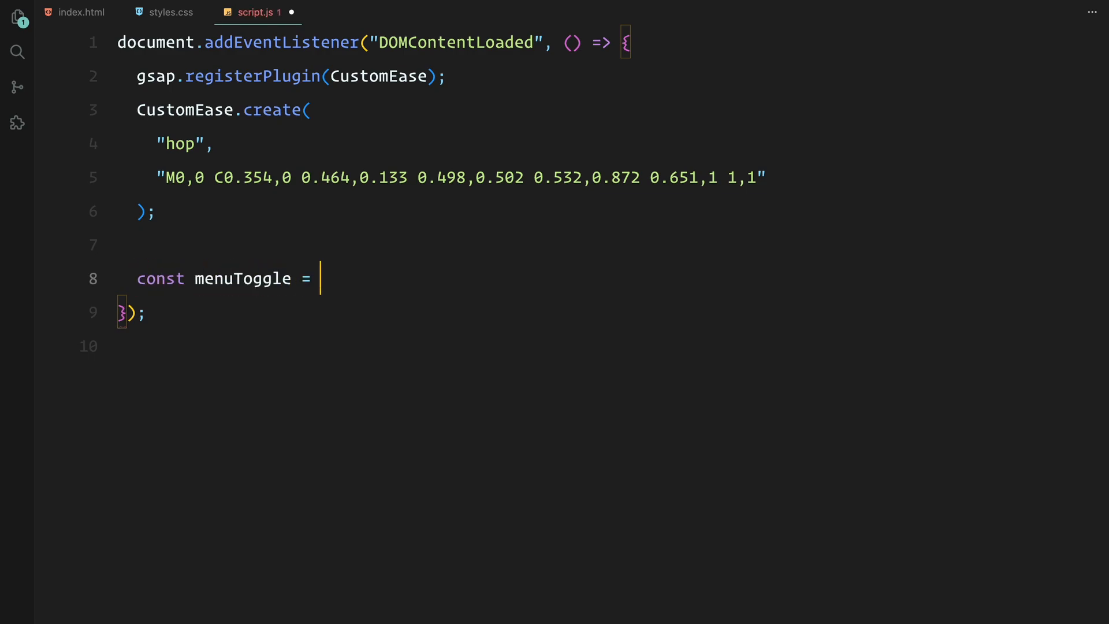
pyautogui.write('document.querySelector(".menu-toggle");')
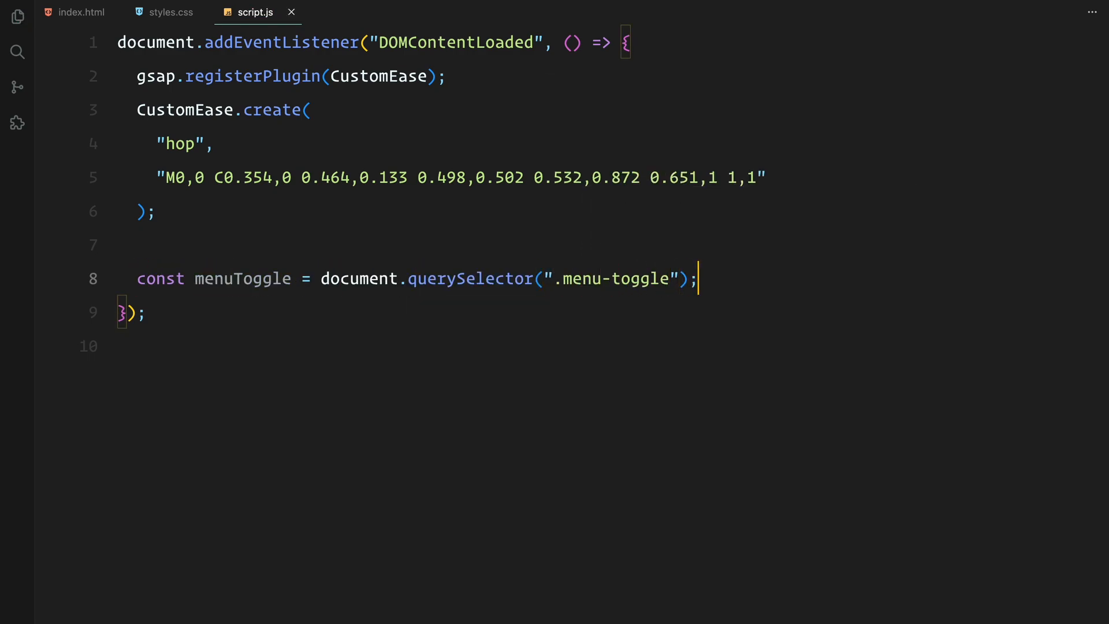
pyautogui.write('const menu = document.querySelector(".menu");')
pyautogui.write('const li')
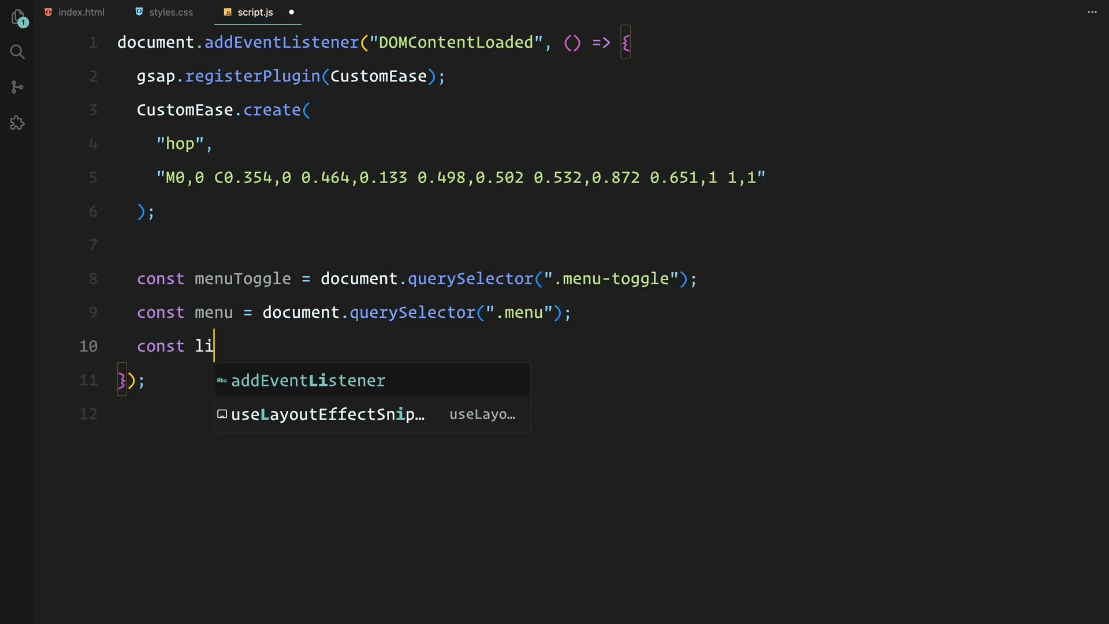
pyautogui.write('nks = document.querySelectorAll(".link"')
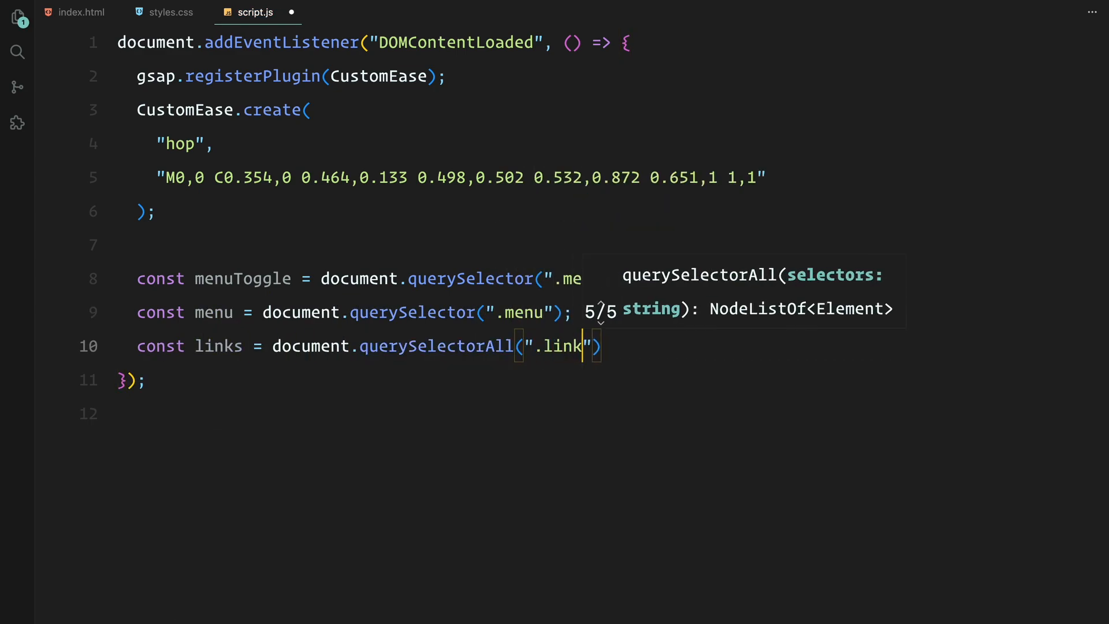
pyautogui.write('const socialLinks = document.querySelectorAll(".socials p");')
pyautogui.write('let isAnimating =')
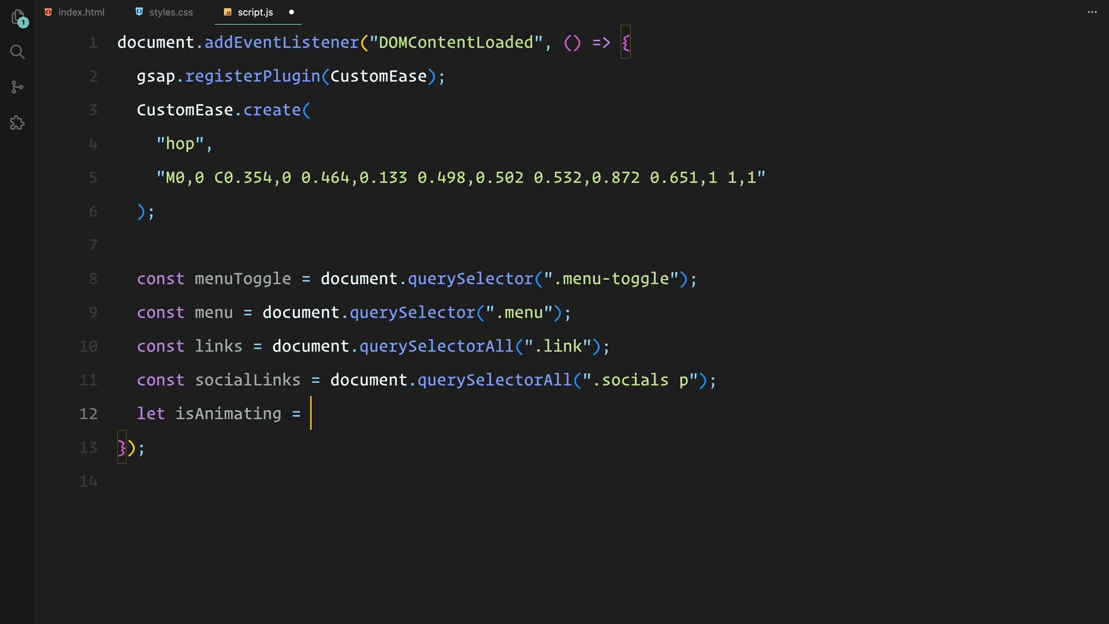
pyautogui.write('false;')
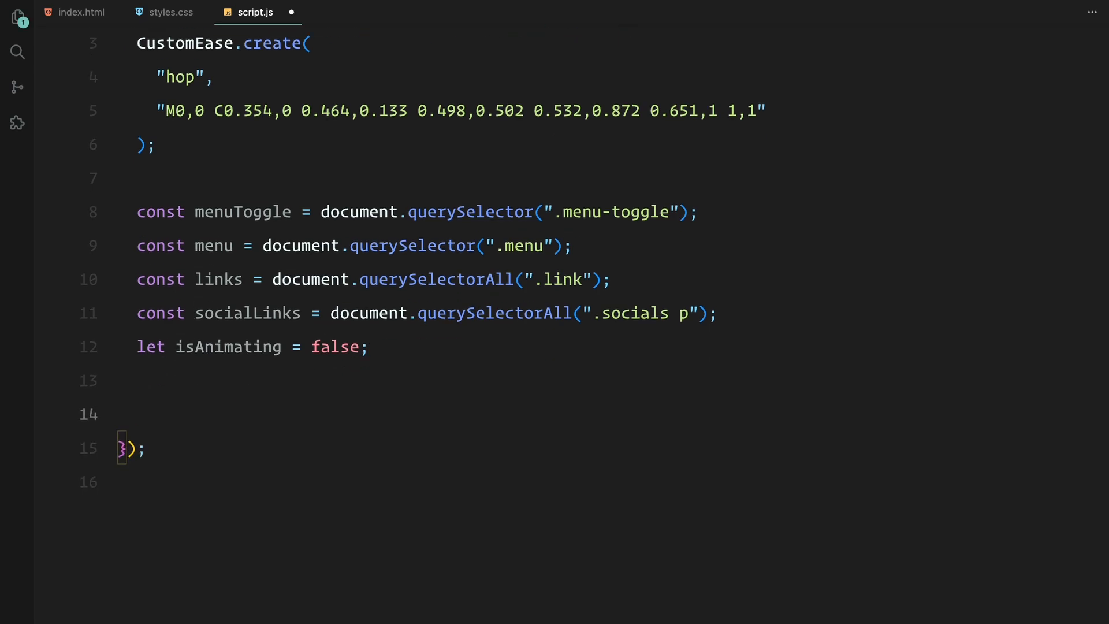
# Paste the splitTextIntoSpans helper and apply it to '.header h1'
pyautogui.scroll(-3)
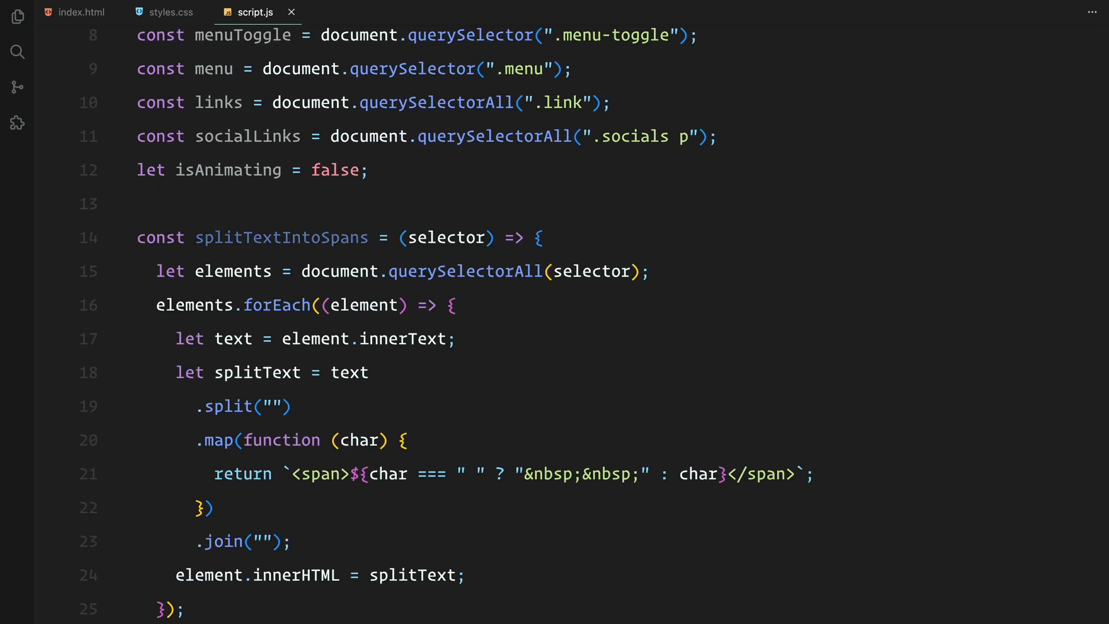
pyautogui.scroll(-3)
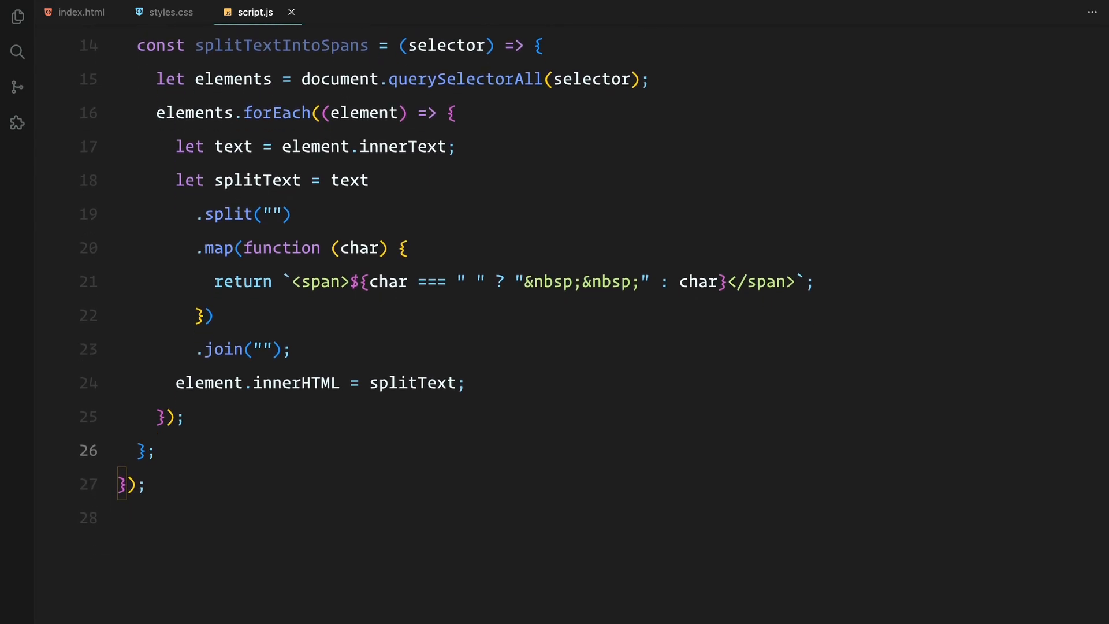
pyautogui.write('splitTextIntoSpans')
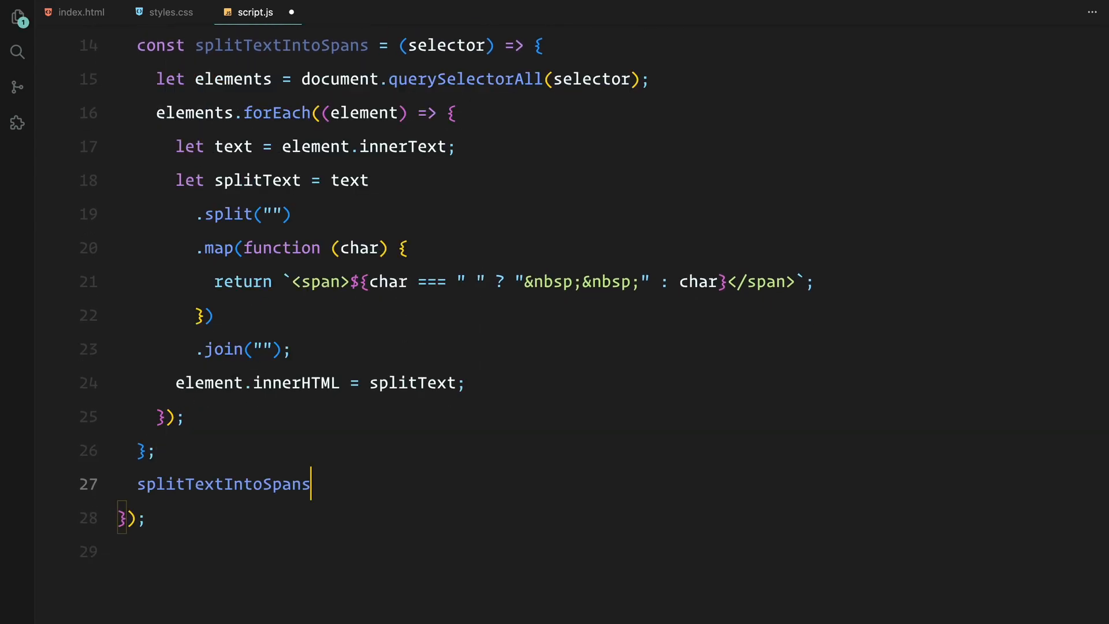
pyautogui.write('(".header h1");')
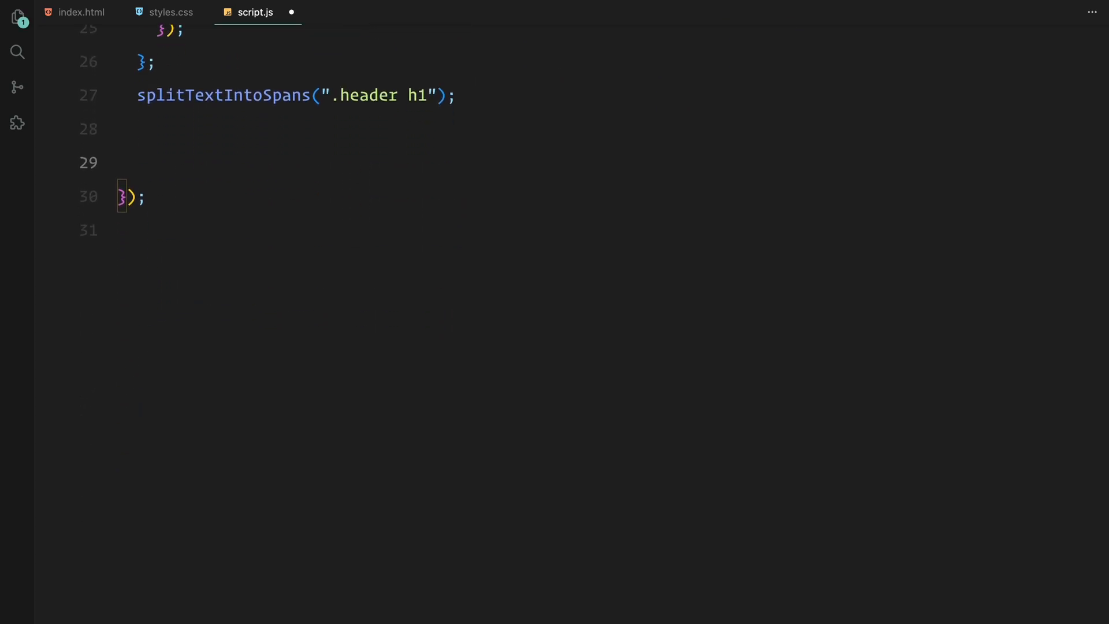
pyautogui.scroll(-3)
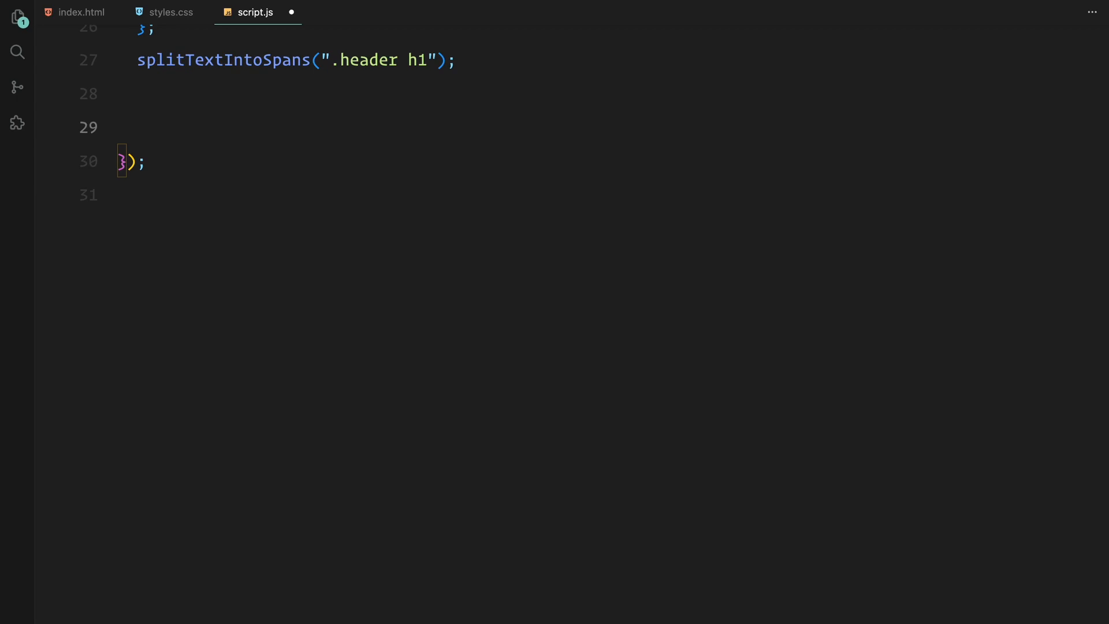
# Add a click listener that returns while animating and, when closed, swaps to opened and sets isAnimating true
pyautogui.write('menuToggle.addEventListener("click", () => {')
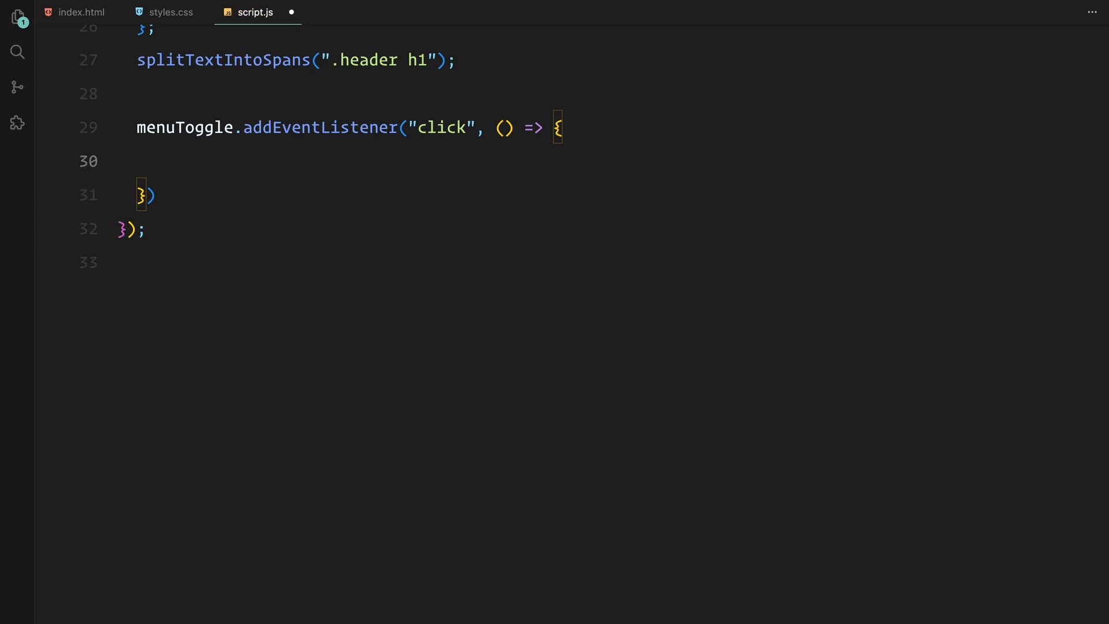
pyautogui.write('if (isAnimating)')
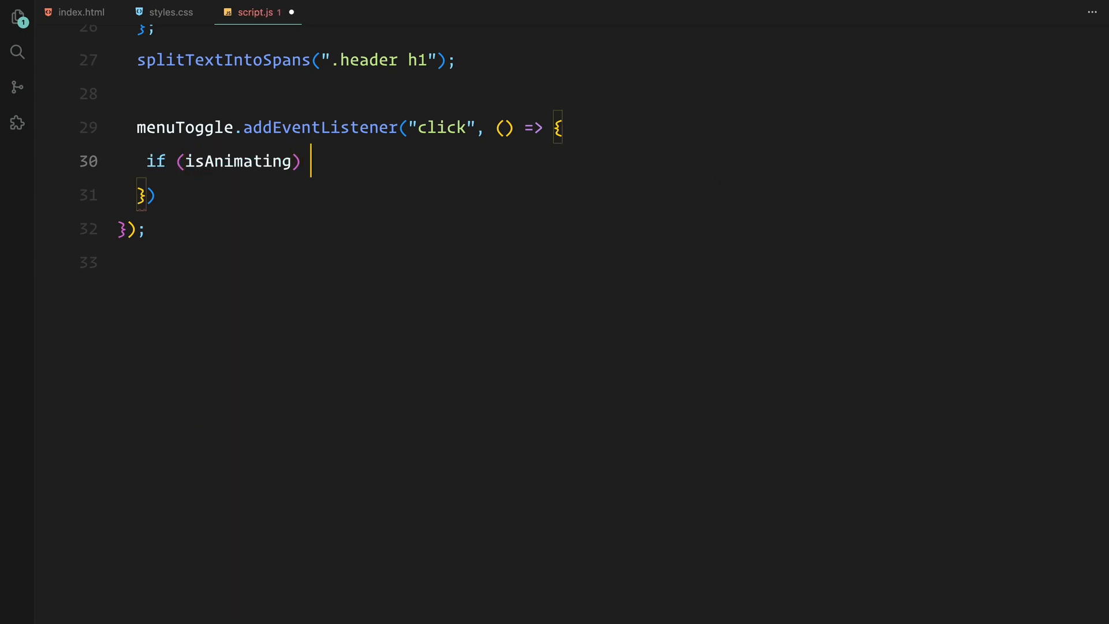
pyautogui.write('return;')
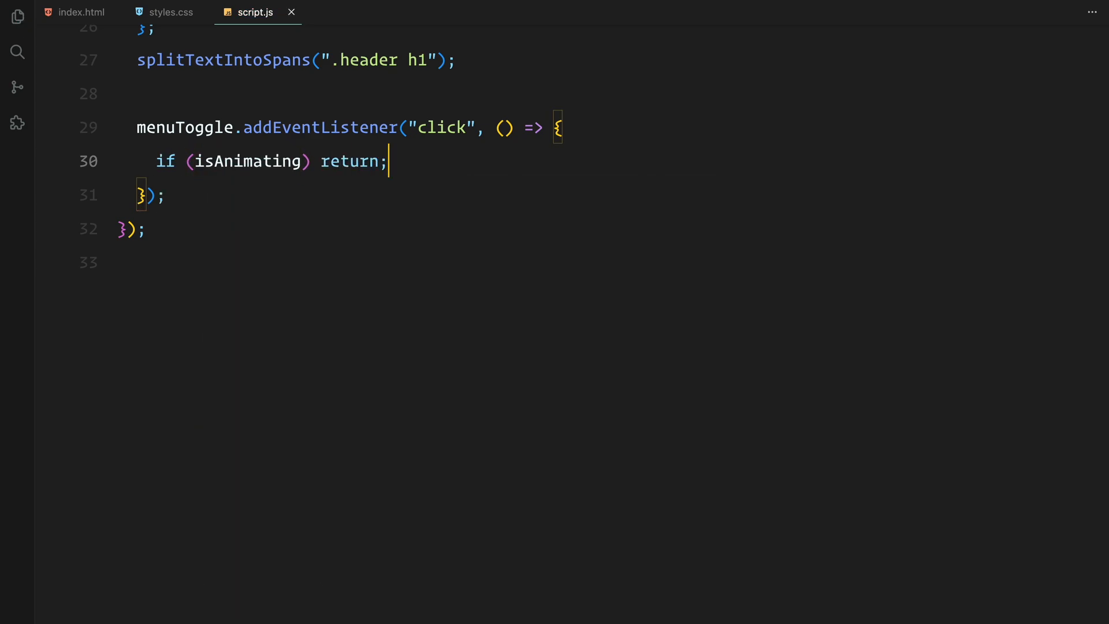
pyautogui.write('if (menuToggle.classList.contains("closed")) {')
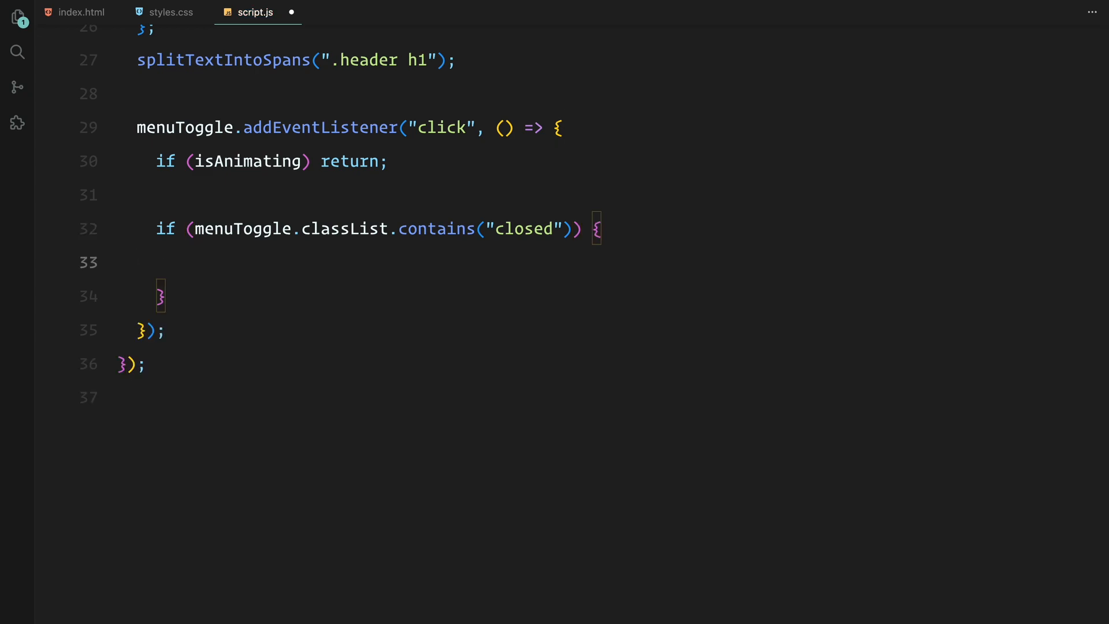
pyautogui.write('menuToggle.classList')
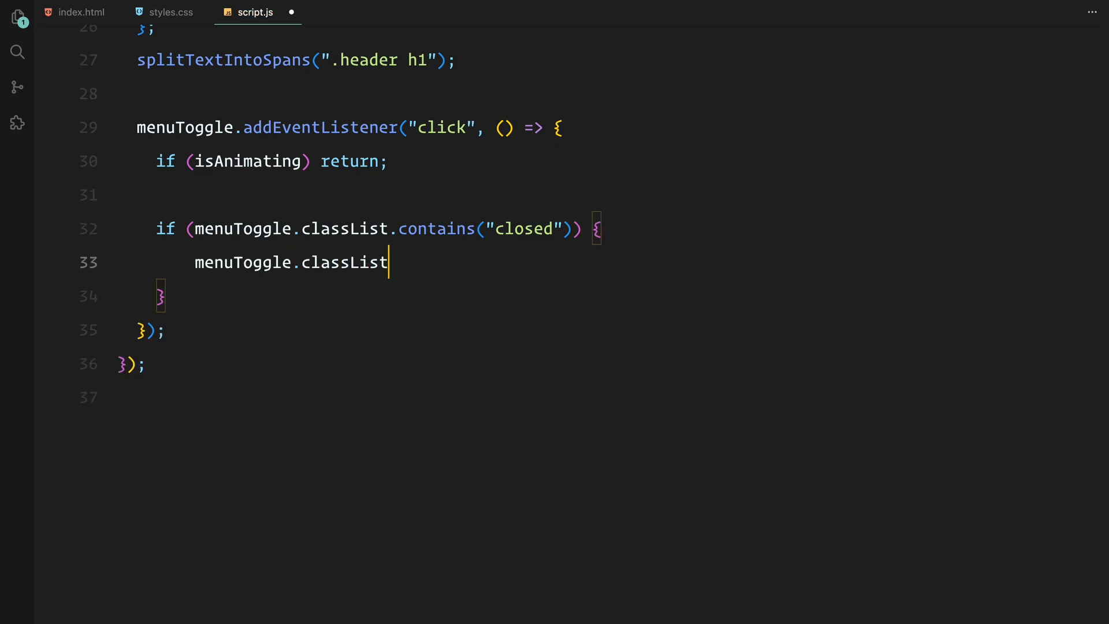
pyautogui.write('.remove("close")')
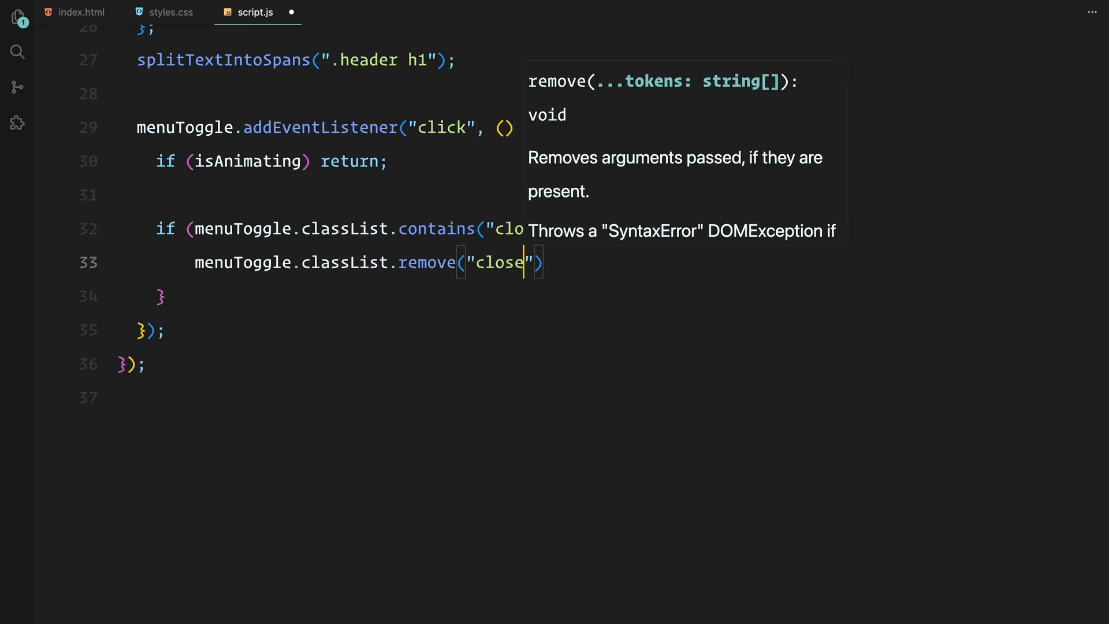
pyautogui.write('menuToggle.classList.add("opened");')
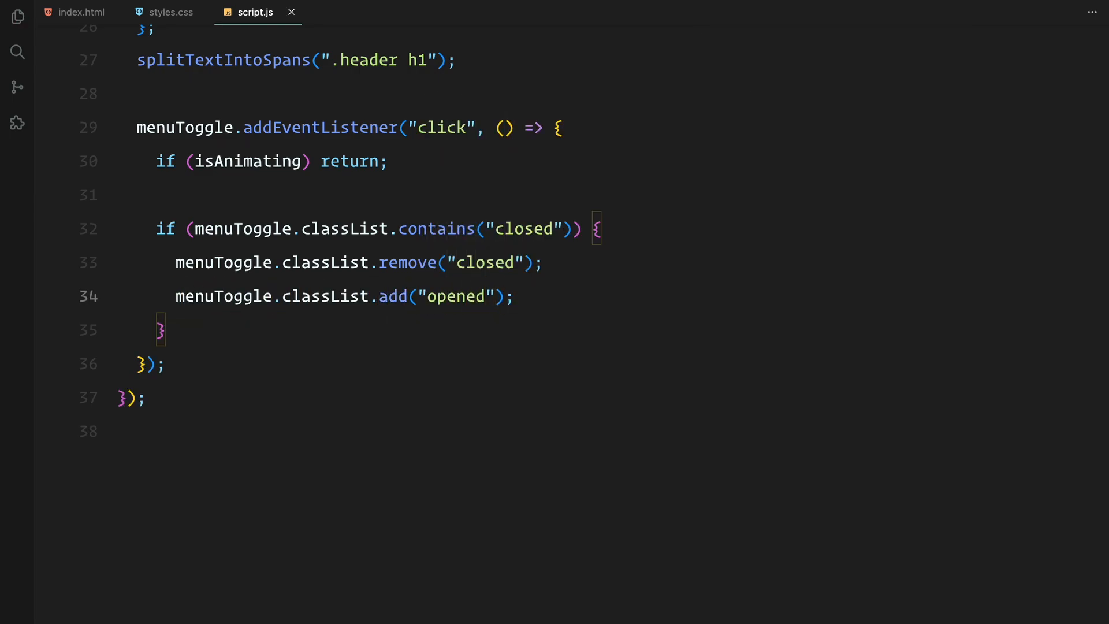
pyautogui.write('isAnimating')
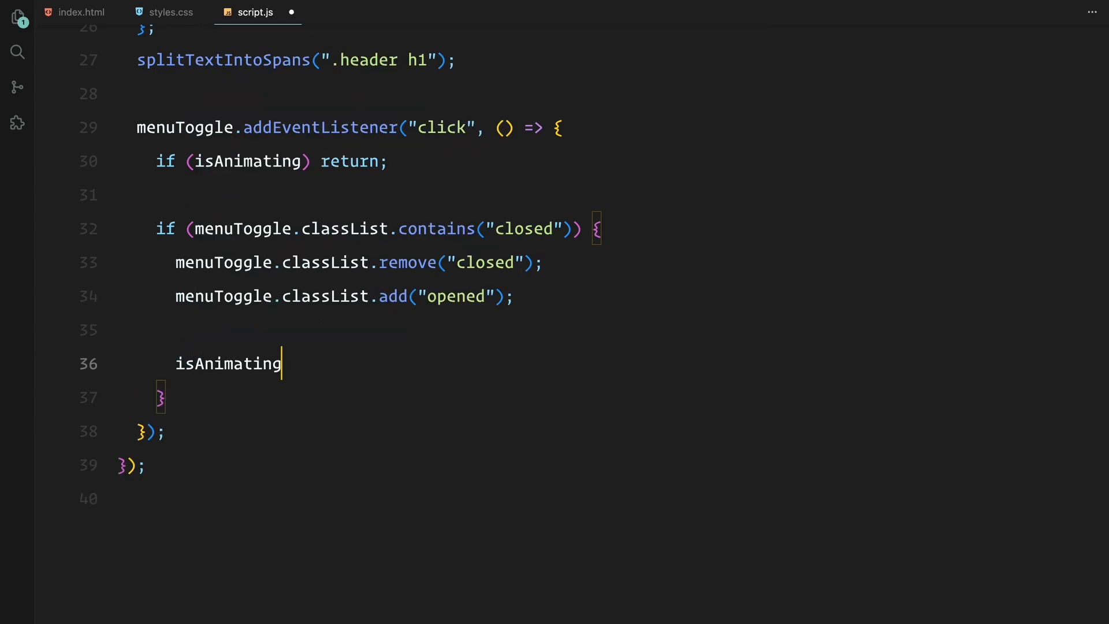
pyautogui.write('= true;')
pyautogui.click(377, 397)
pyautogui.write(' else {')
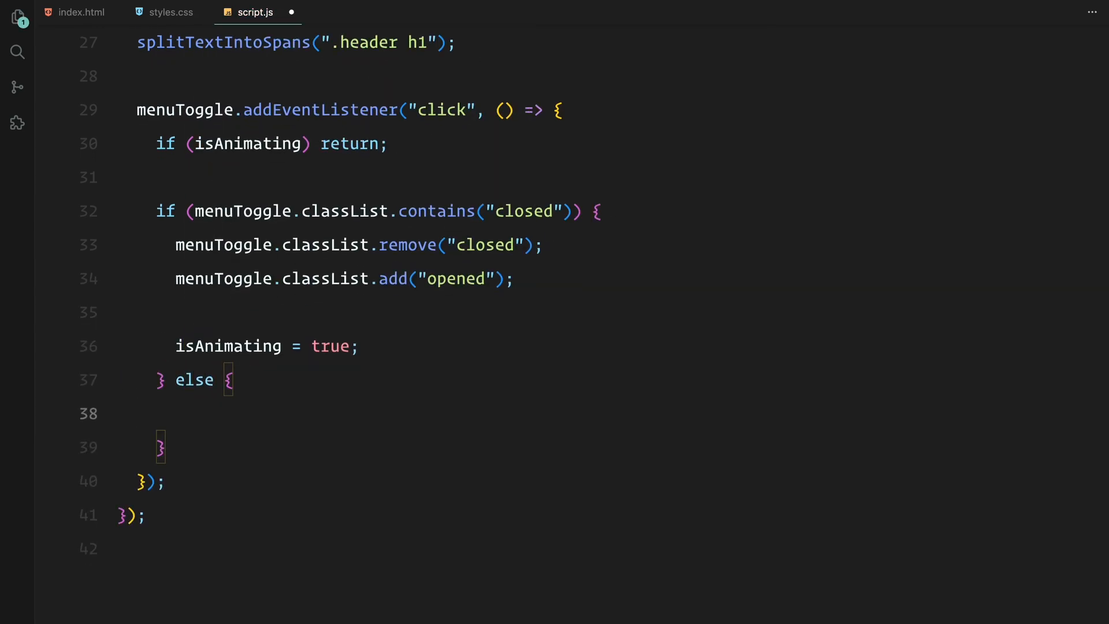
# In the else branch swap opened back to closed, set isAnimating true, and try the toggle in the browser
pyautogui.write('menuToggle.cl')
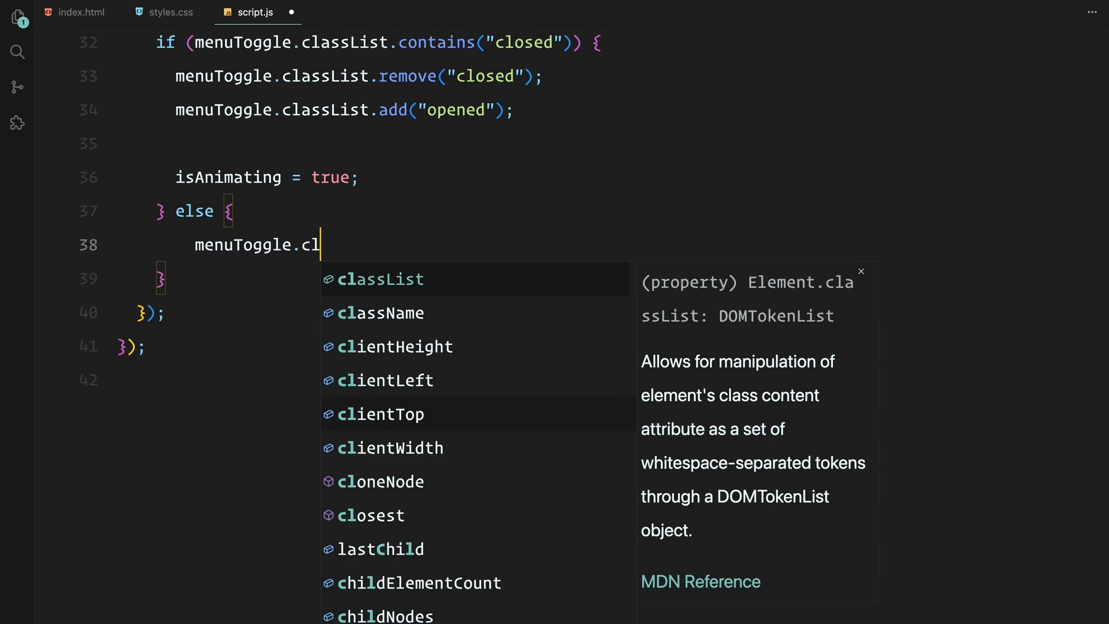
pyautogui.write('assList.remove(')
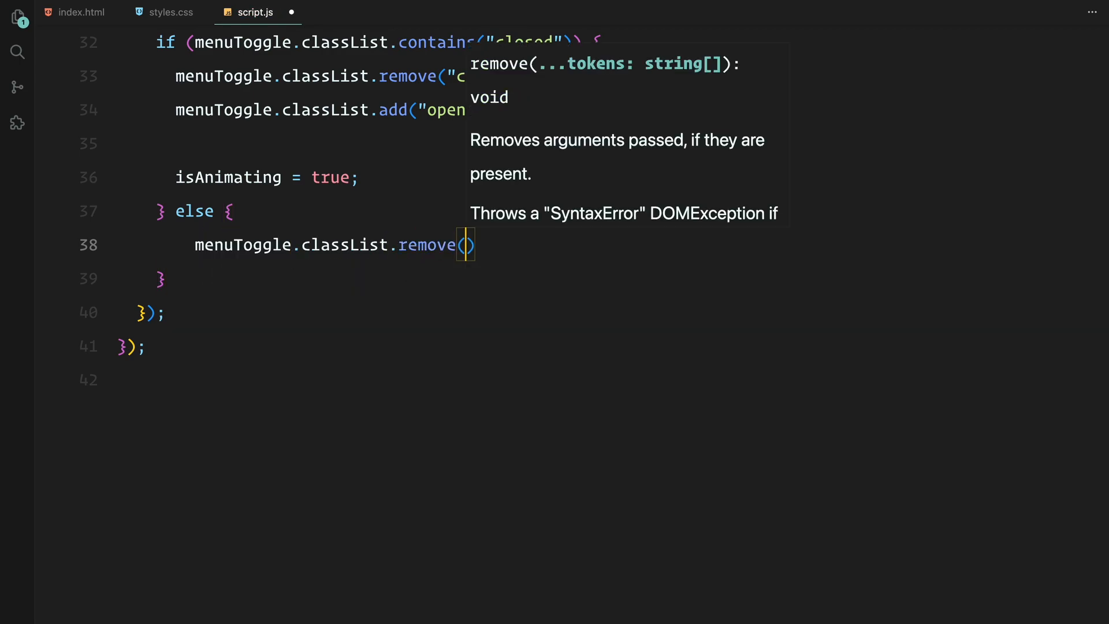
pyautogui.write('"opened";')
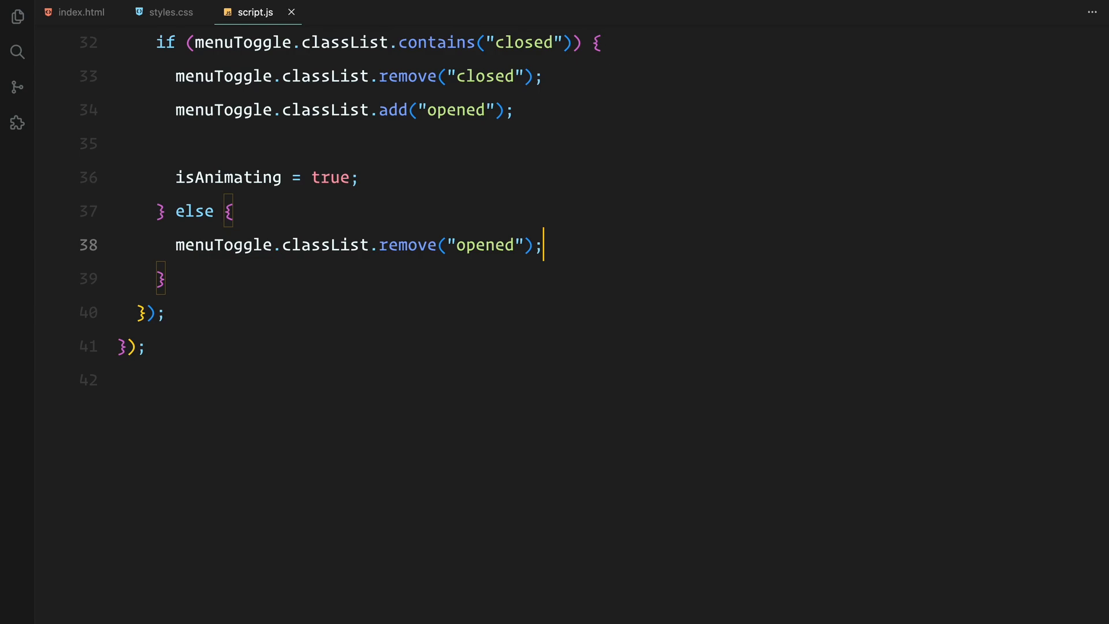
pyautogui.write('menuToggle')
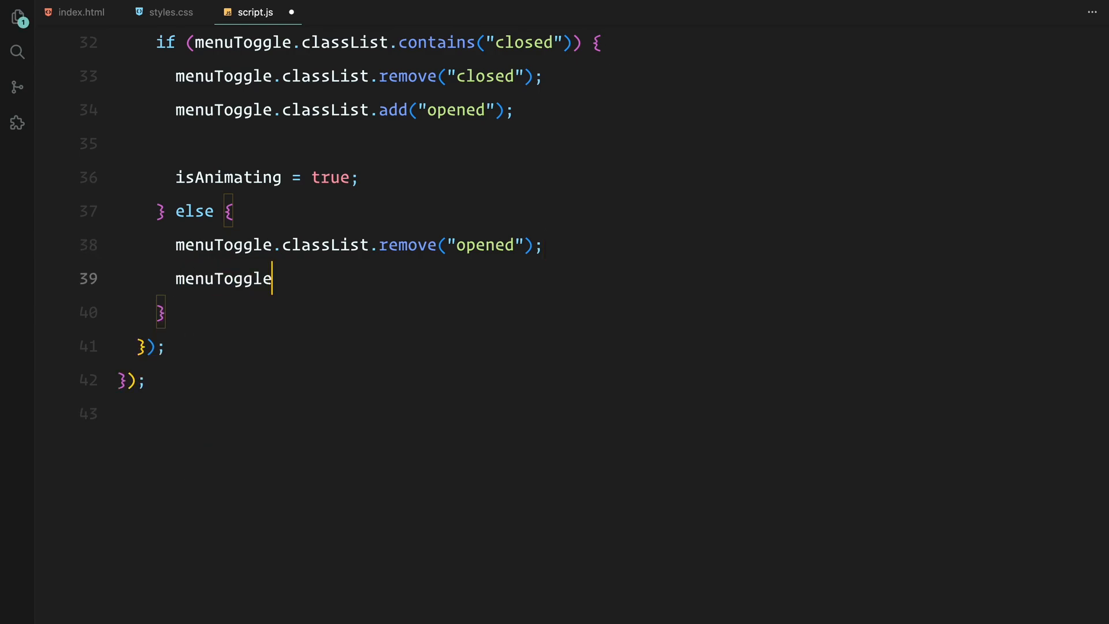
pyautogui.write('.classList.add("cl"')
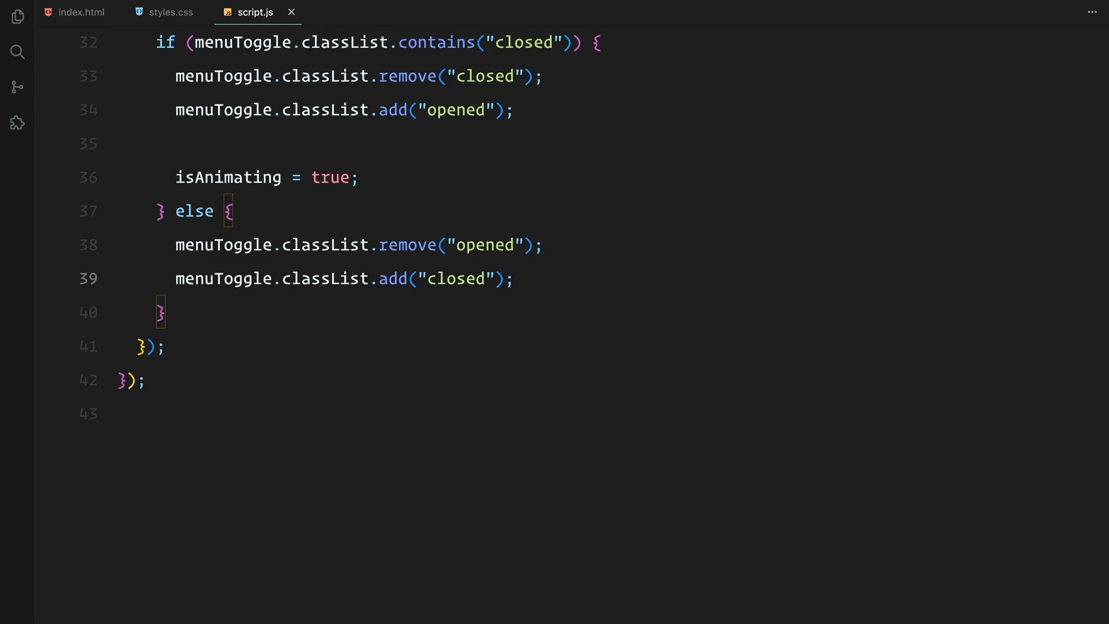
pyautogui.write('isAnimating = true')
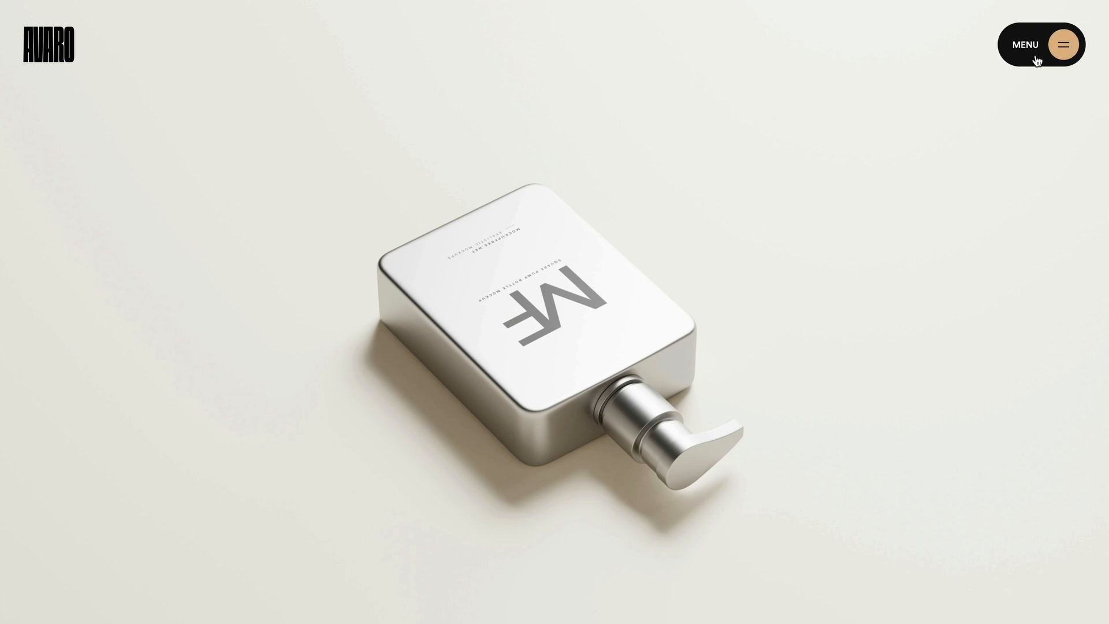
pyautogui.click(1064, 44)
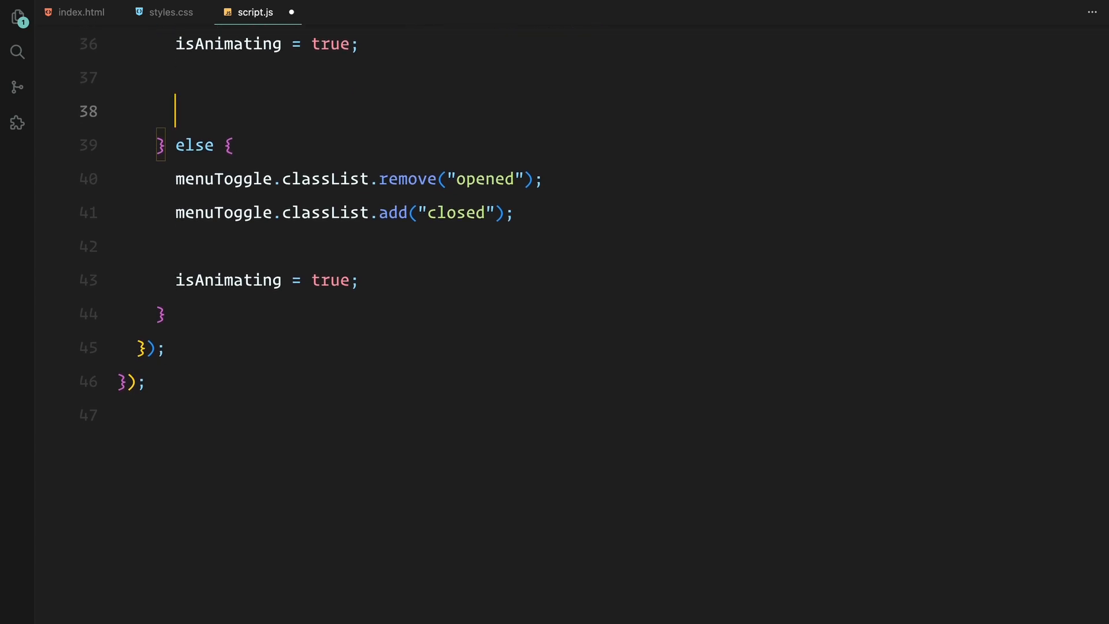
# Tween the menu clip-path open with onStart pointerEvents and onComplete clearing isAnimating, then stagger links in
pyautogui.write('gsap.to(menu')
pyautogui.write('dura')
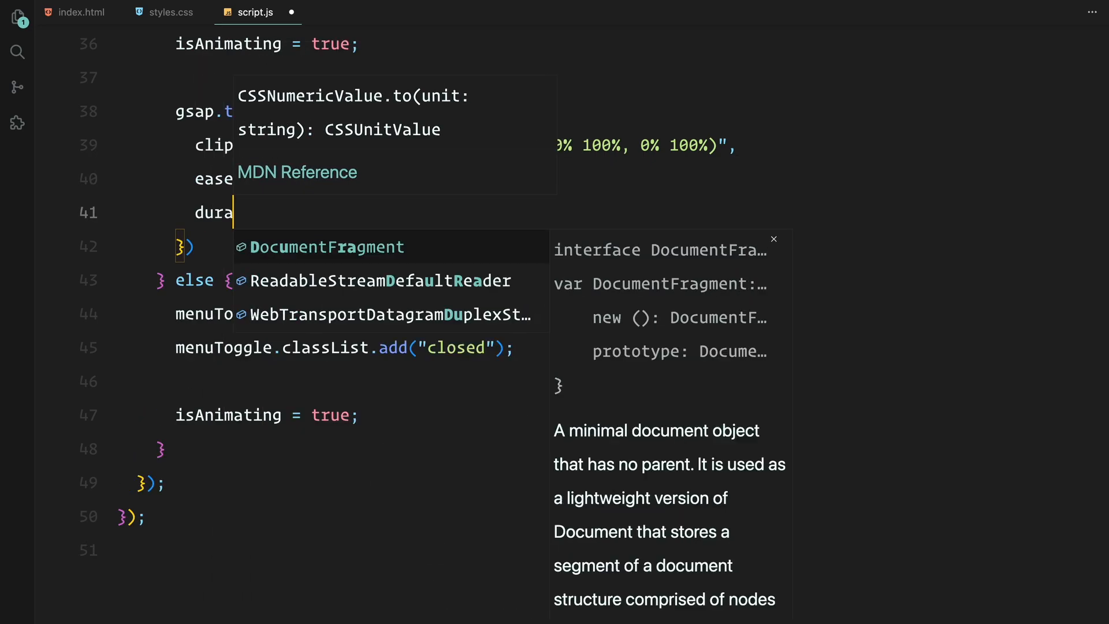
pyautogui.write('onStart: () => {')
pyautogui.write('menu.s')
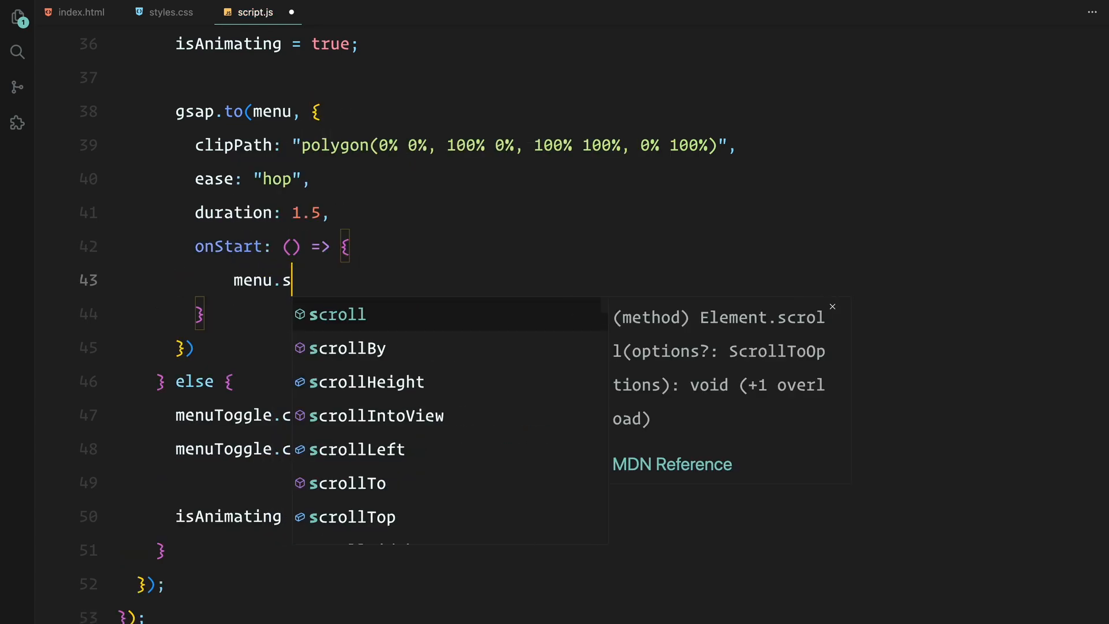
pyautogui.write('computedStyleMap.pointerEvents = "all";')
pyautogui.write('onComplete: () => {')
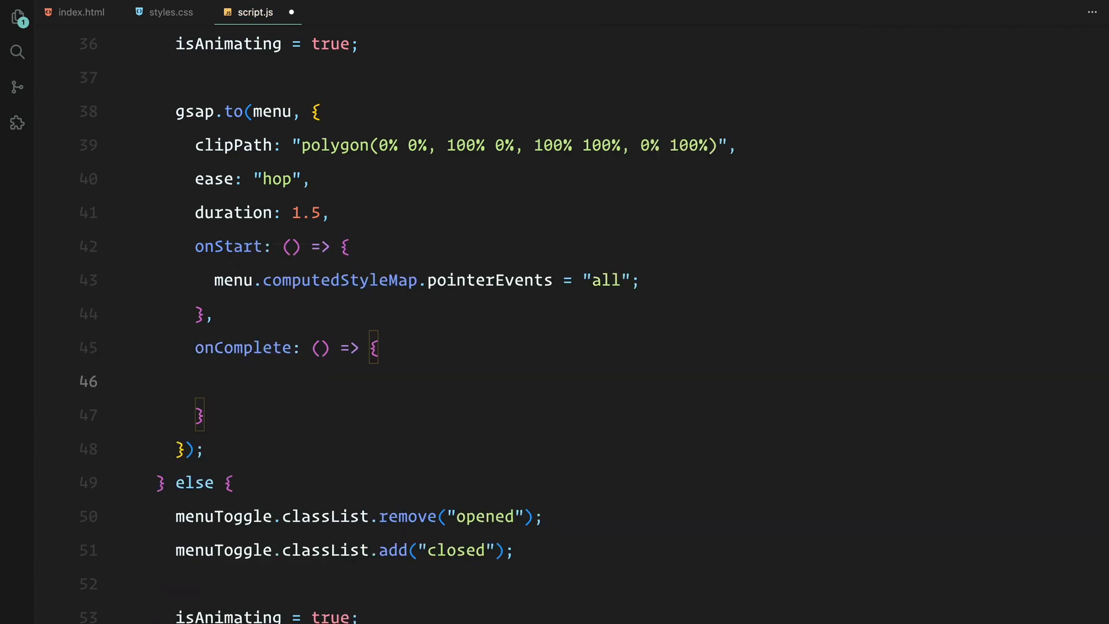
pyautogui.write('isAnimating = false;')
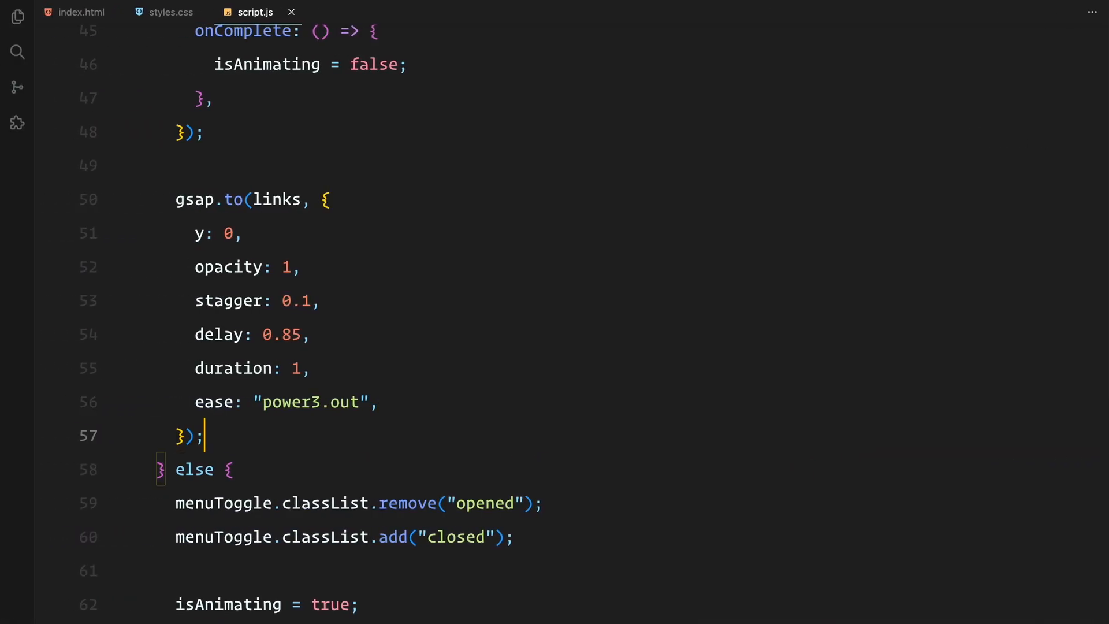
pyautogui.write('gsap')
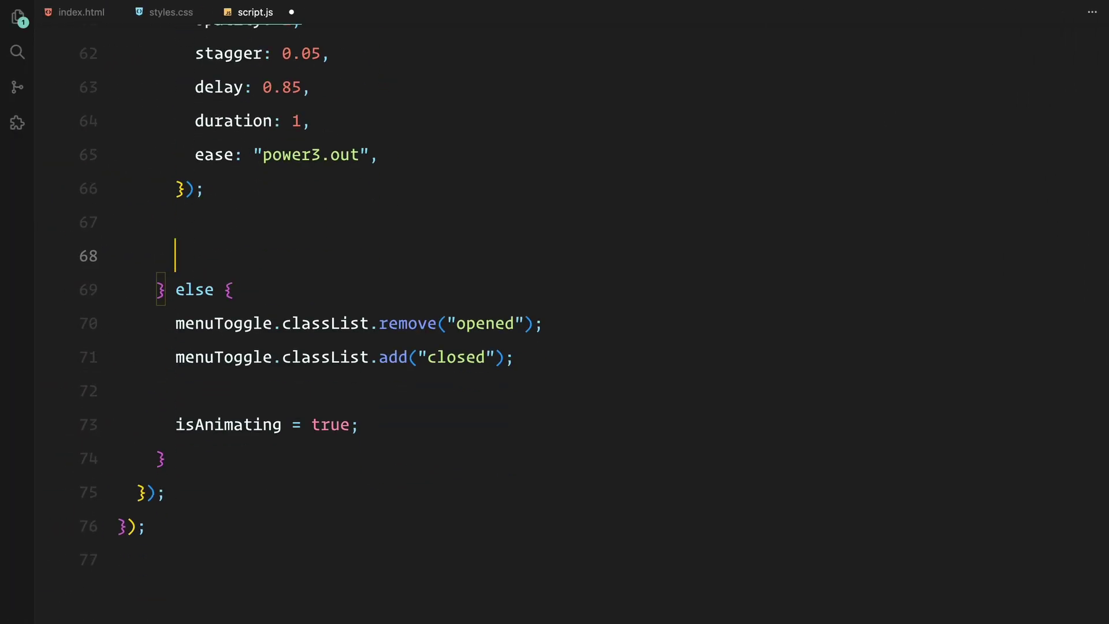
# Reveal .video-wrapper with a clip-path tween using the hop ease and 0.75 delay
pyautogui.write('gsap.to(".video-")')
pyautogui.write('delay: 0.5,')
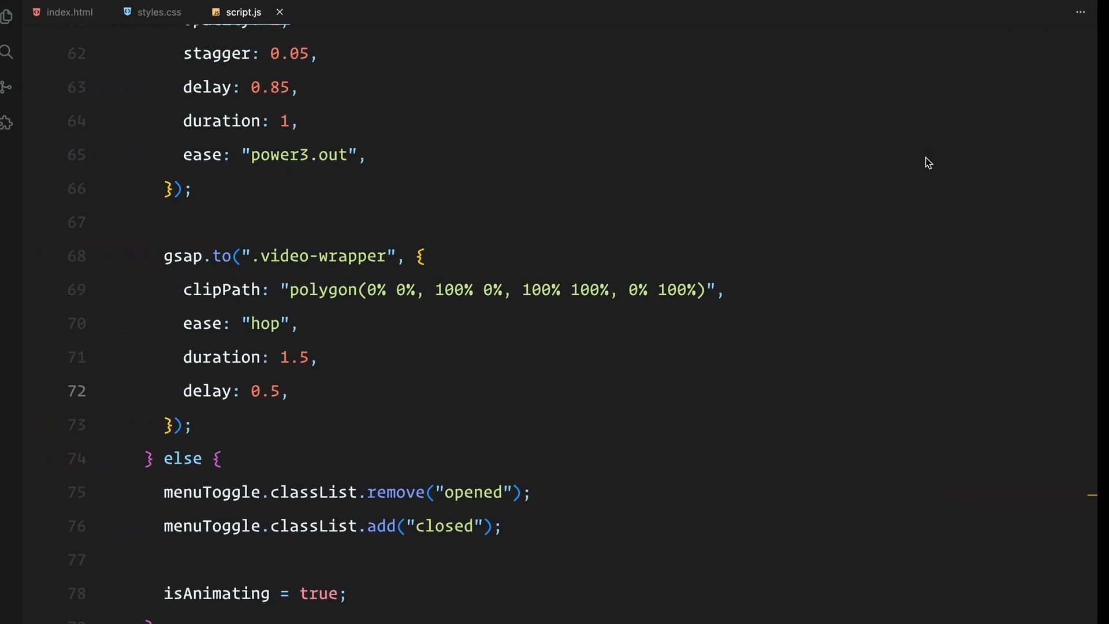
pyautogui.write('gsap.to(".header h1 span')
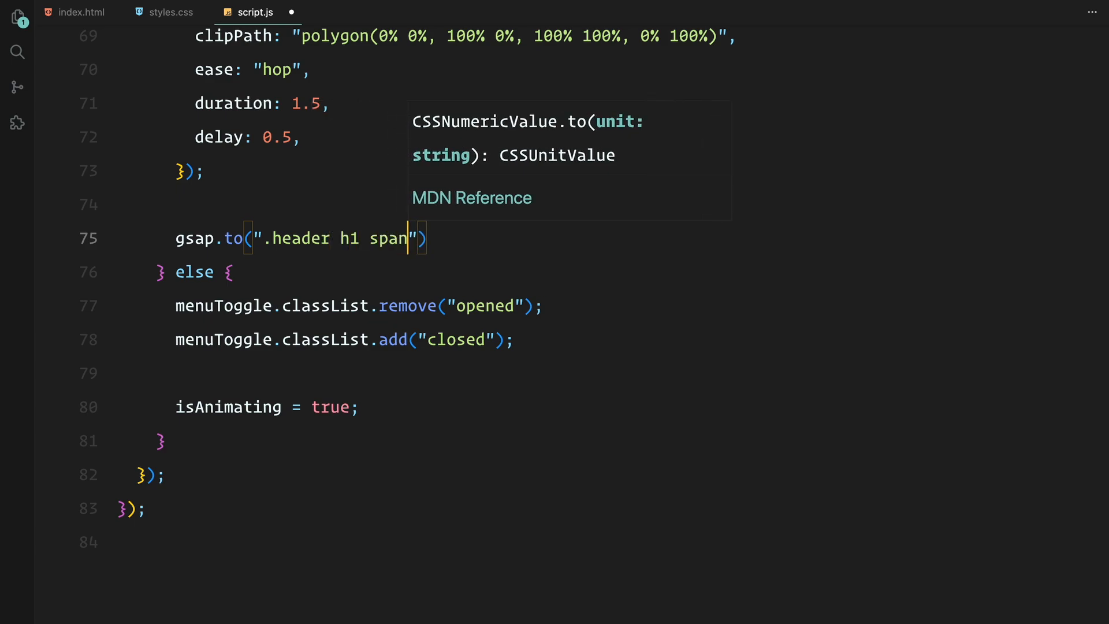
pyautogui.write('rotateY: 0')
pyautogui.write('stagger: 0')
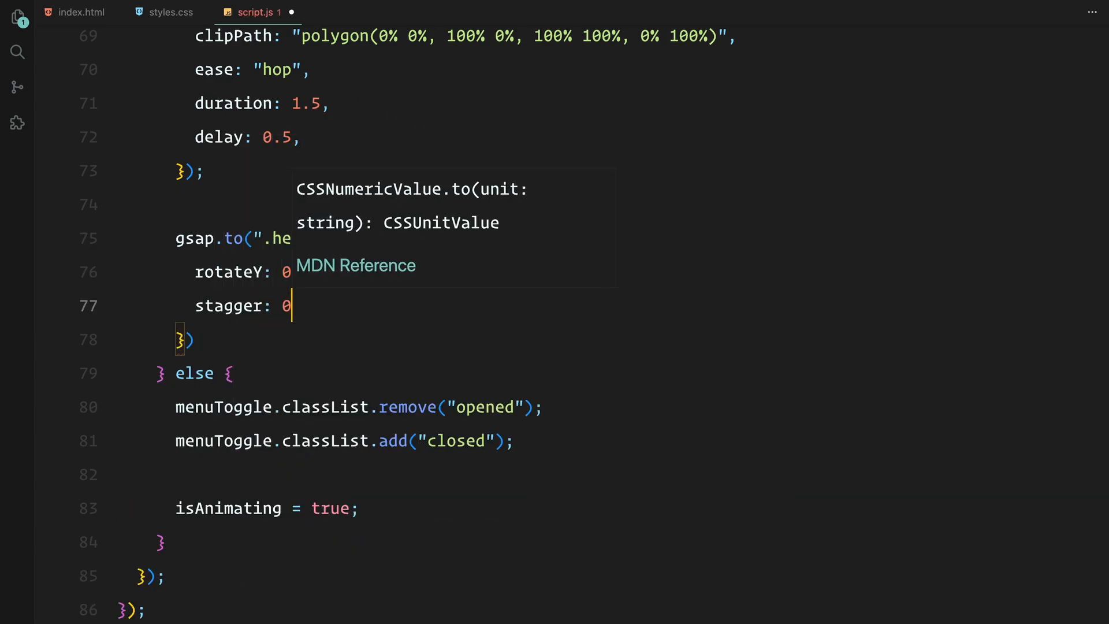
pyautogui.write('delay: 0.75,')
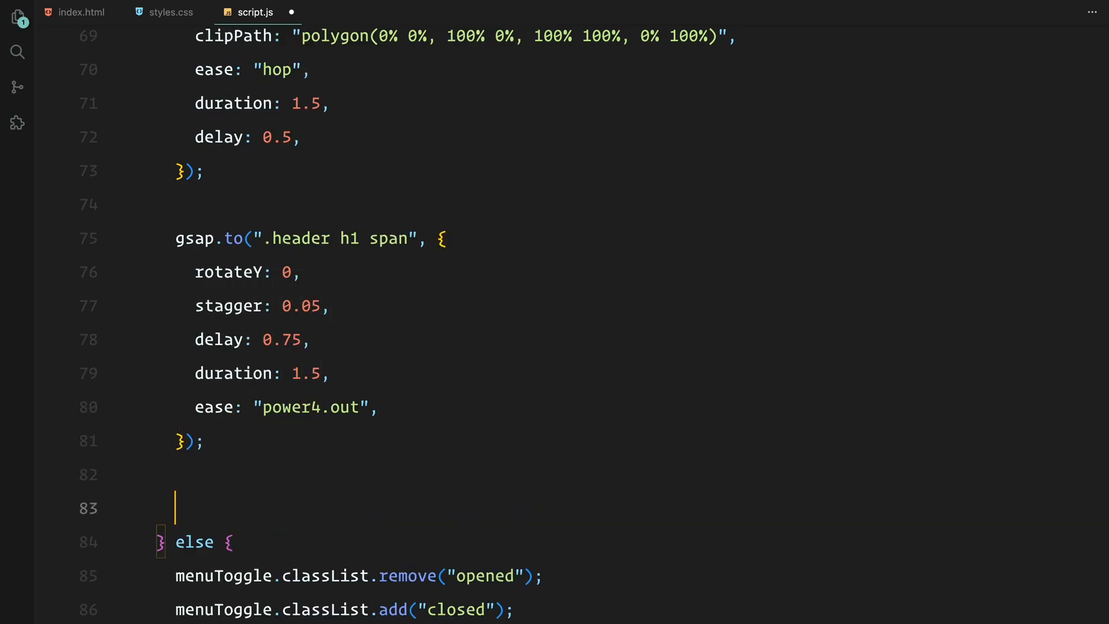
# Swing .header h1 spans to rotateY 0 with stagger and delay, then preview the opening animation
pyautogui.write('gsap.to(".header ")')
pyautogui.write('y:')
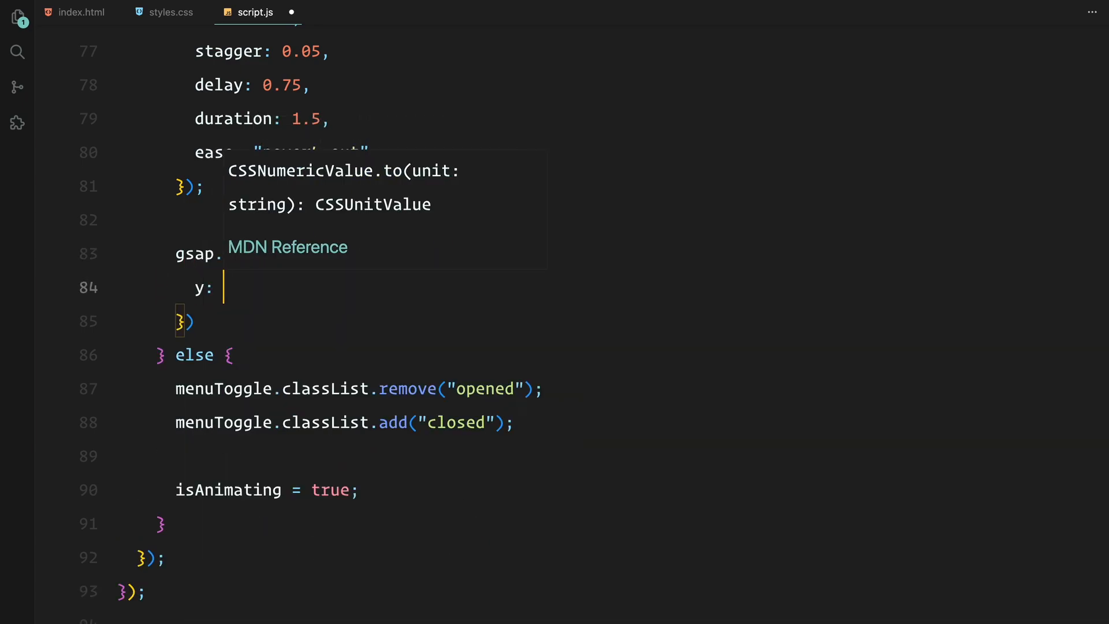
pyautogui.write('sta')
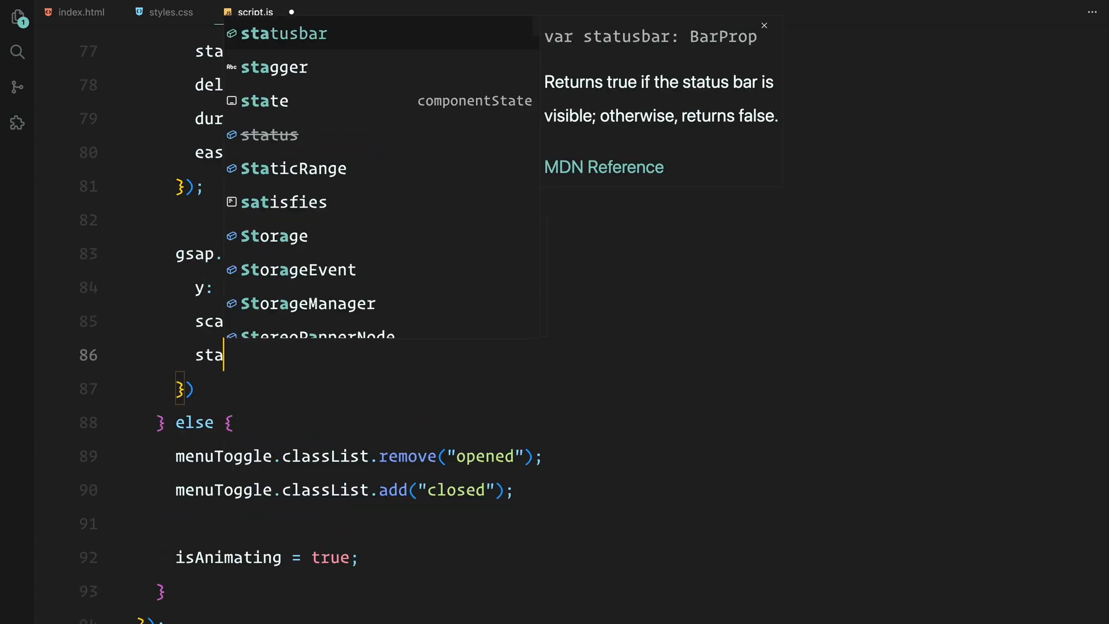
pyautogui.write('del')
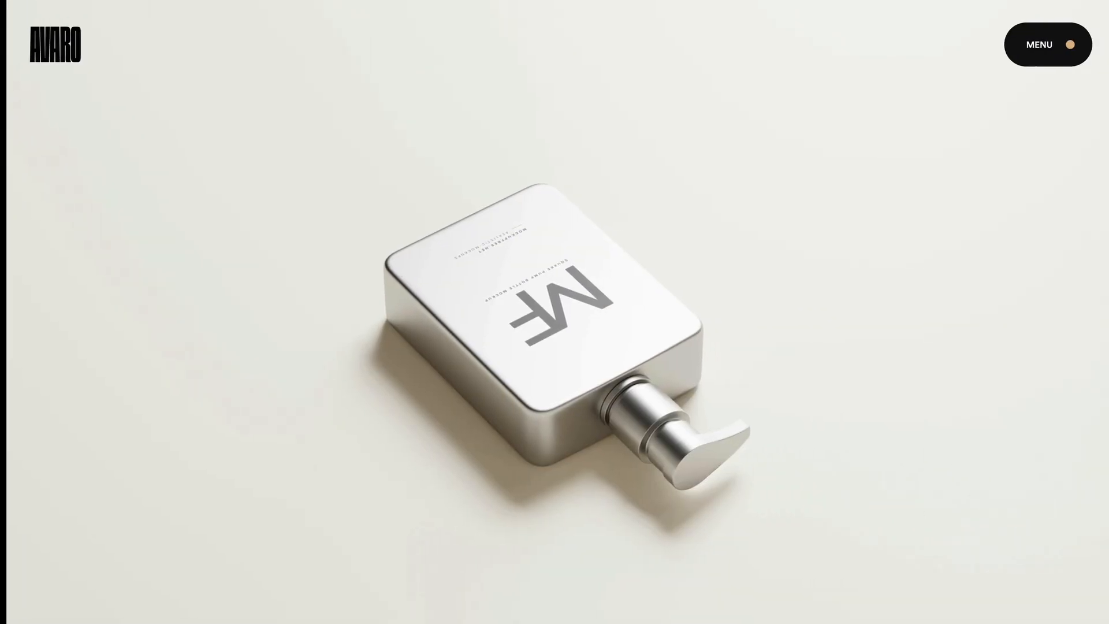
pyautogui.click(1046, 44)
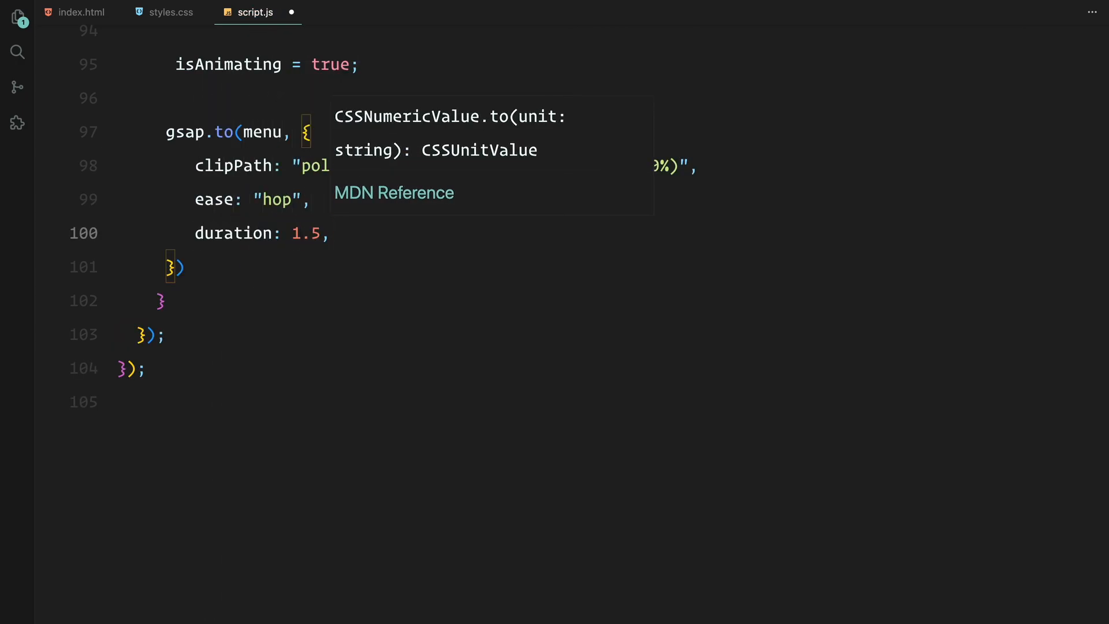
# Give the closing menu tween an onComplete that sets pointerEvents none, and test it in the preview
pyautogui.write('onComplete: () => {')
pyautogui.write('menu.style.')
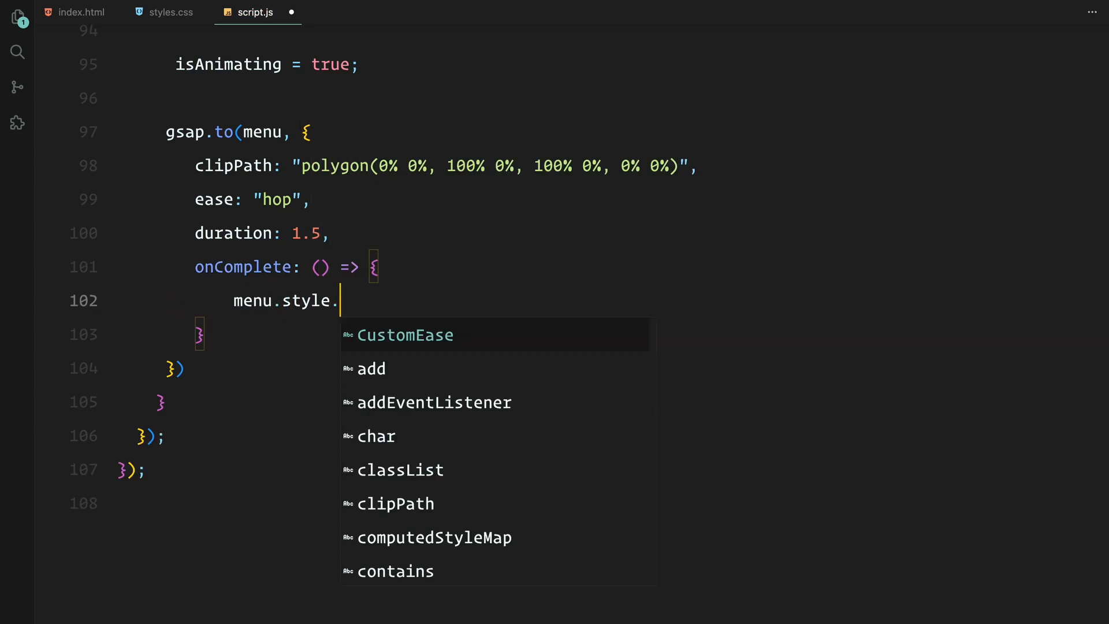
pyautogui.write('pointerEvents = "none";')
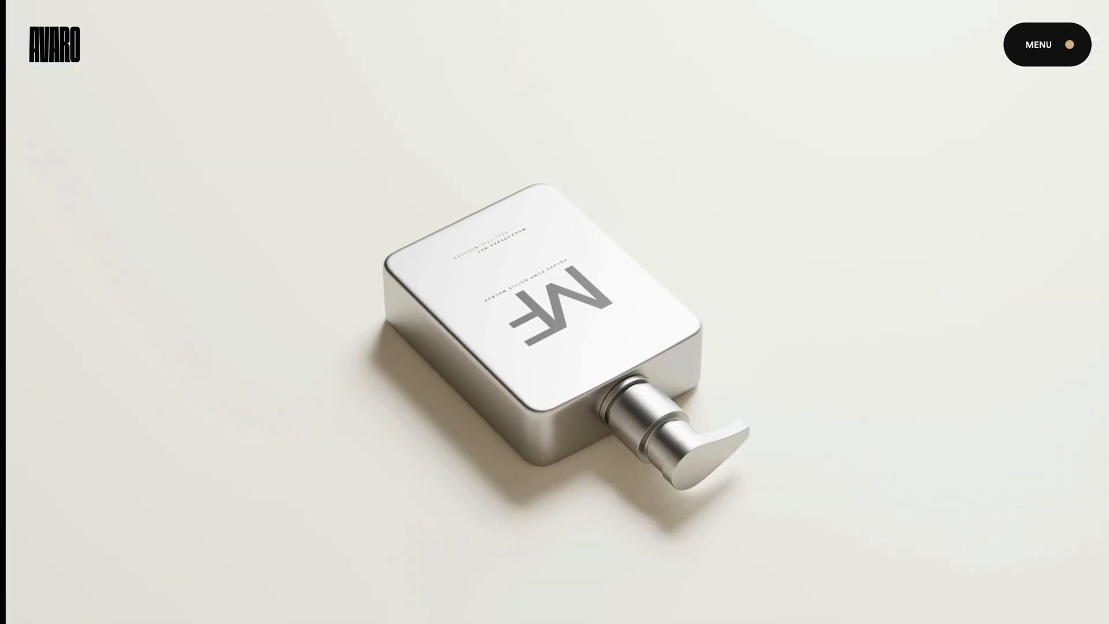
pyautogui.click(1038, 44)
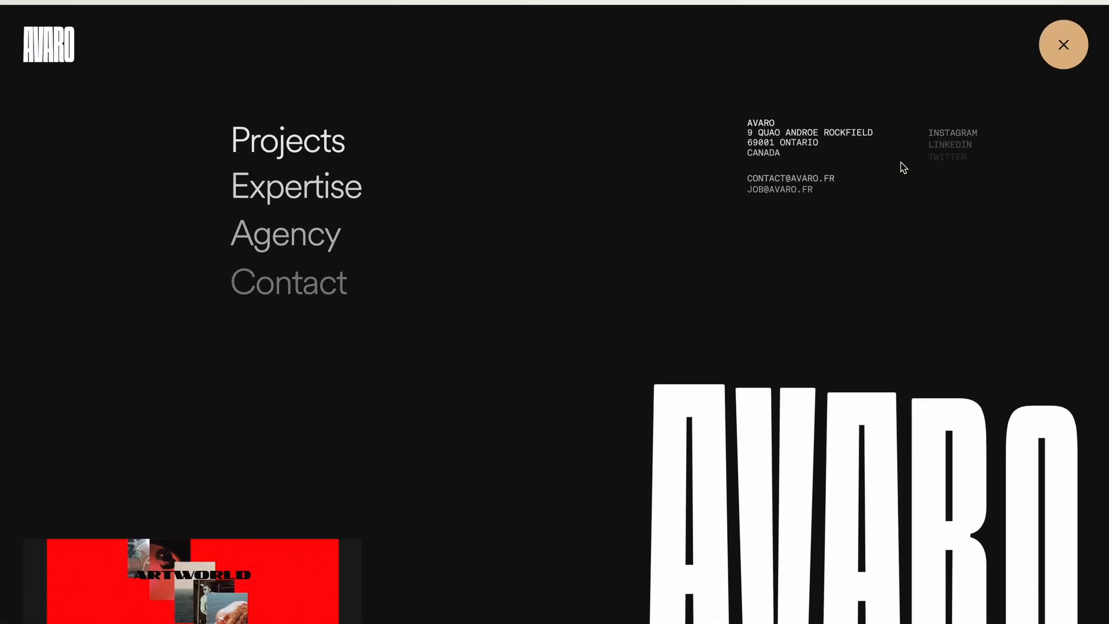
pyautogui.click(1063, 44)
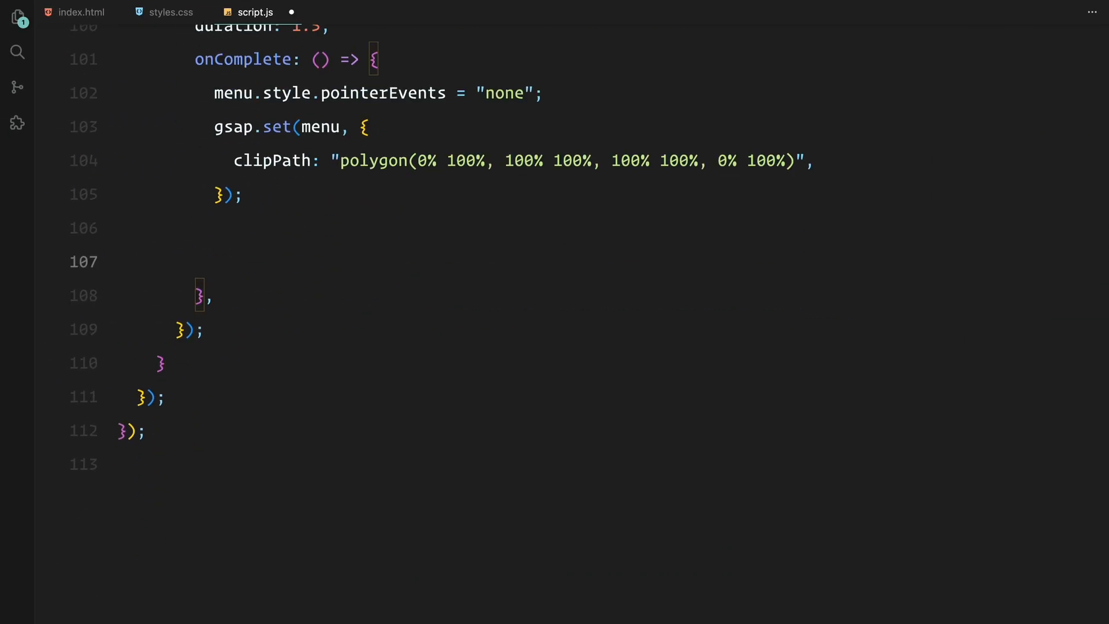
# Reset links and socialLinks to y 30 opacity 0, the video-wrapper clip-path, and header span rotation via gsap.set
pyautogui.write('gsap.set(link')
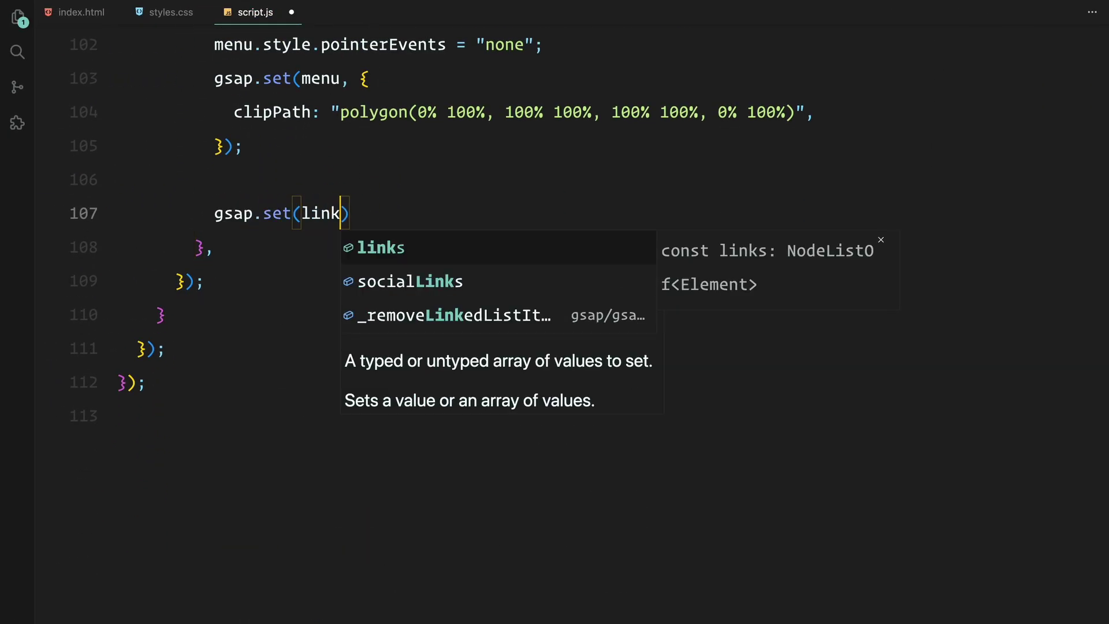
pyautogui.write('s, {y: 30,')
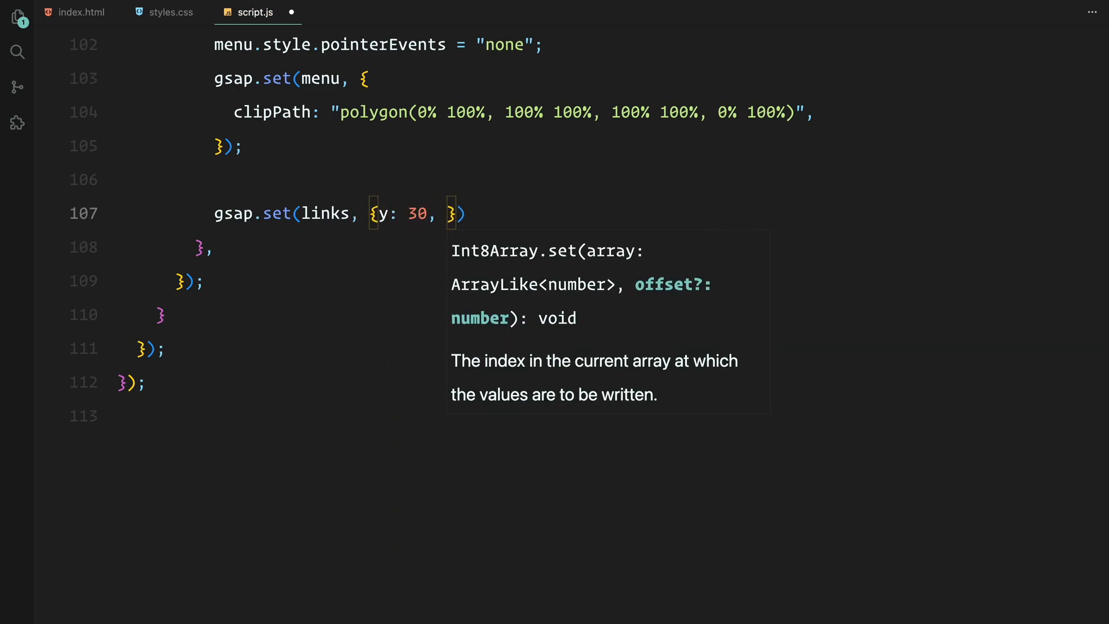
pyautogui.write('opacity: 0 });')
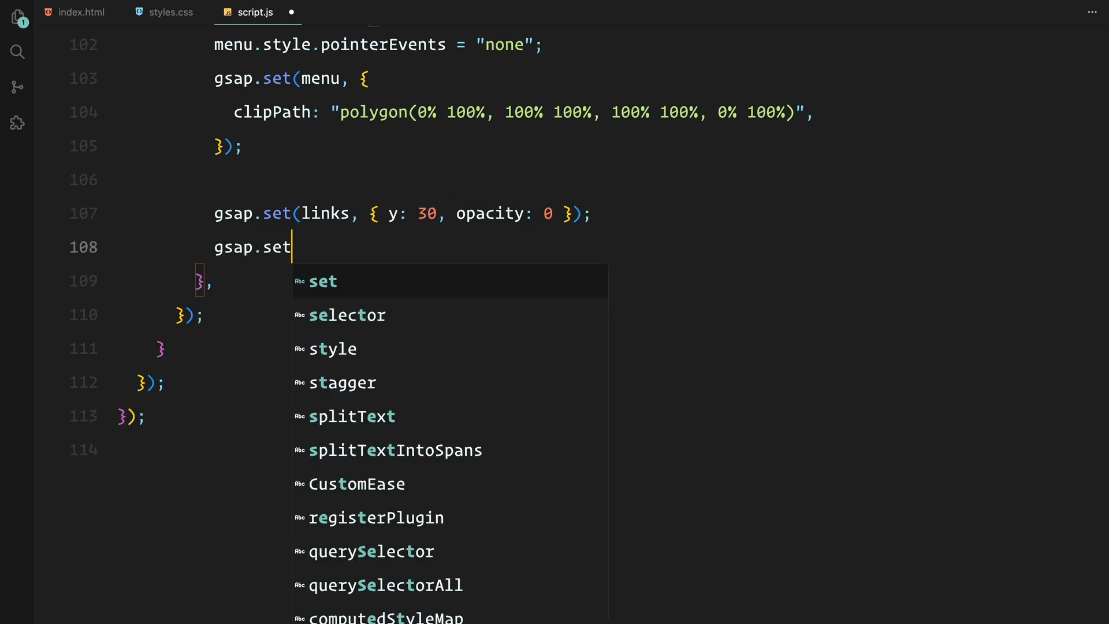
pyautogui.write('(socialLinks, {}')
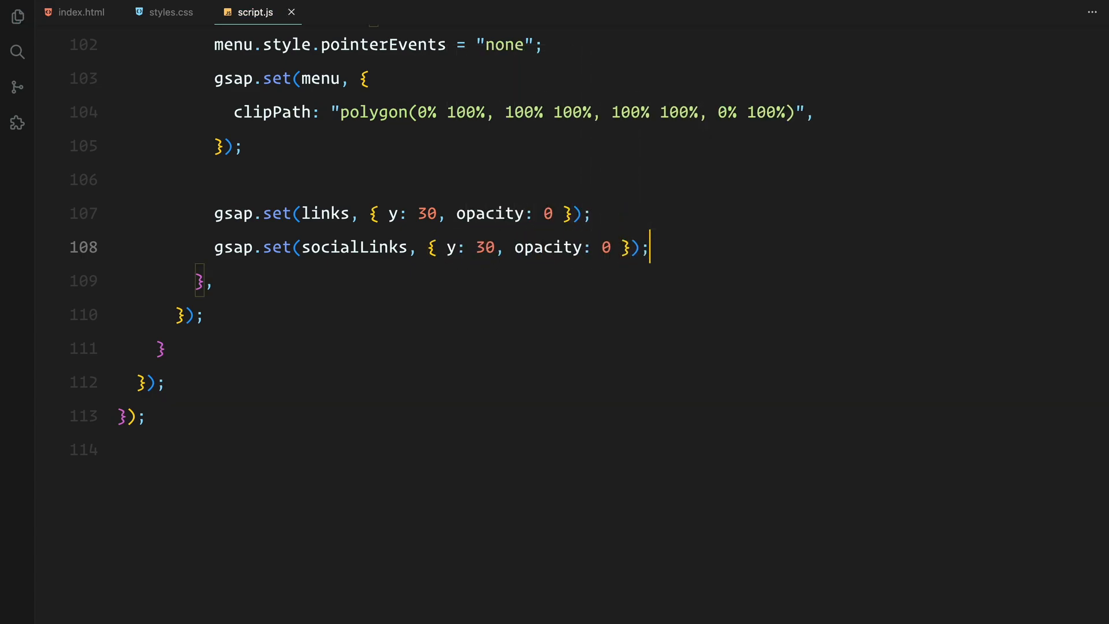
pyautogui.write('gsap.set(".")')
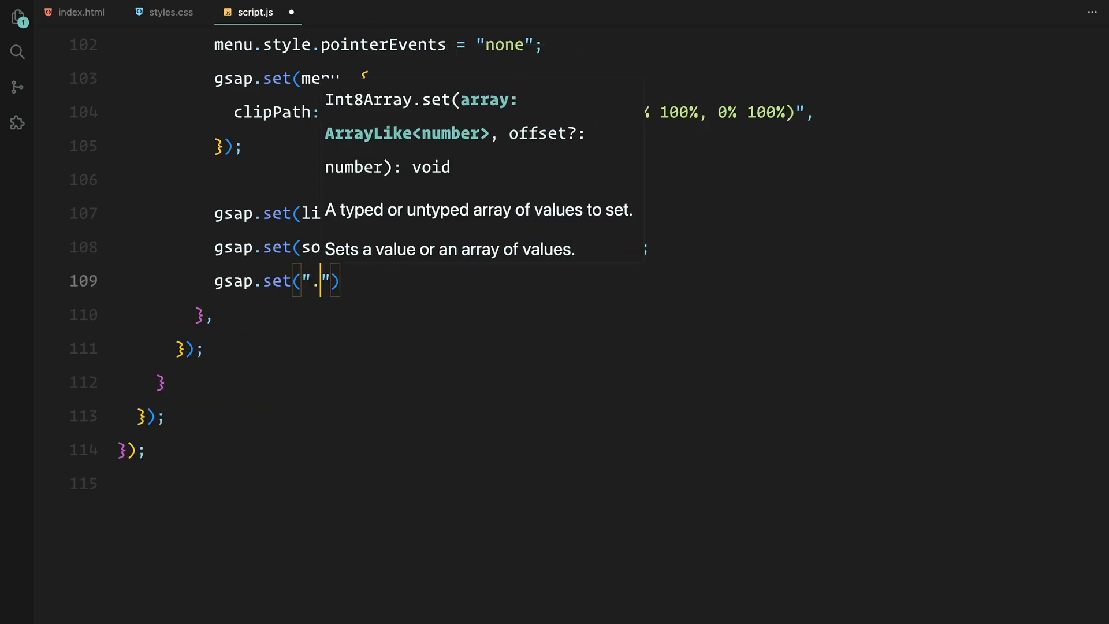
pyautogui.write('clipPa')
pyautogui.write('gsap.set')
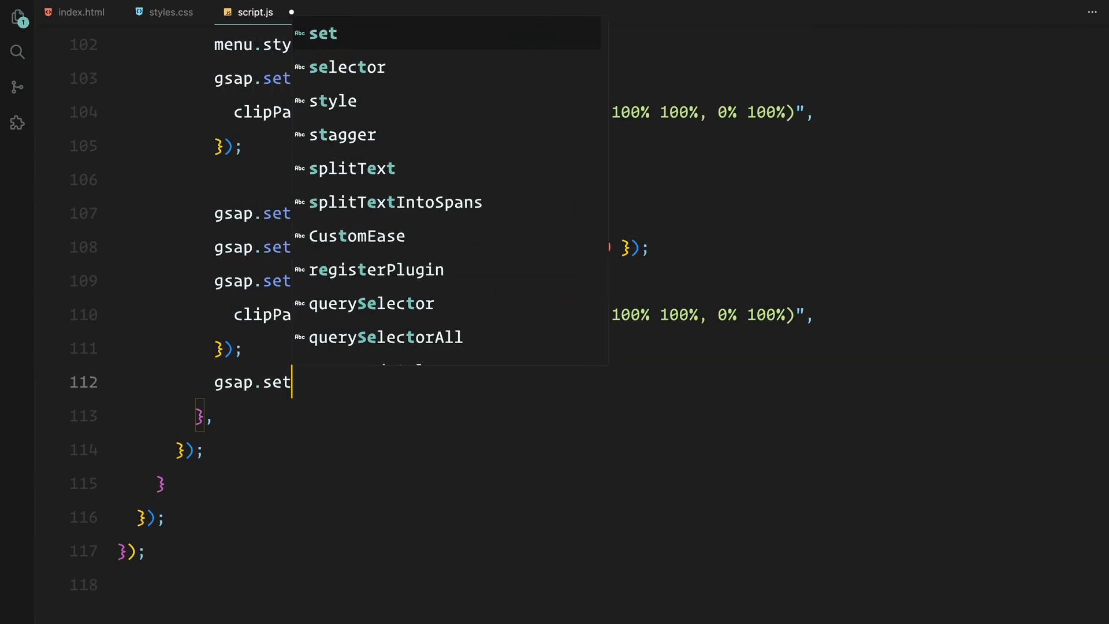
pyautogui.write('(".header h1 span",')
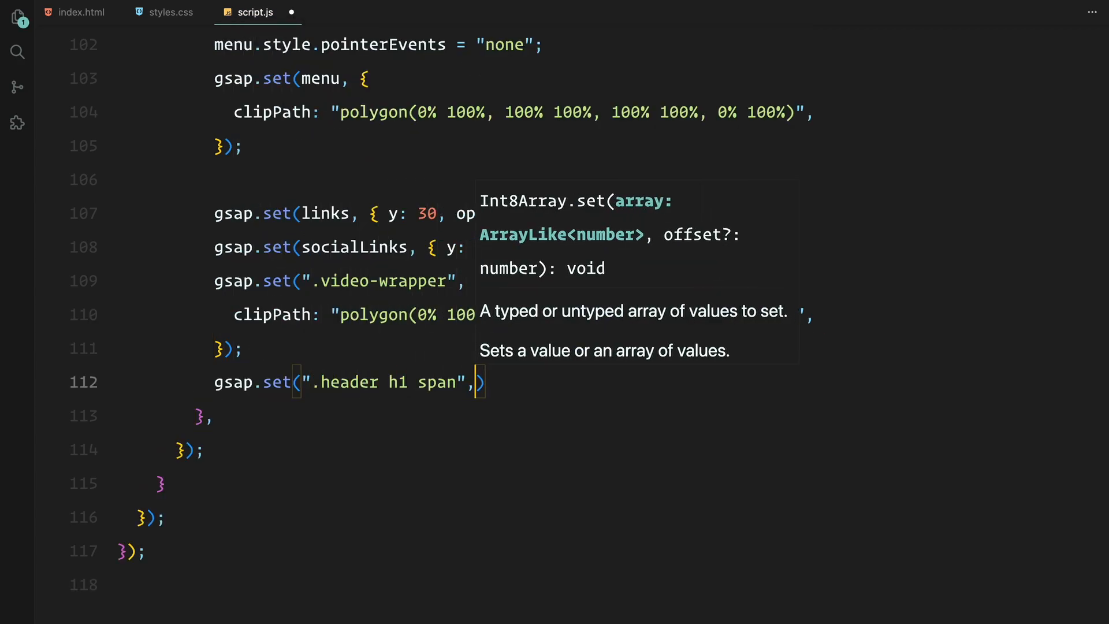
pyautogui.write('rotateY: 90,')
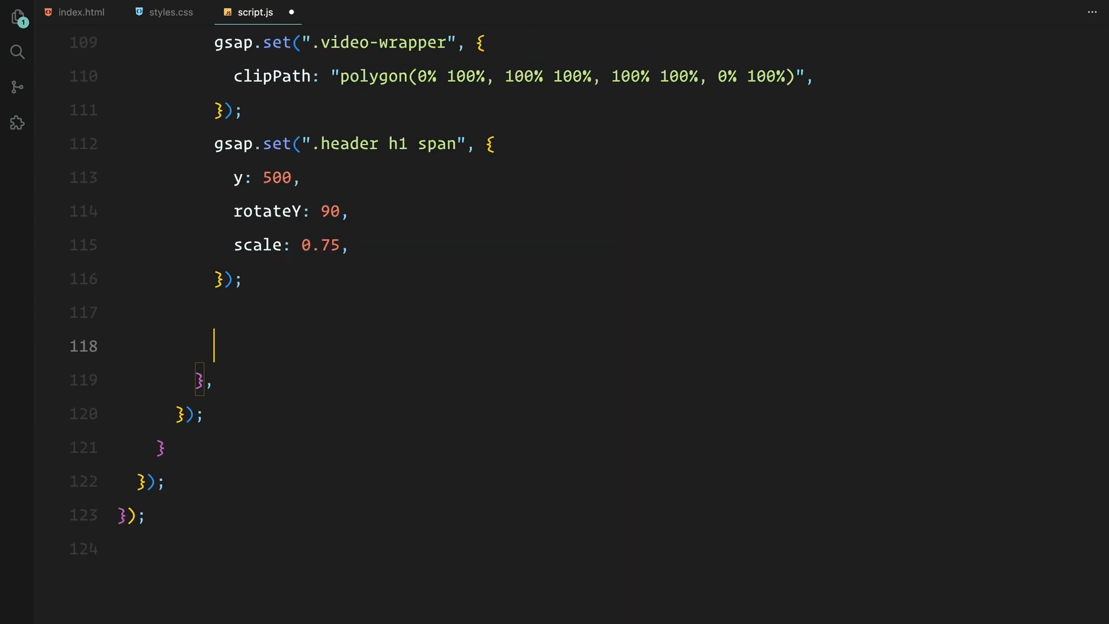
# Clear isAnimating at the end of closing, then open and close the Avaro menu in Chrome twice to verify
pyautogui.write('isAnimating = false;')
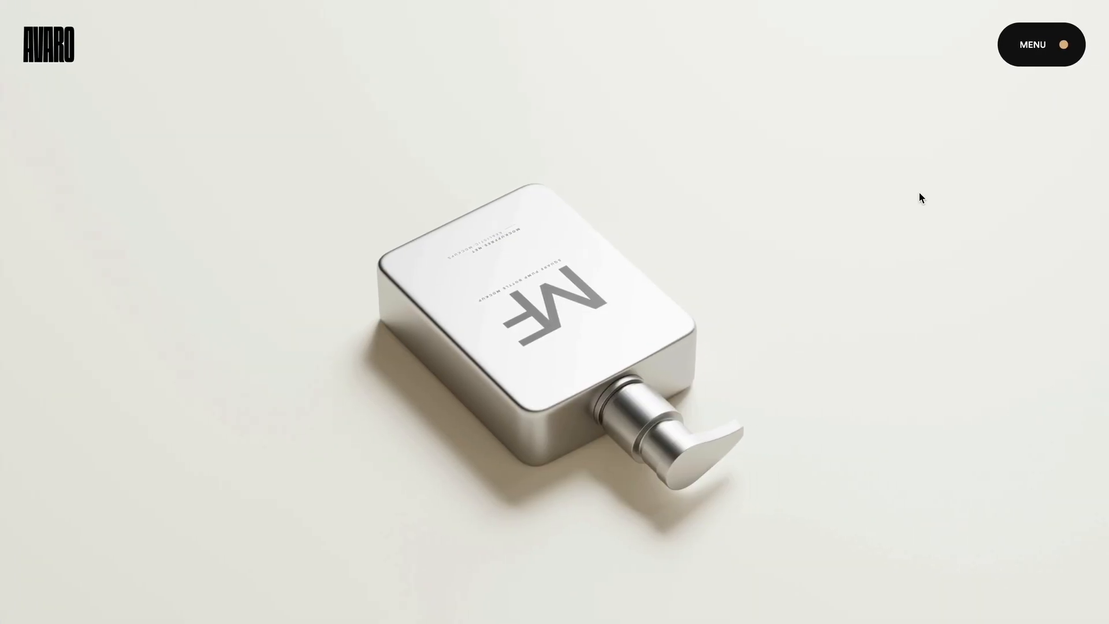
pyautogui.click(1040, 44)
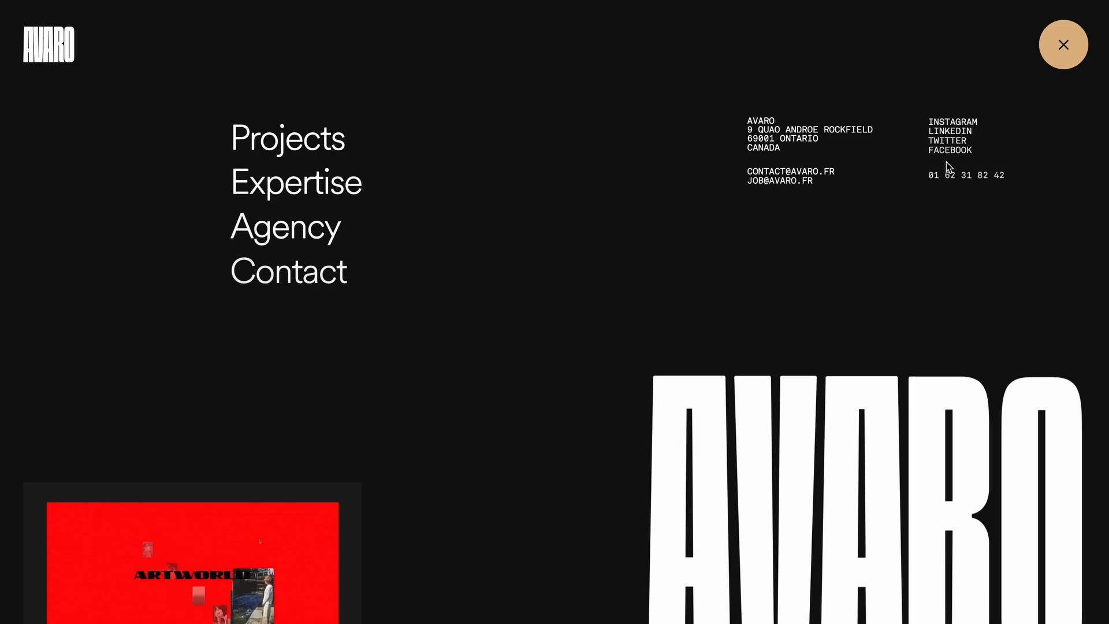
pyautogui.click(1063, 44)
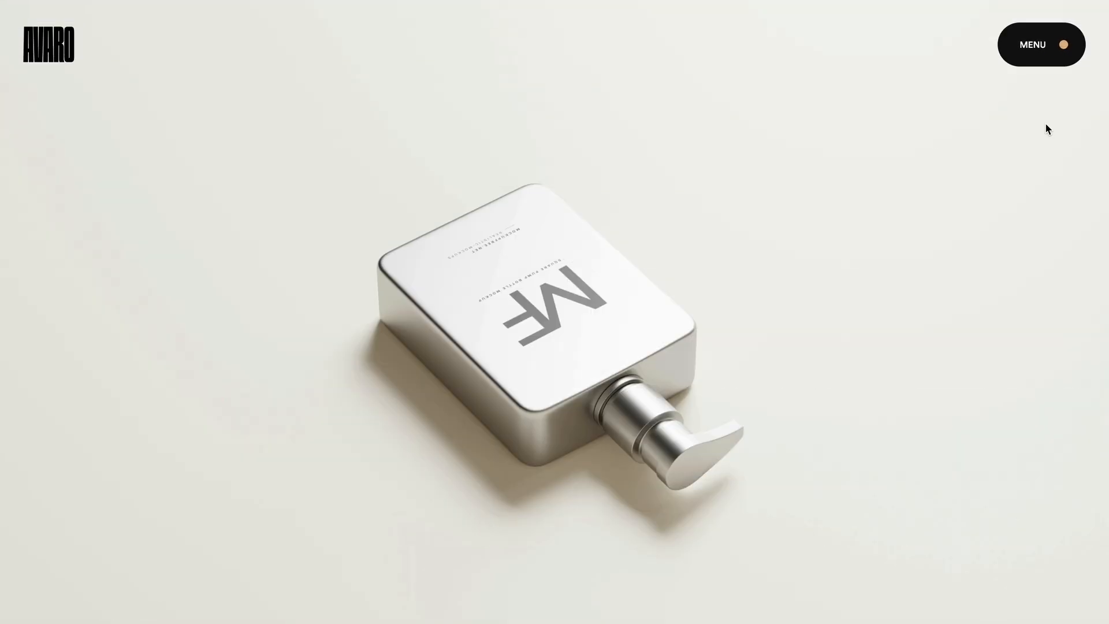
pyautogui.click(1041, 44)
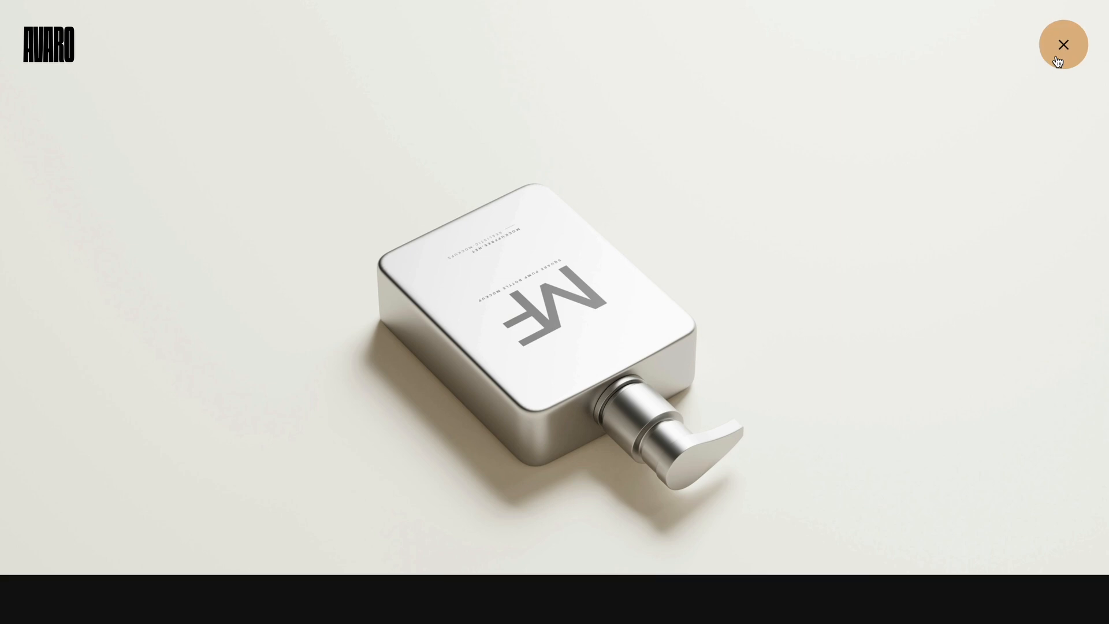
pyautogui.click(1063, 44)
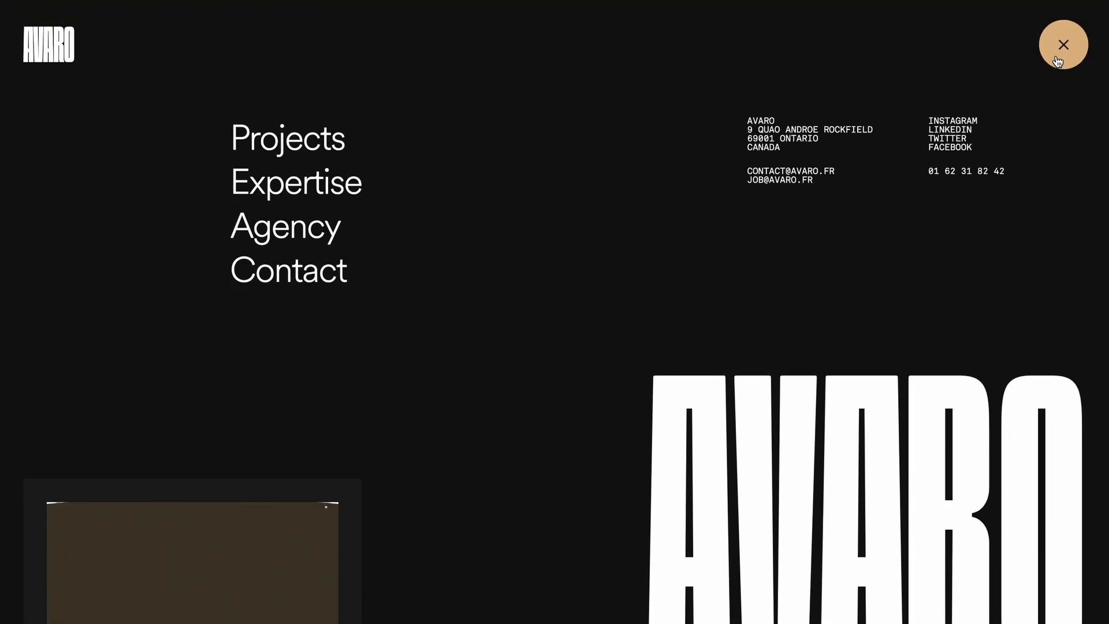